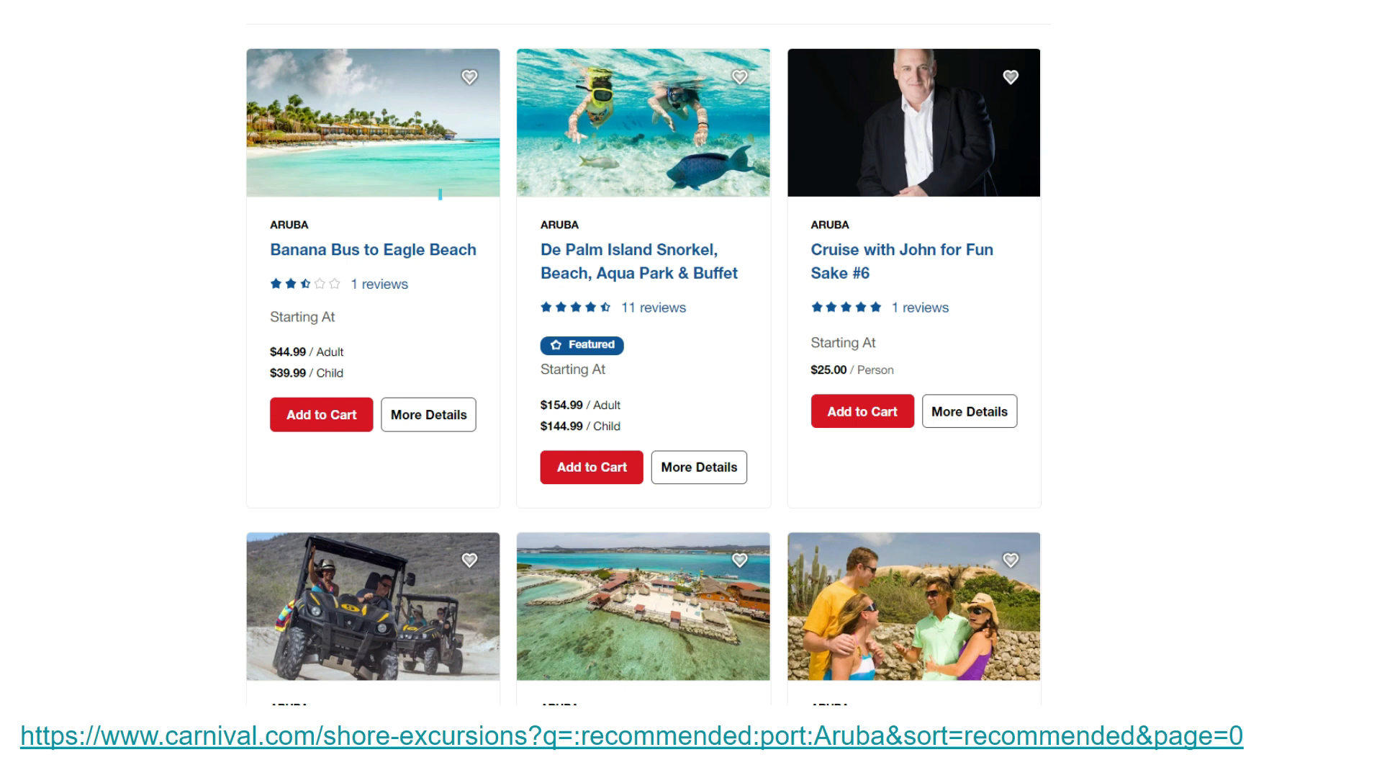
mouse_move(756, 630)
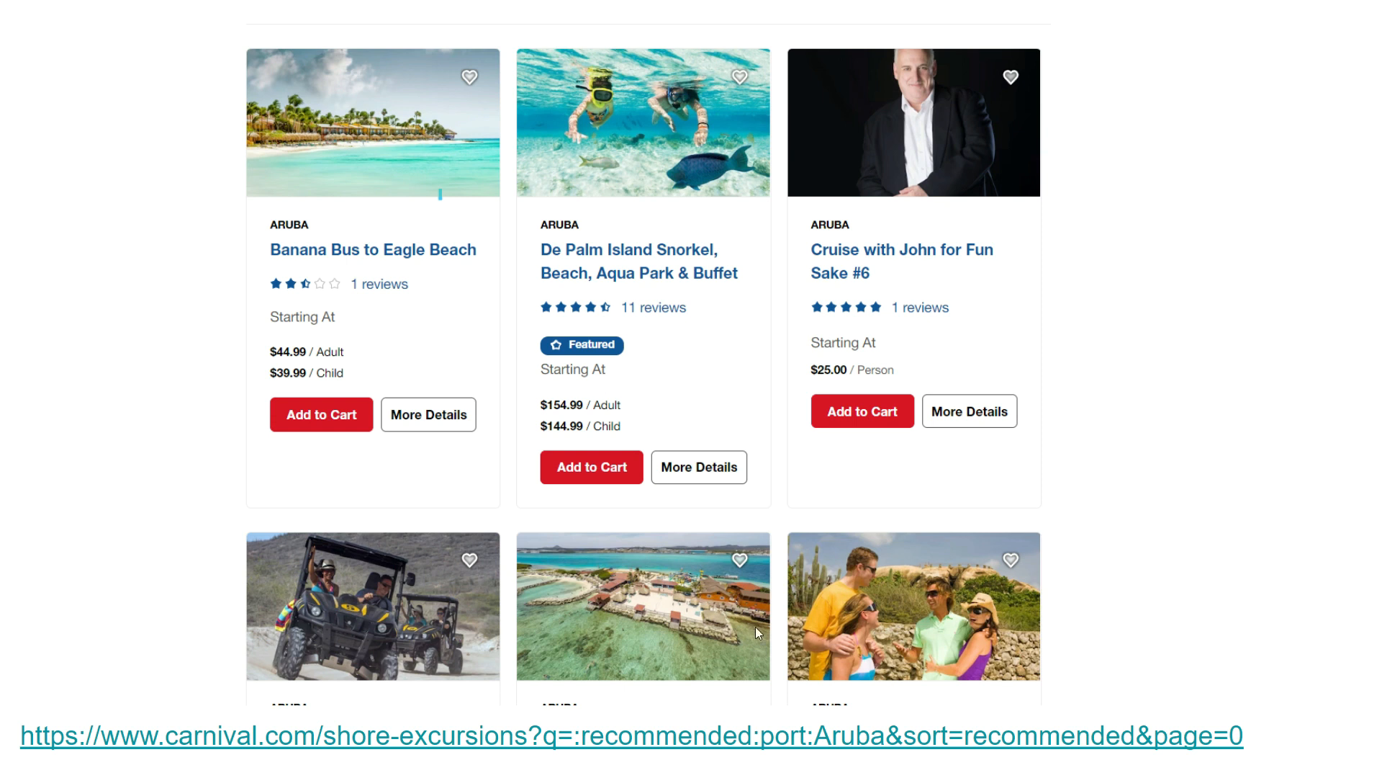
mouse_move(706, 736)
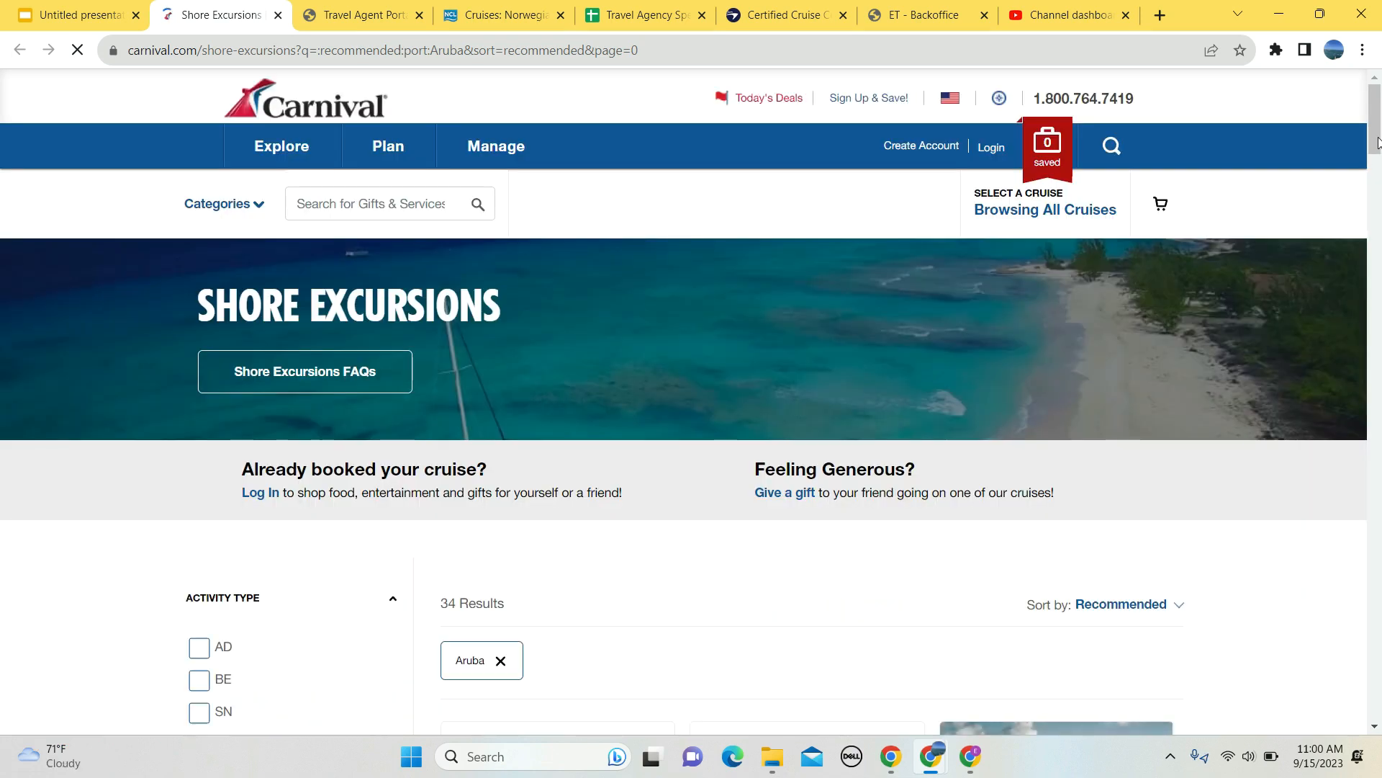
Find Catamaran Sail & Snorkel in the Aruba results and open its details page.
scroll("down", 3)
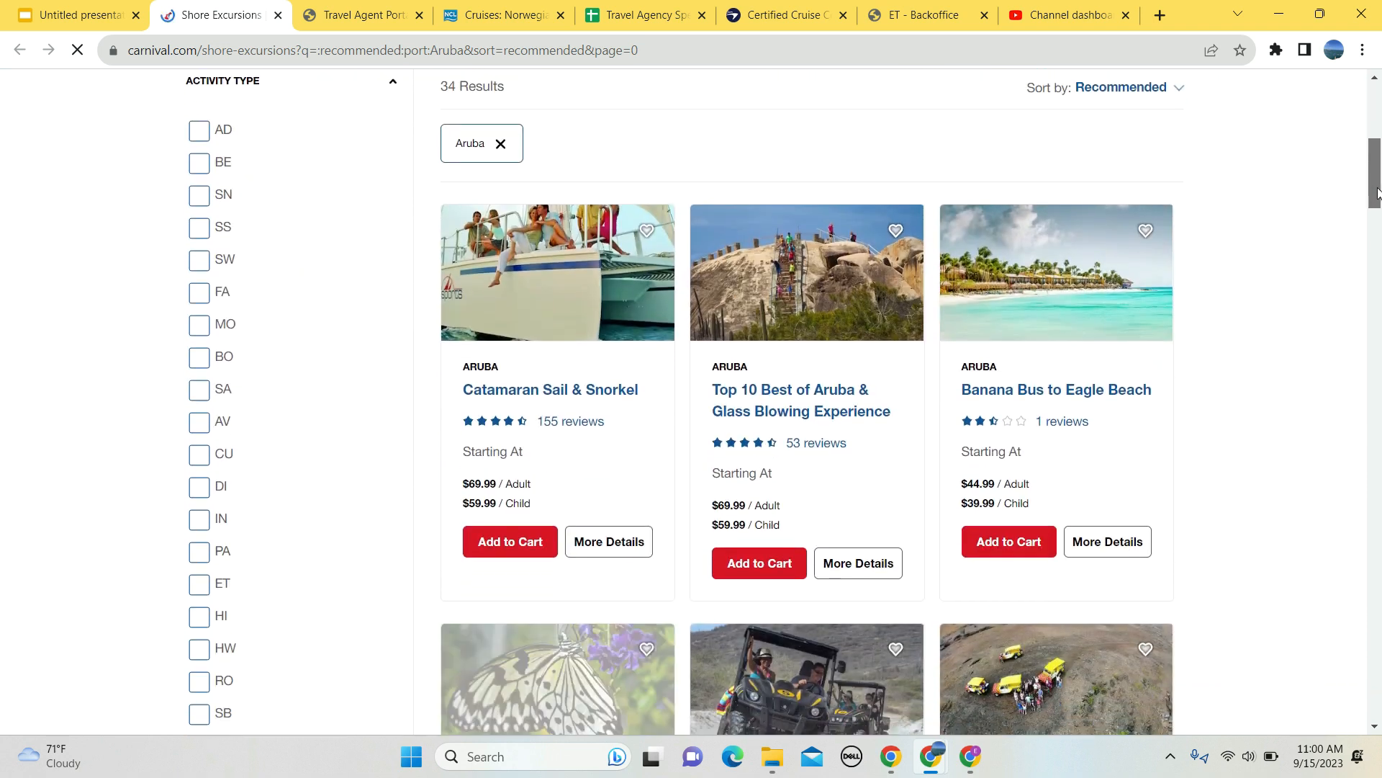
scroll("down", 3)
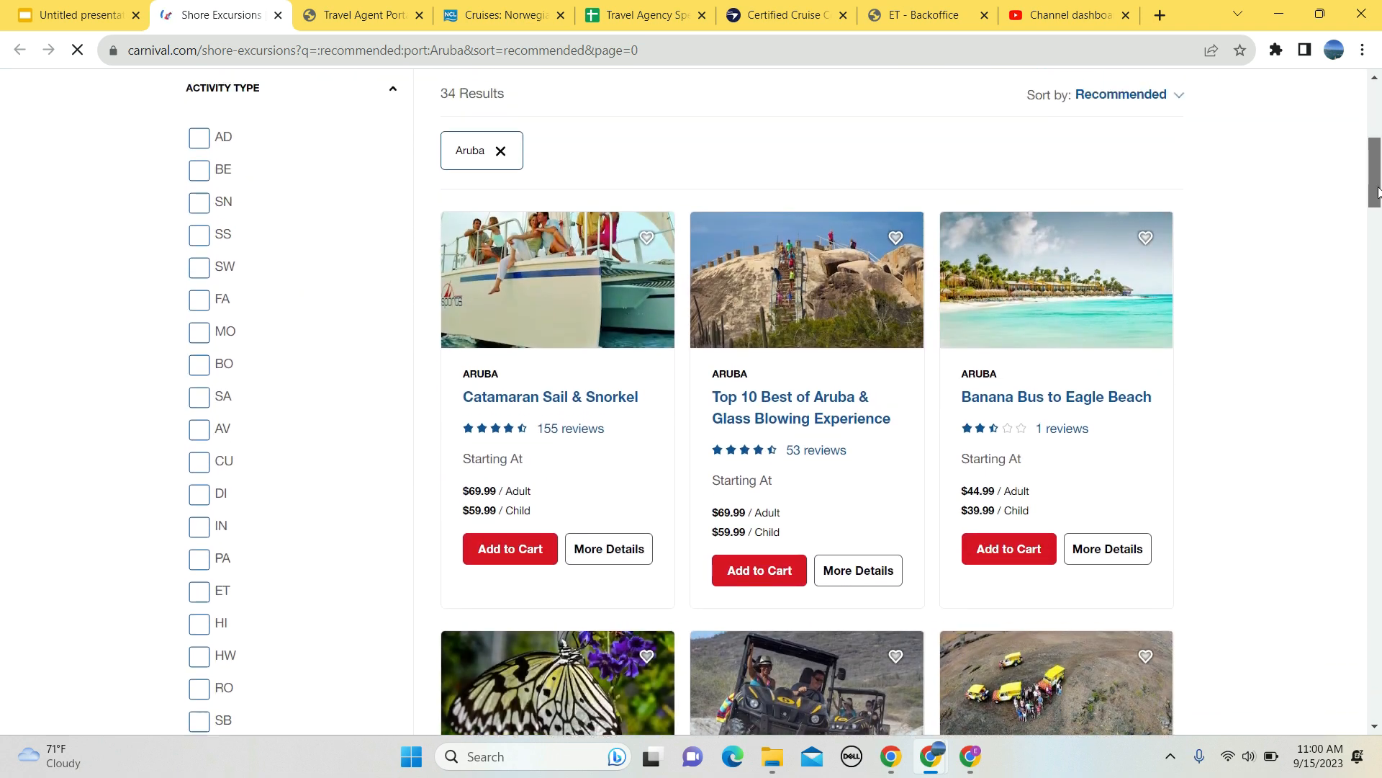
scroll("down", 3)
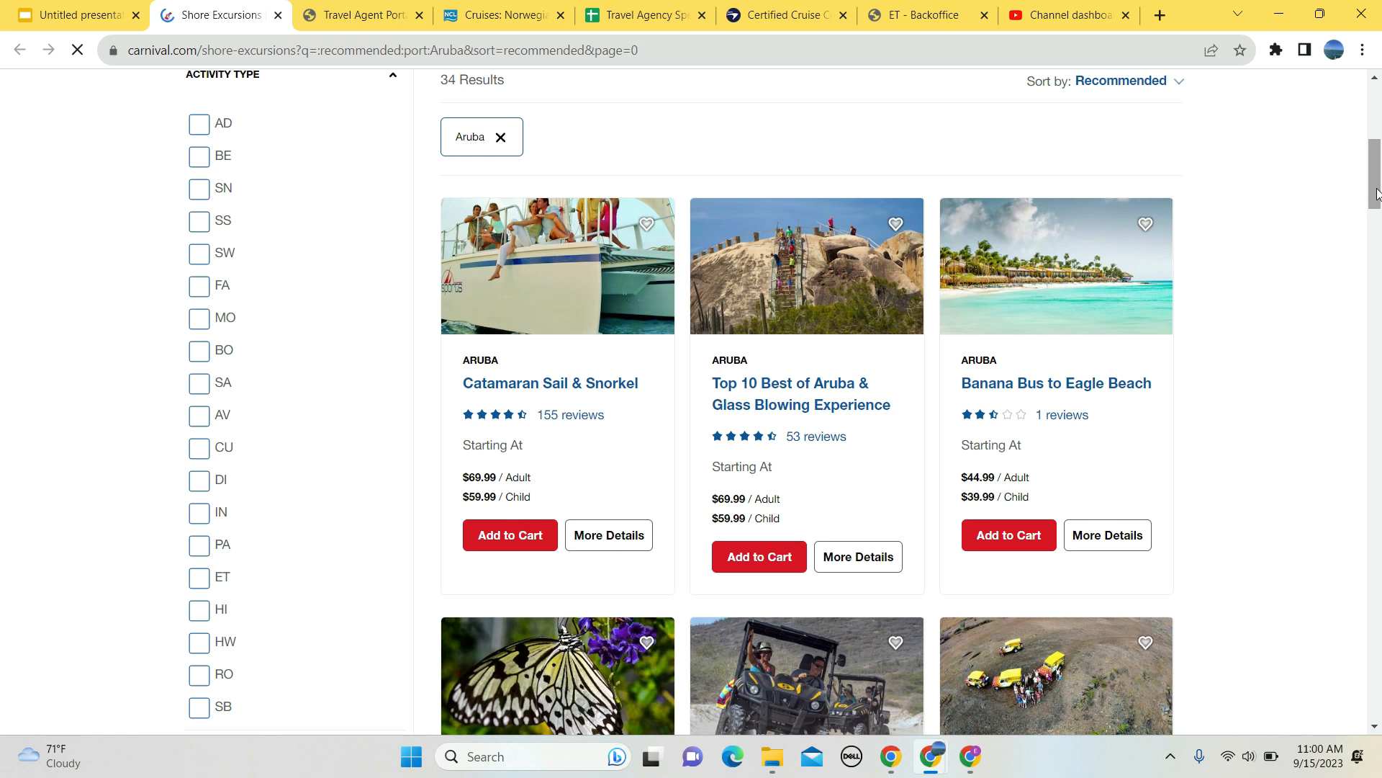
mouse_move(754, 451)
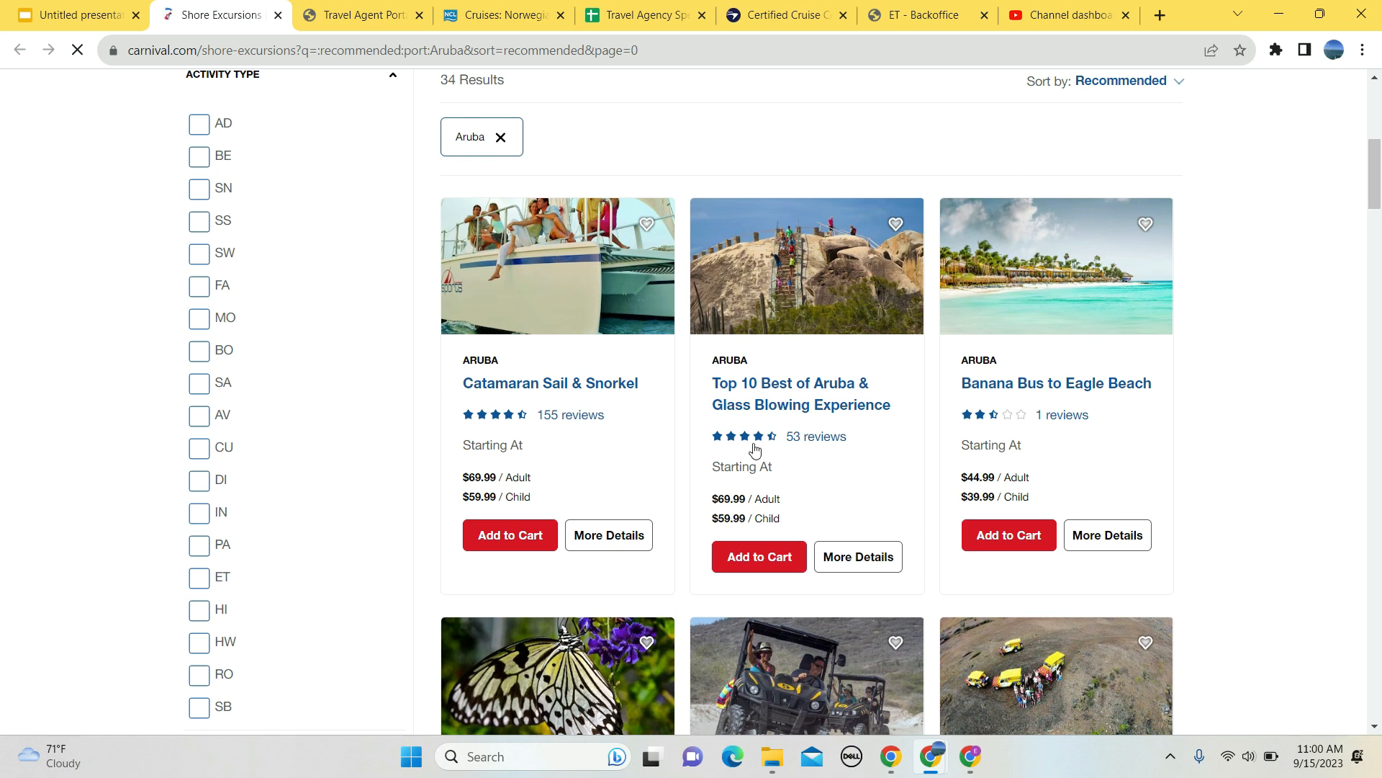
left_click(549, 383)
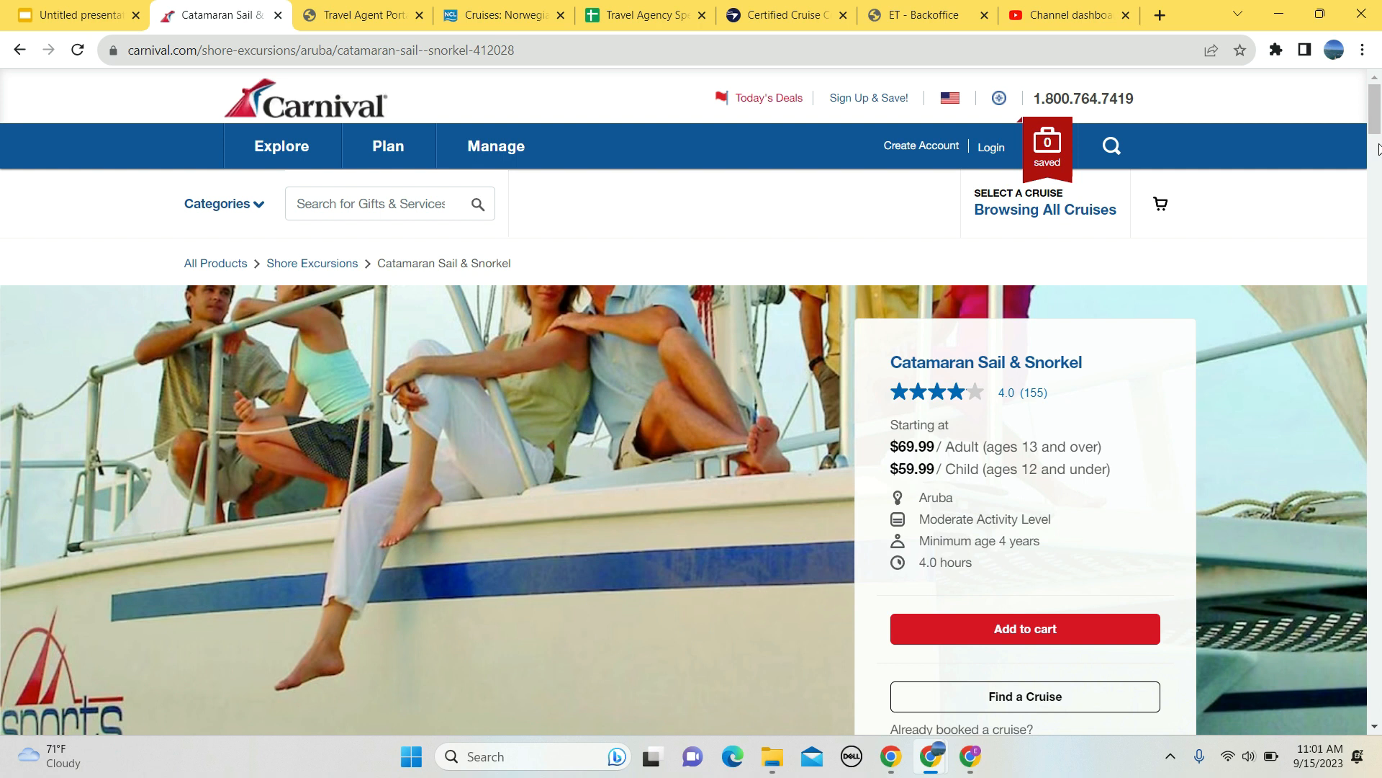
Scroll through Details and Reviews and expand the Most Helpful Critical Review to full text.
scroll("down", 3)
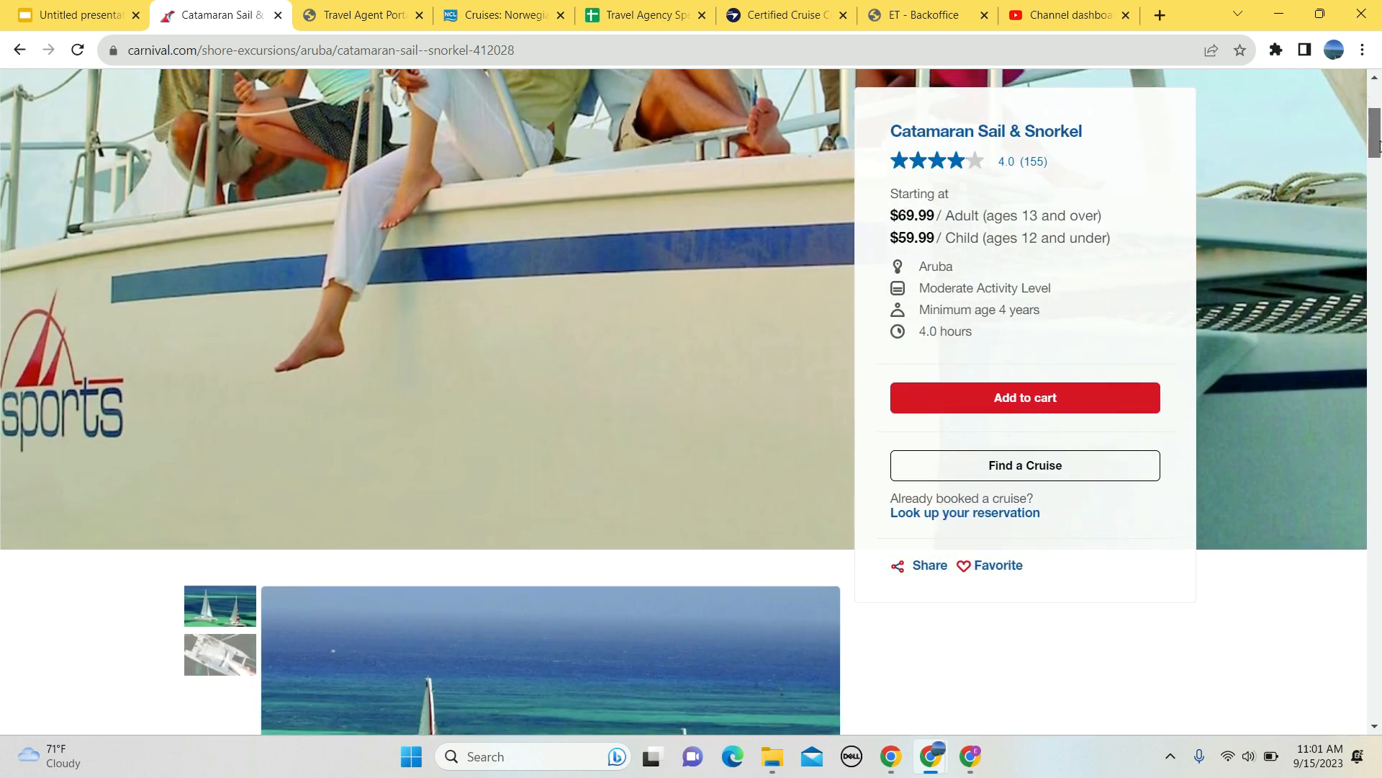
scroll("down", 3)
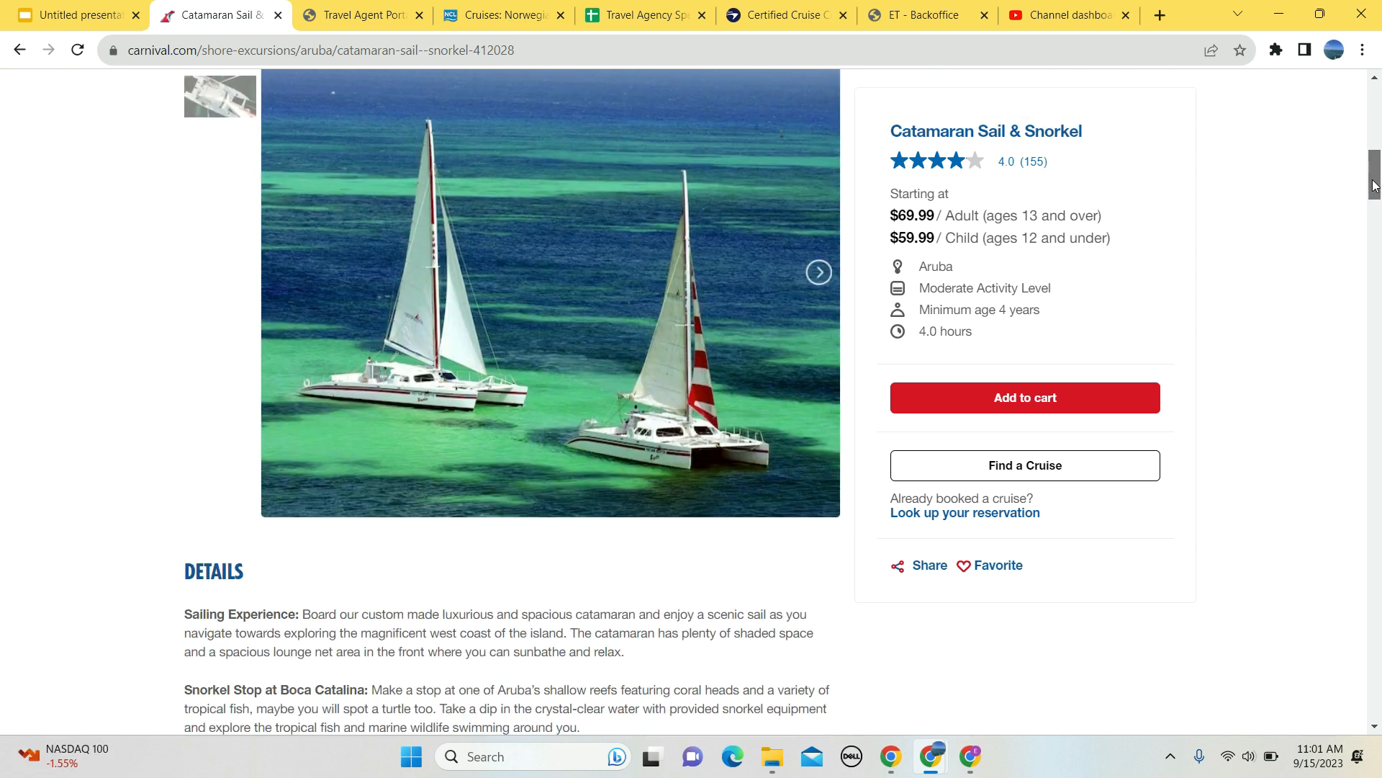
scroll("down", 3)
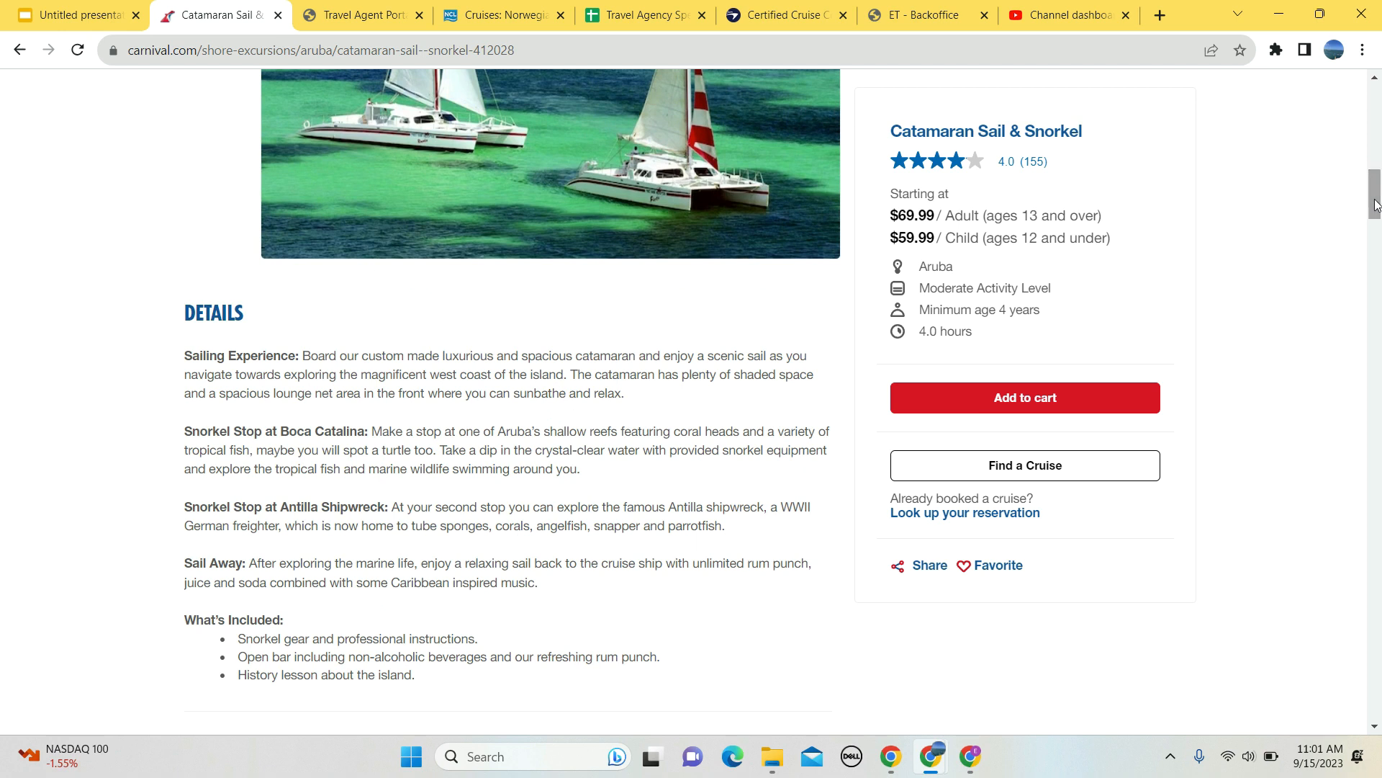
scroll("down", 3)
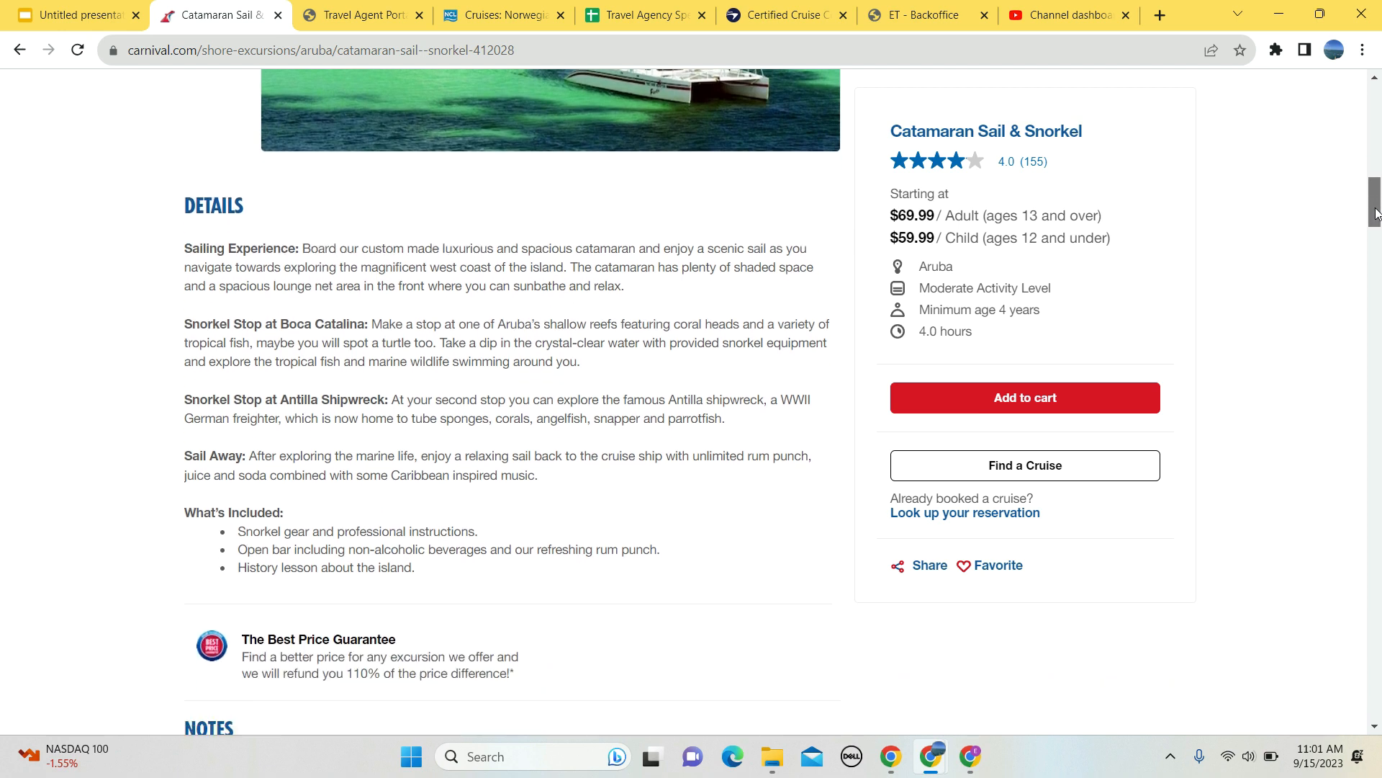
scroll("down", 3)
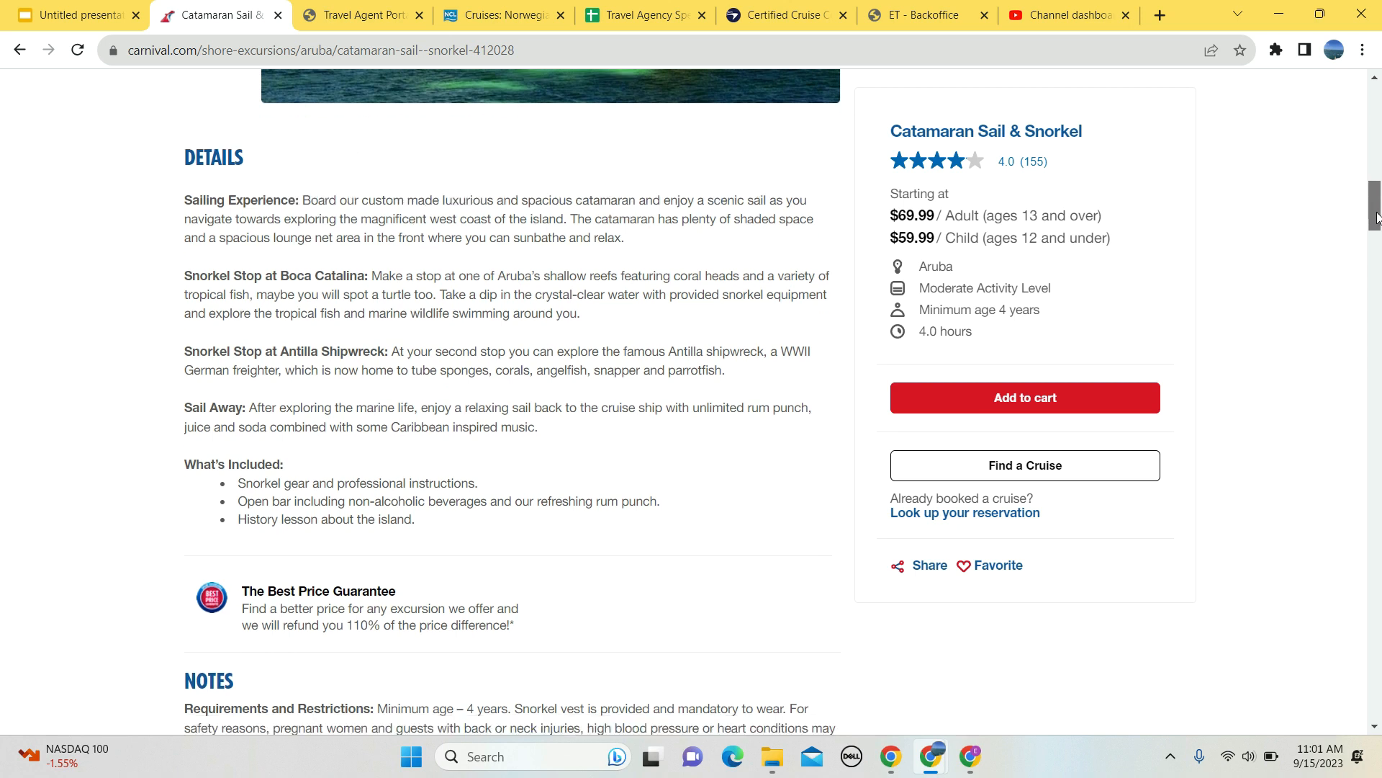
scroll("down", 3)
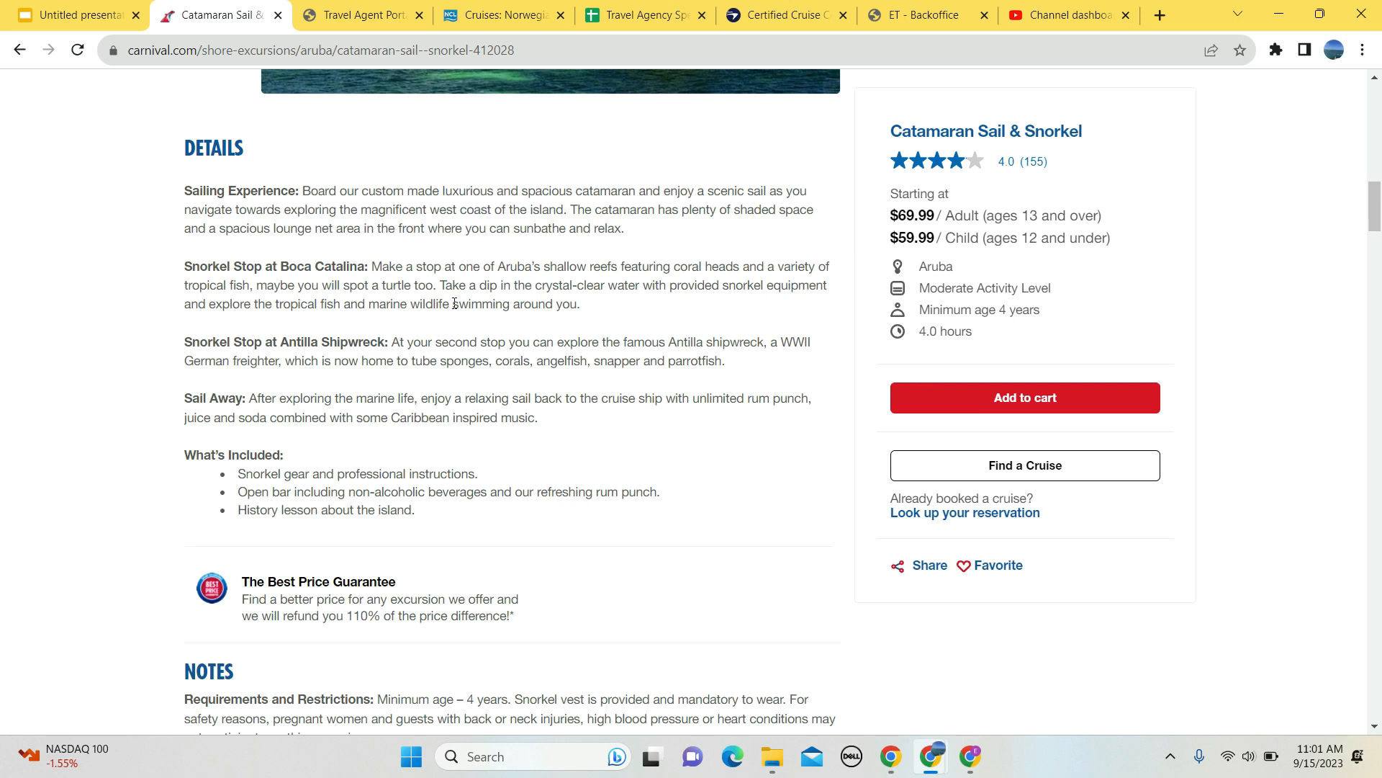
mouse_move(450, 302)
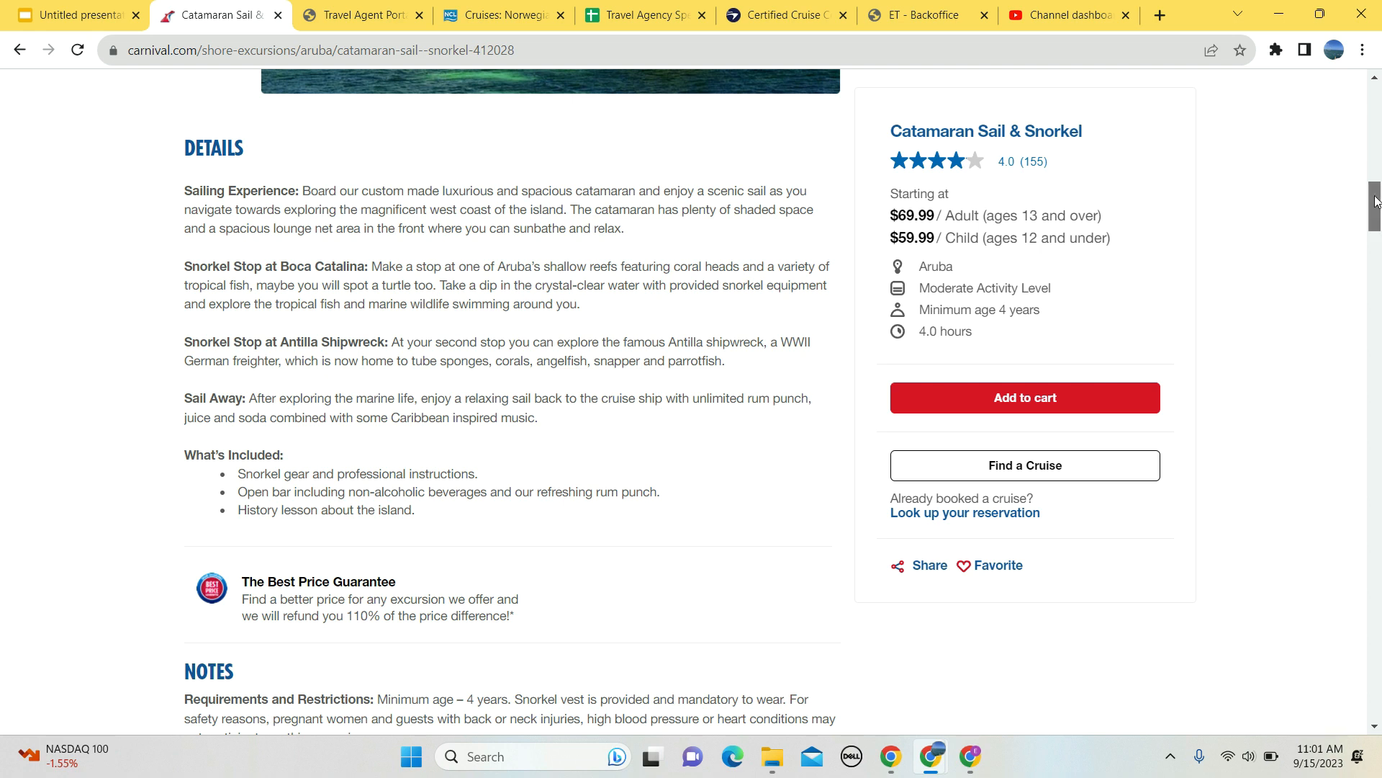
scroll("down", 3)
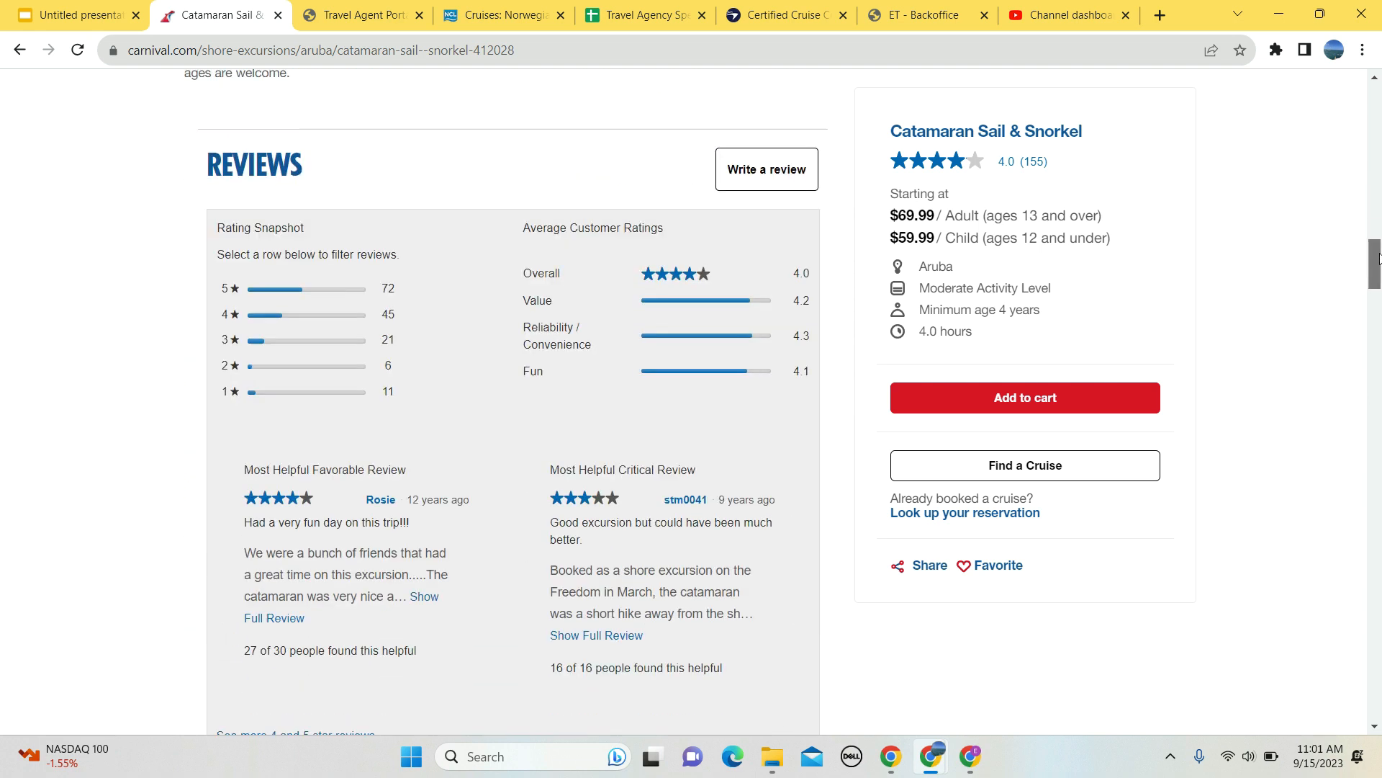
scroll("down", 3)
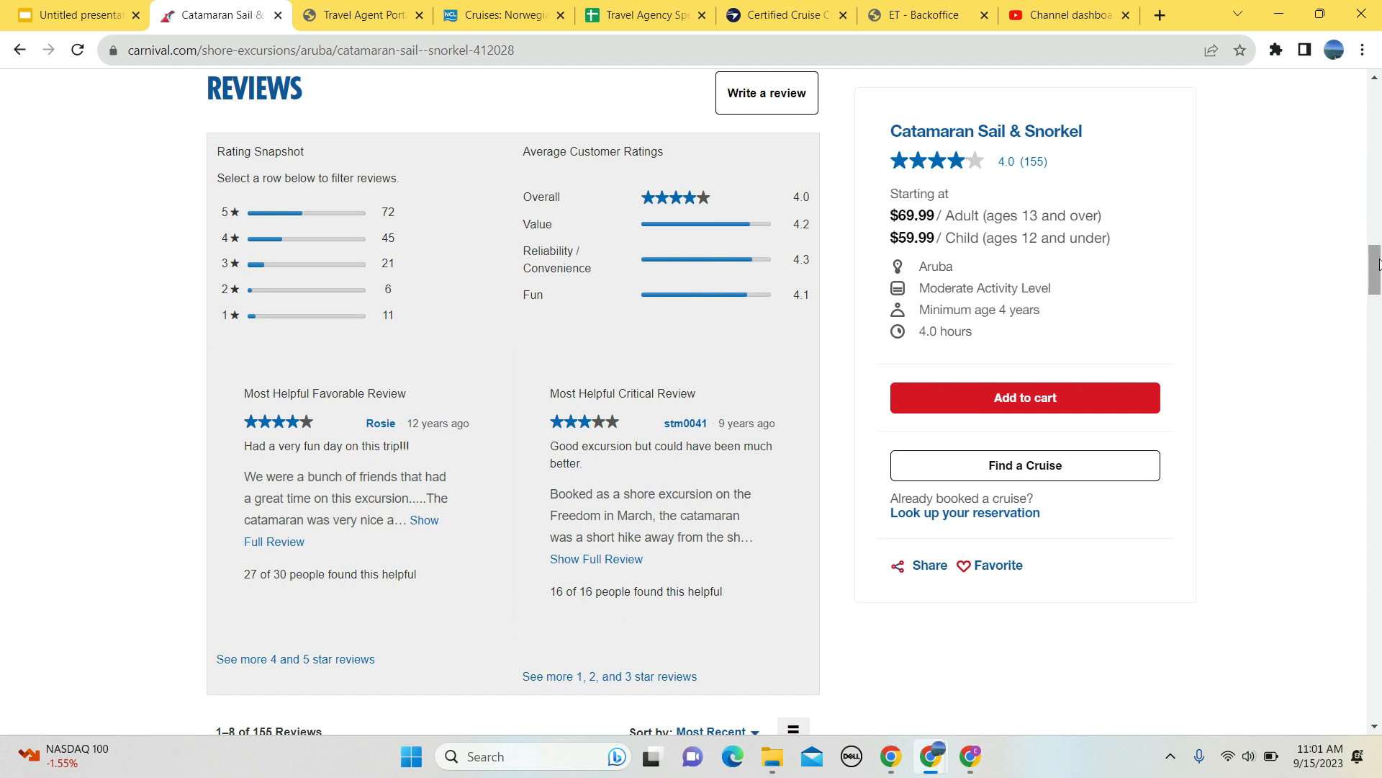
mouse_move(587, 566)
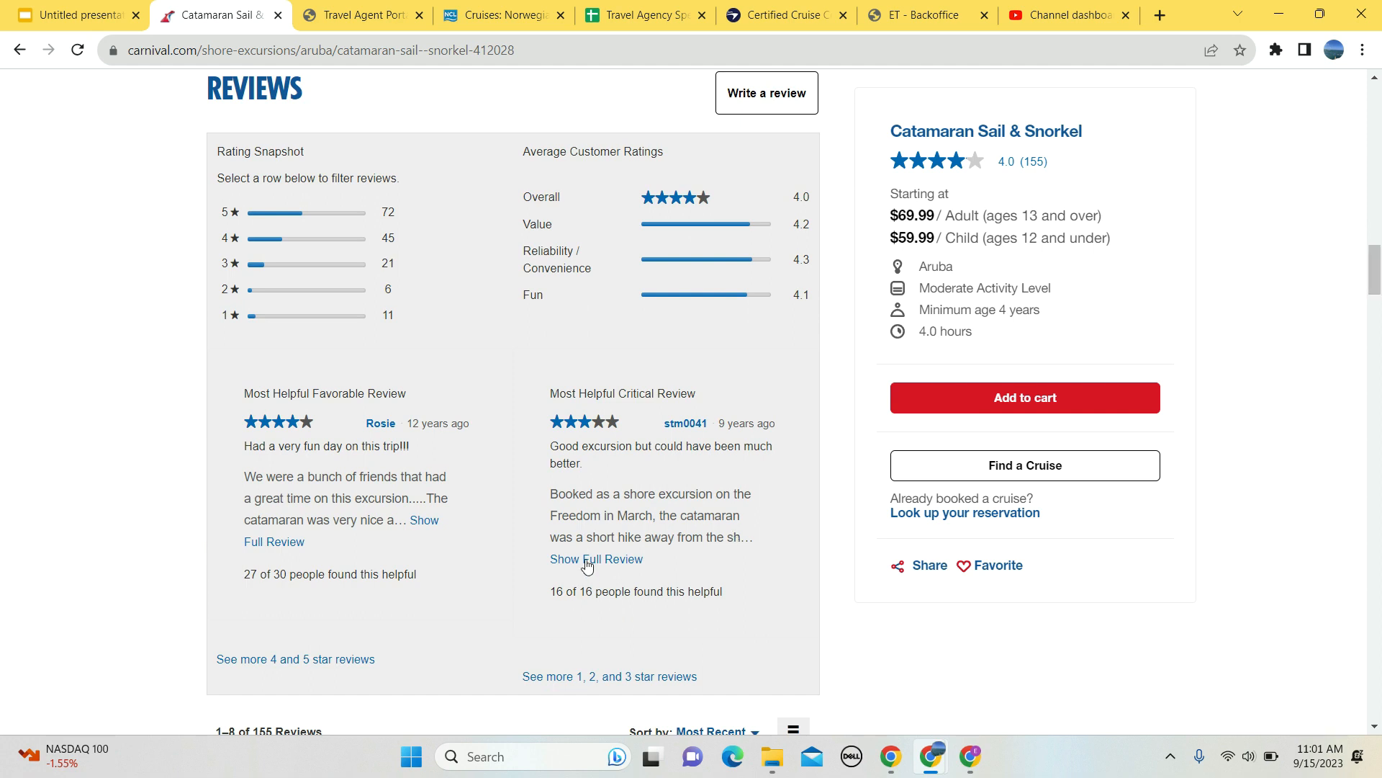
left_click(596, 558)
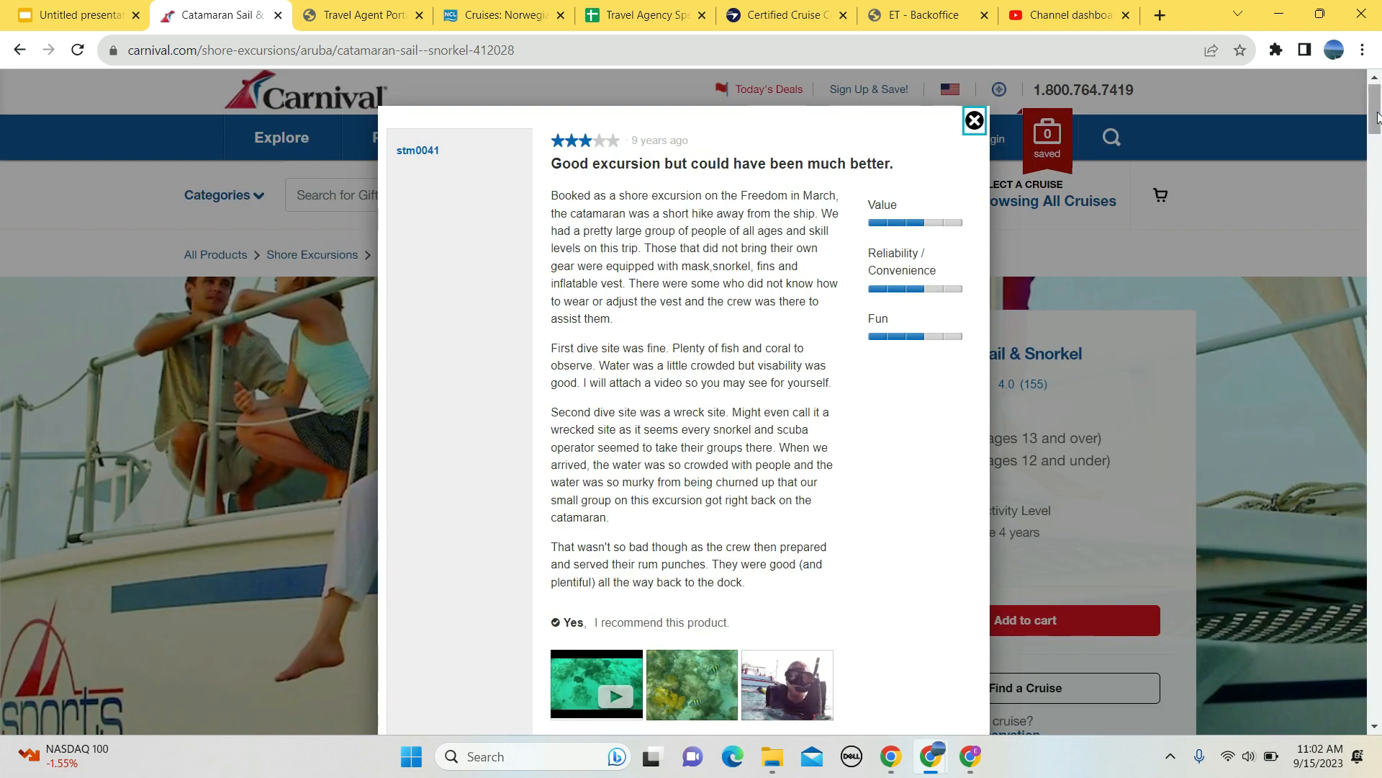
Read the critical review popup and close it, returning to the Catamaran Sail & Snorkel page.
scroll("down", 3)
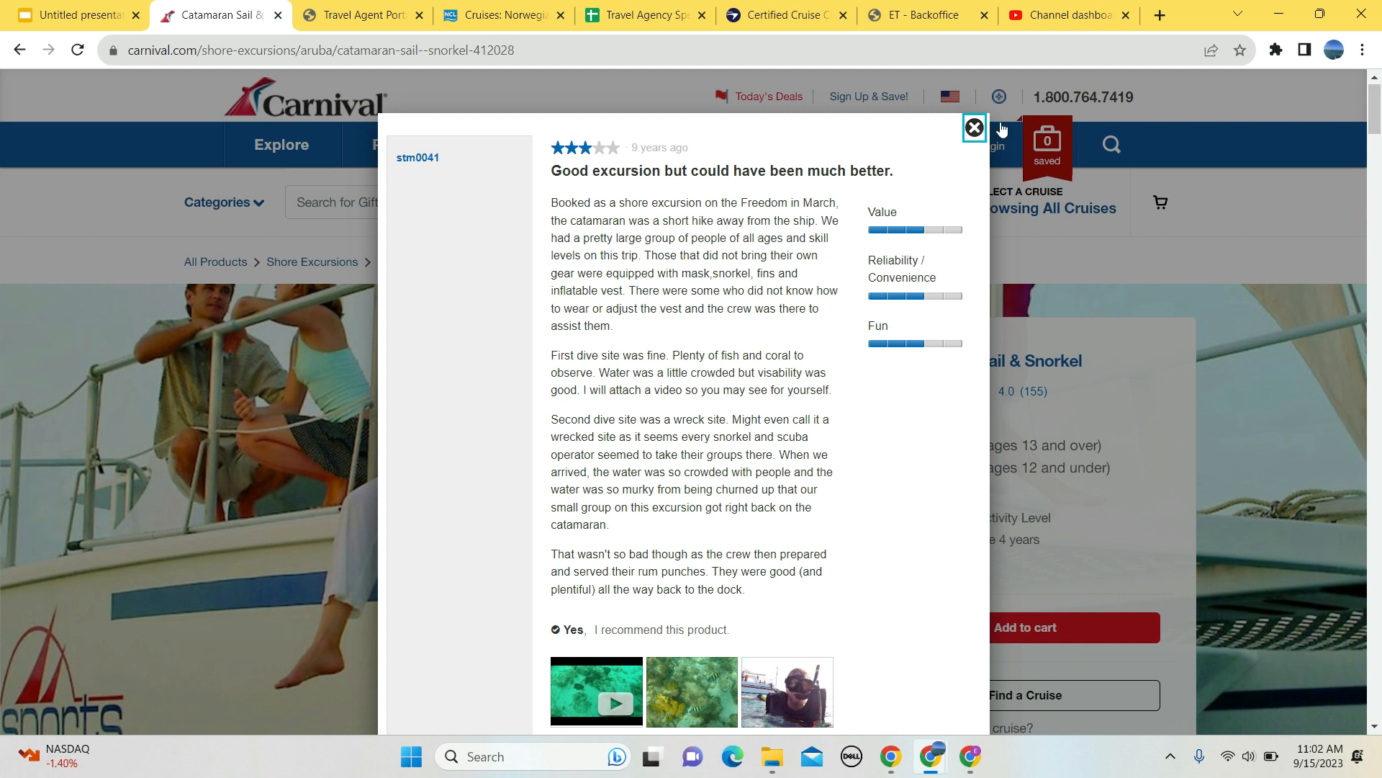
left_click(973, 127)
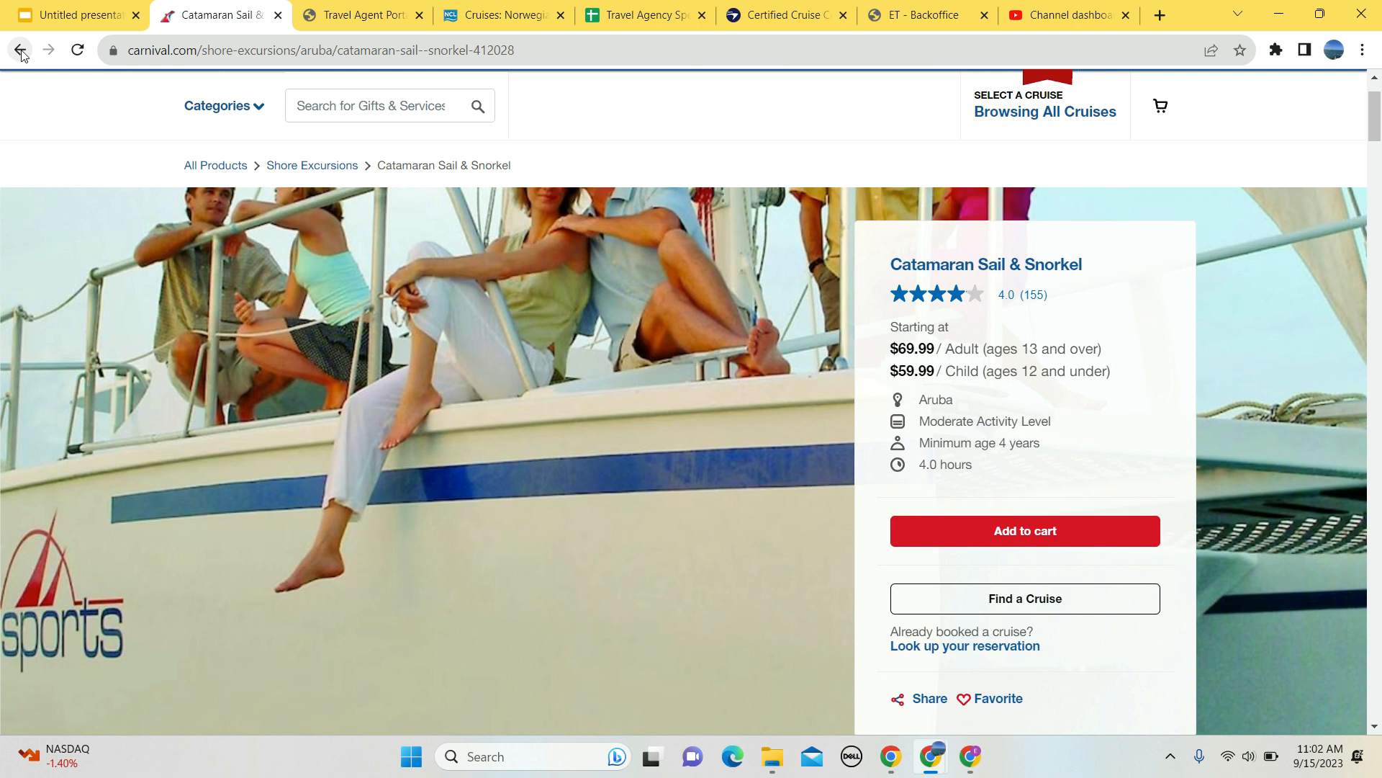
Go back to the Aruba results and open the Happy Kukoo Hour excursion details.
left_click(21, 50)
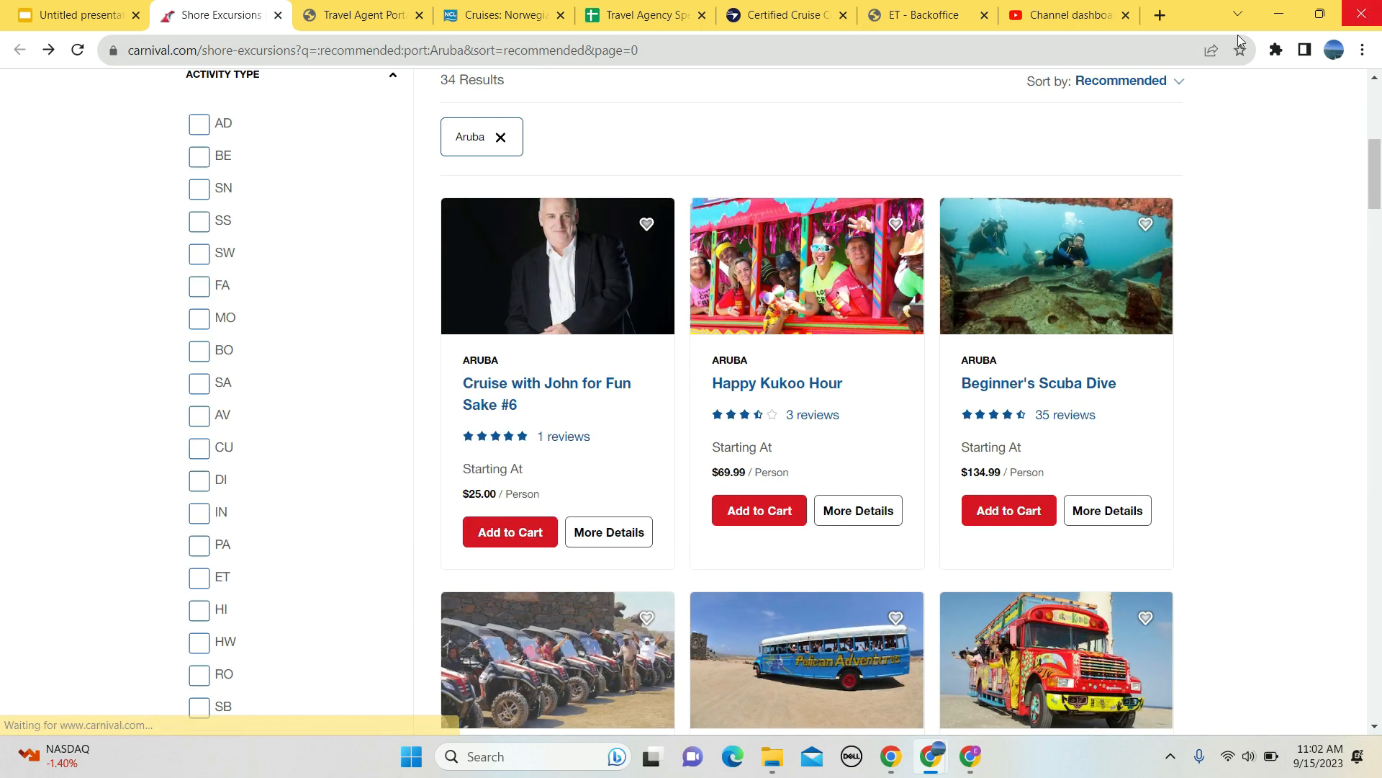
mouse_move(766, 395)
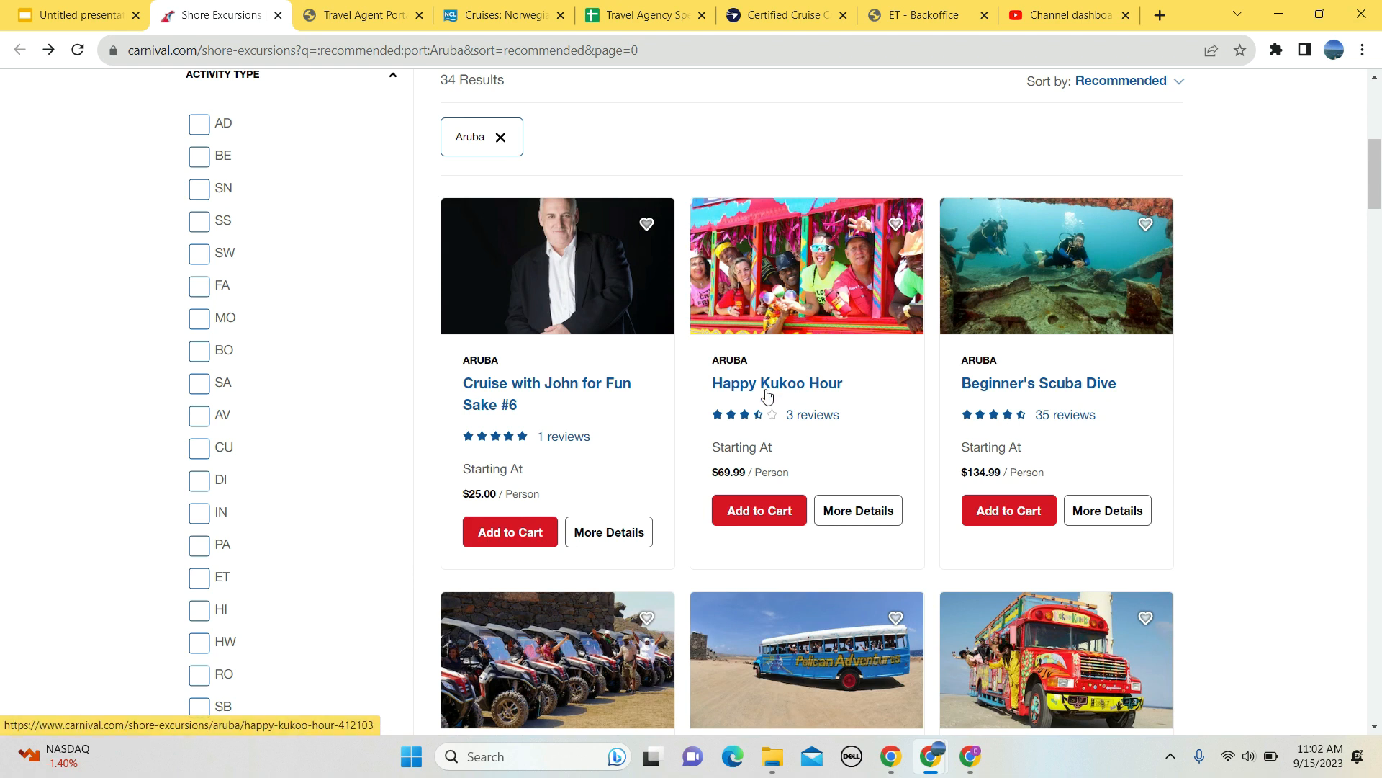
left_click(776, 383)
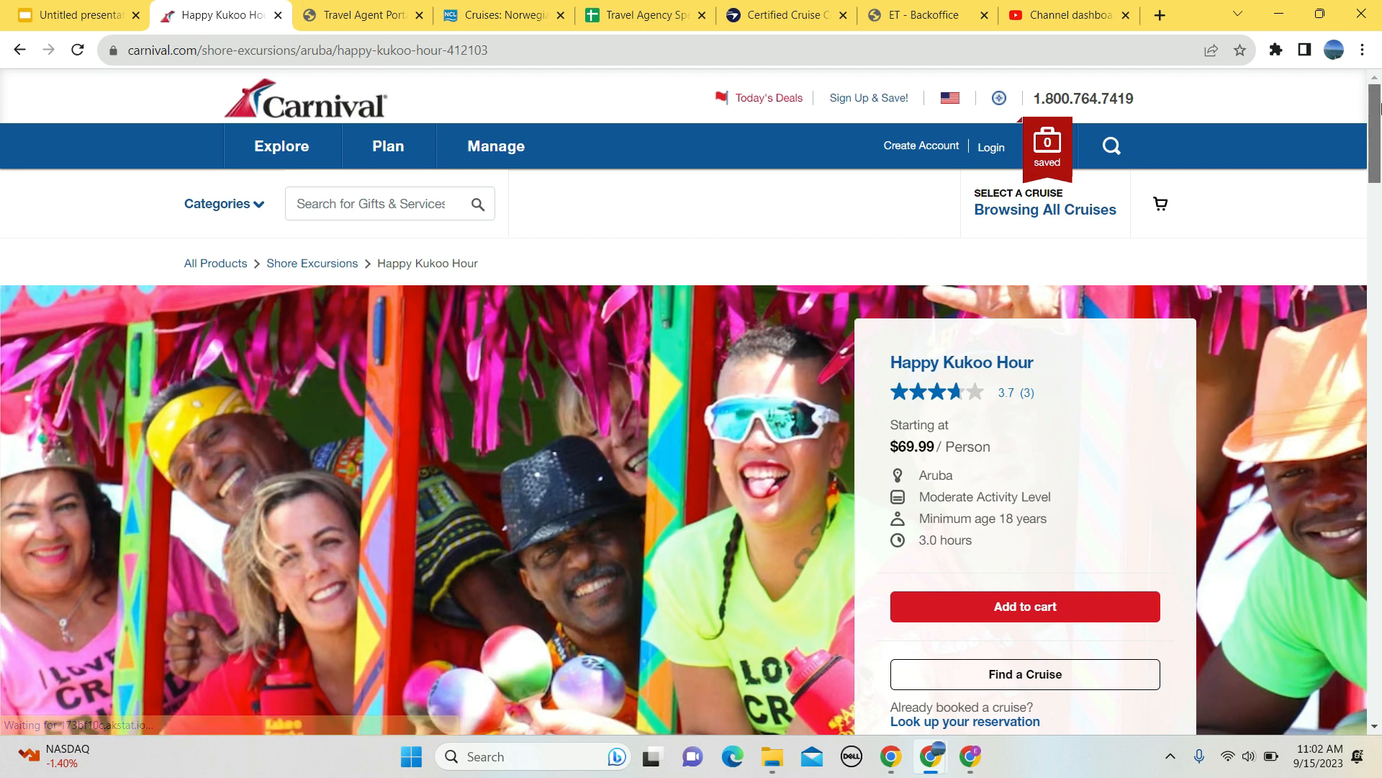
Read through the Happy Kukoo Hour details and notes, then go back to the Aruba results list.
scroll("down", 3)
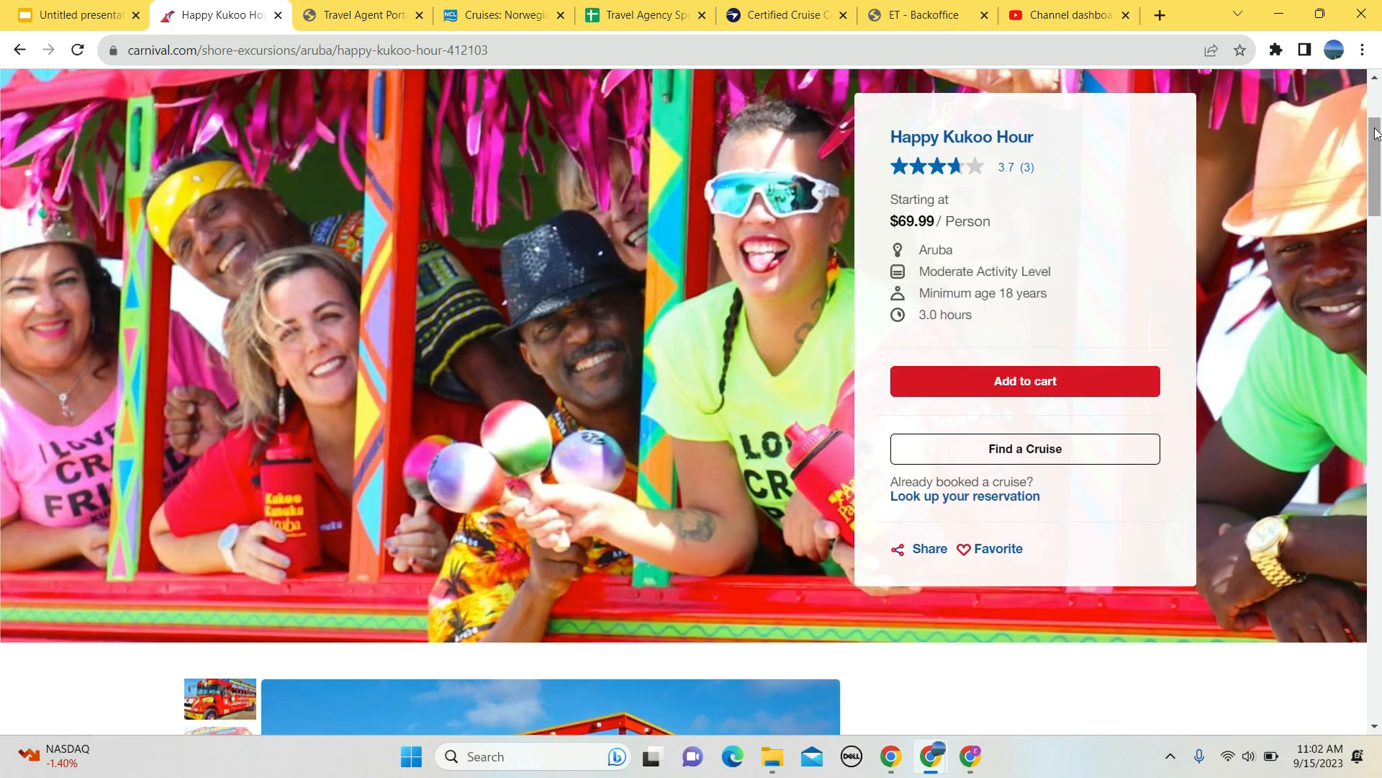
scroll("down", 3)
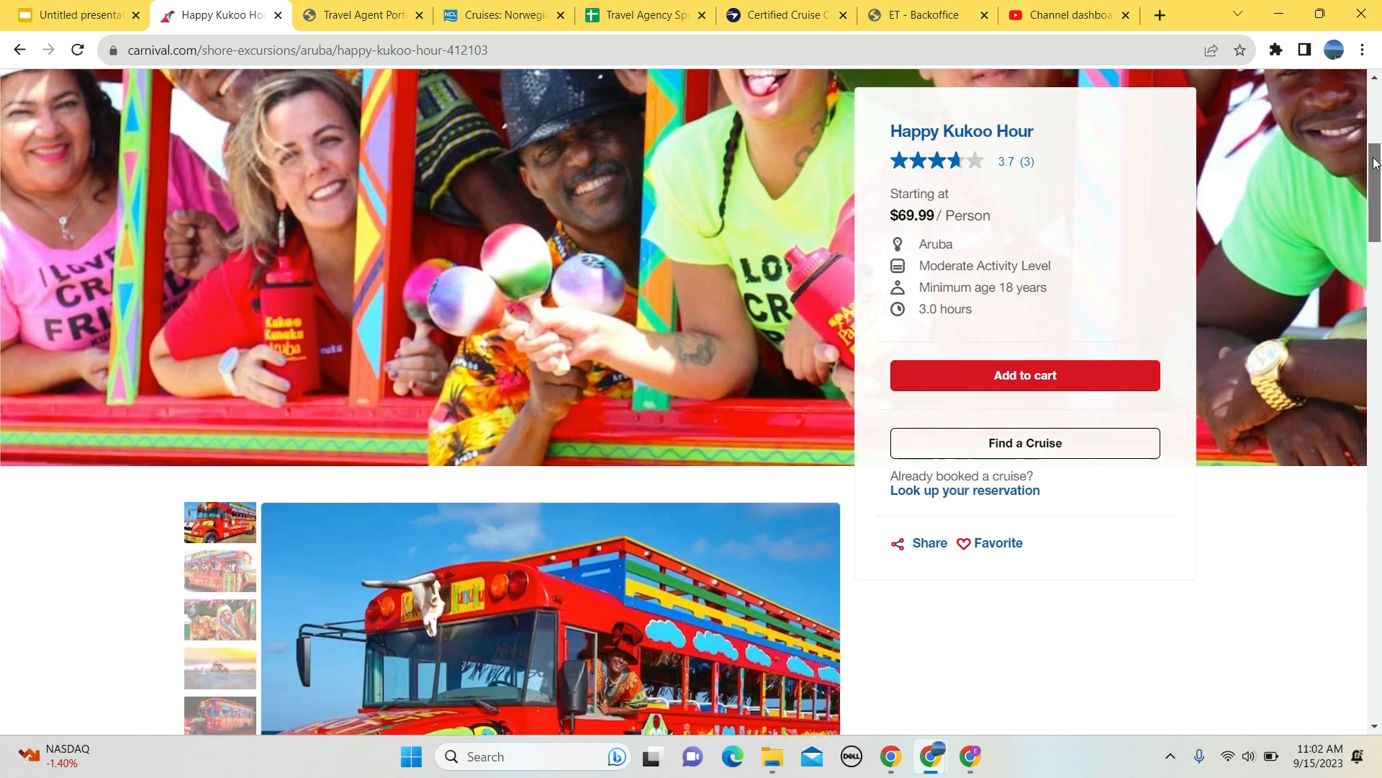
scroll("down", 3)
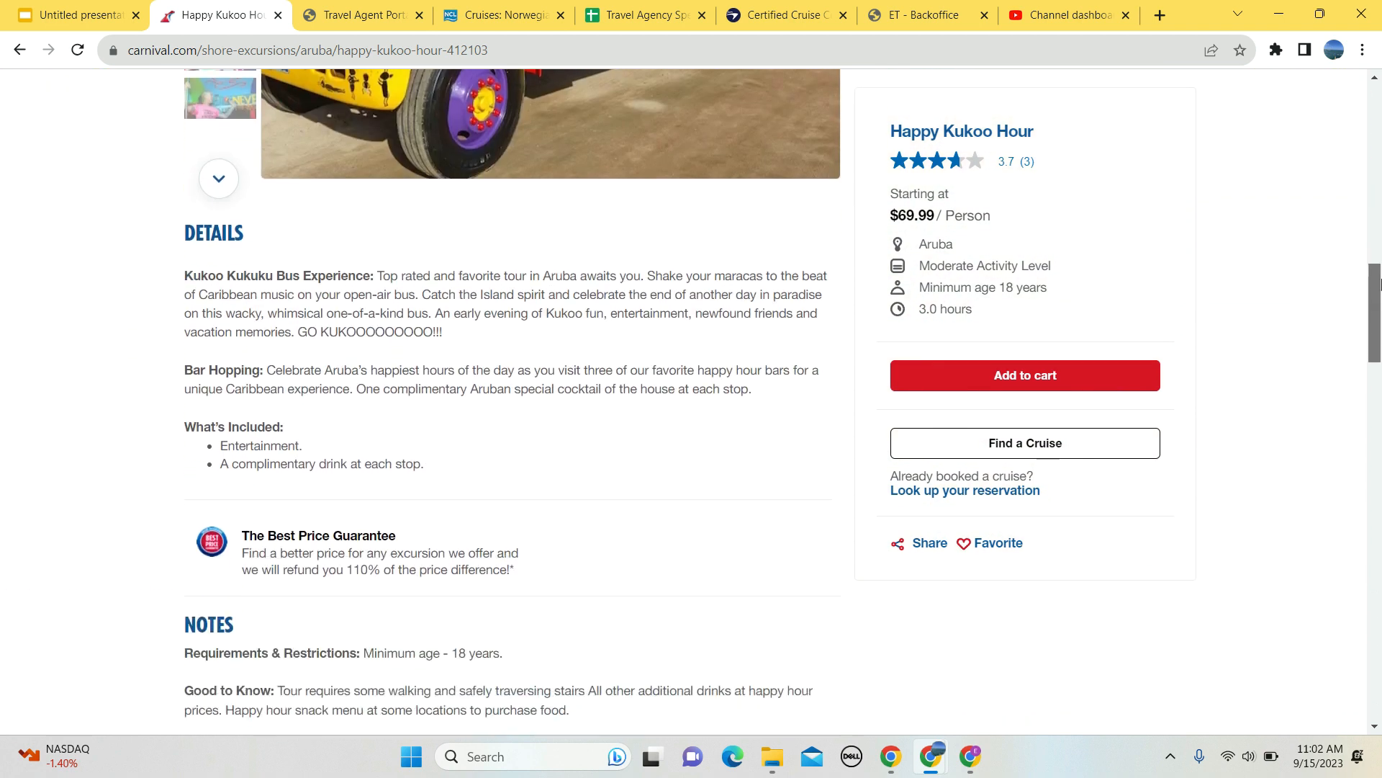
scroll("down", 3)
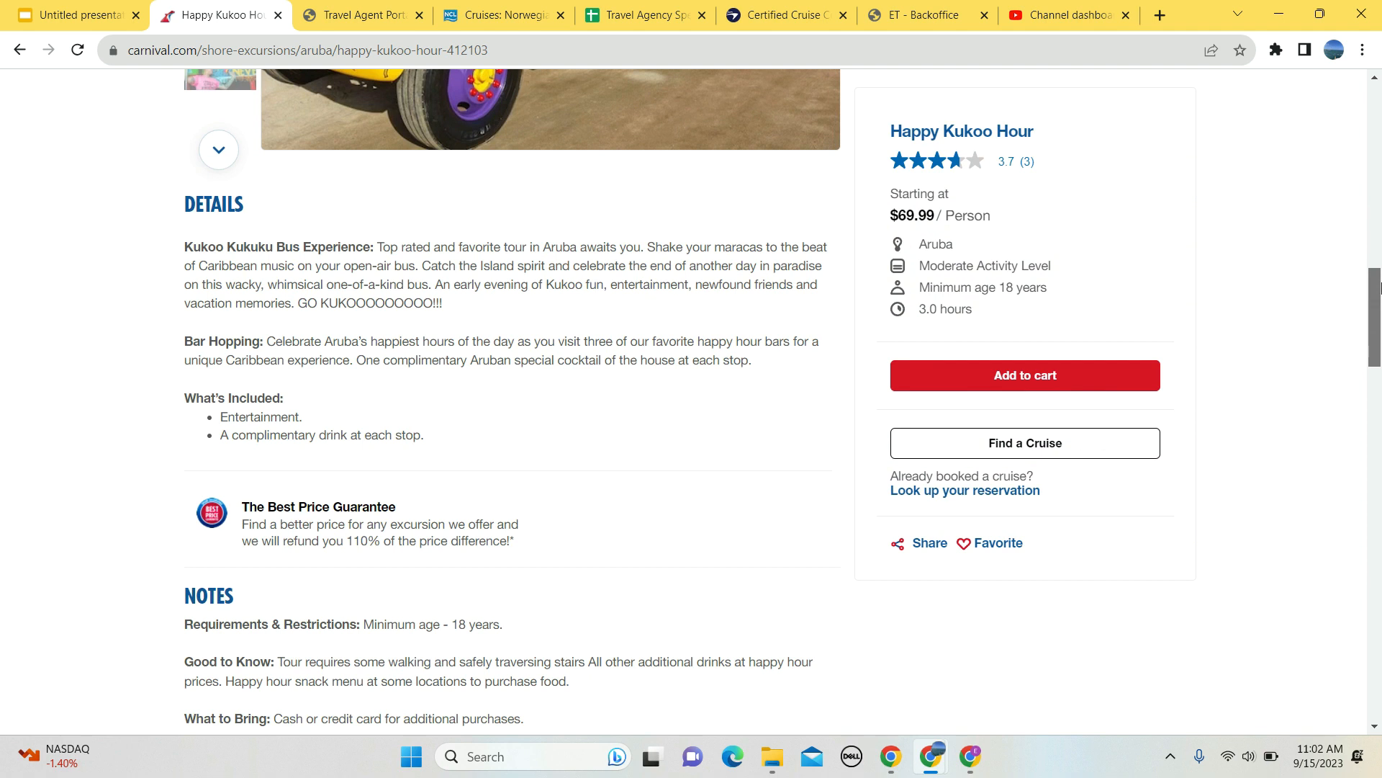
scroll("down", 3)
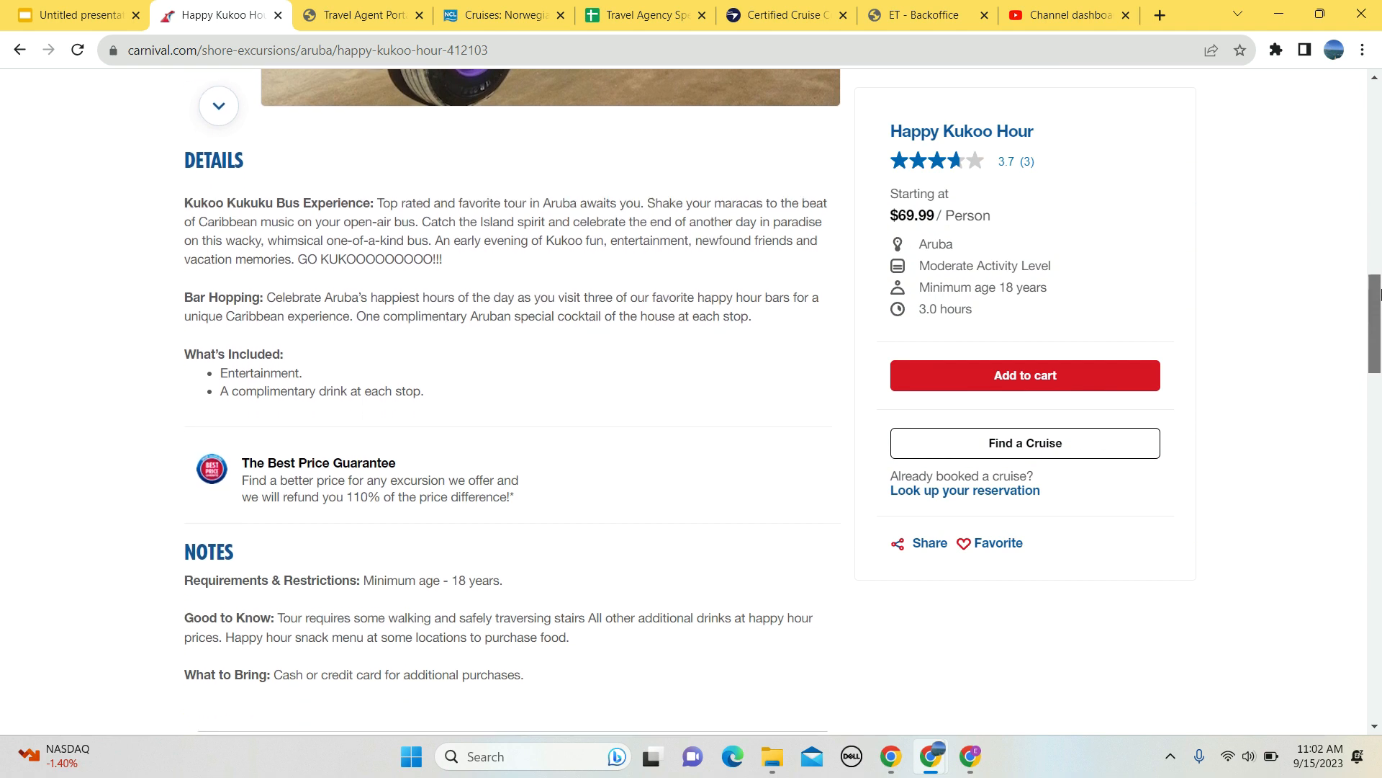
scroll("down", 3)
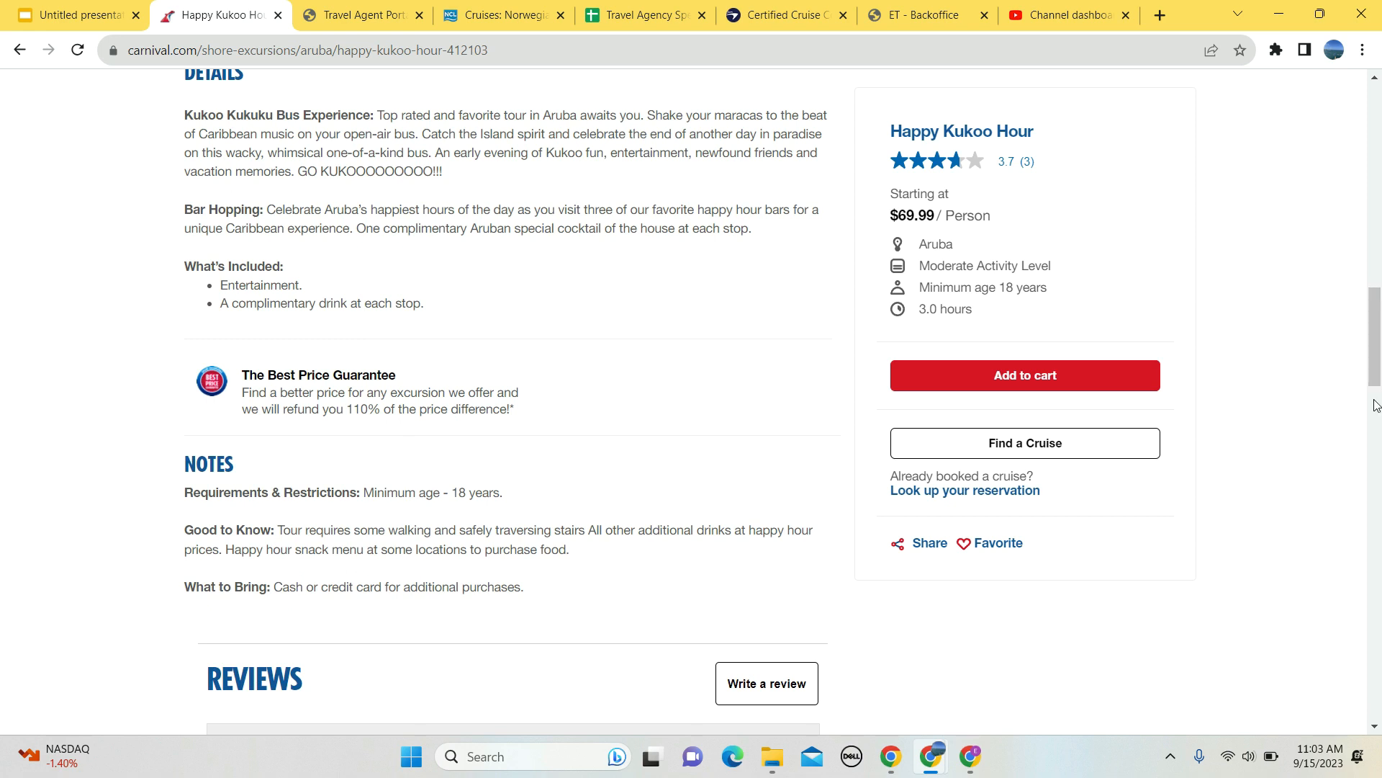
scroll("up", 3)
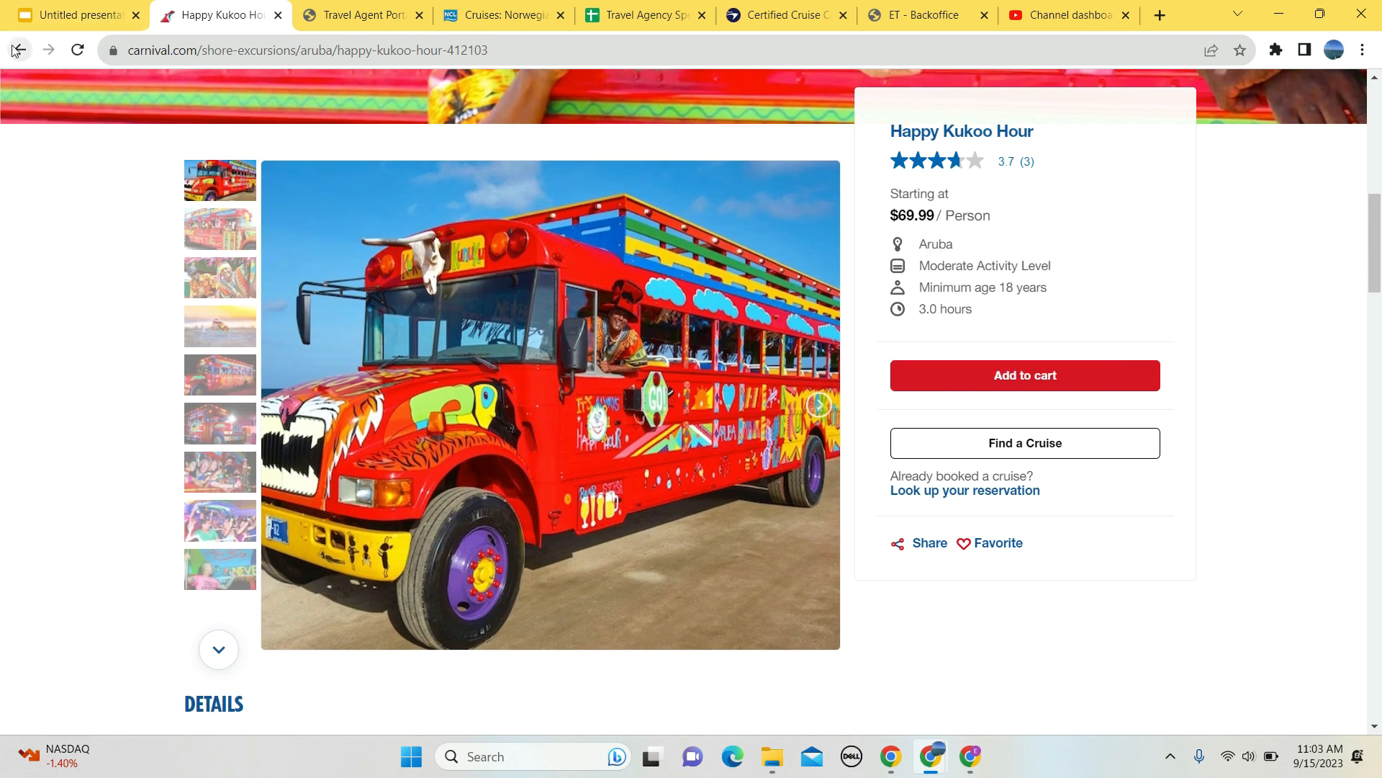
left_click(17, 50)
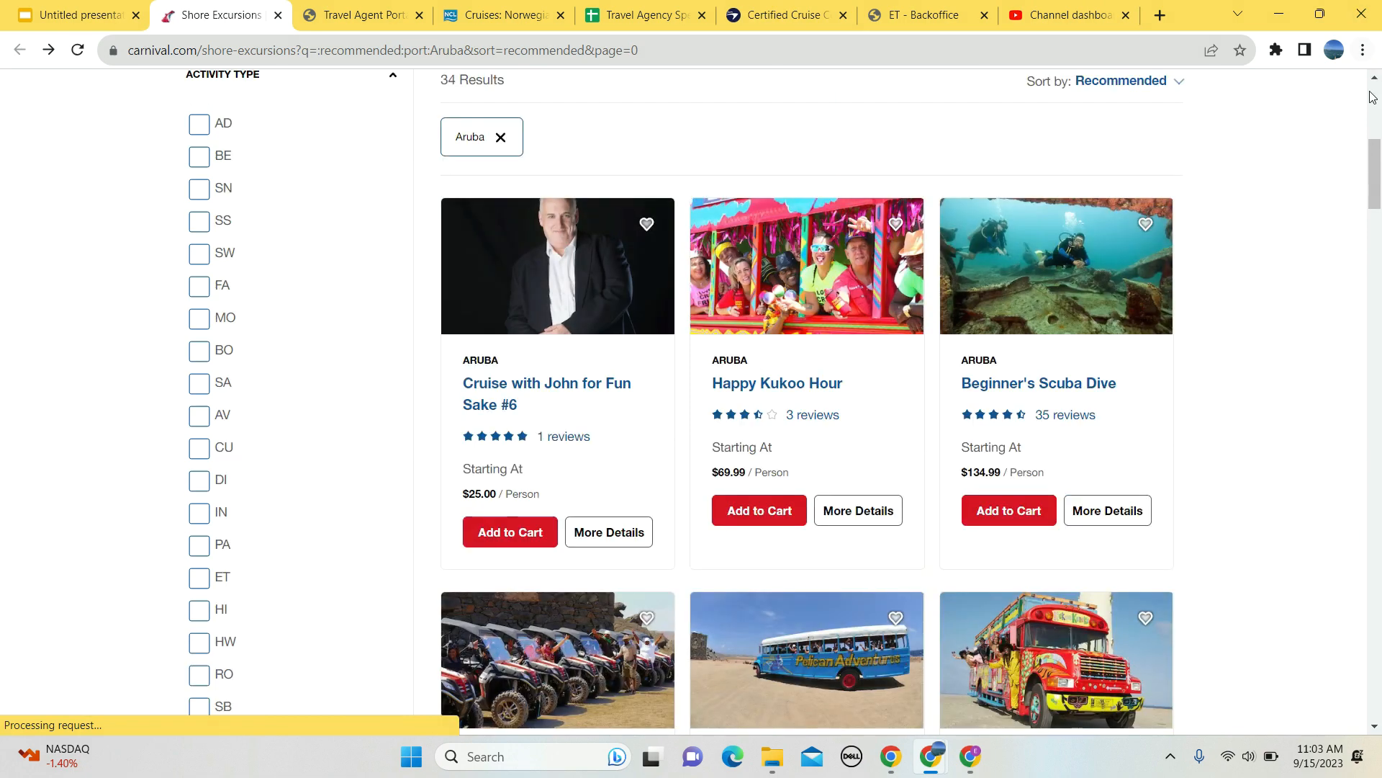
Open the Beginner's Scuba Dive excursion from the Aruba results.
scroll("down", 3)
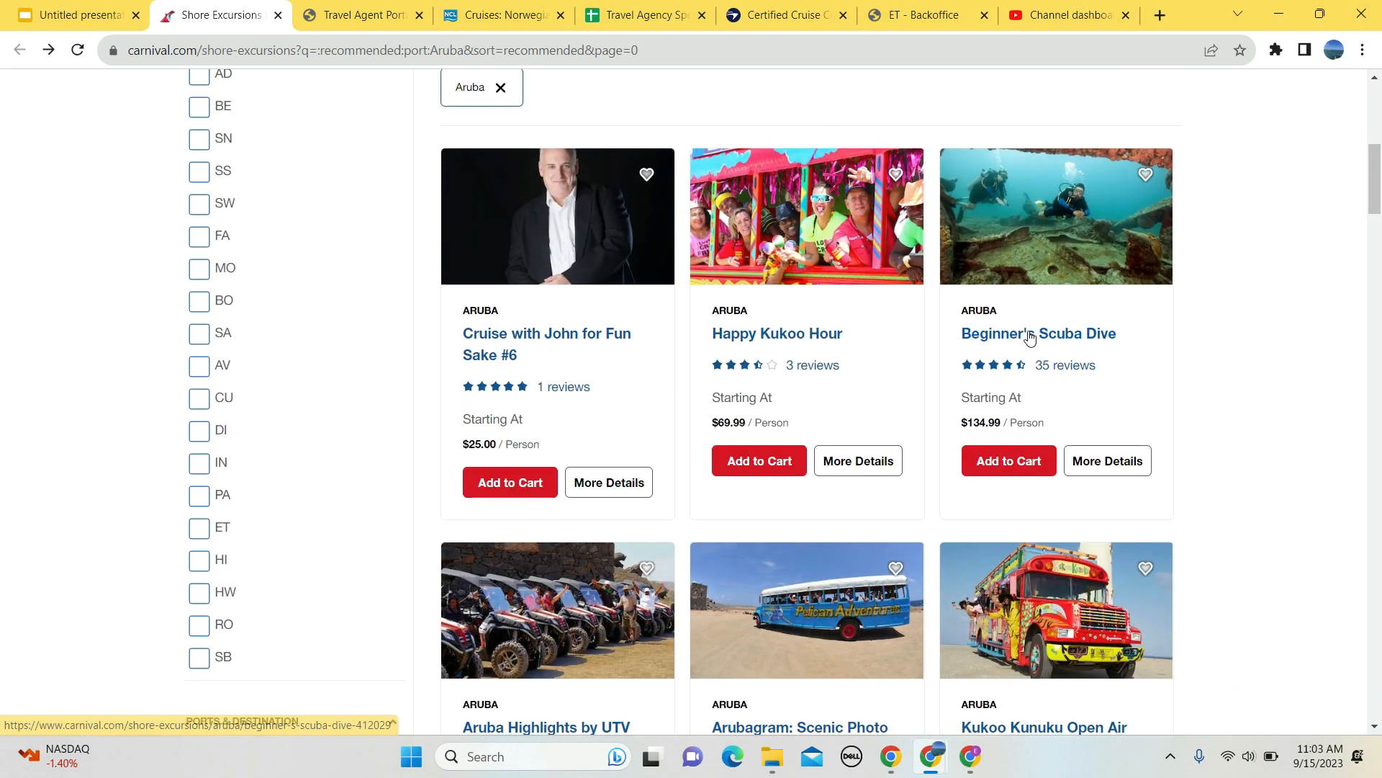
left_click(1038, 333)
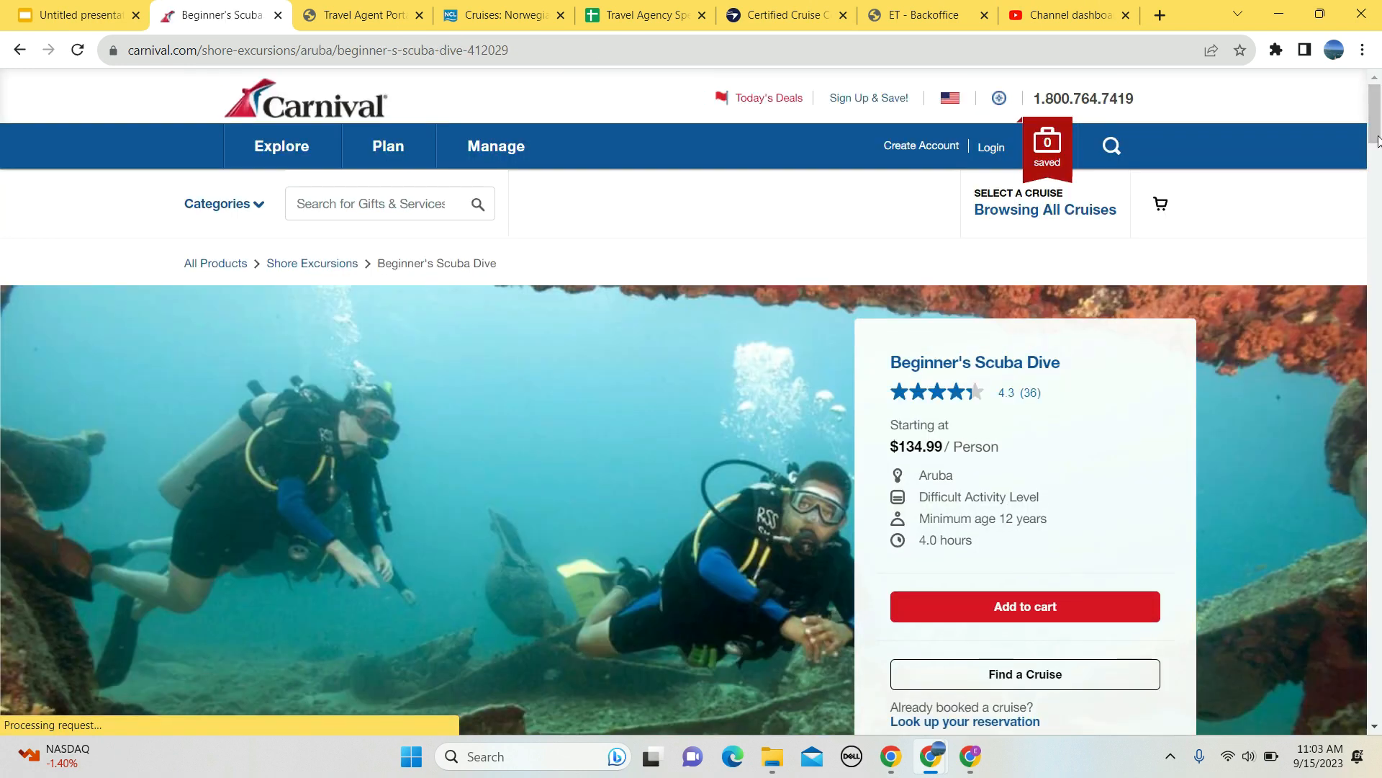
Highlight the Pool Experience passage and 'complete scuba gear' inclusion, then reach the 4.3-rated Reviews section.
scroll("down", 3)
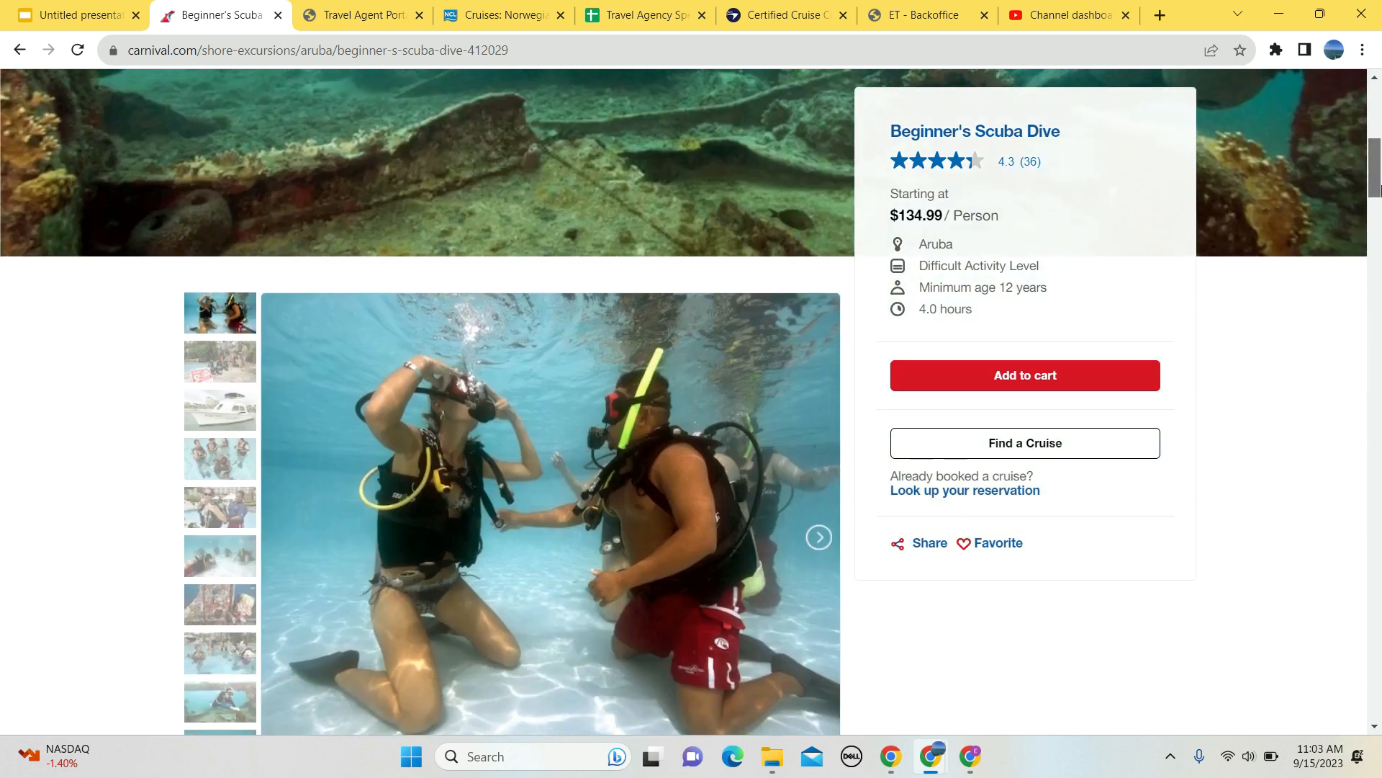
scroll("down", 3)
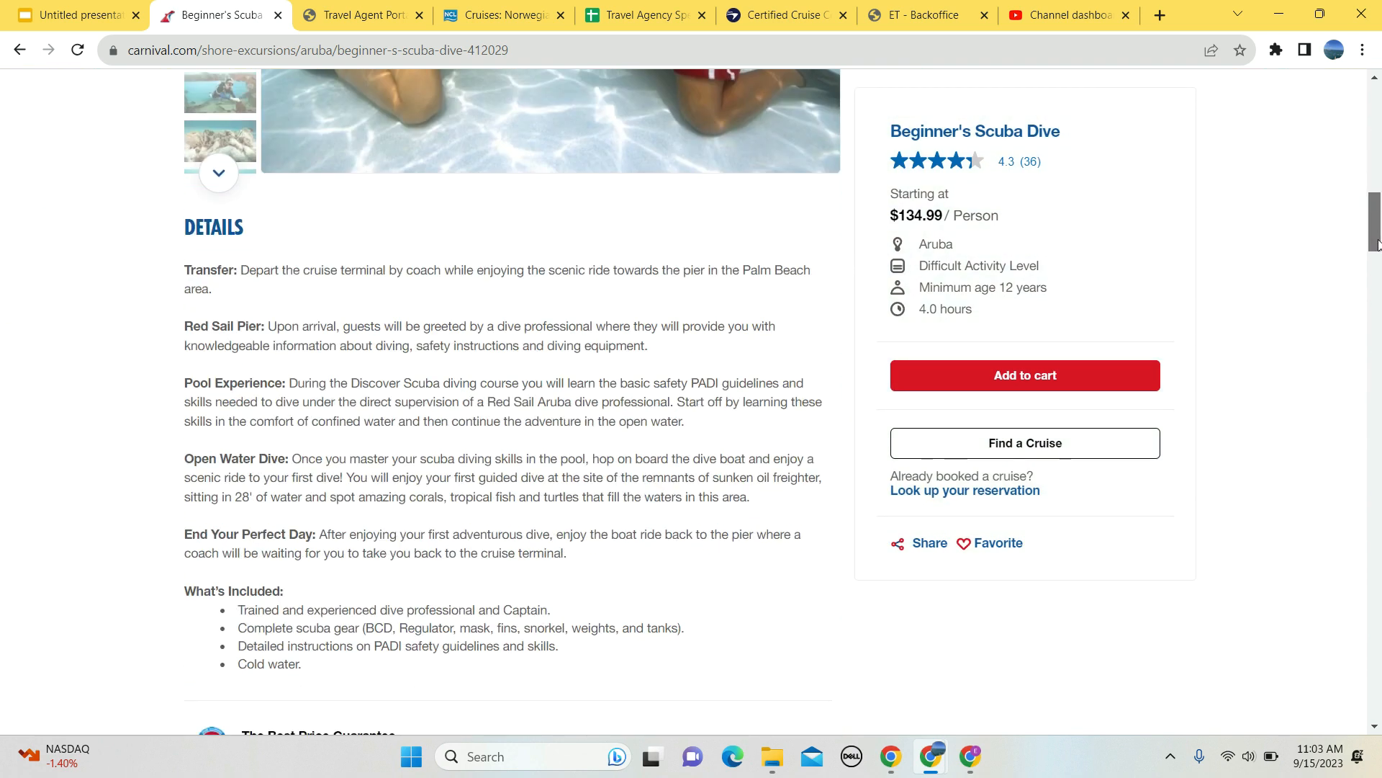
scroll("down", 3)
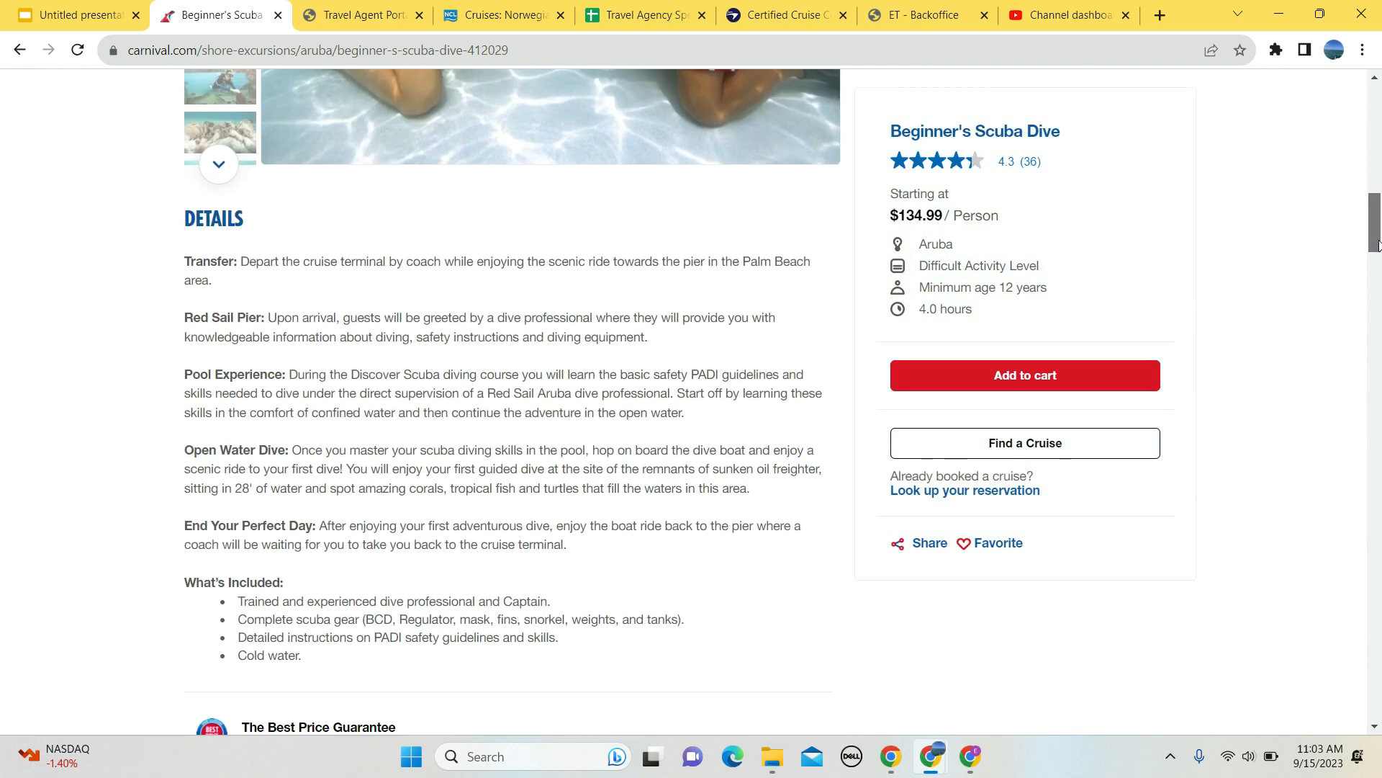
scroll("down", 3)
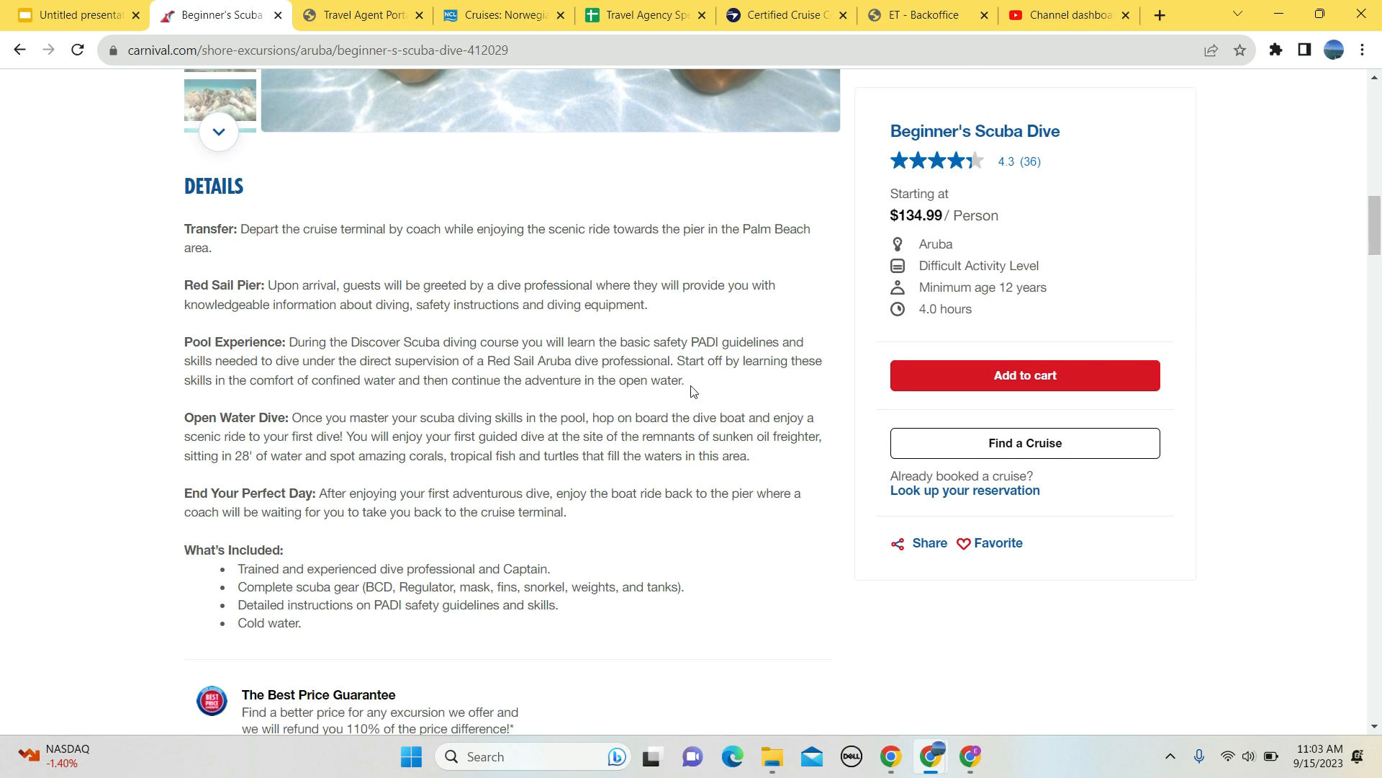
left_click_drag(332, 342, 683, 380)
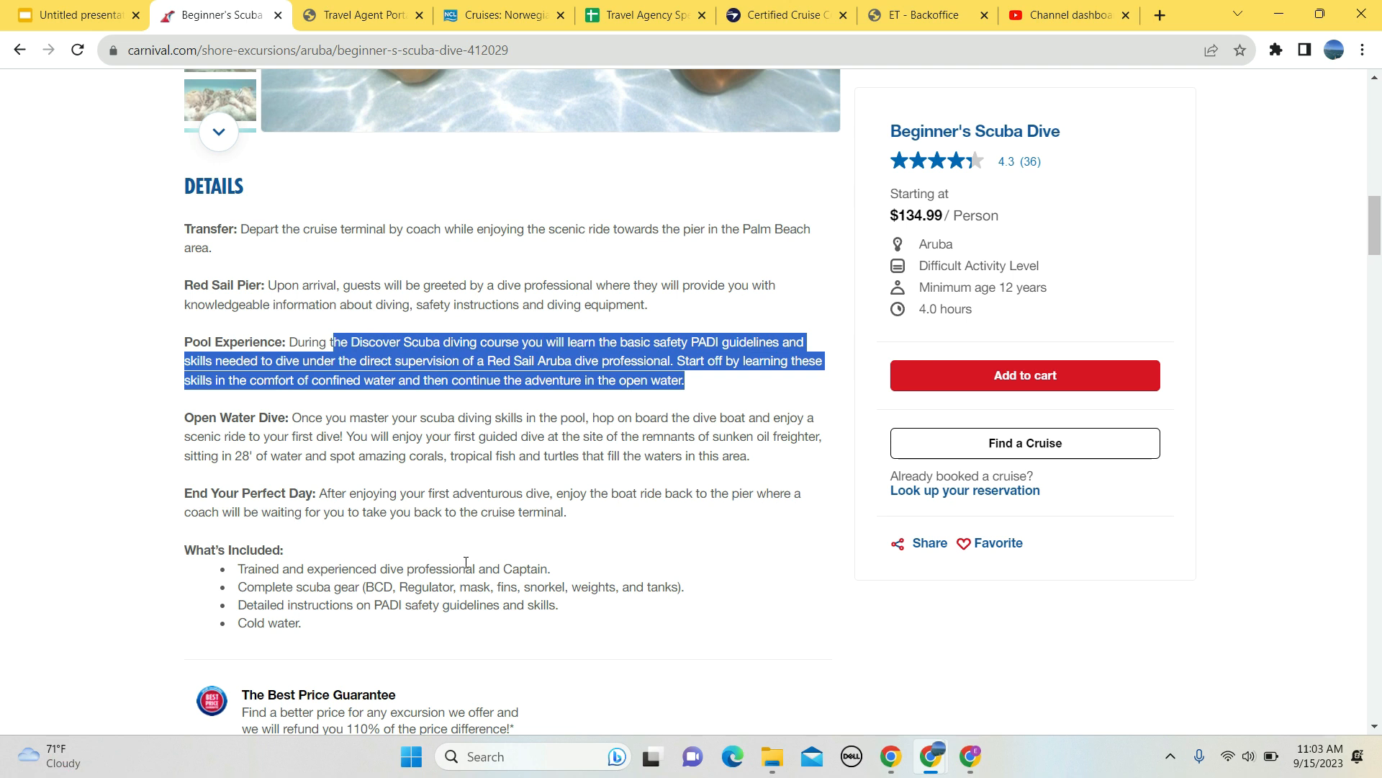
left_click_drag(333, 568, 419, 567)
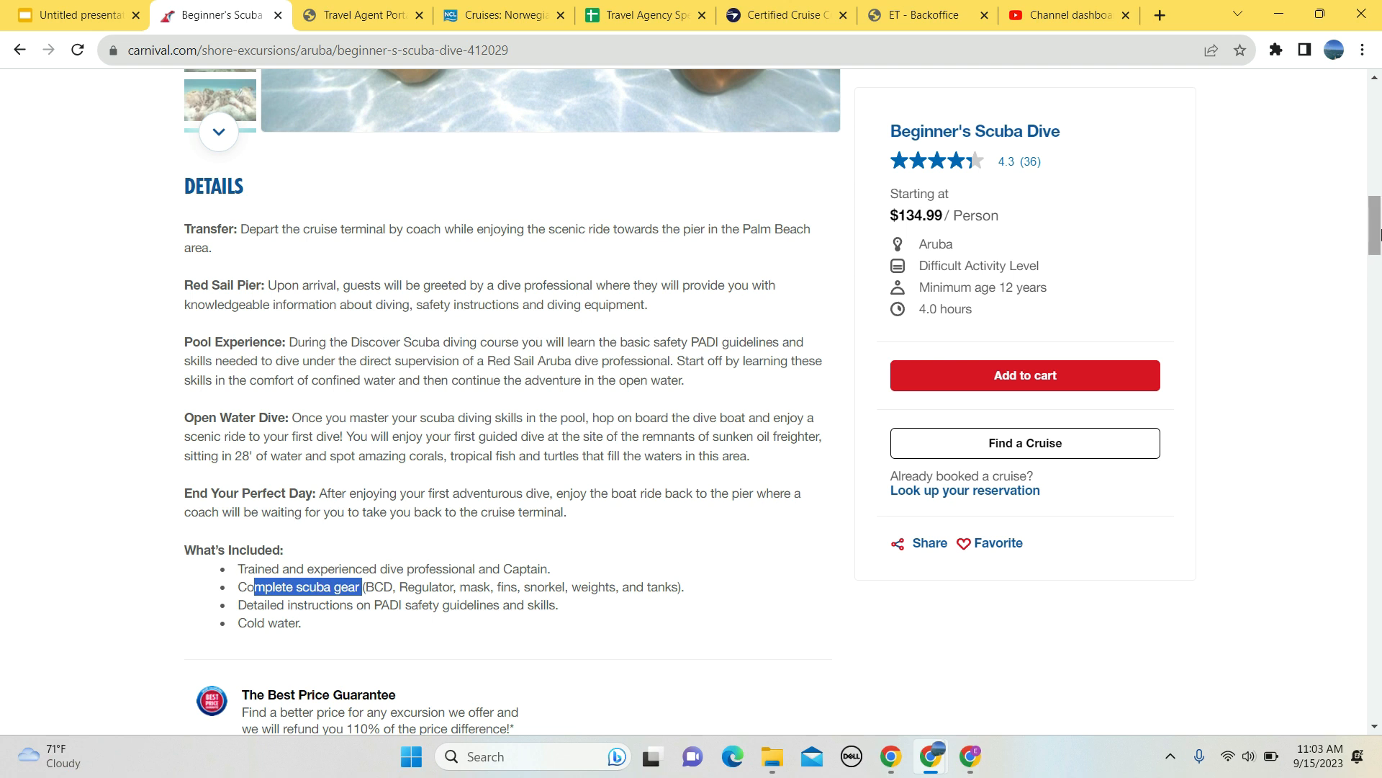
scroll("down", 3)
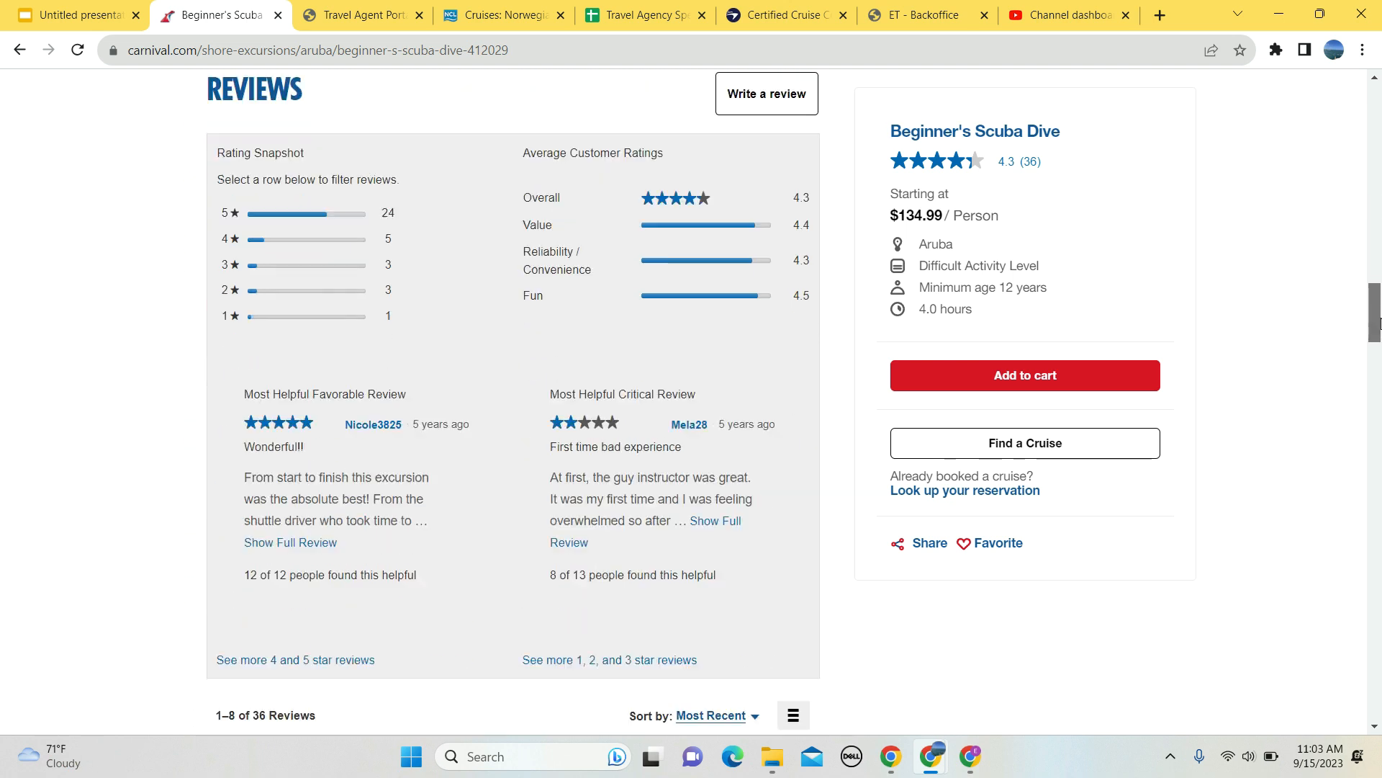
scroll("down", 3)
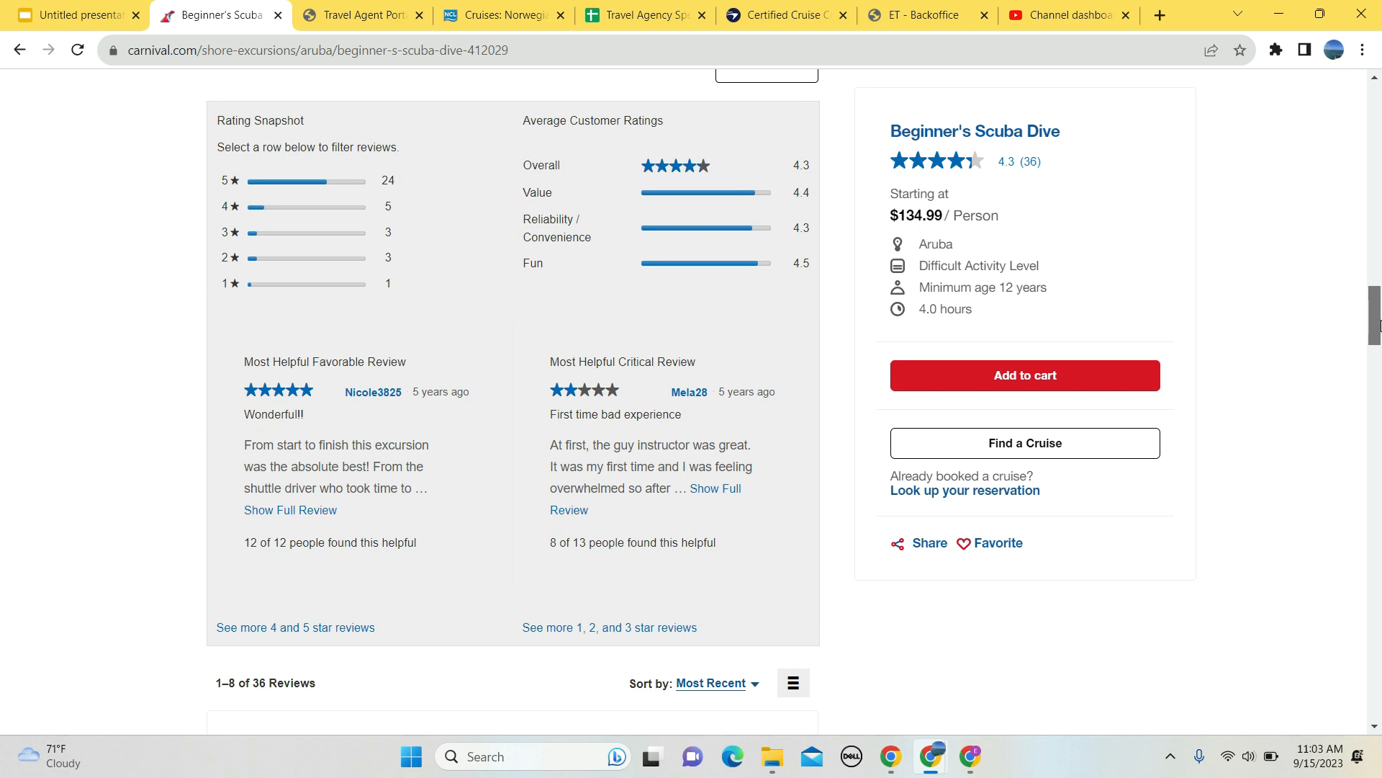
scroll("down", 3)
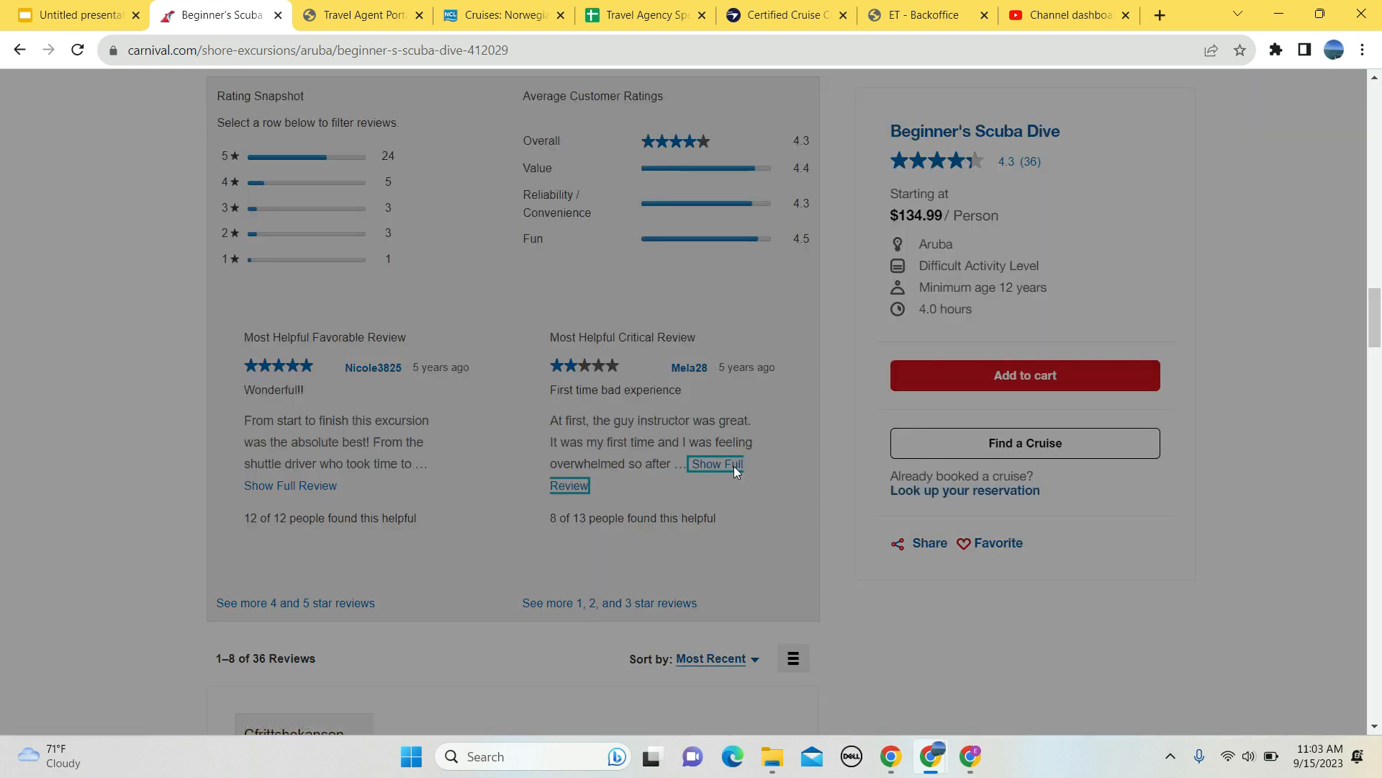
left_click(716, 462)
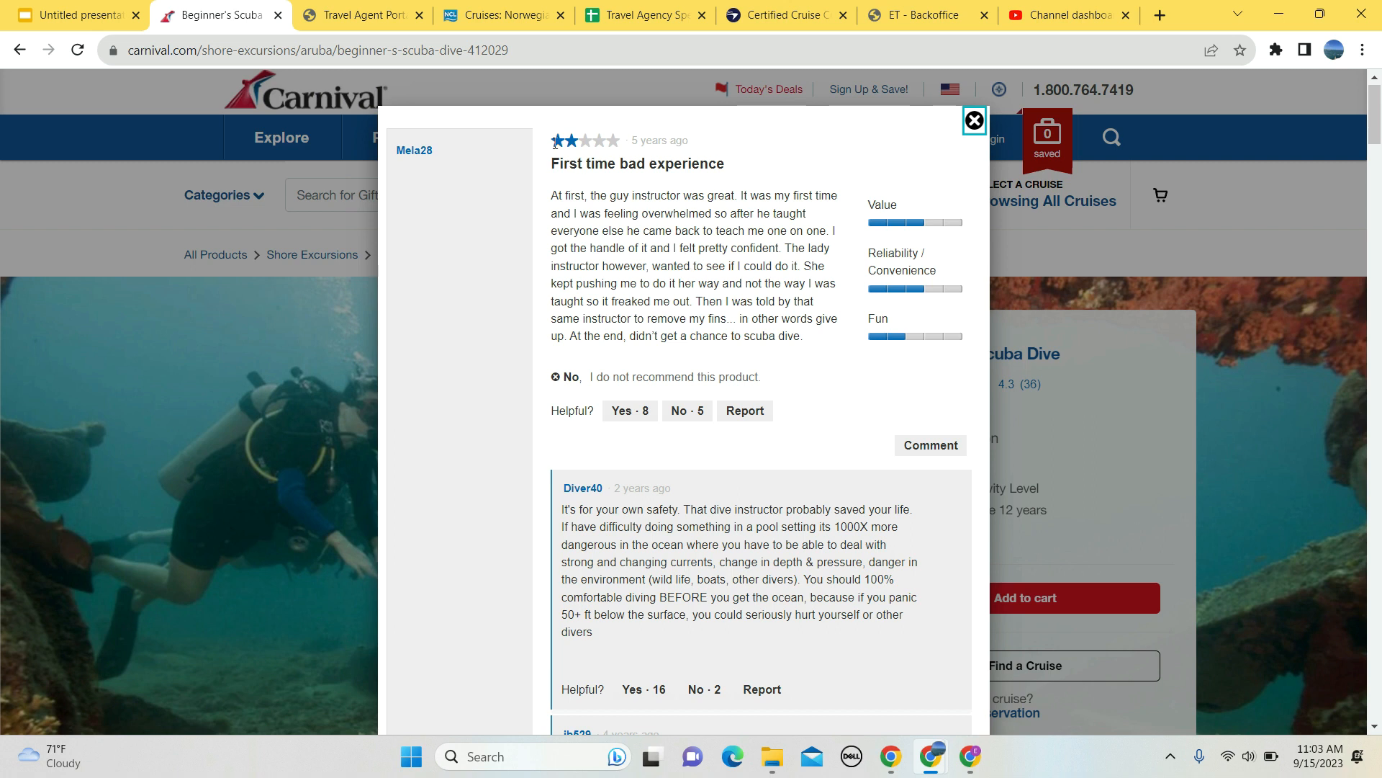
mouse_move(553, 187)
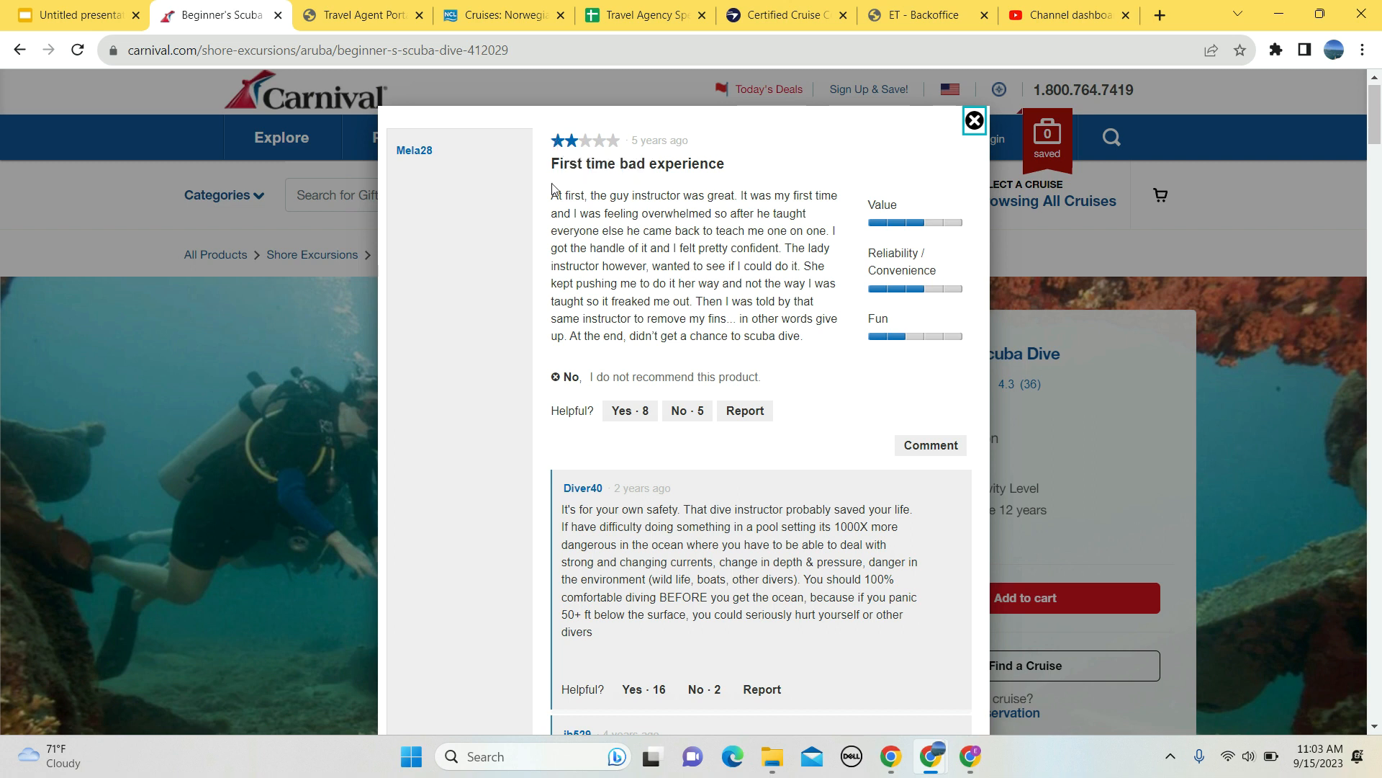
mouse_move(697, 280)
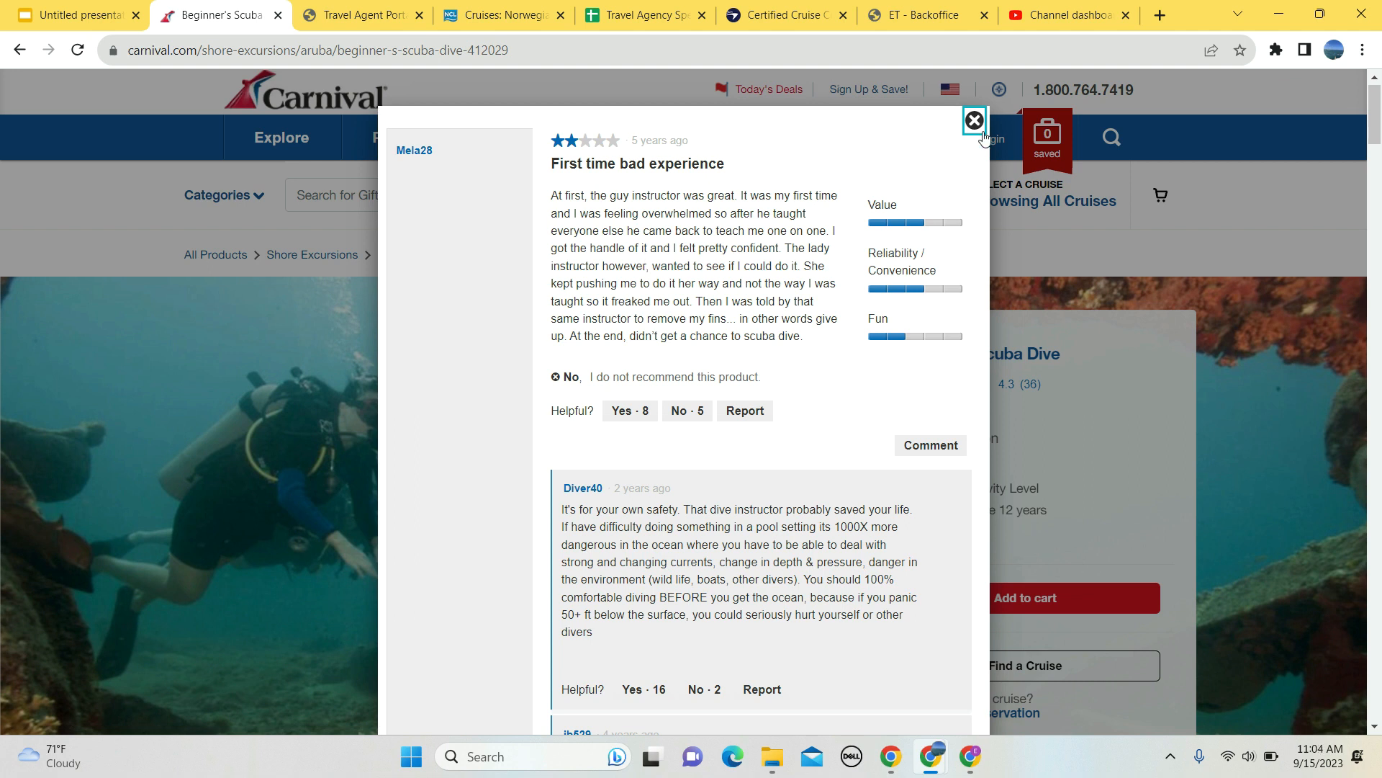
left_click(974, 120)
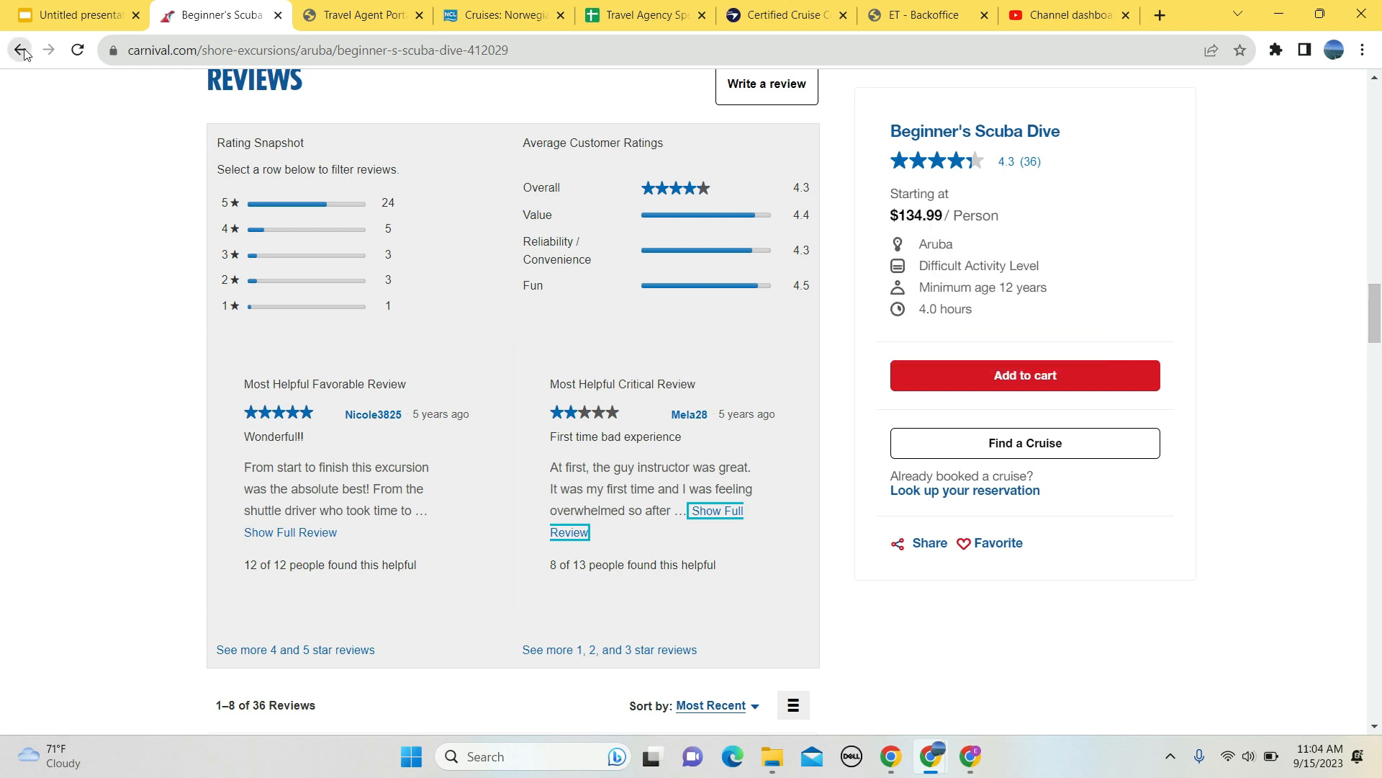
Go back to the Aruba results and scroll down to the See & Sea, Eagle Beach and Catamaran listings.
left_click(19, 51)
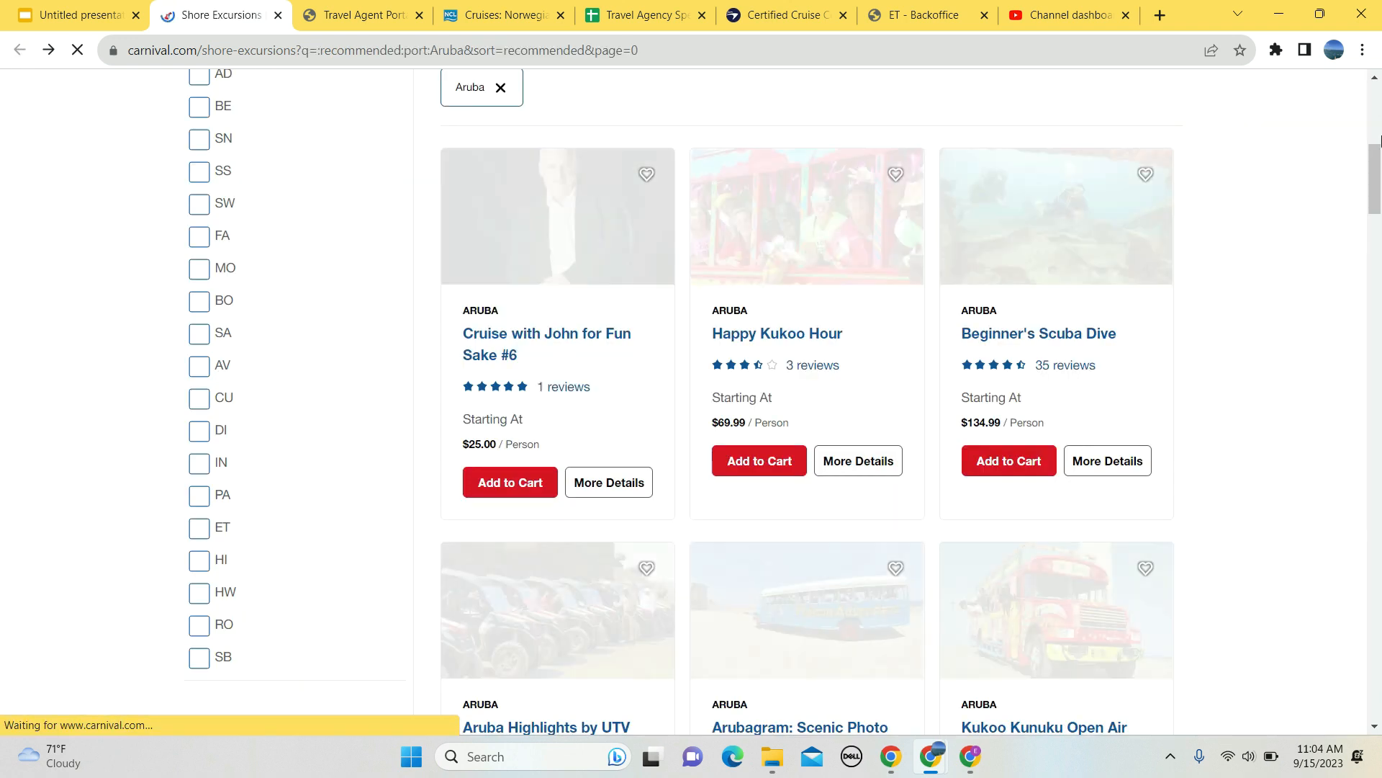
scroll("down", 3)
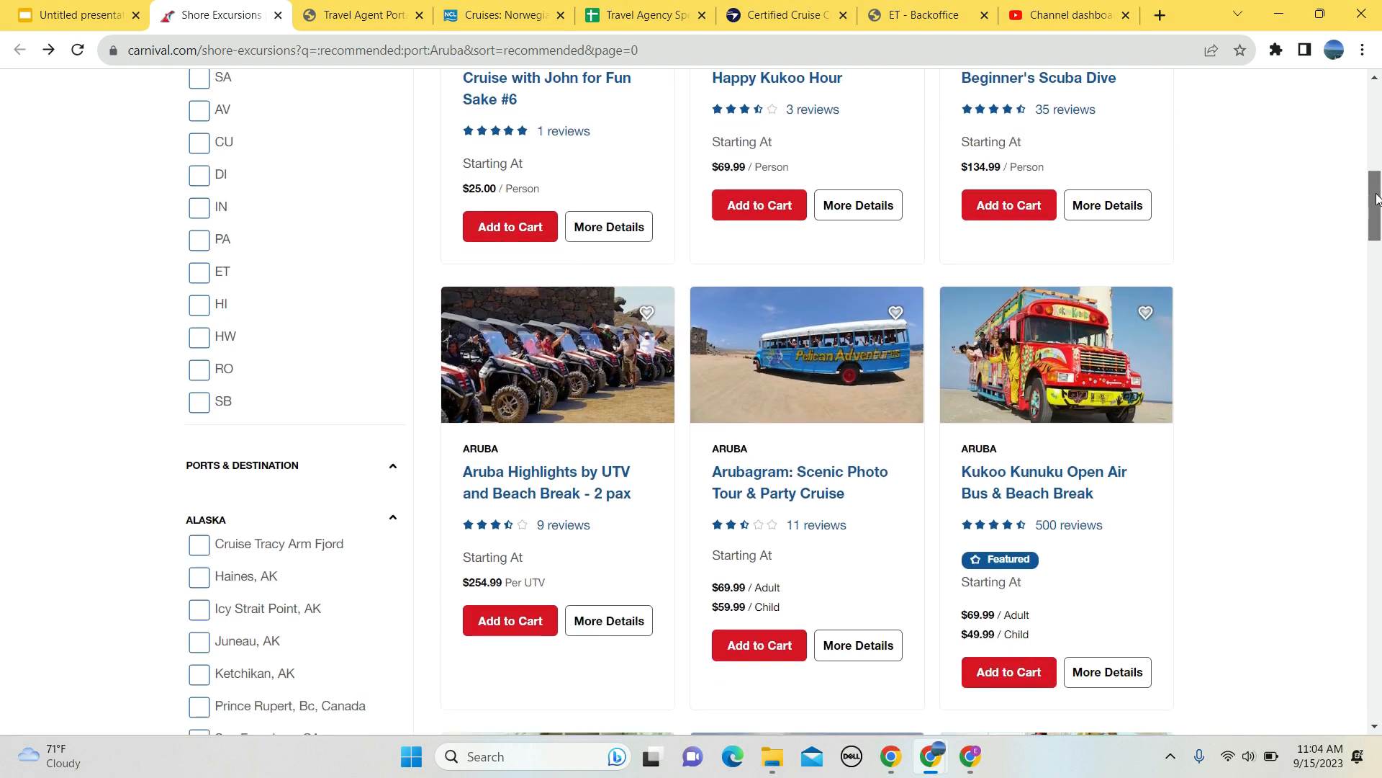
scroll("down", 3)
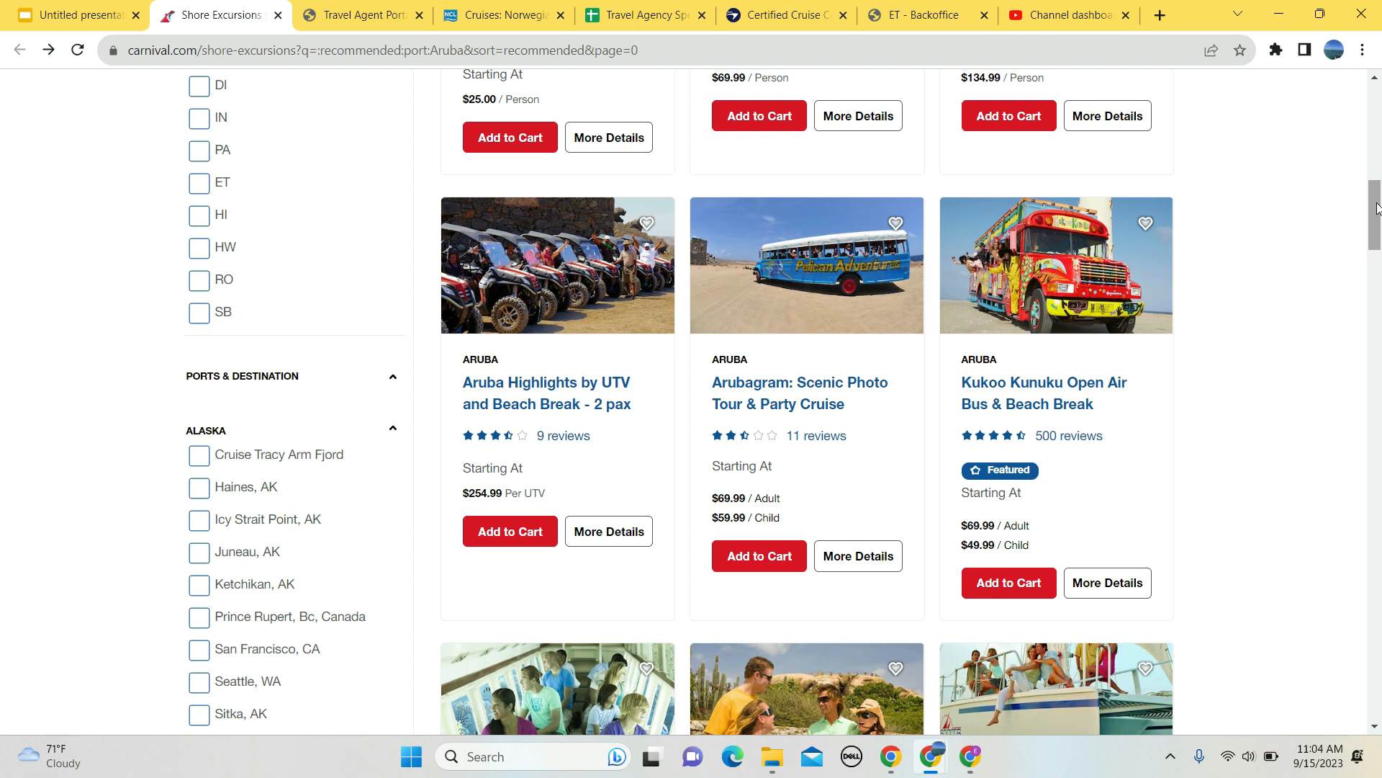
scroll("down", 3)
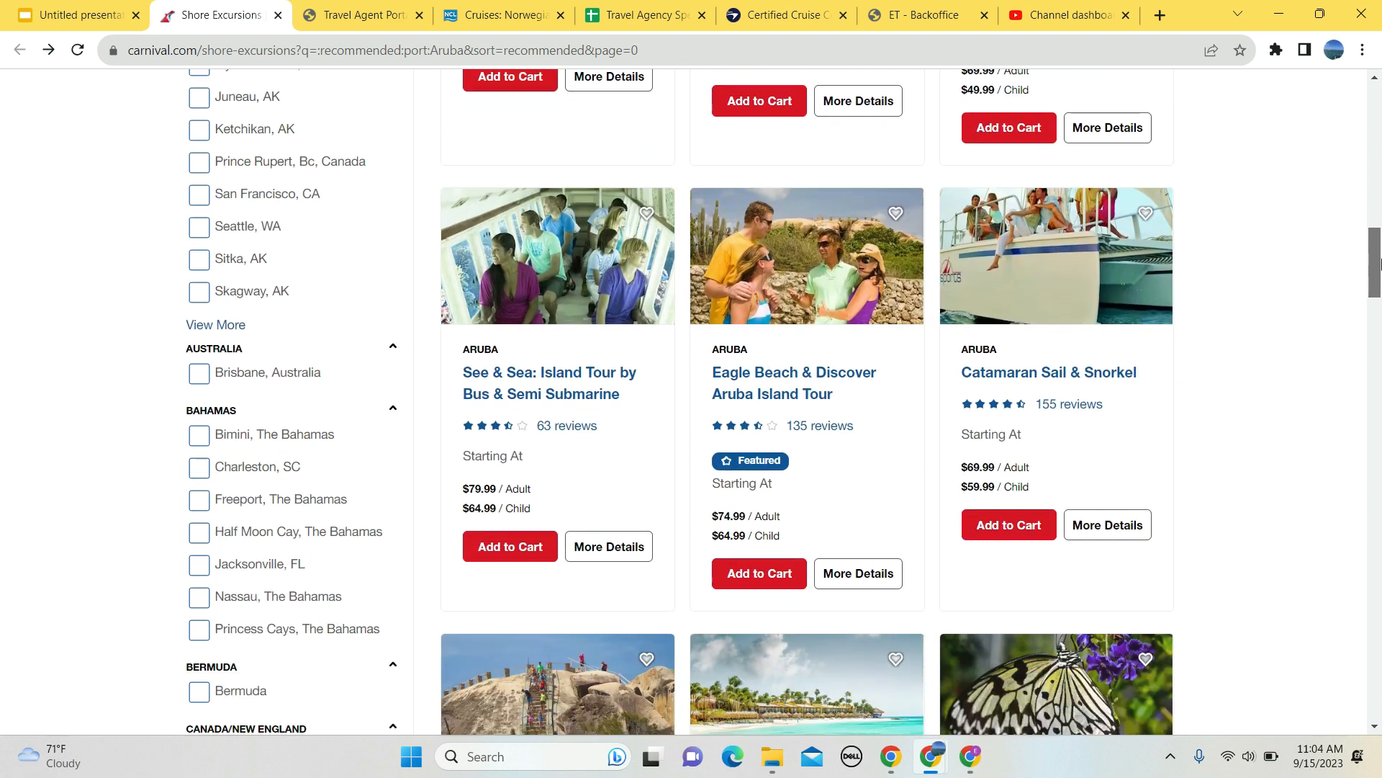
scroll("down", 3)
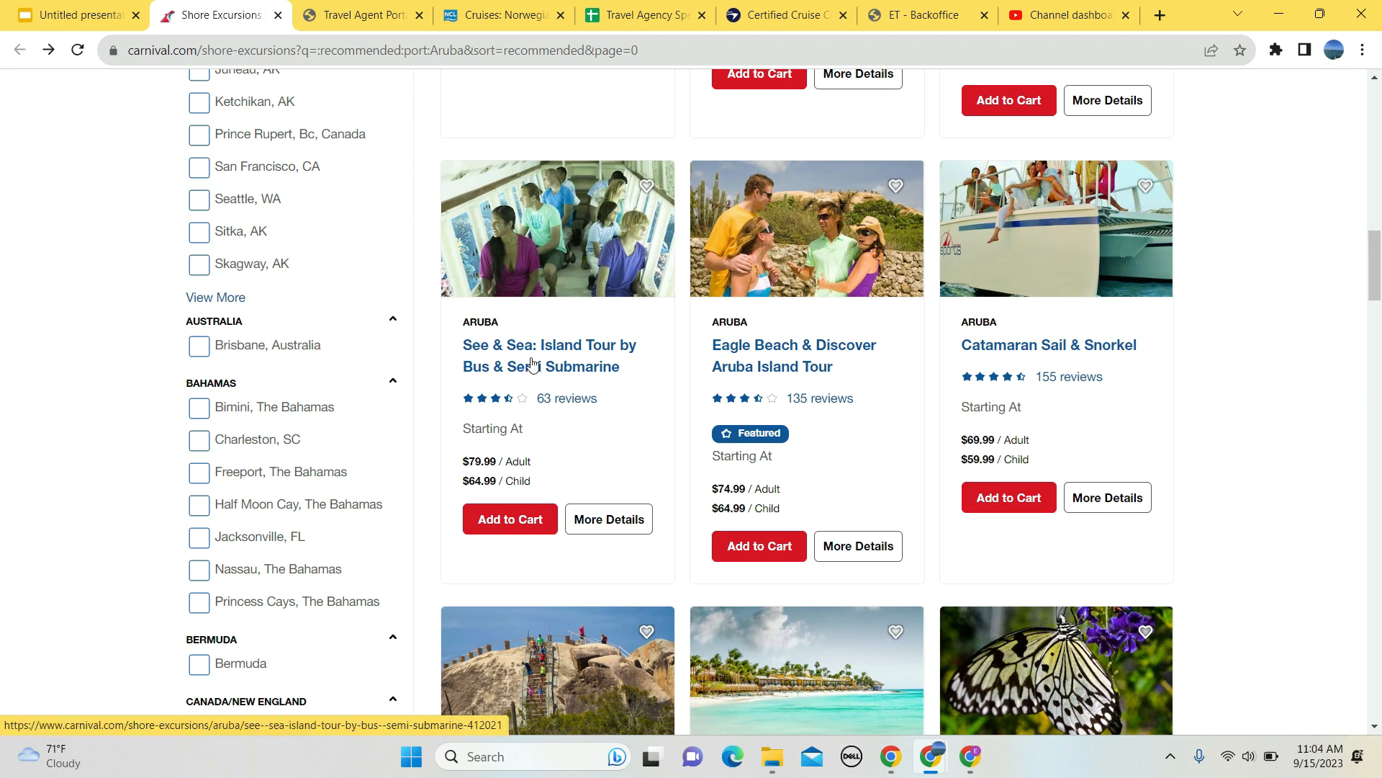
mouse_move(537, 399)
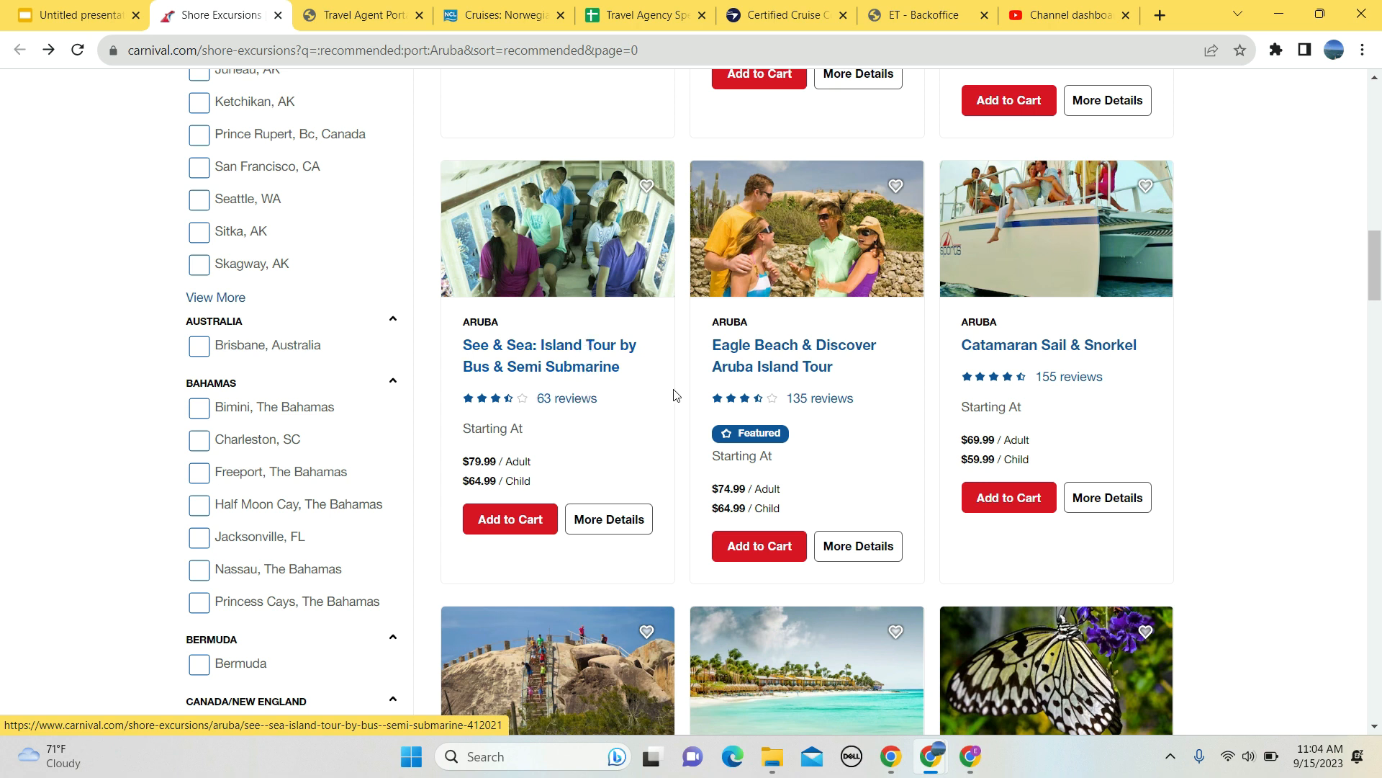
mouse_move(809, 365)
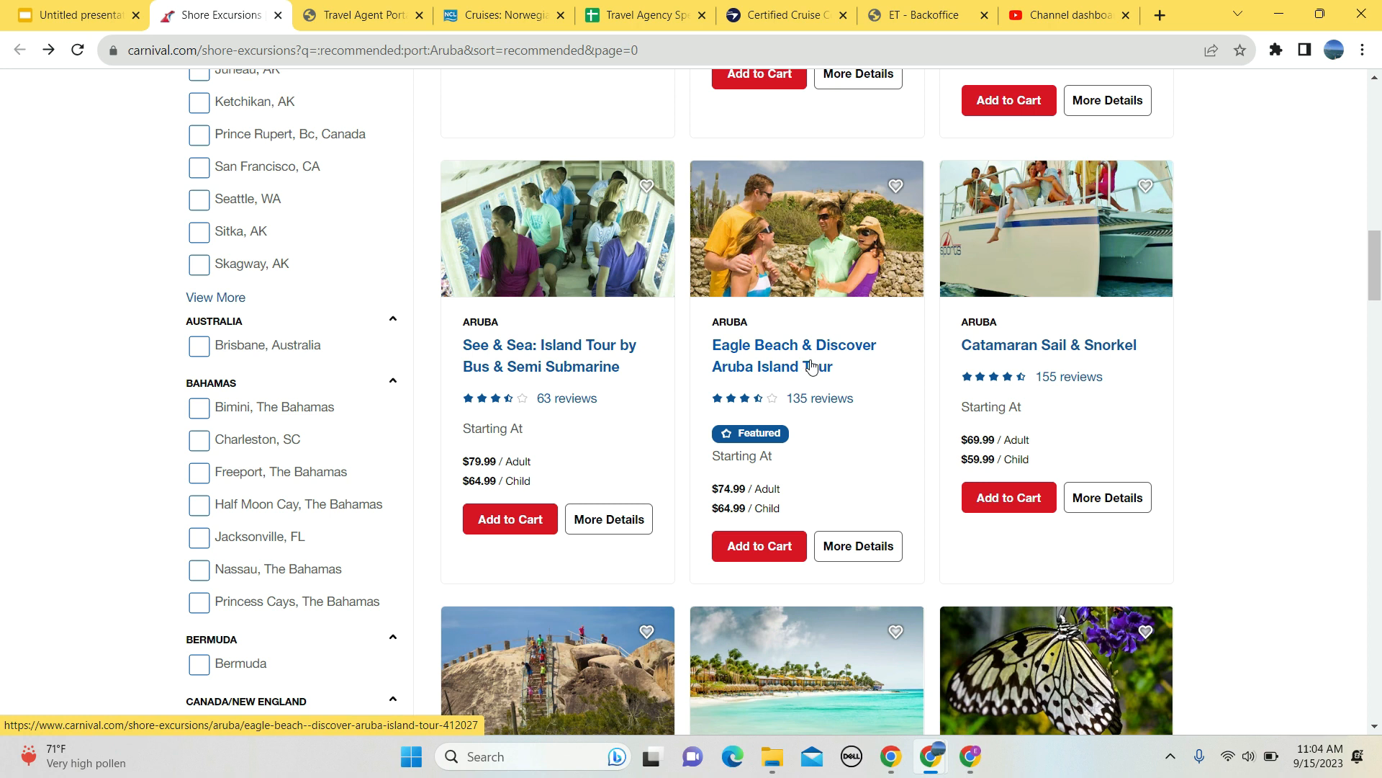
Open the Eagle Beach & Discover Aruba Island Tour page and start browsing its photo gallery.
left_click(792, 355)
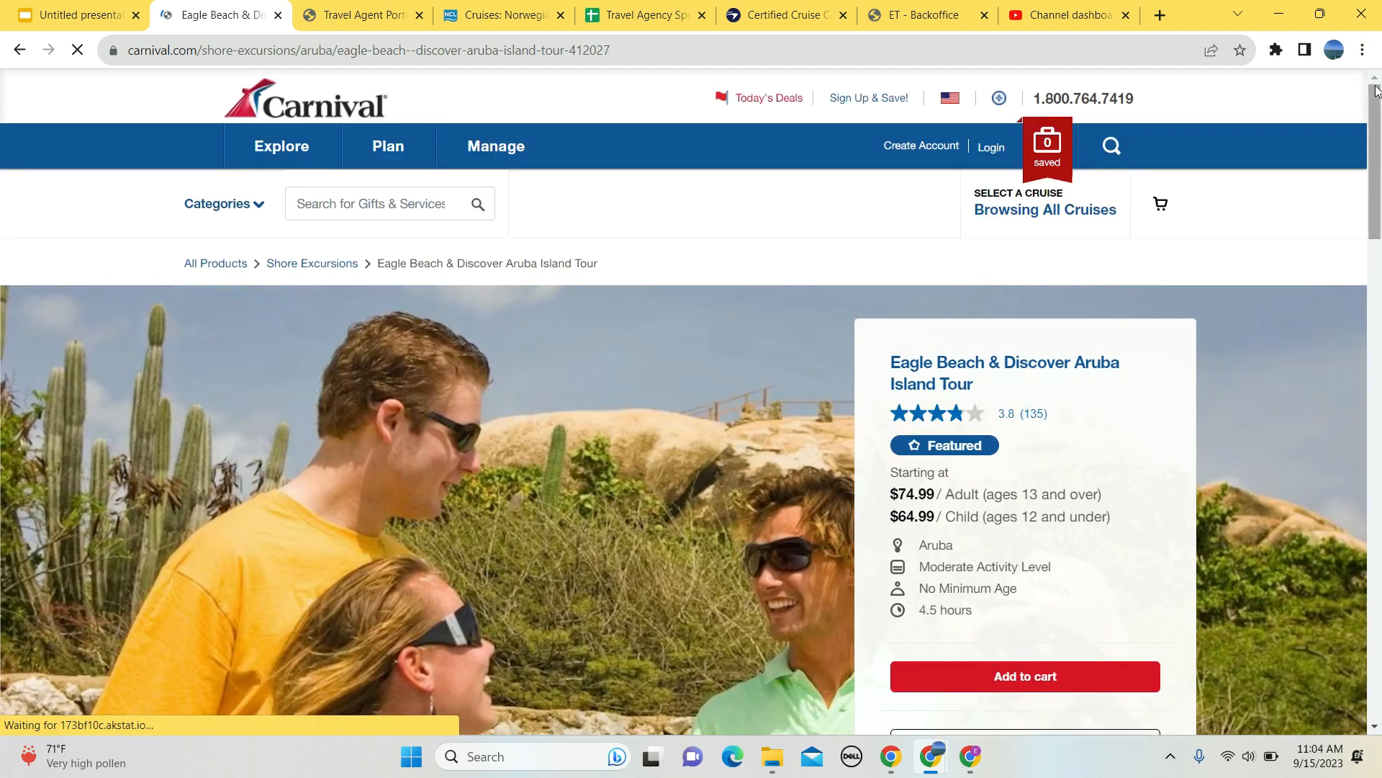
scroll("down", 3)
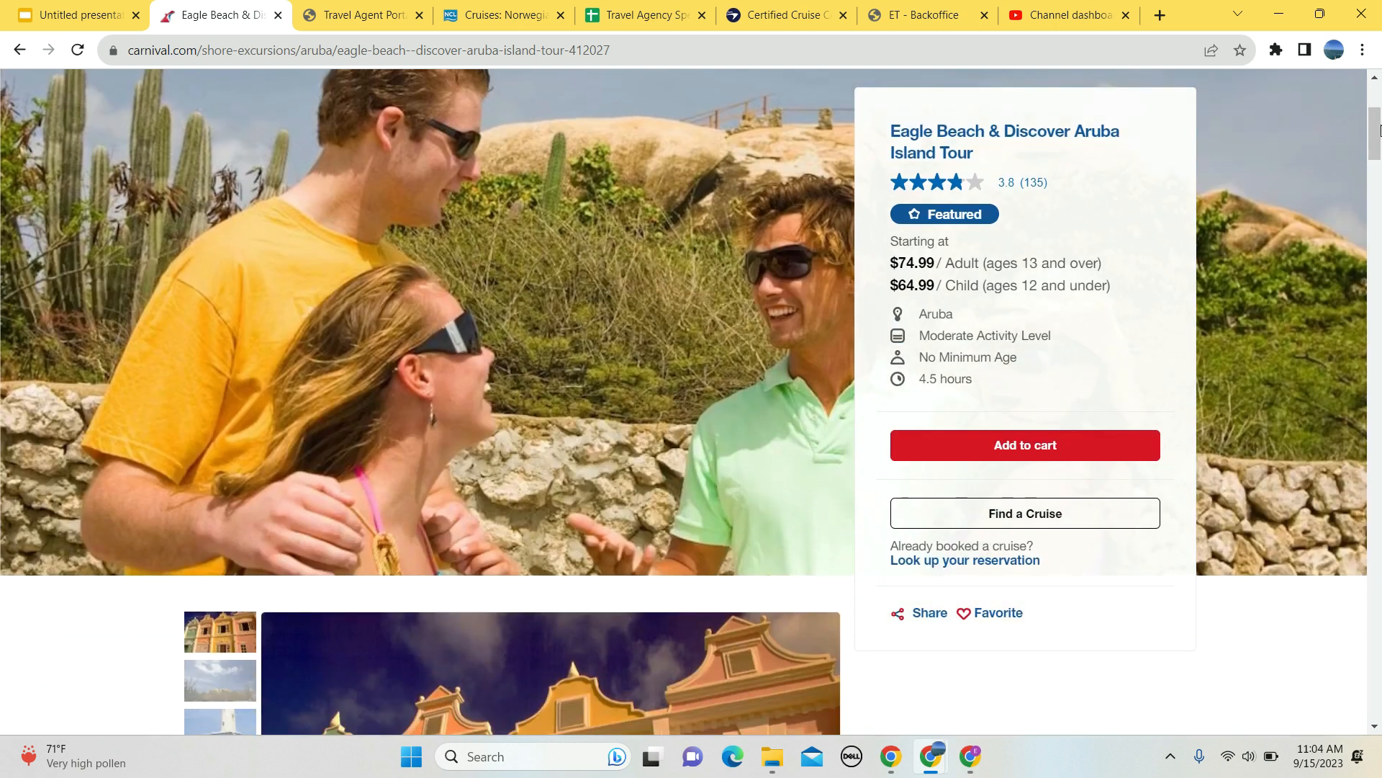
scroll("down", 3)
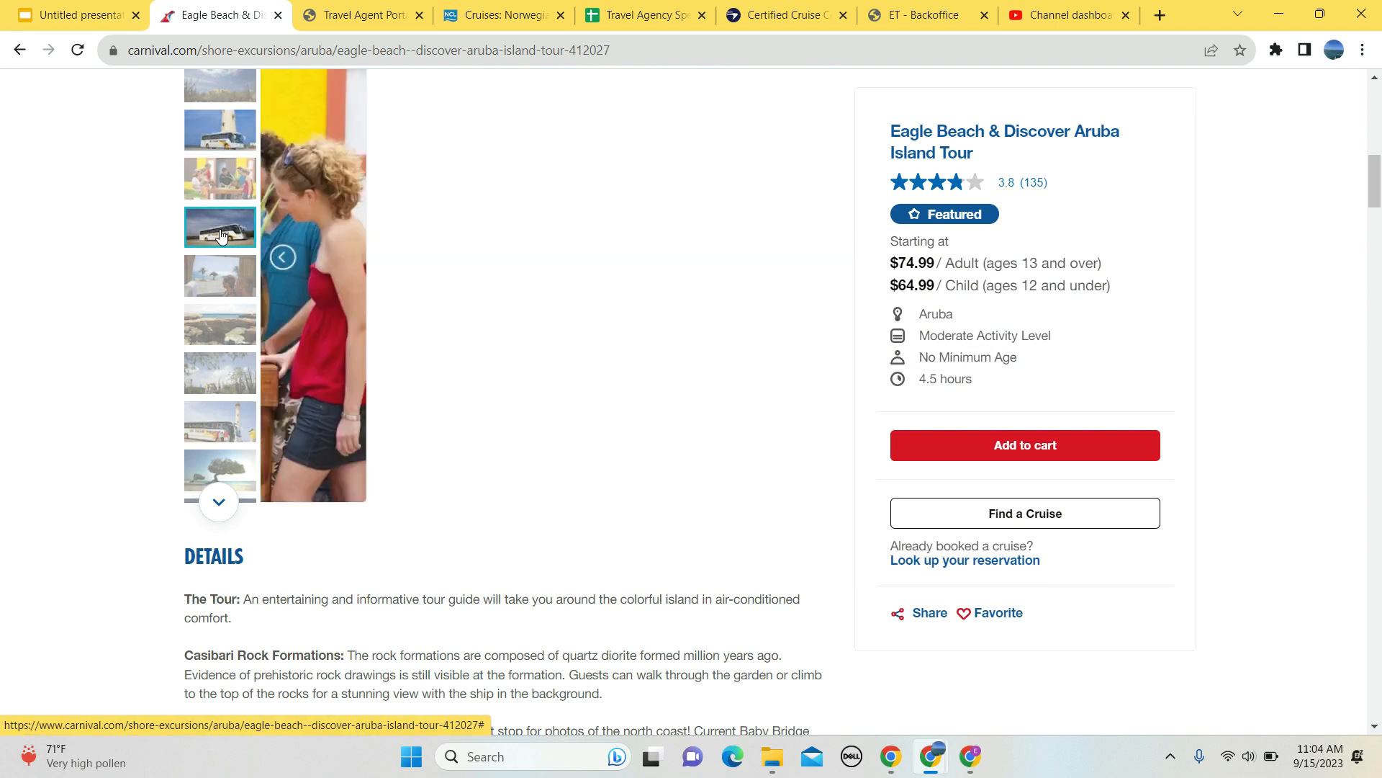
left_click(219, 226)
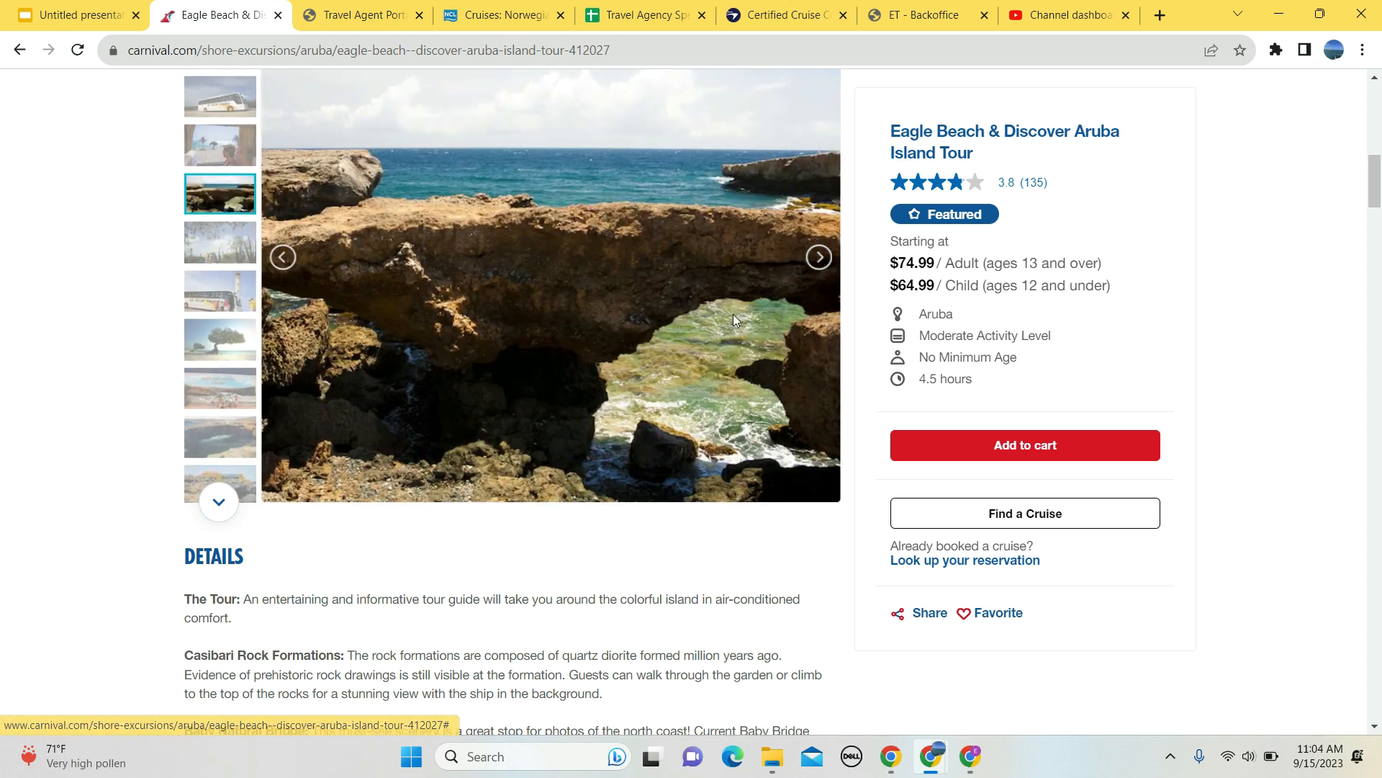
mouse_move(204, 243)
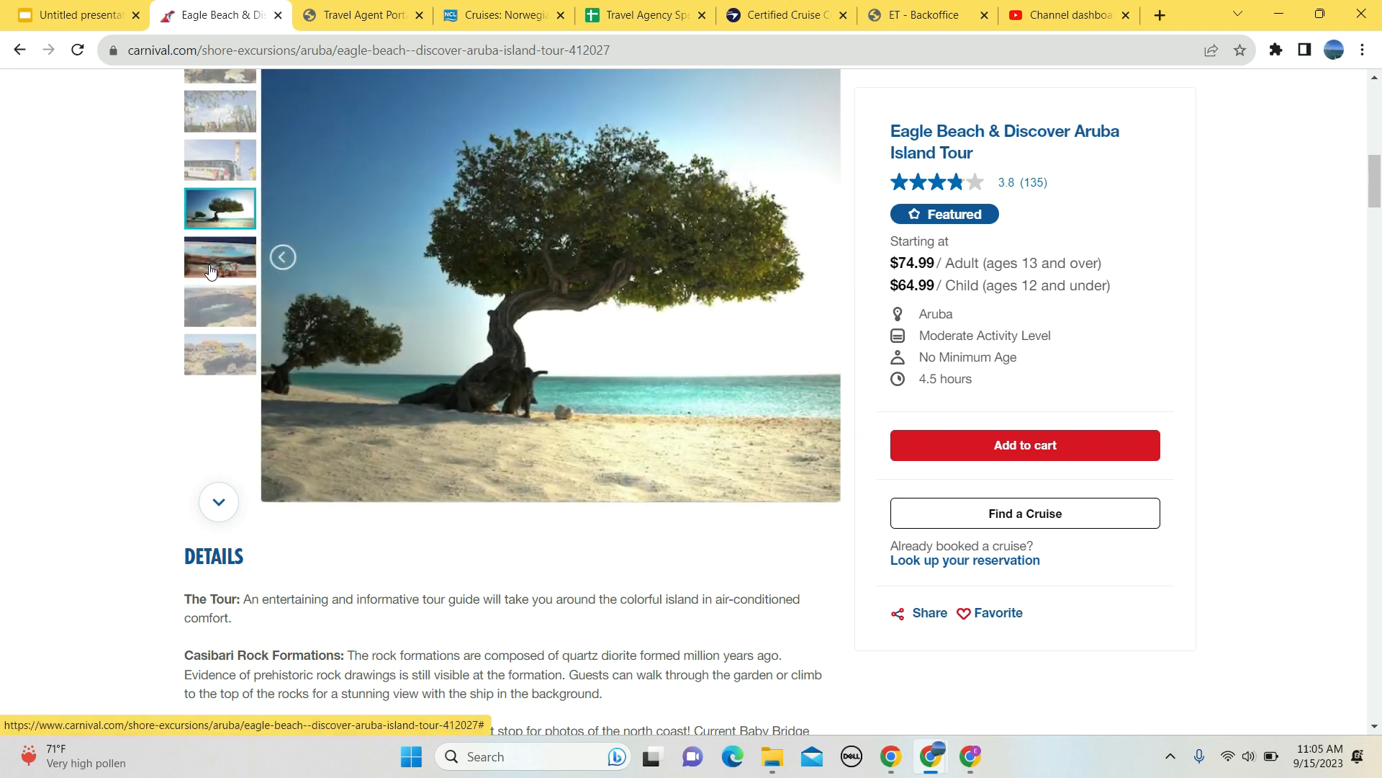
View the sea cave and Natural Bridge photos, then return to the Aruba excursions list.
left_click(219, 305)
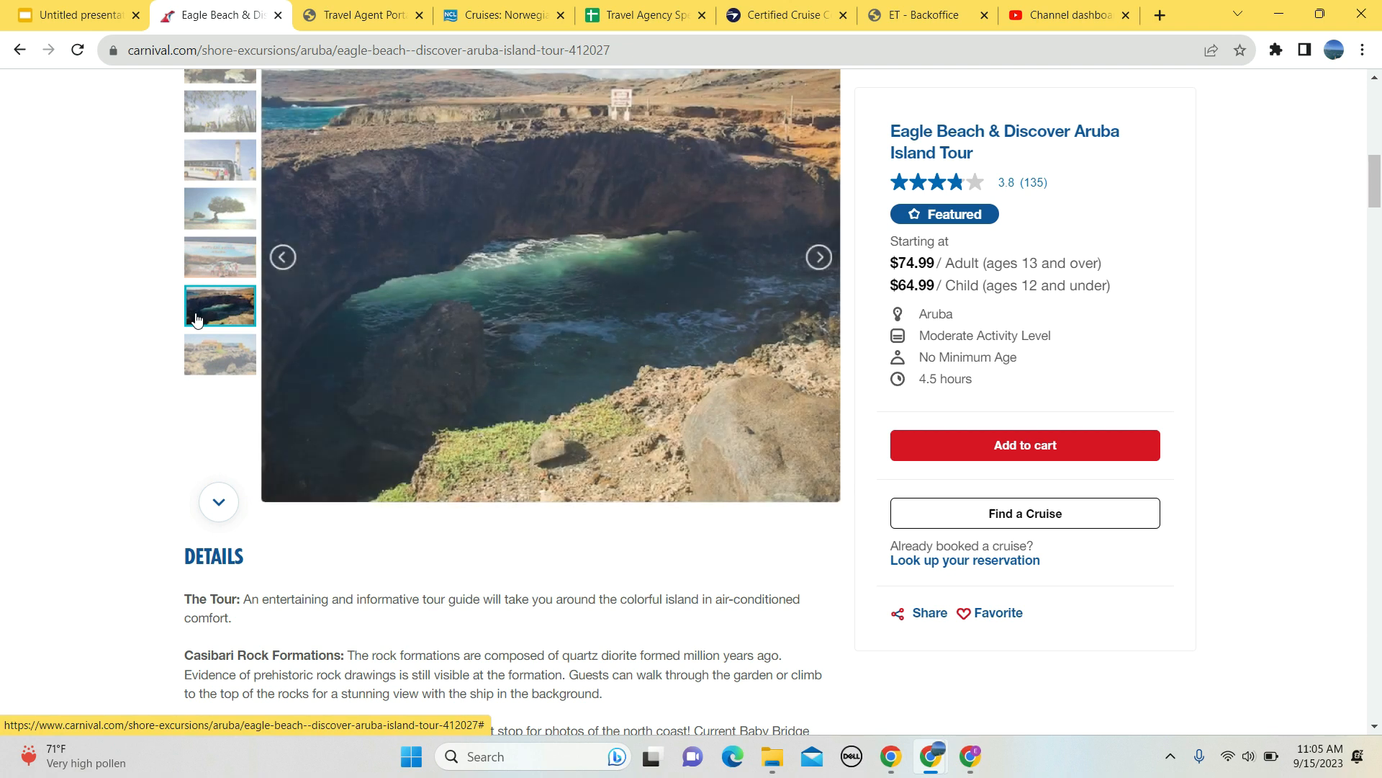
left_click(218, 355)
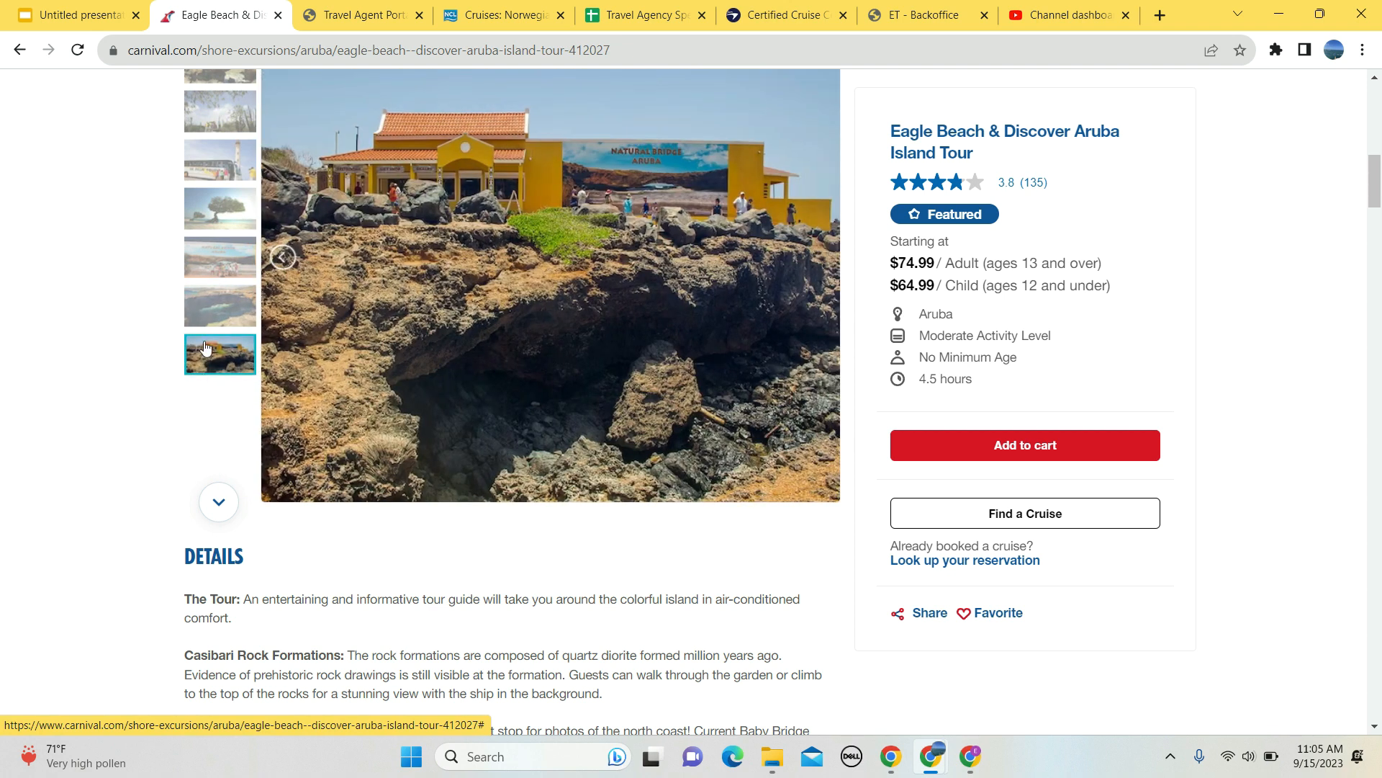
left_click(19, 49)
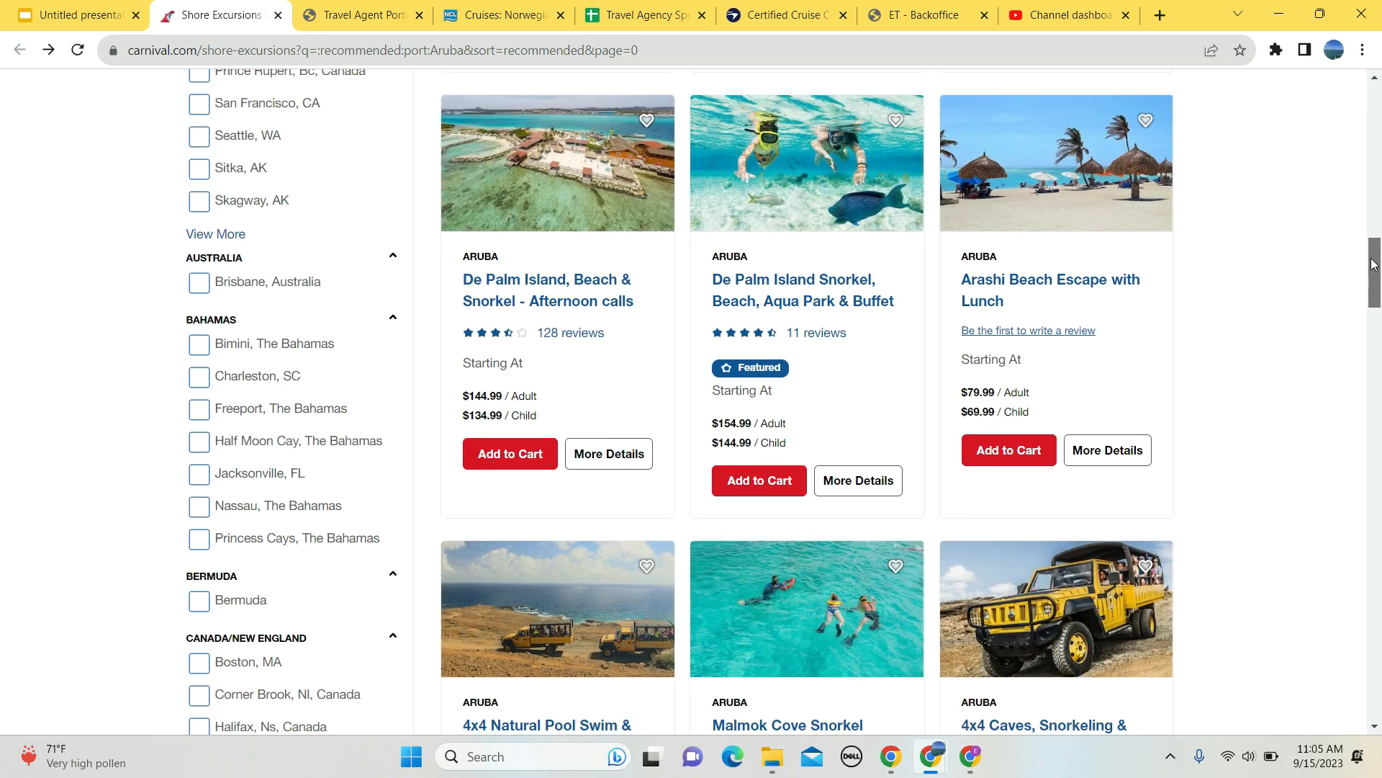
scroll("down", 3)
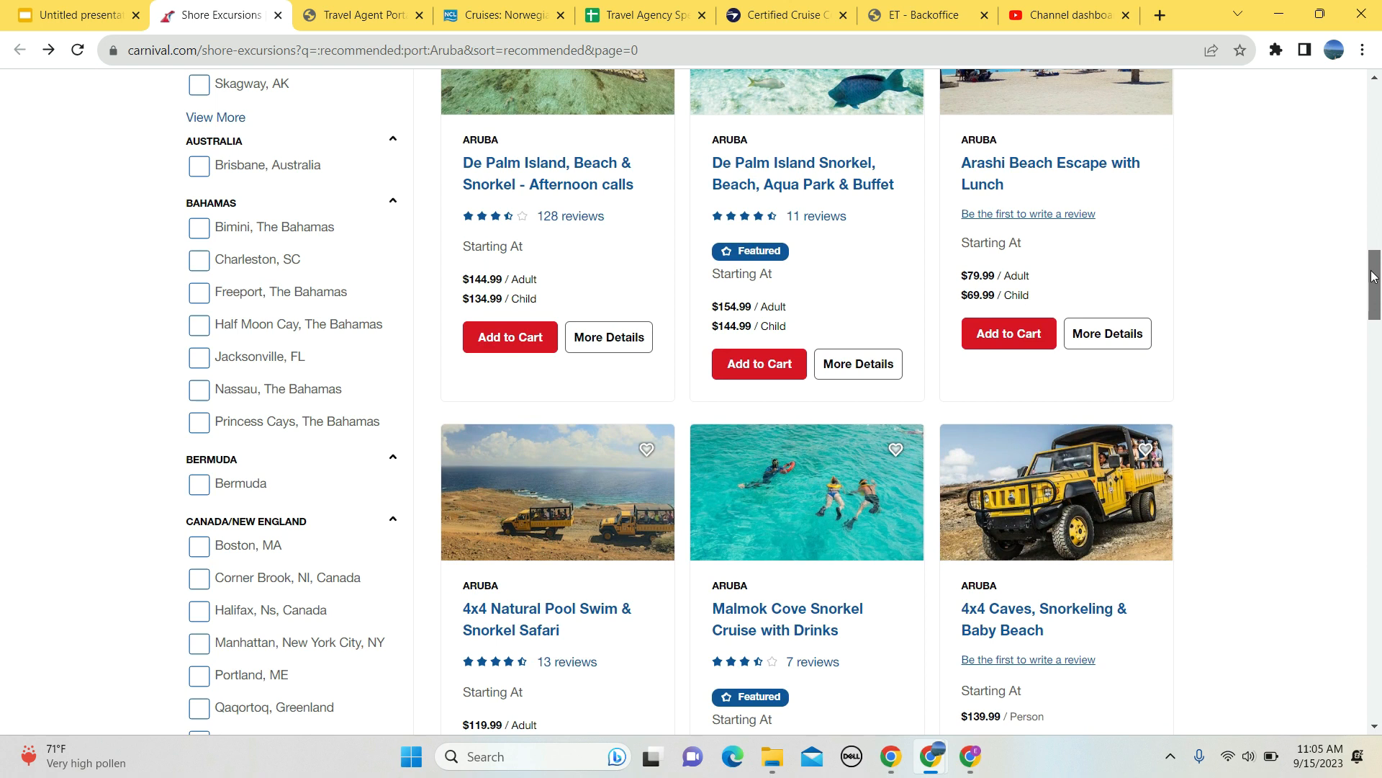
scroll("down", 3)
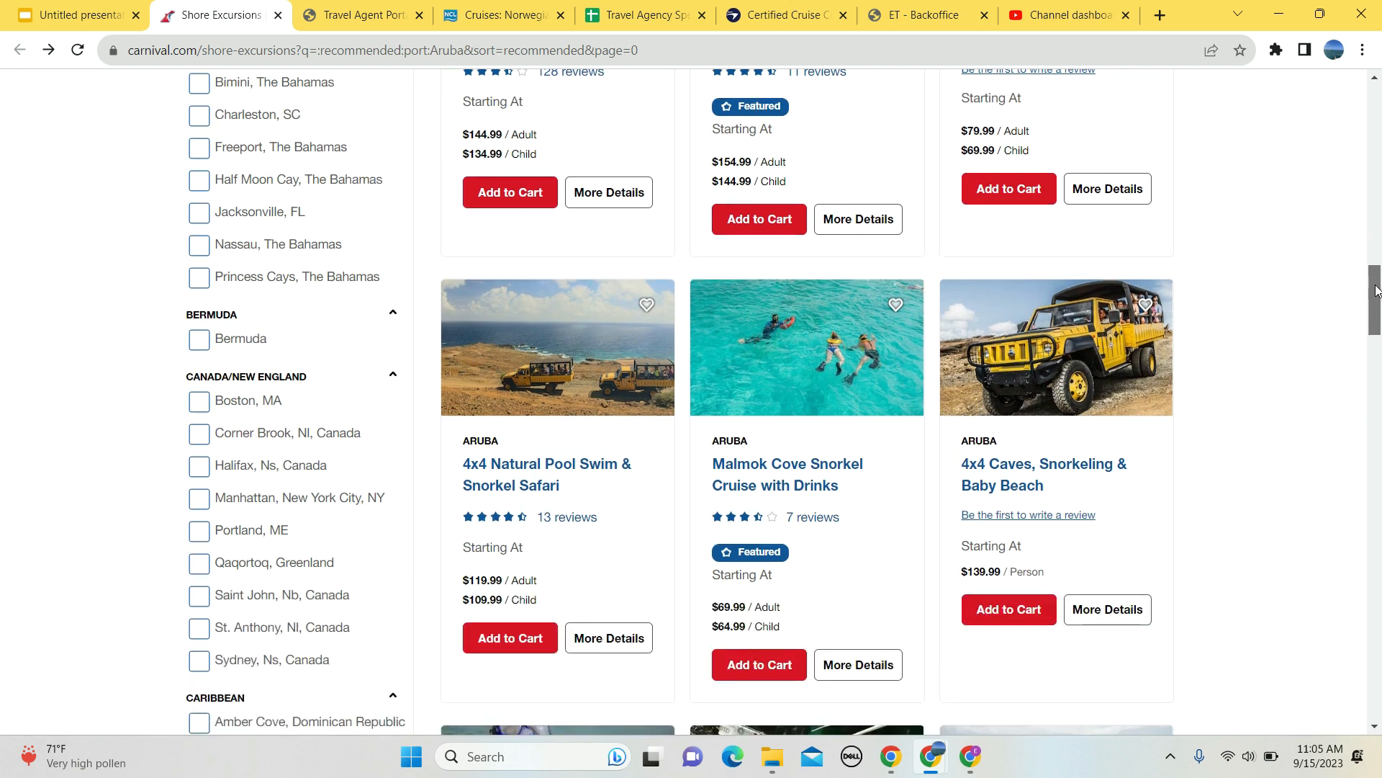
scroll("down", 3)
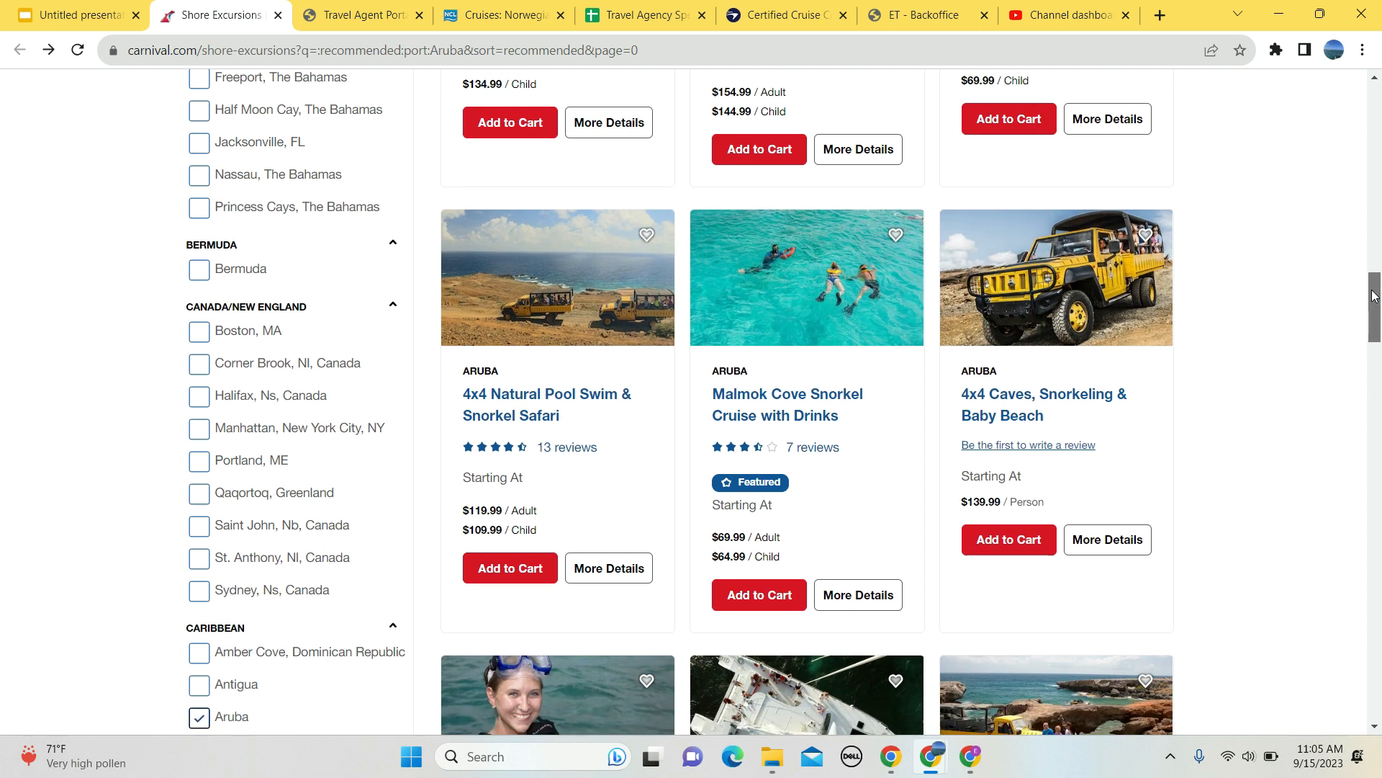
scroll("down", 3)
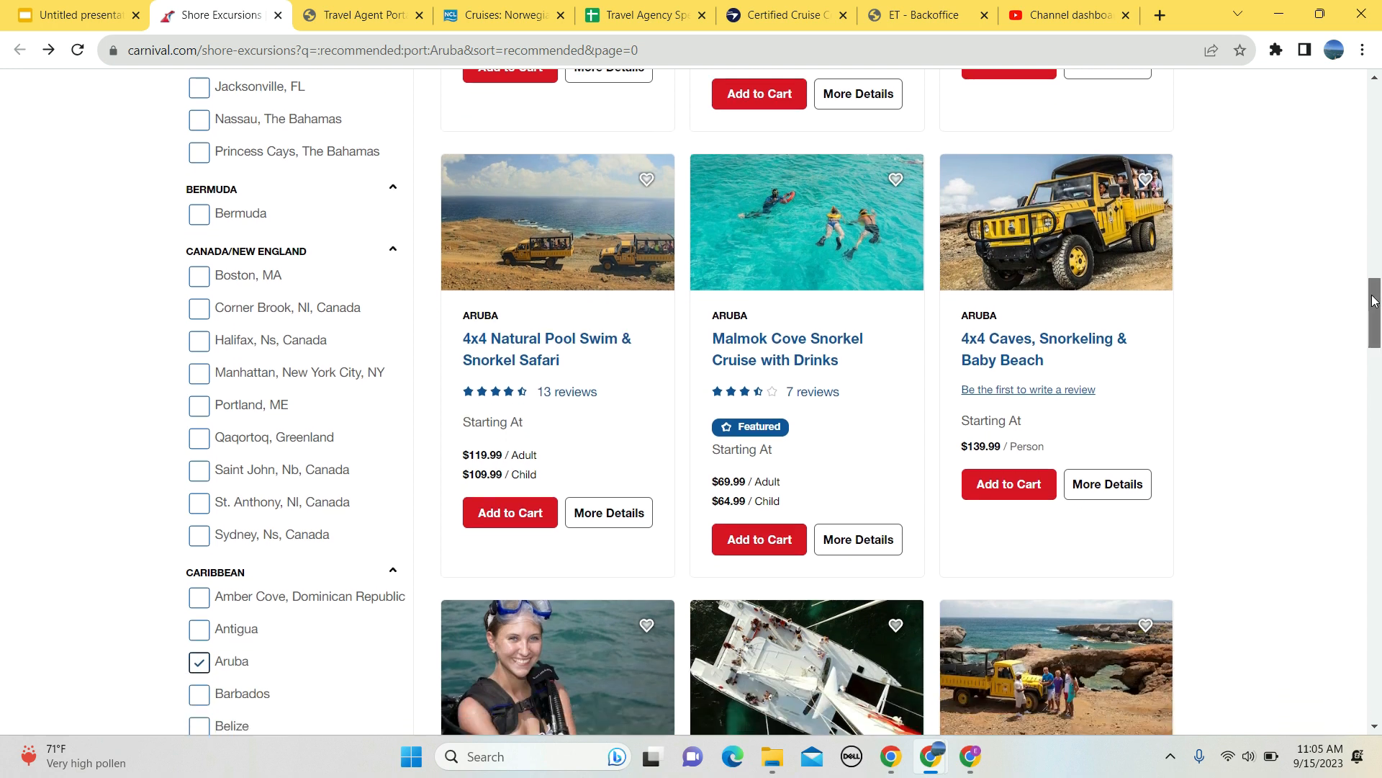
scroll("down", 3)
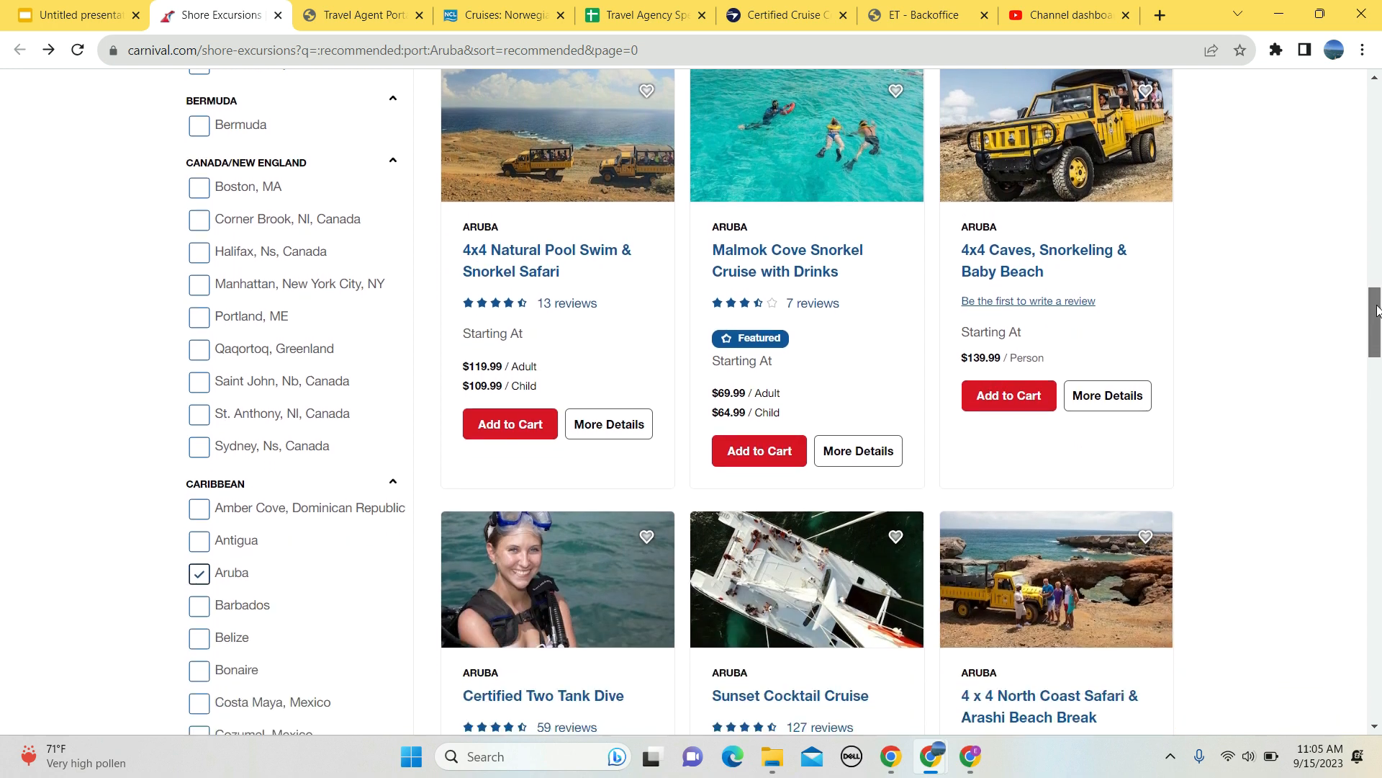
scroll("down", 3)
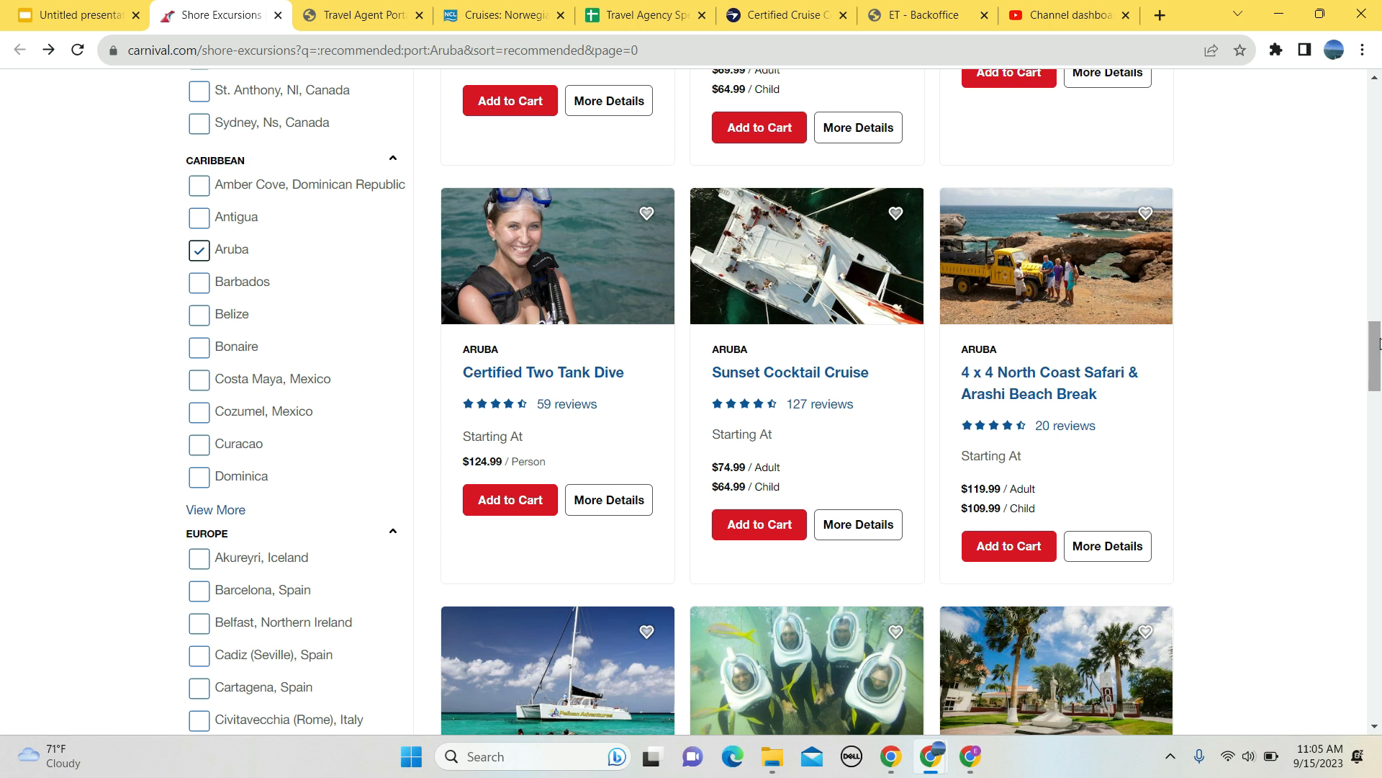
scroll("down", 3)
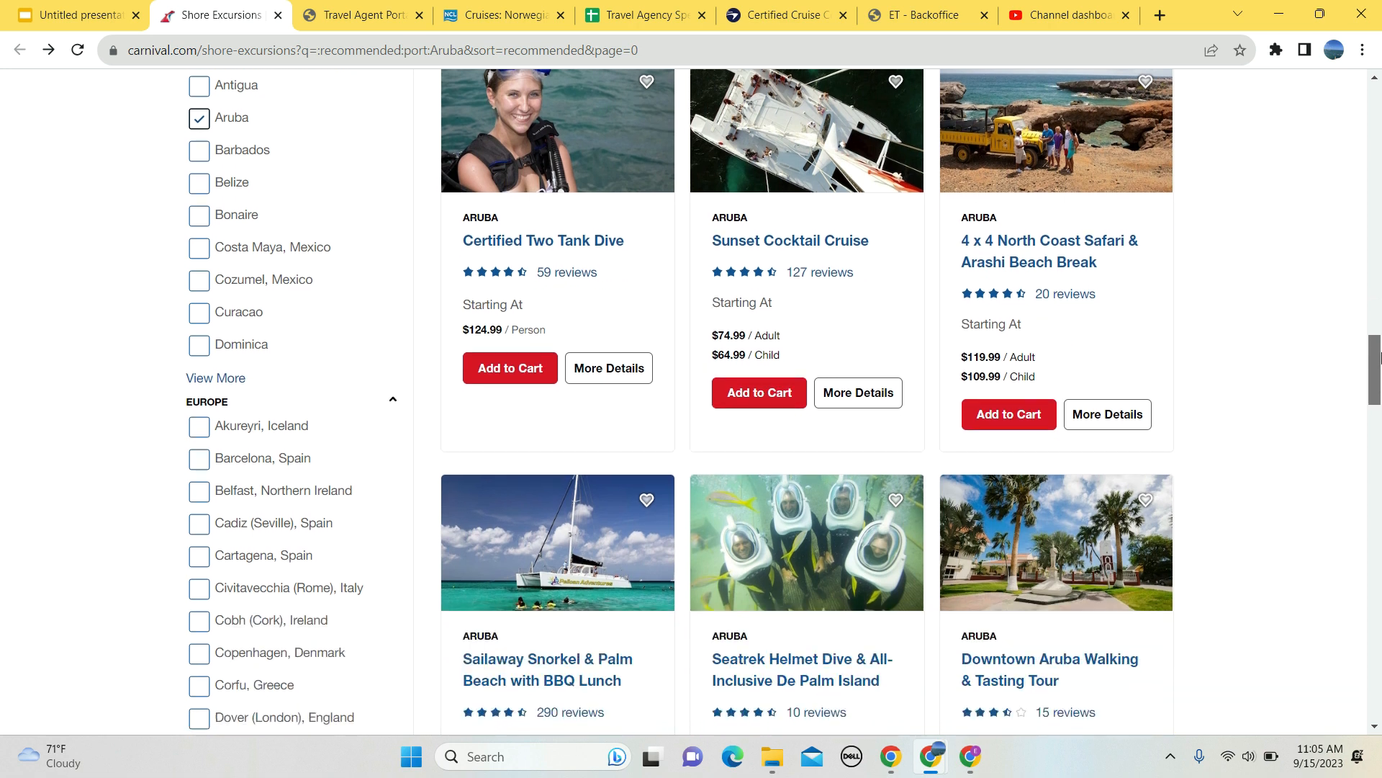
scroll("down", 3)
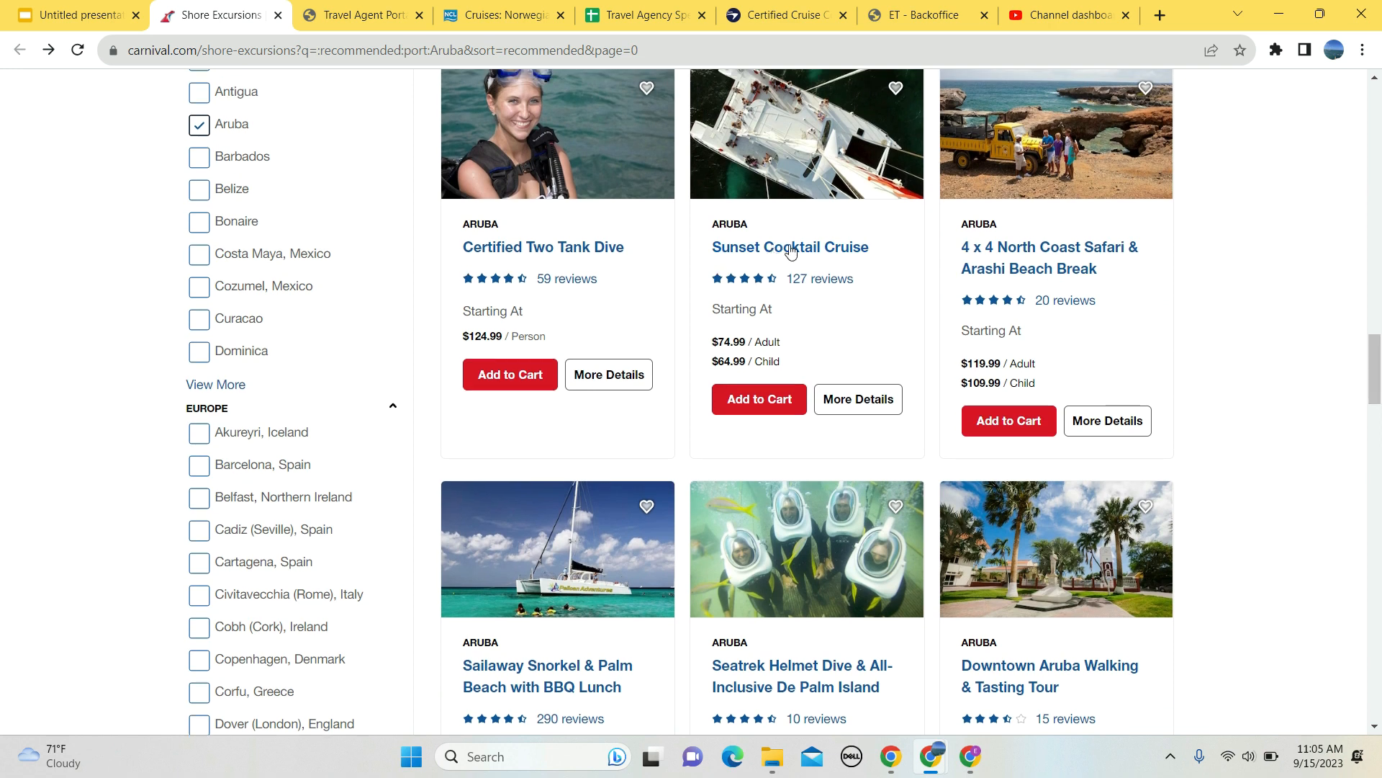
left_click(789, 246)
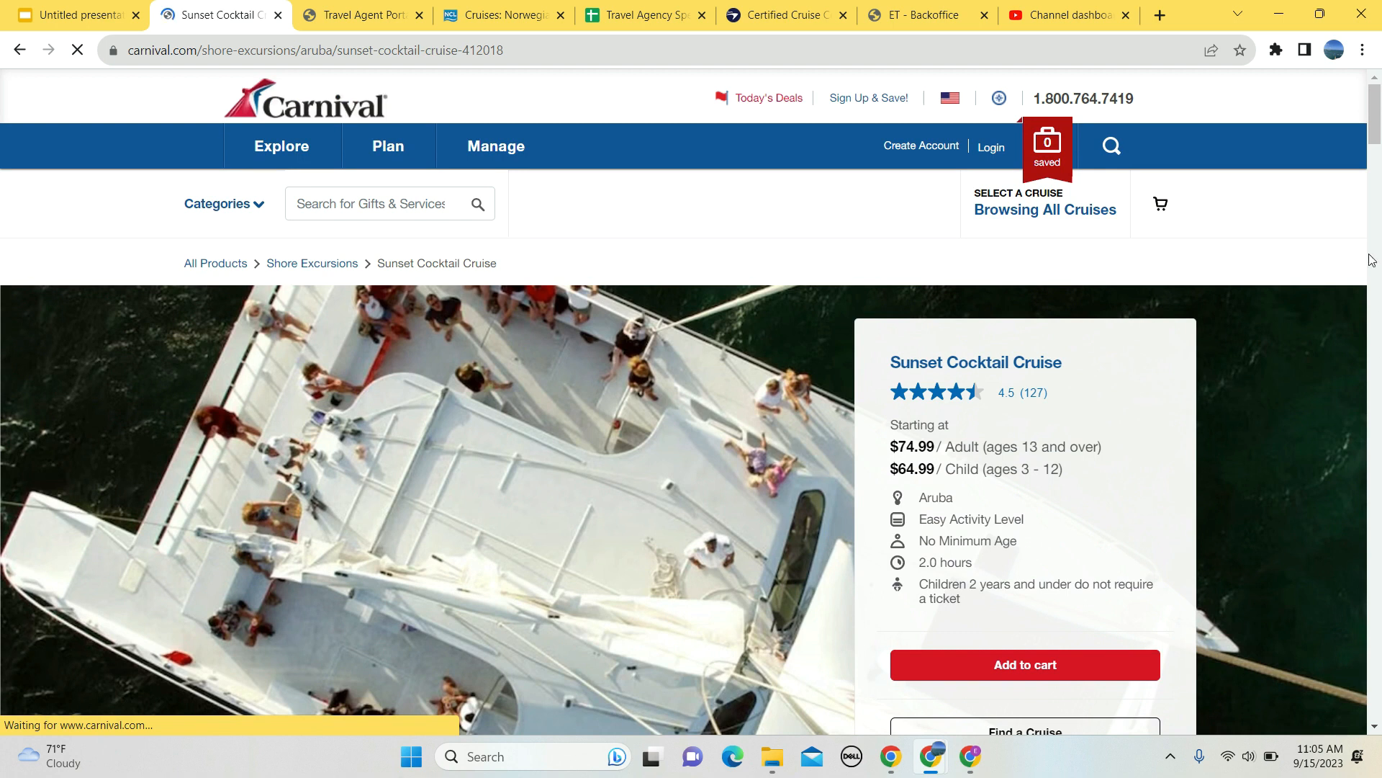
scroll("down", 3)
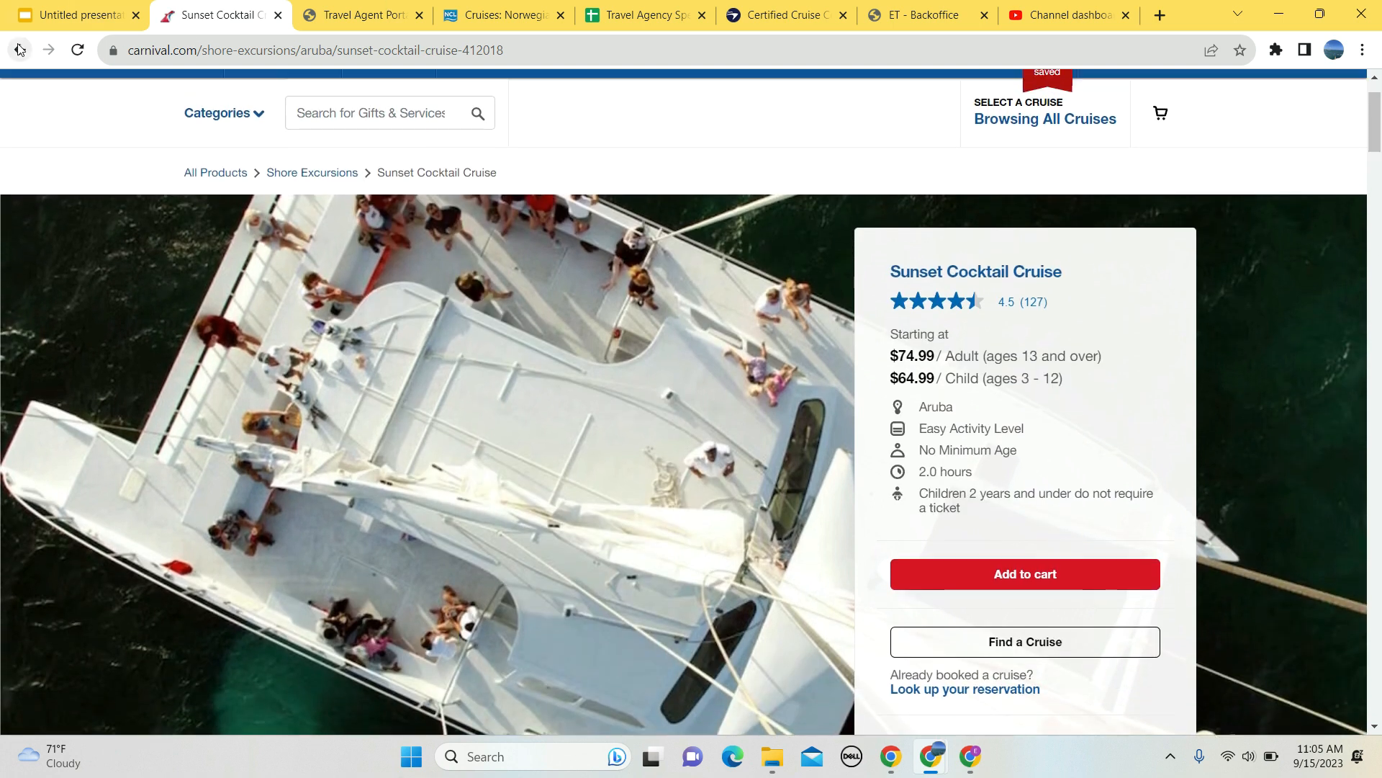
mouse_move(17, 49)
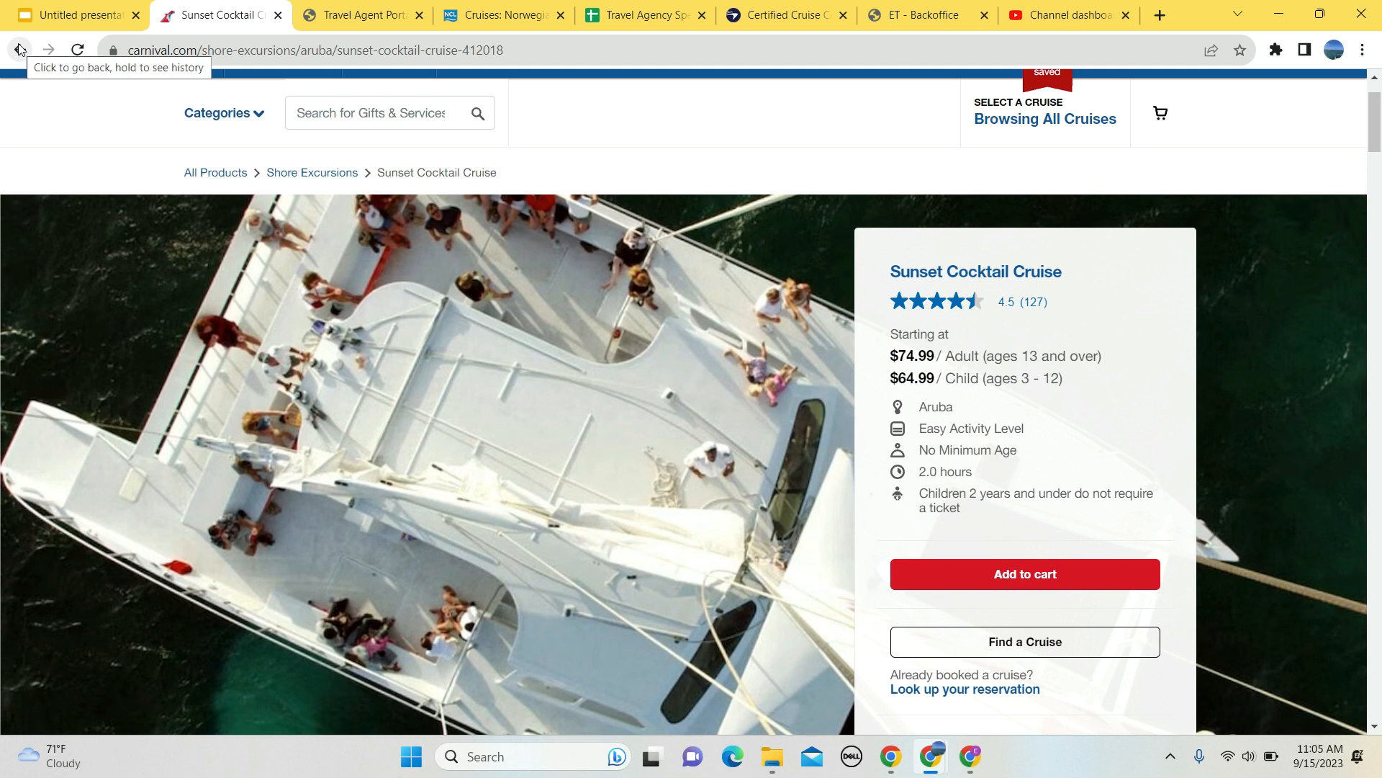
left_click(19, 49)
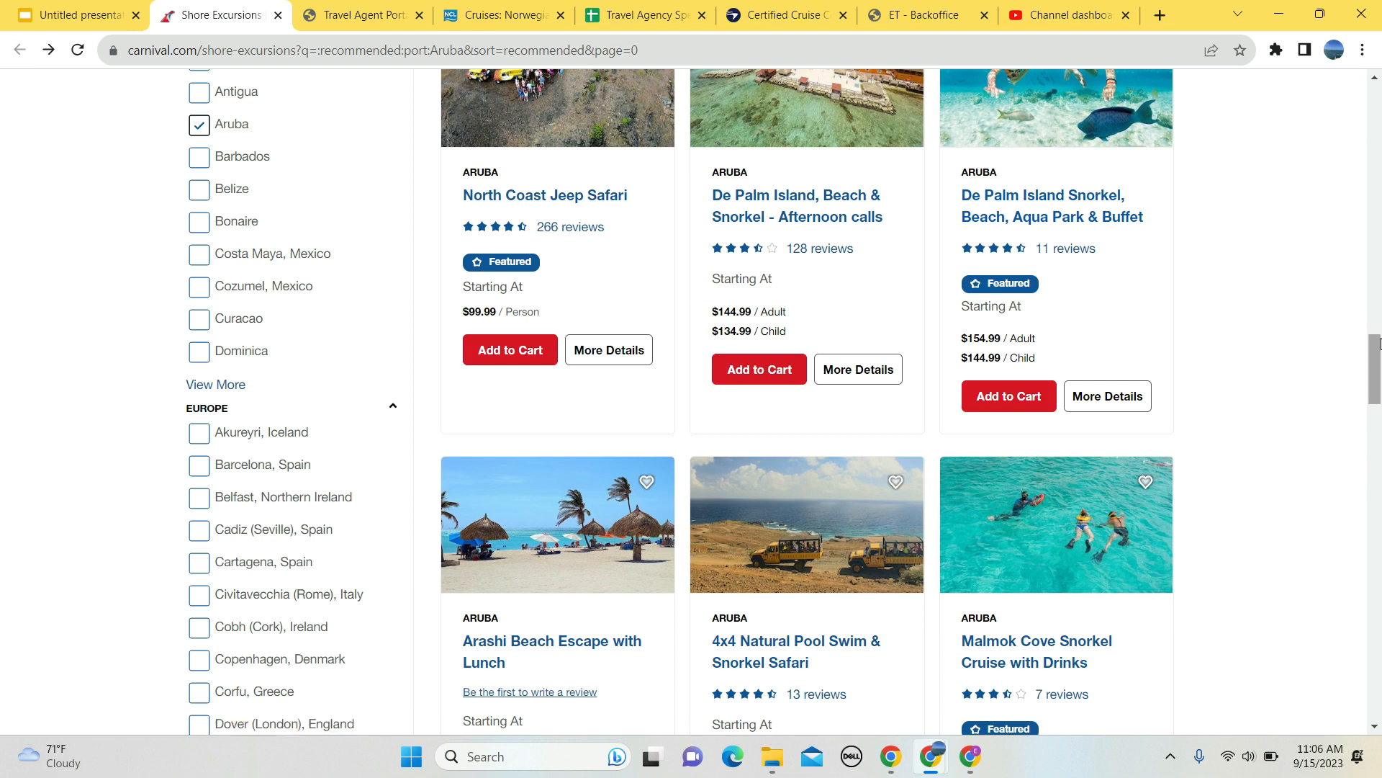
scroll("down", 3)
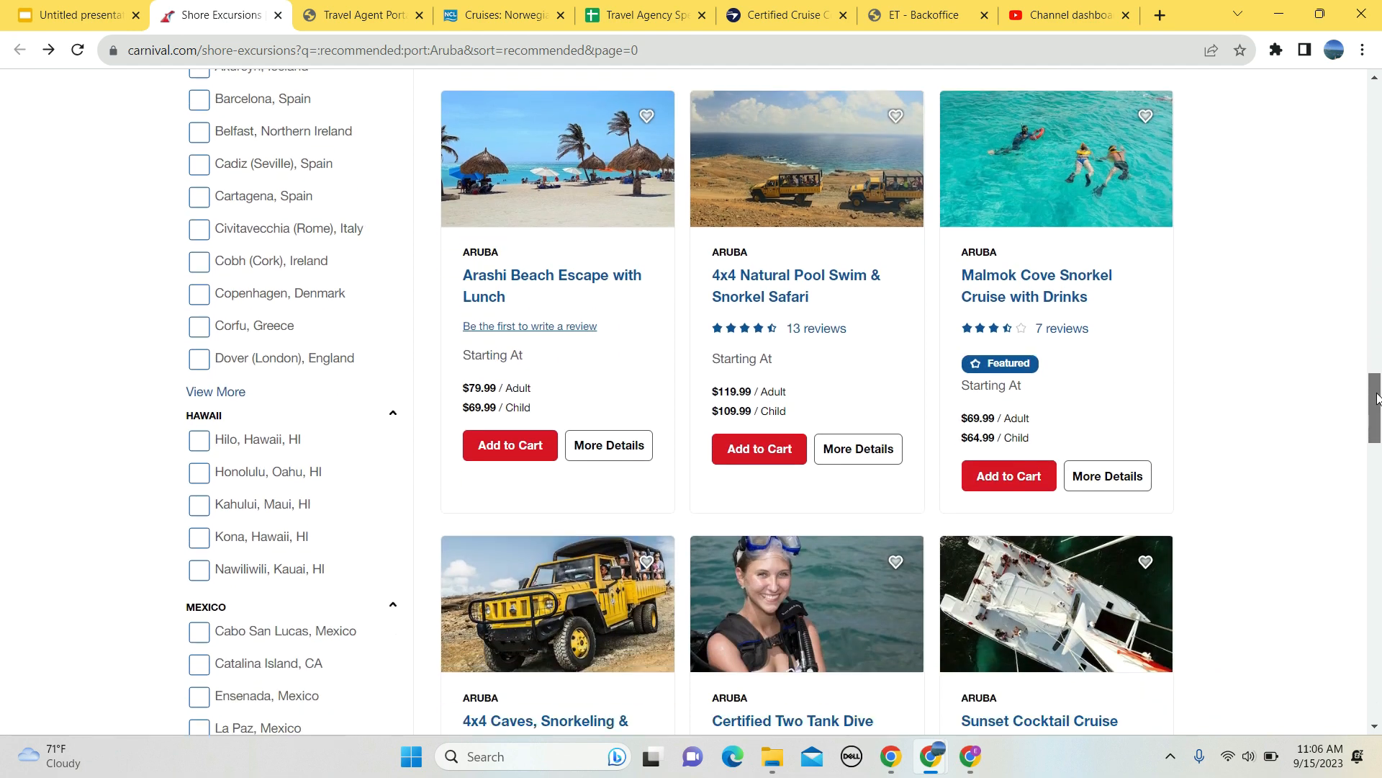
scroll("down", 3)
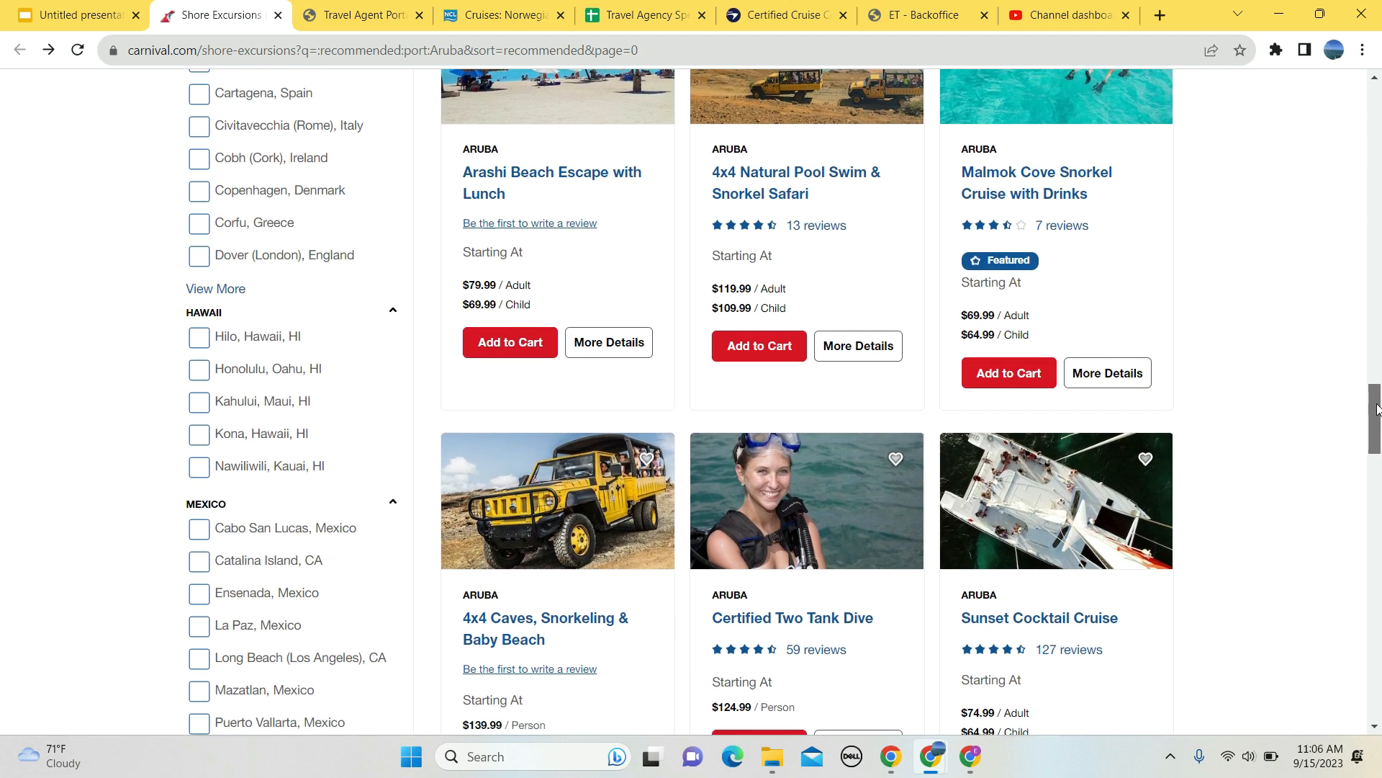
scroll("down", 3)
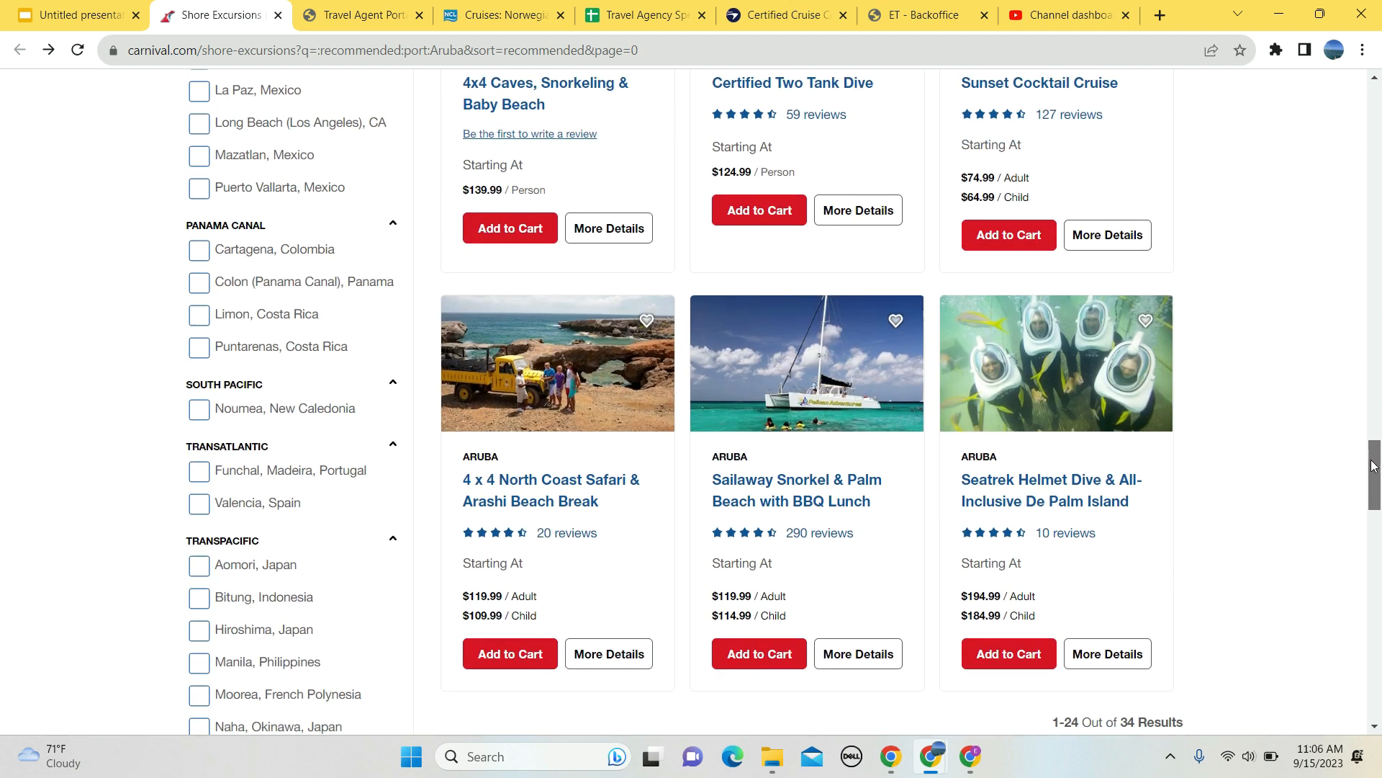
scroll("down", 3)
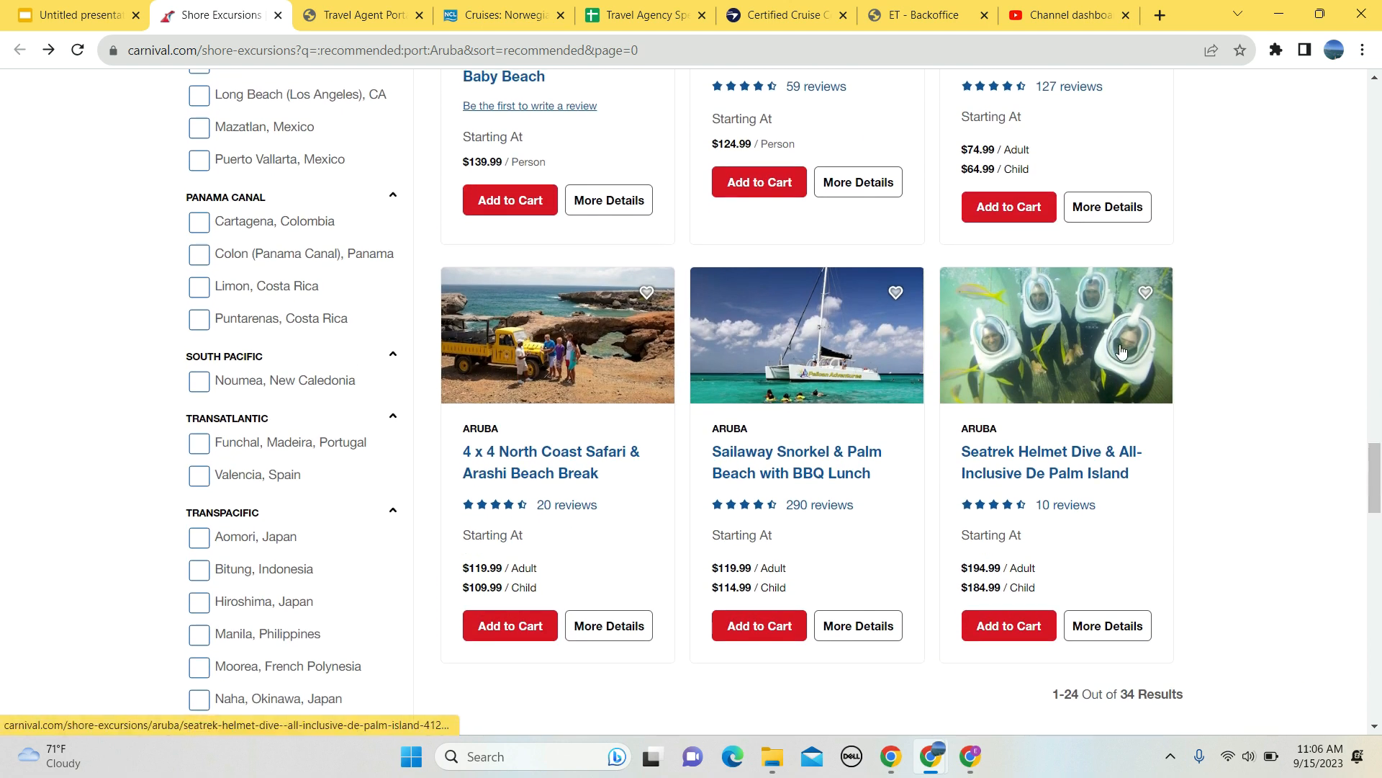
mouse_move(1035, 467)
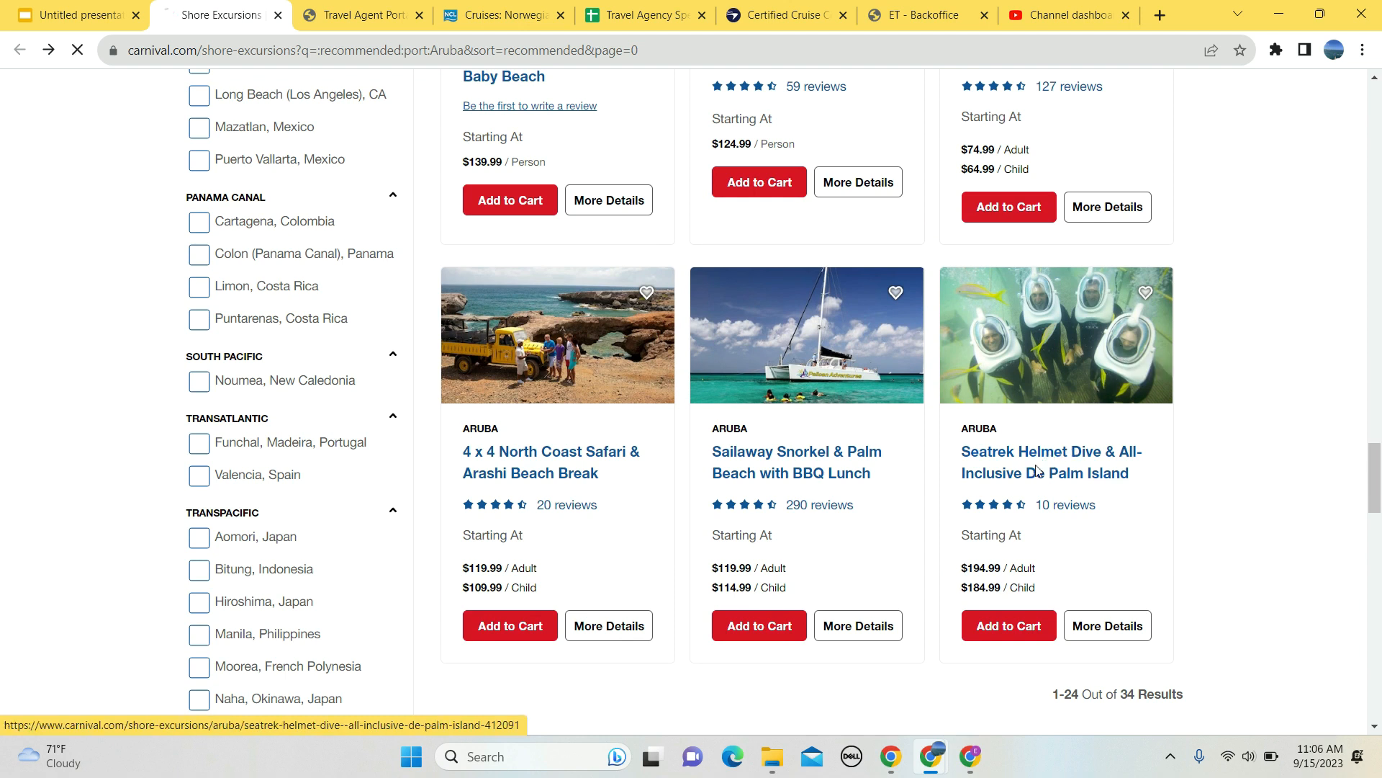
left_click(1052, 461)
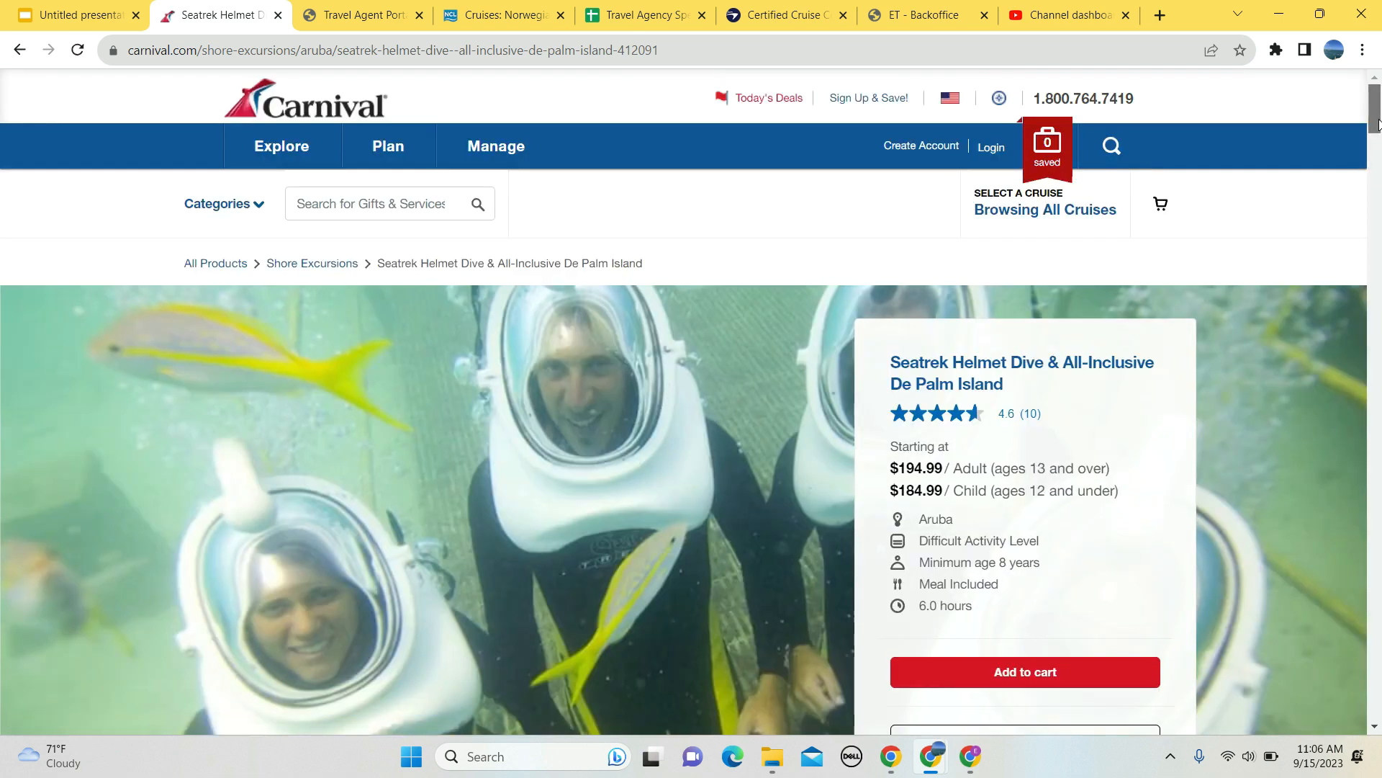
scroll("down", 3)
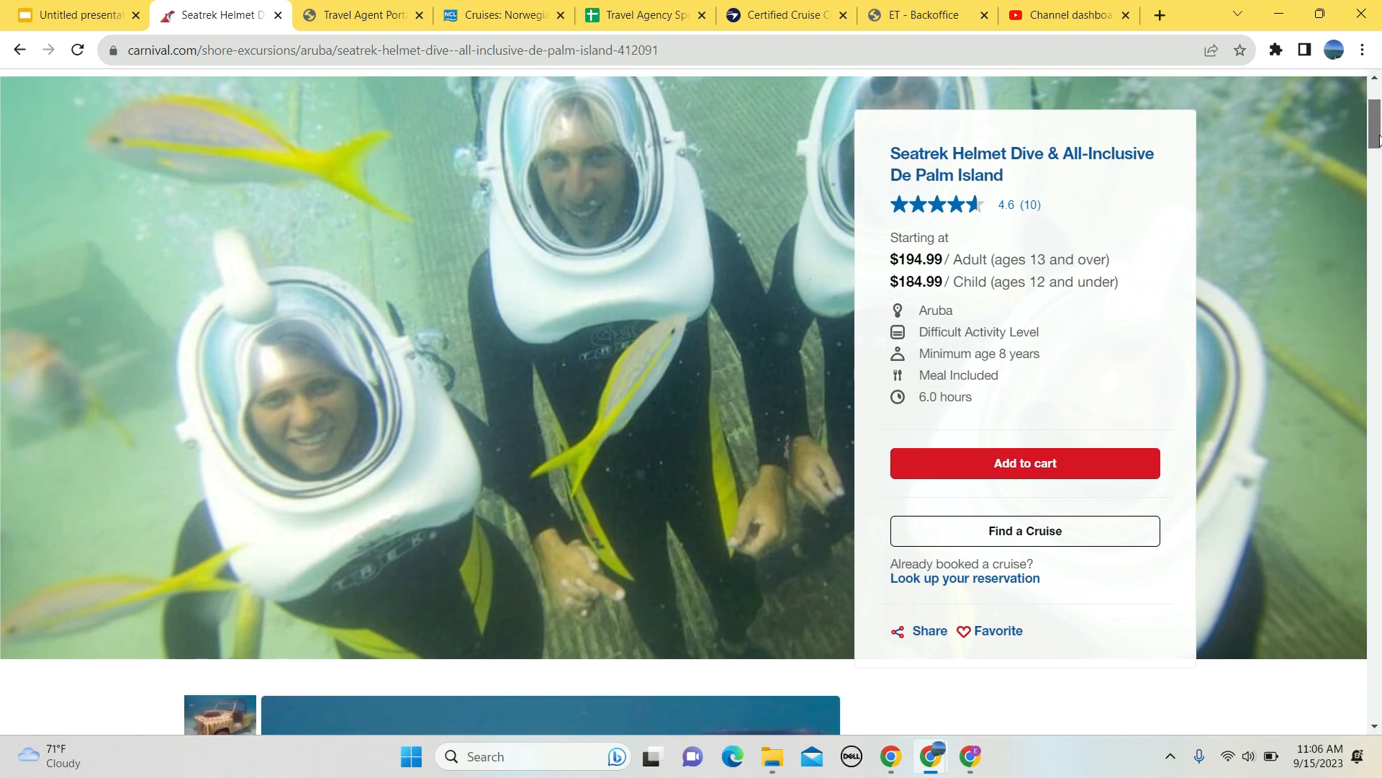
scroll("down", 3)
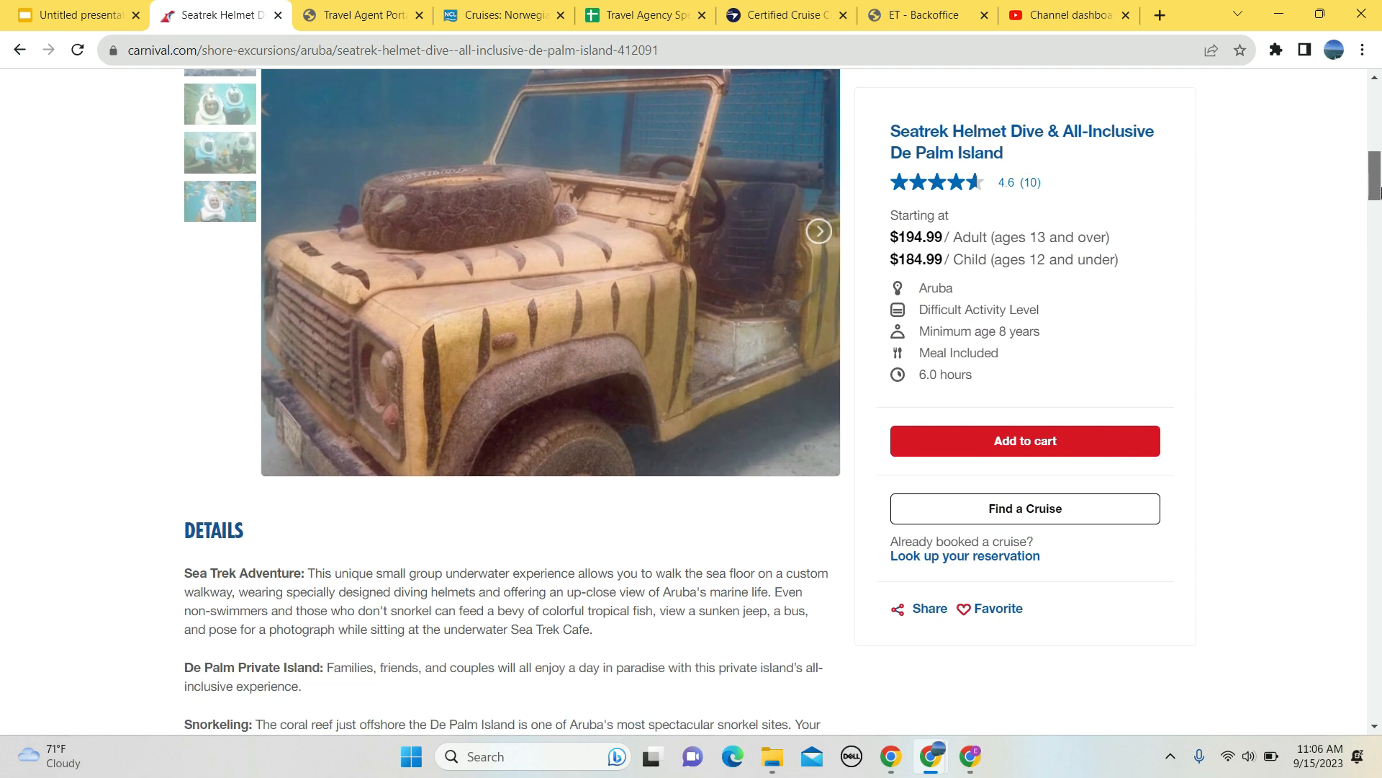
scroll("down", 3)
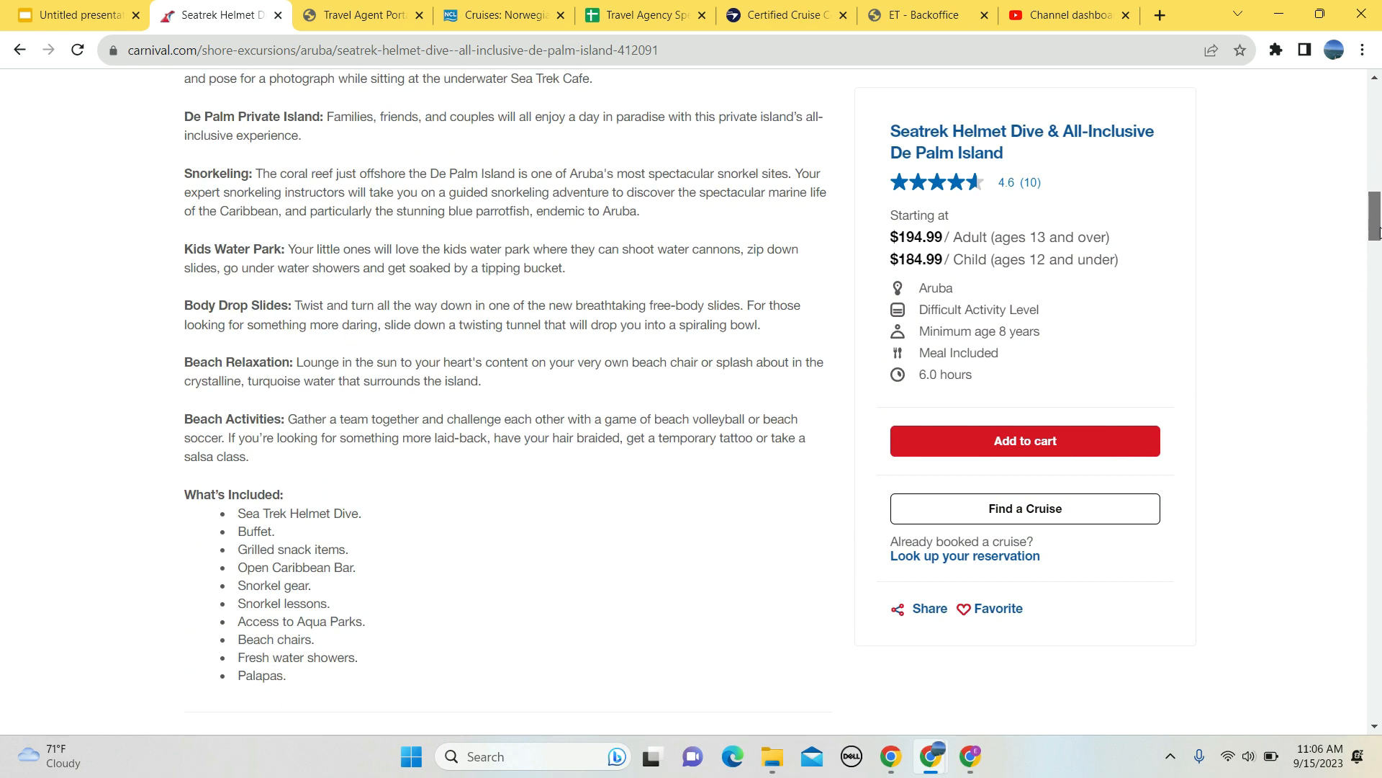
scroll("down", 3)
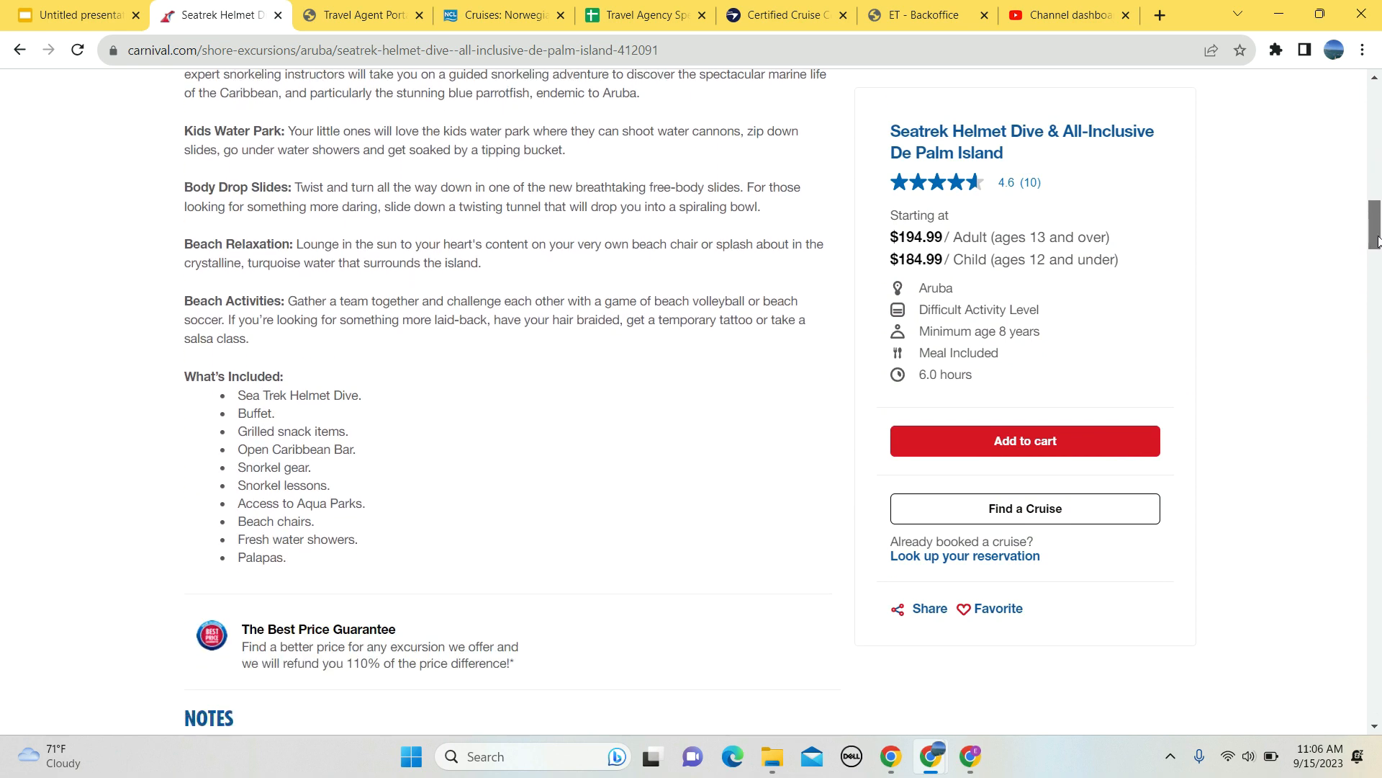
scroll("down", 3)
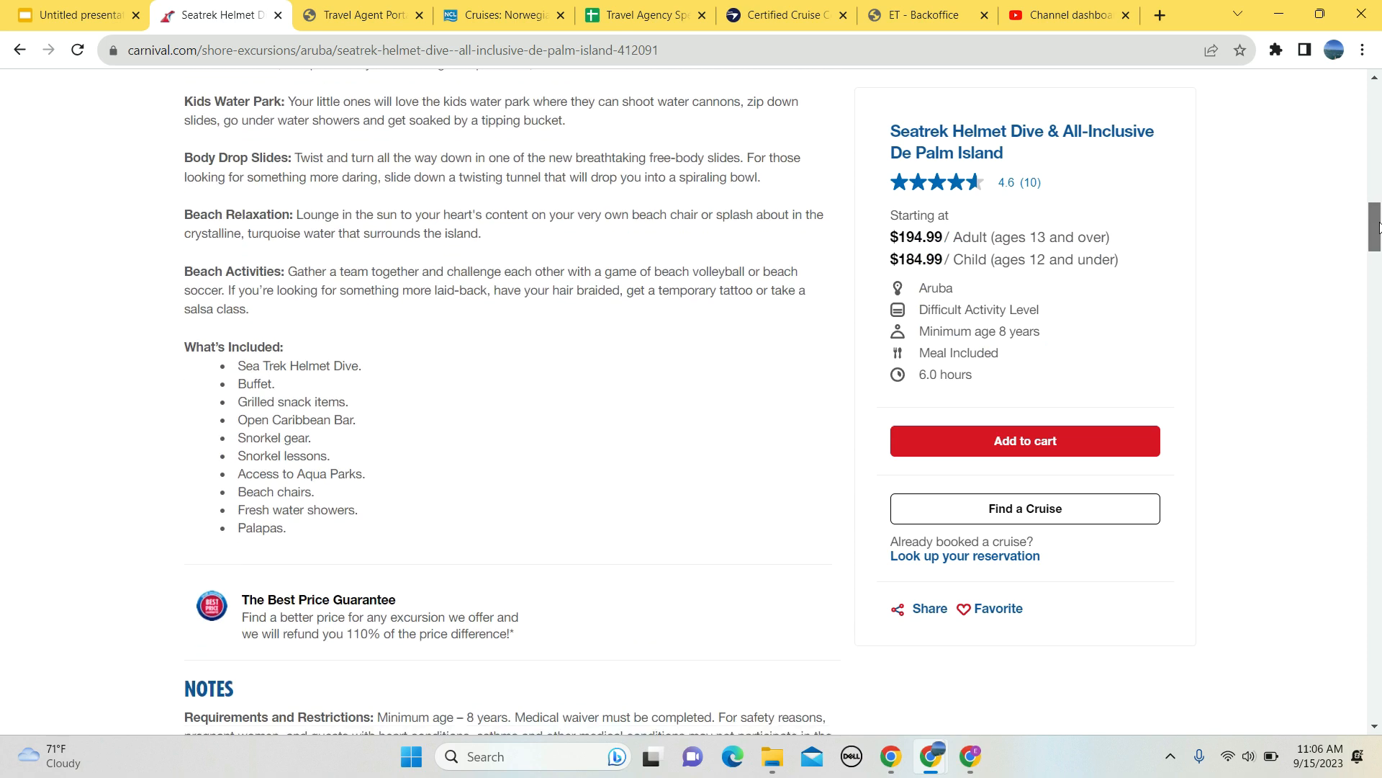
scroll("down", 3)
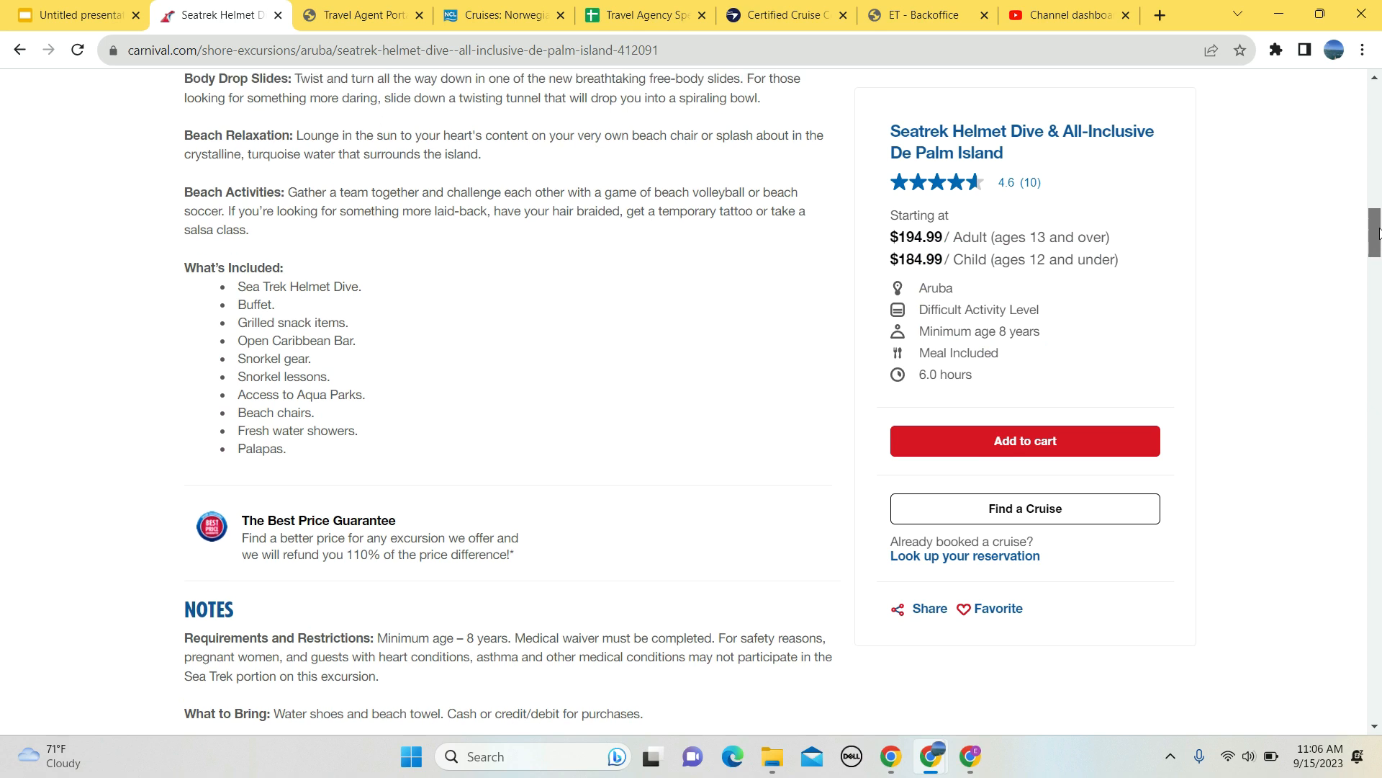
scroll("down", 3)
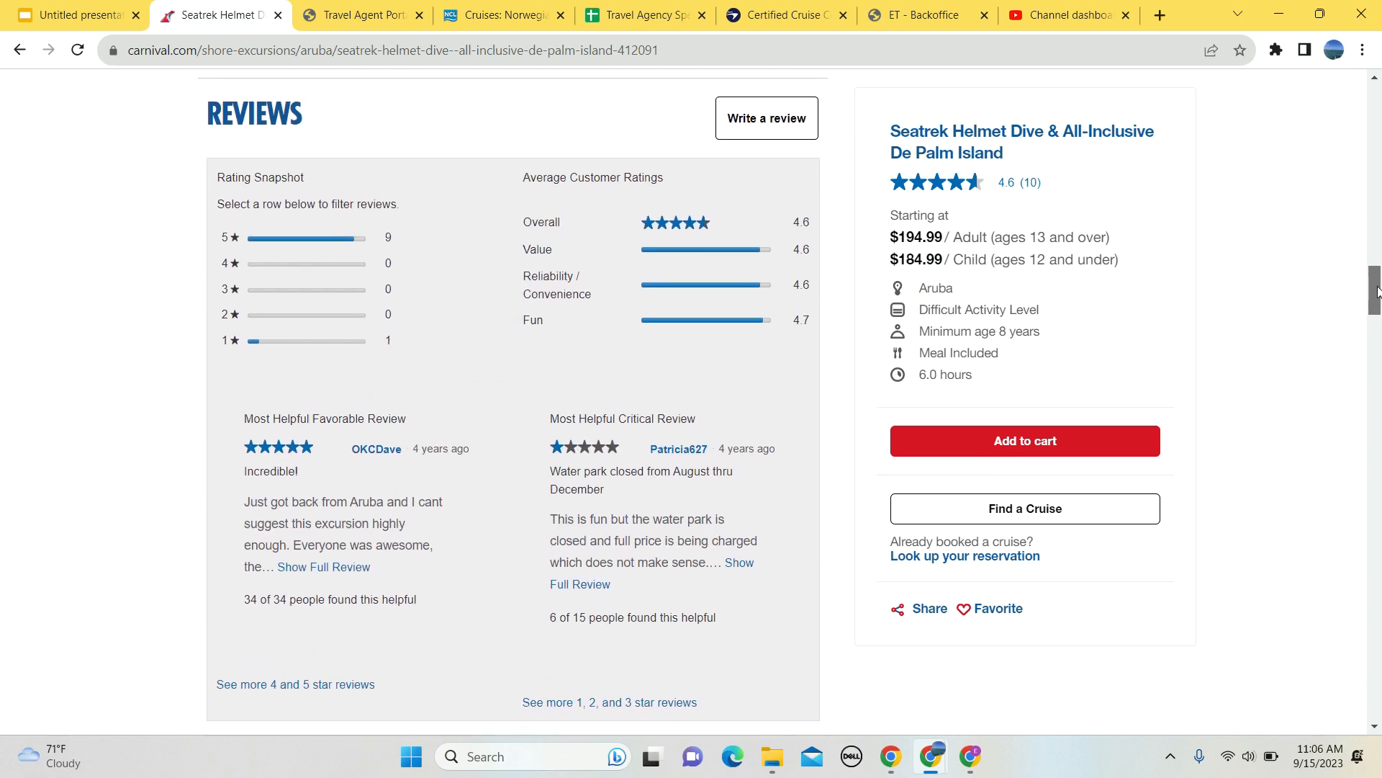
scroll("down", 3)
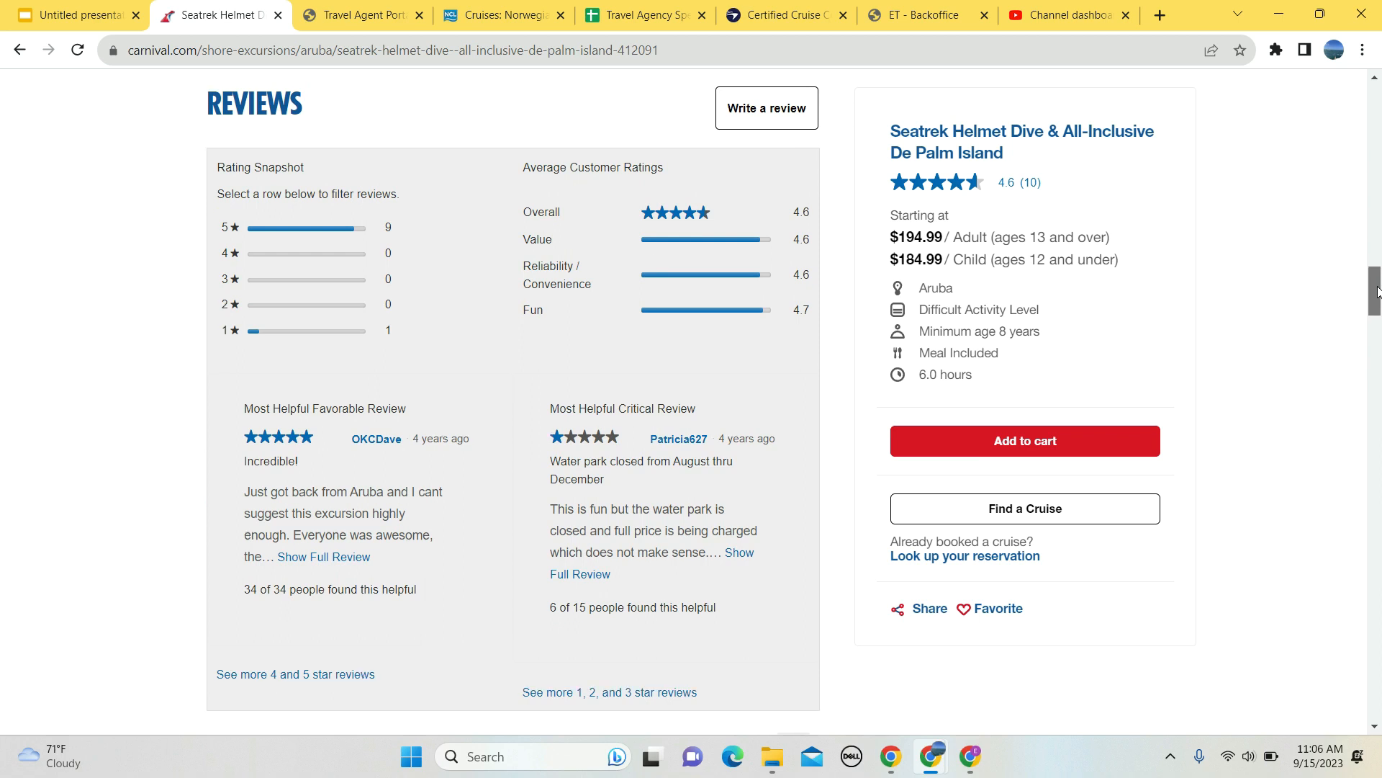
scroll("down", 3)
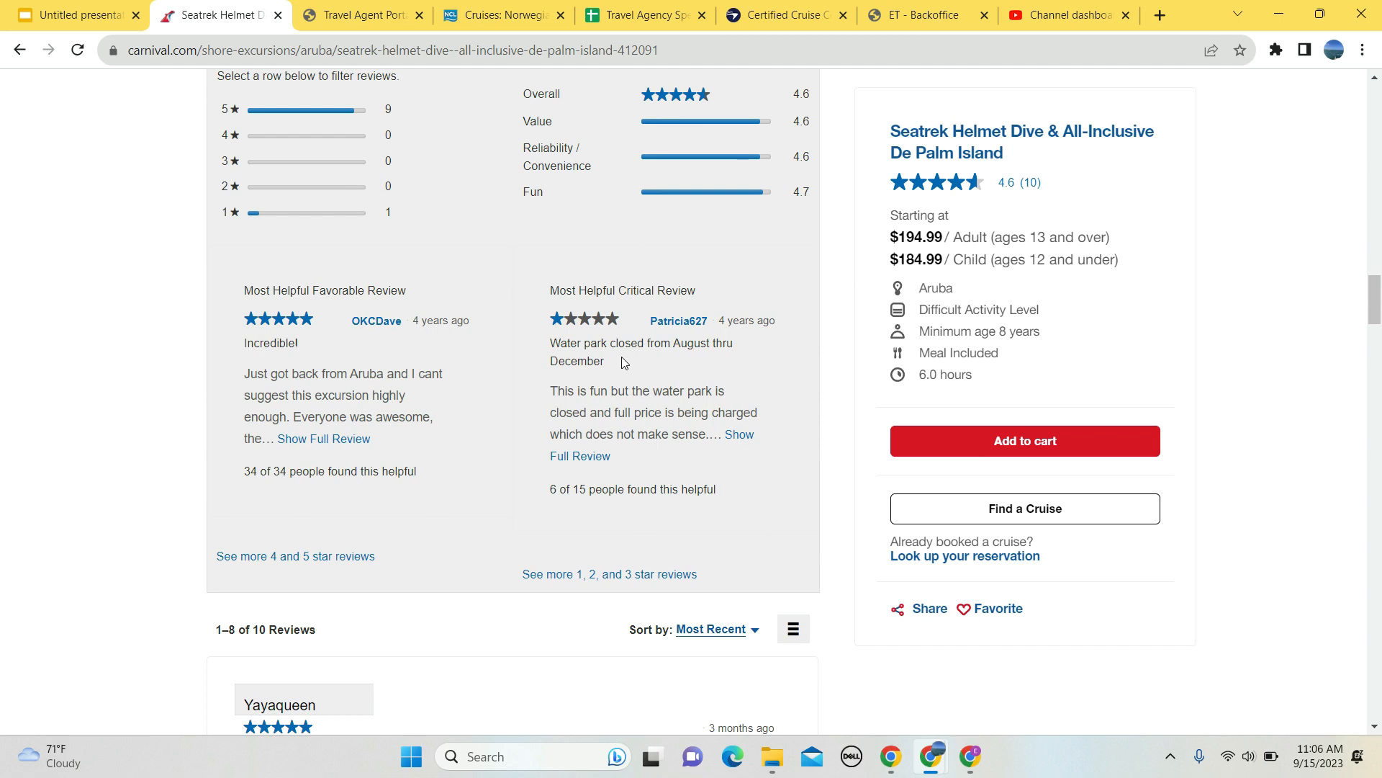
mouse_move(624, 364)
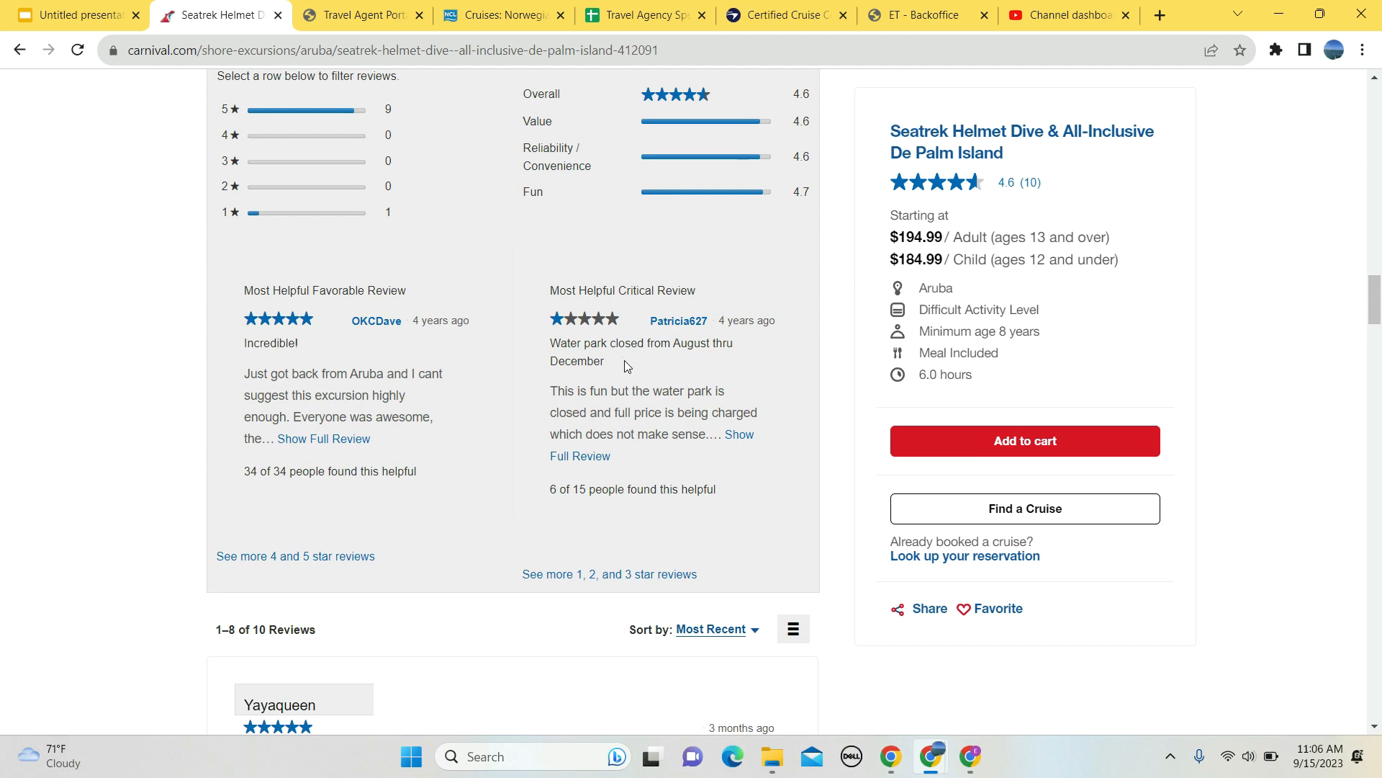
mouse_move(1205, 422)
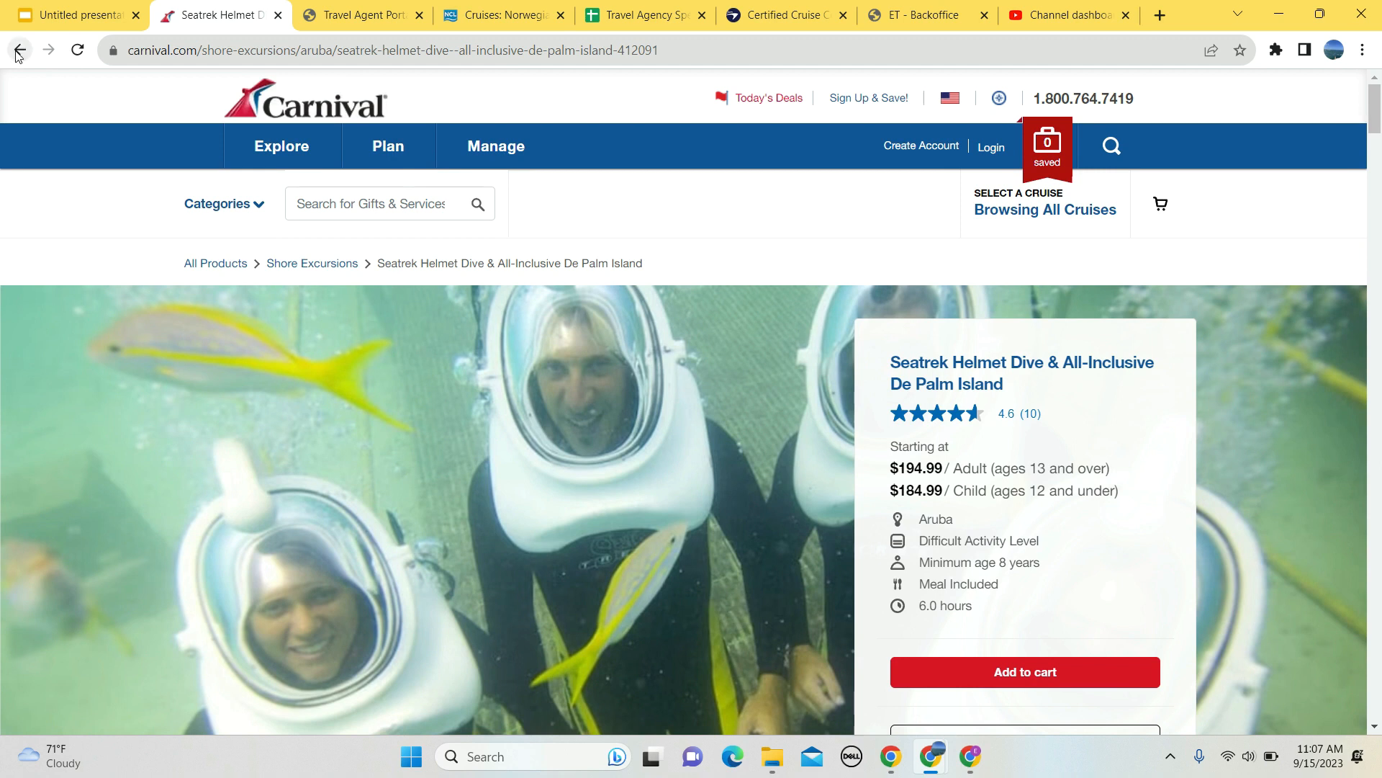
Go back to the Aruba results and continue to page 2, down to the last listing, Discover Aruba Island Tour.
left_click(19, 51)
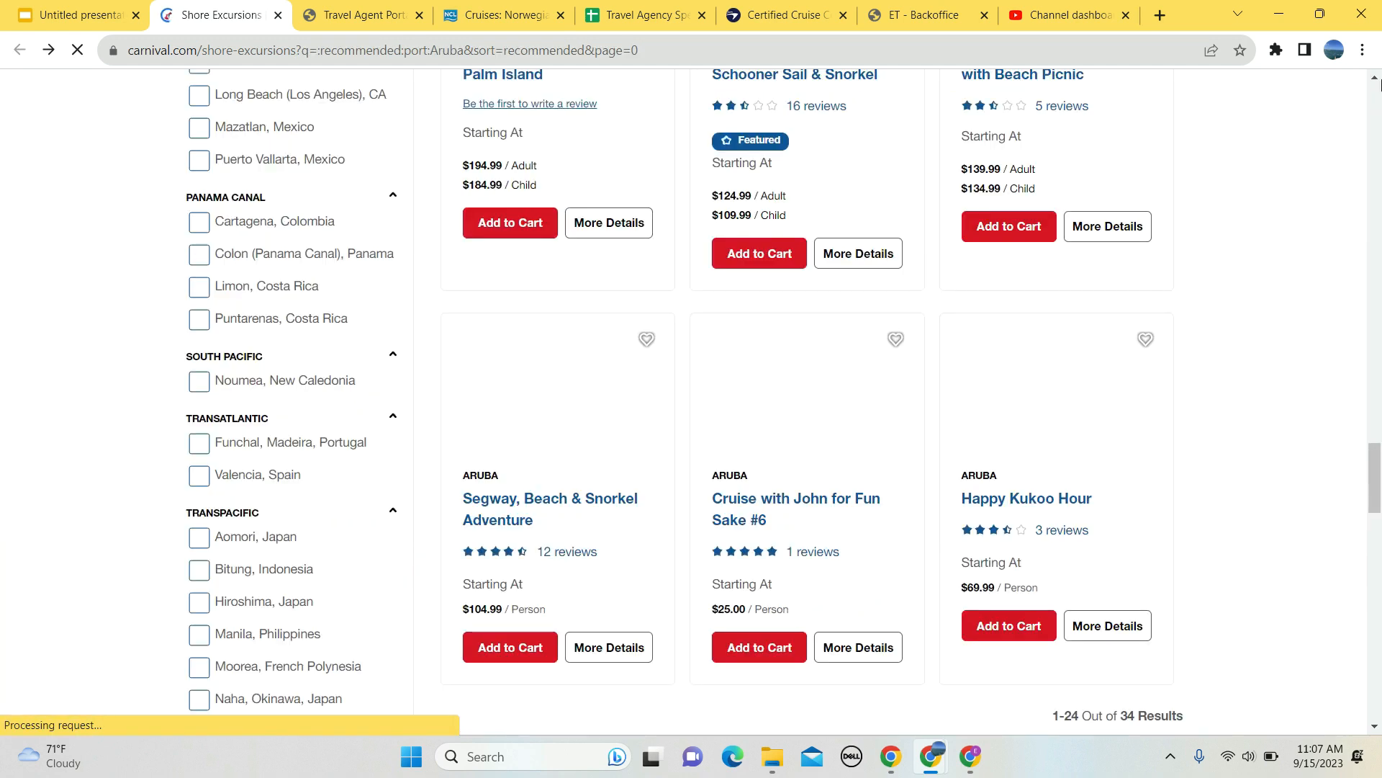
scroll("down", 3)
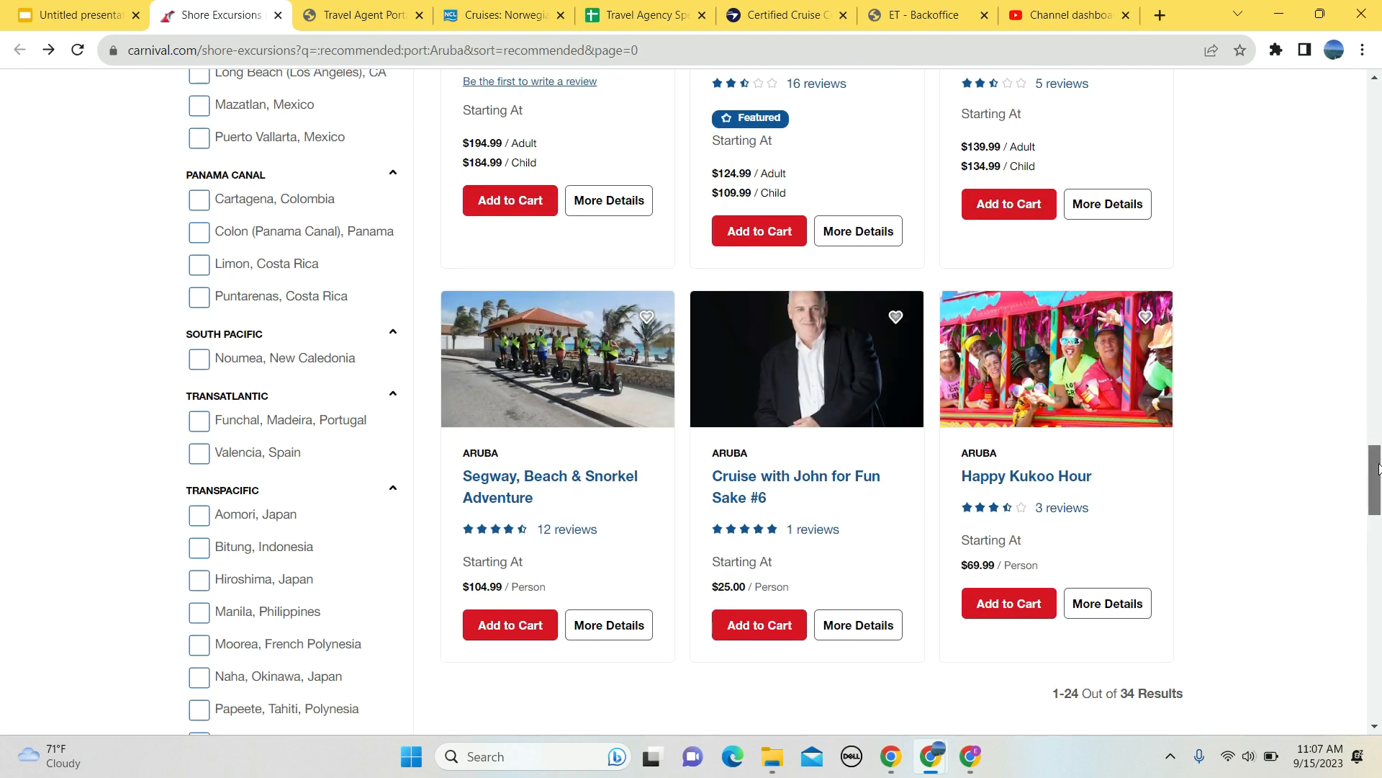
scroll("down", 3)
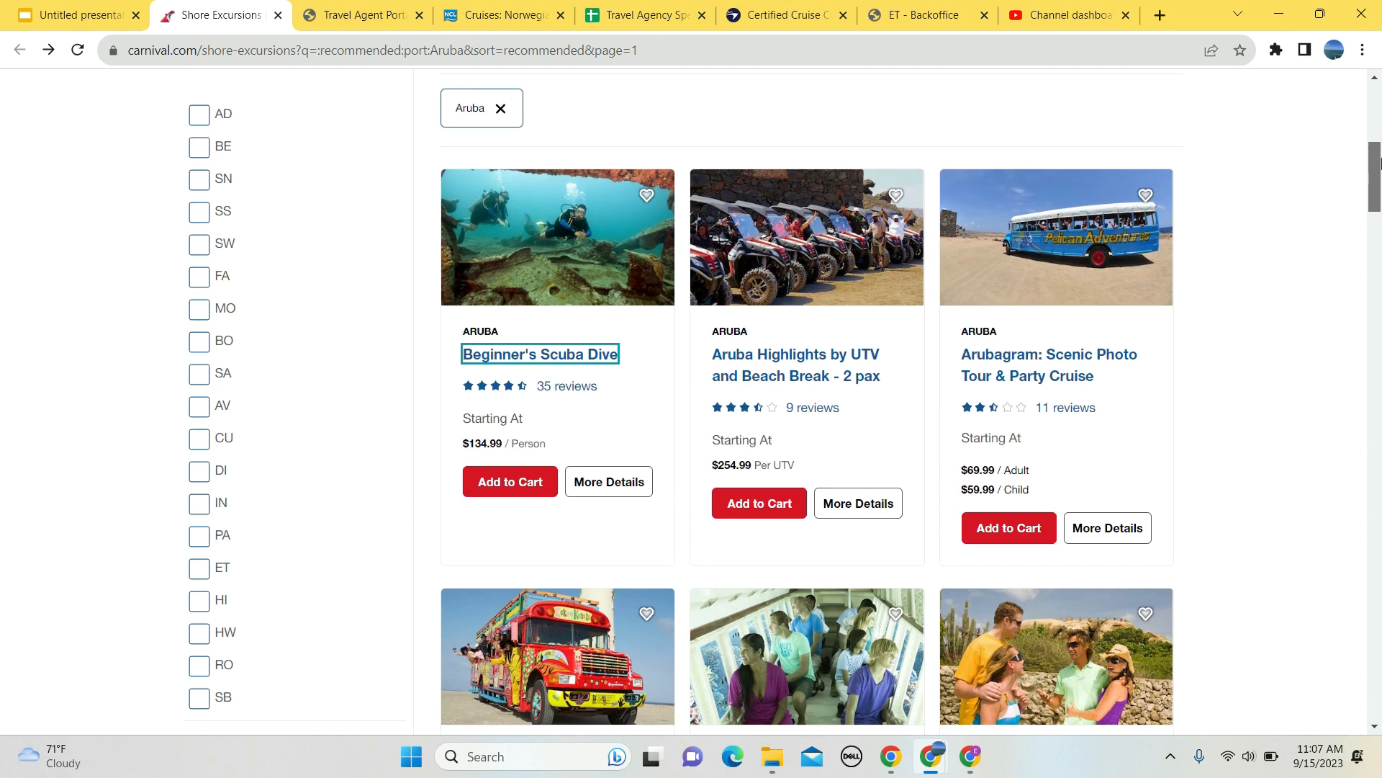
scroll("down", 3)
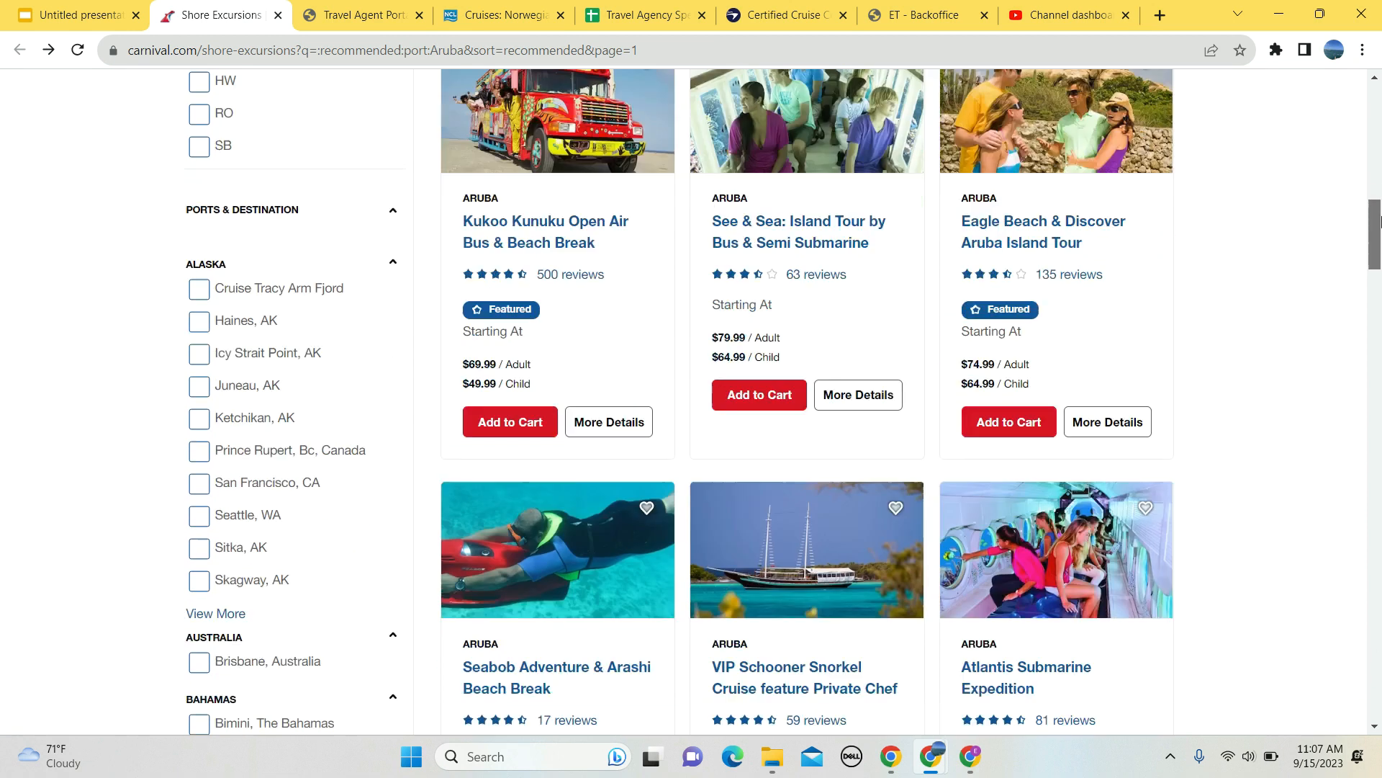
scroll("down", 3)
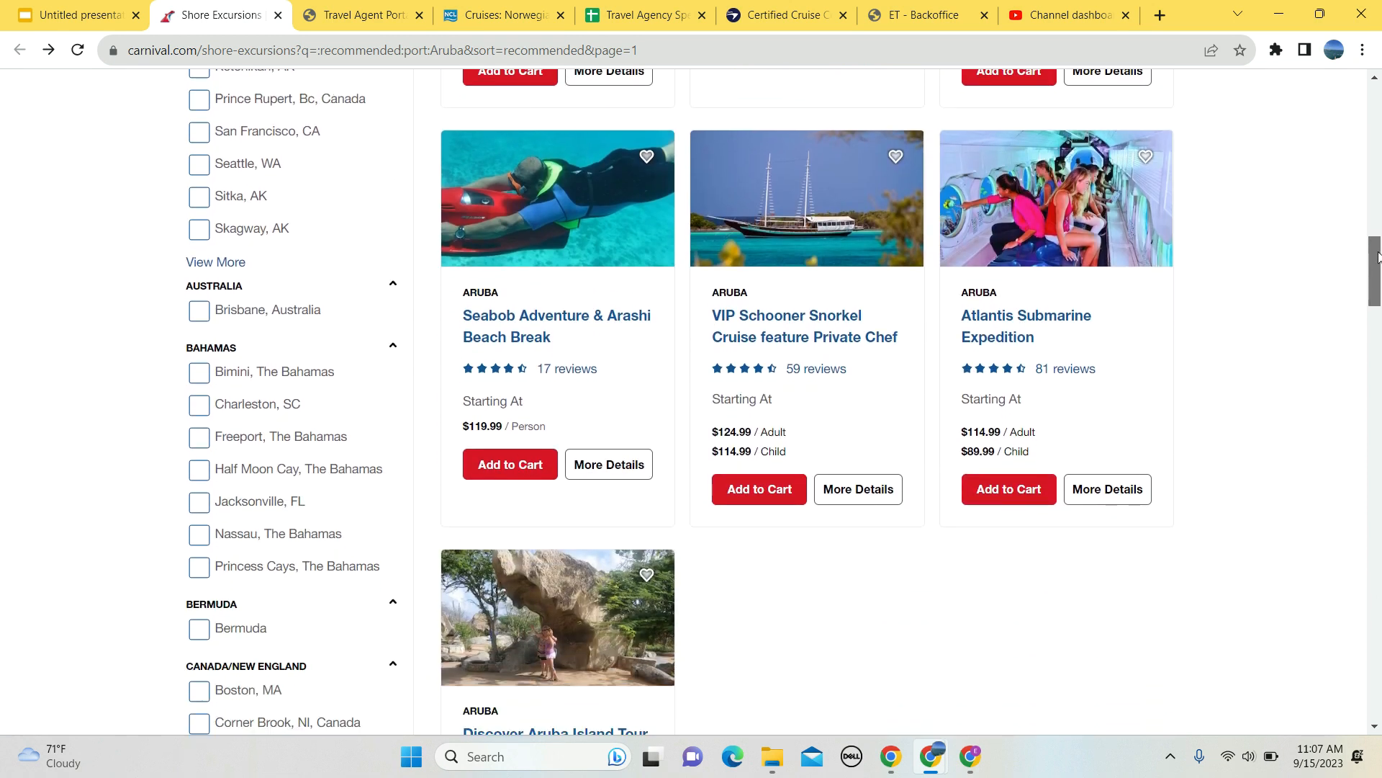
scroll("down", 3)
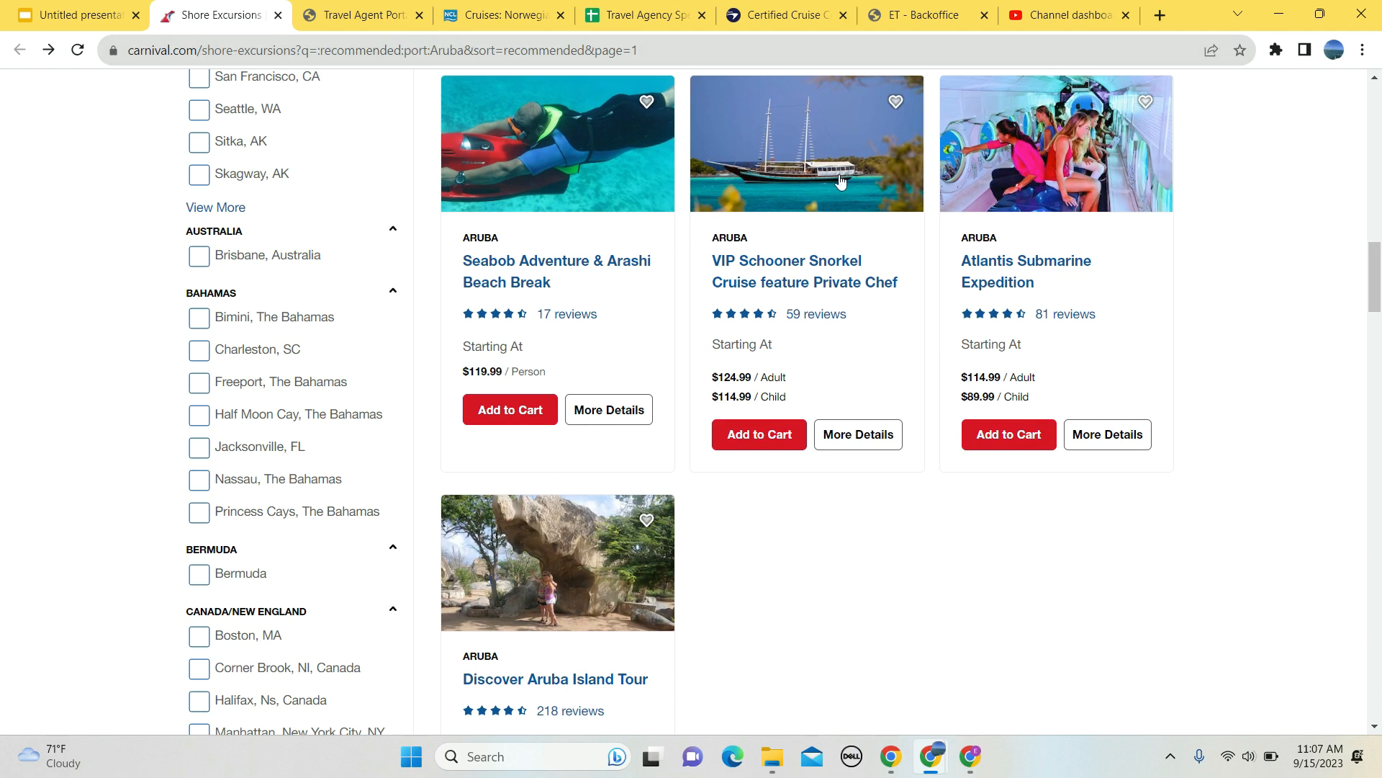
mouse_move(505, 282)
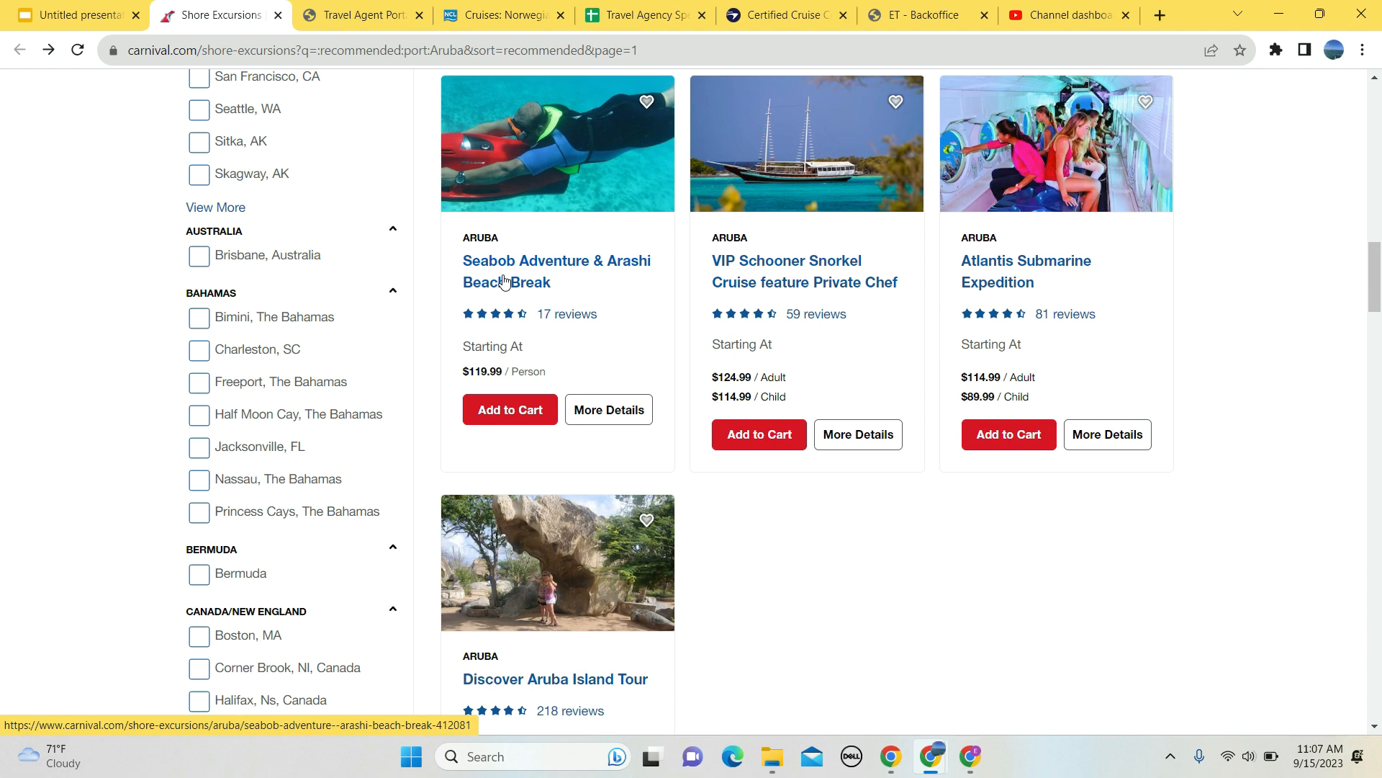
mouse_move(716, 591)
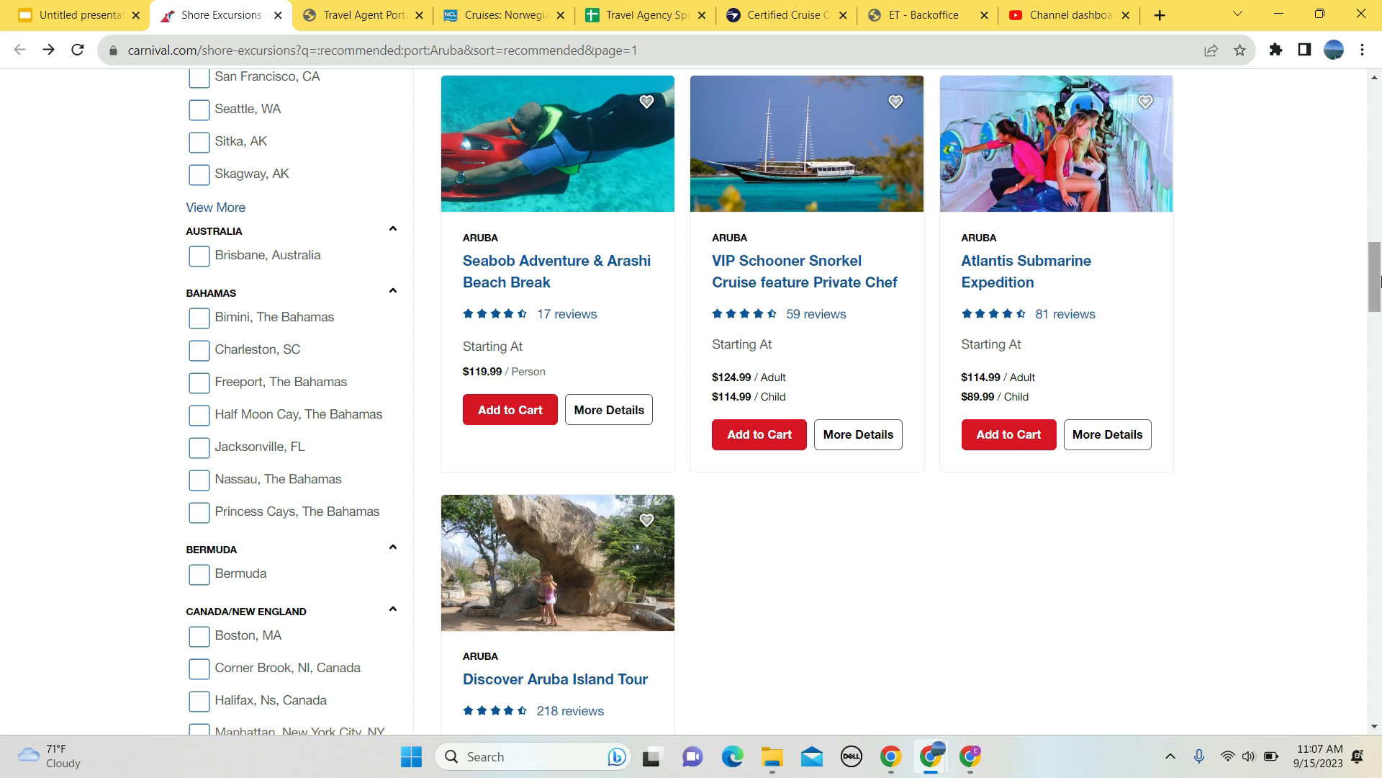
scroll("down", 3)
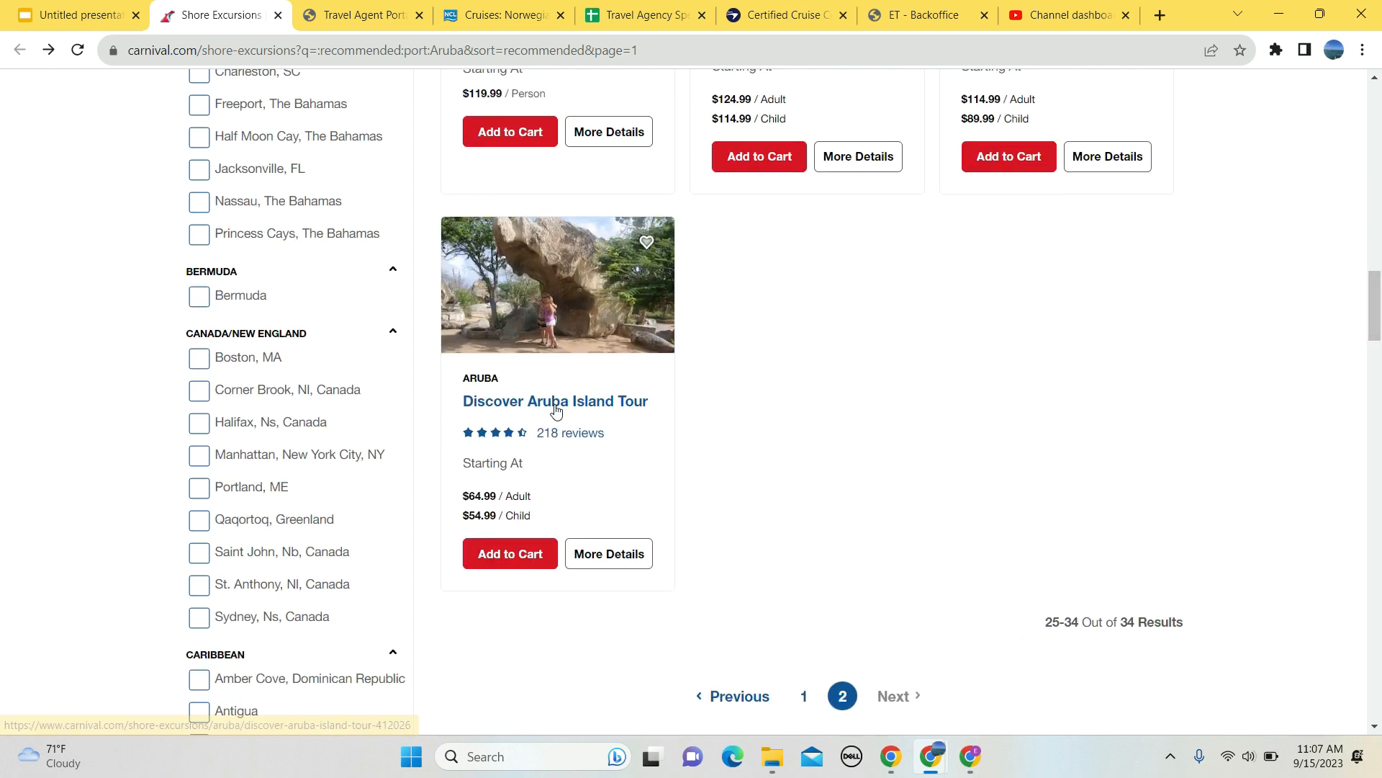
Bring up the Discover Aruba Island Tour details and move down to its photo gallery.
left_click(554, 400)
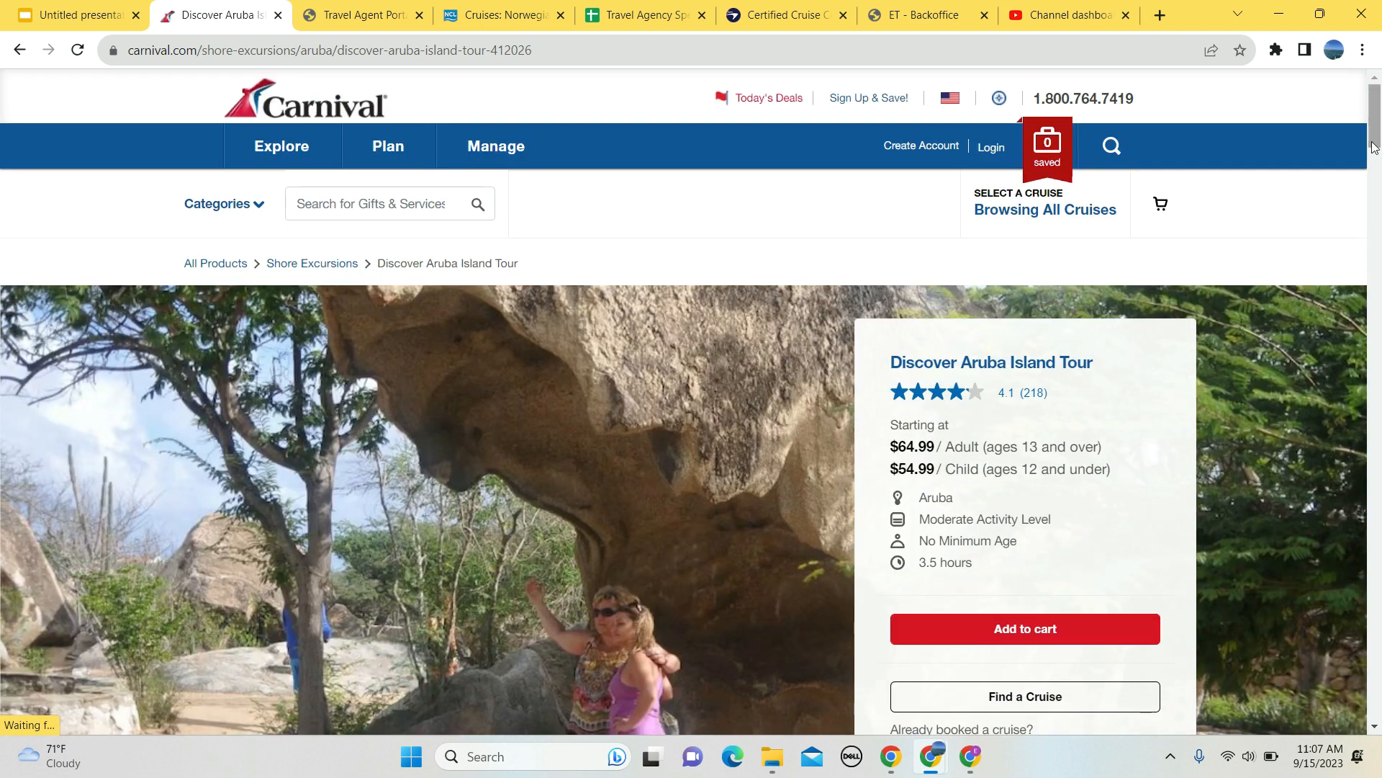
scroll("down", 3)
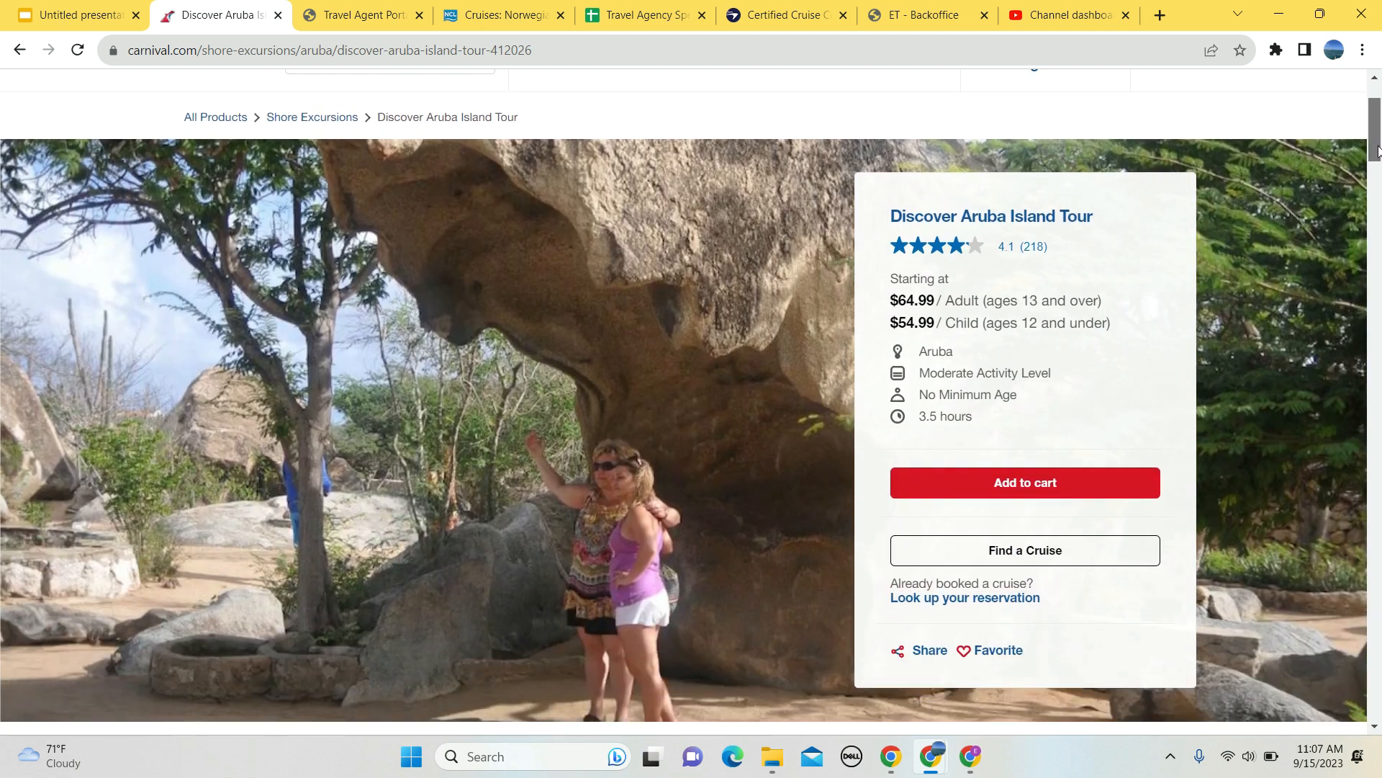
scroll("down", 3)
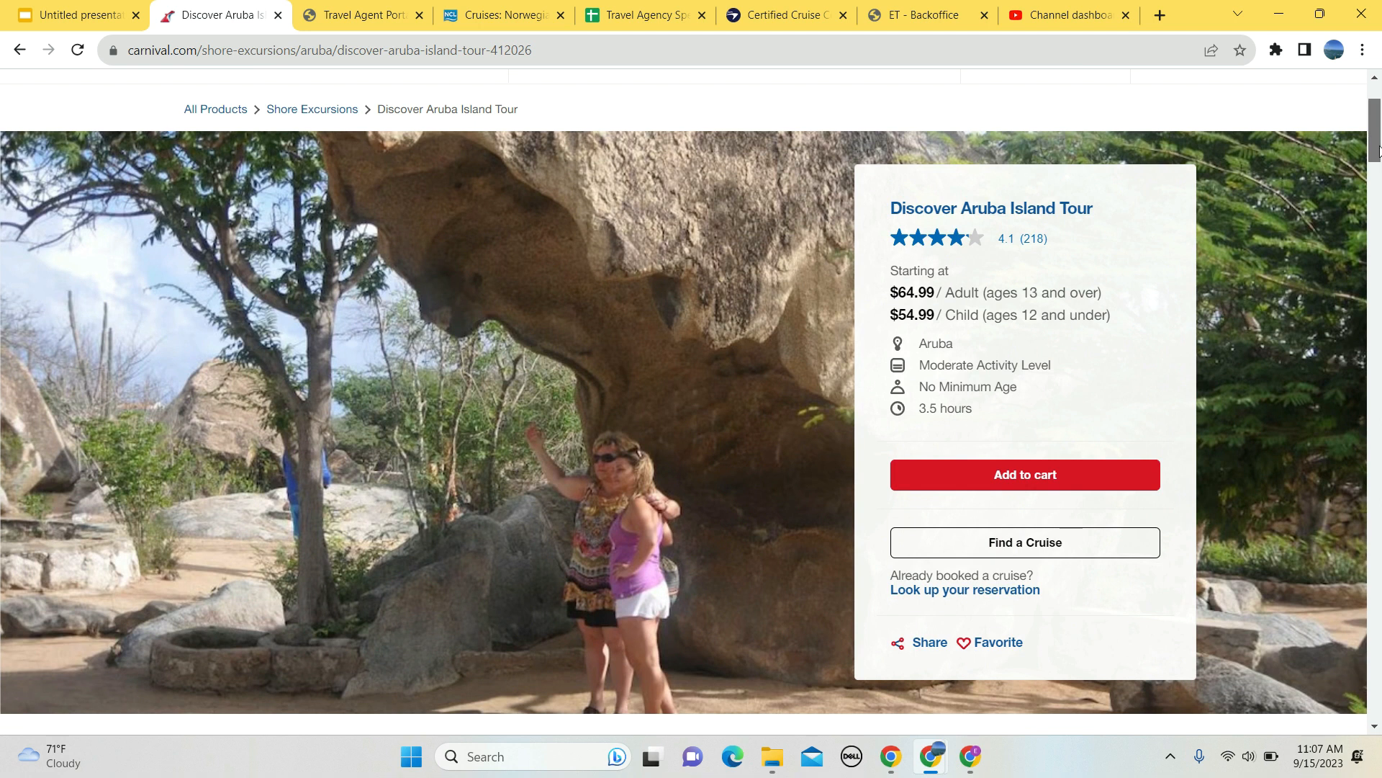
scroll("down", 3)
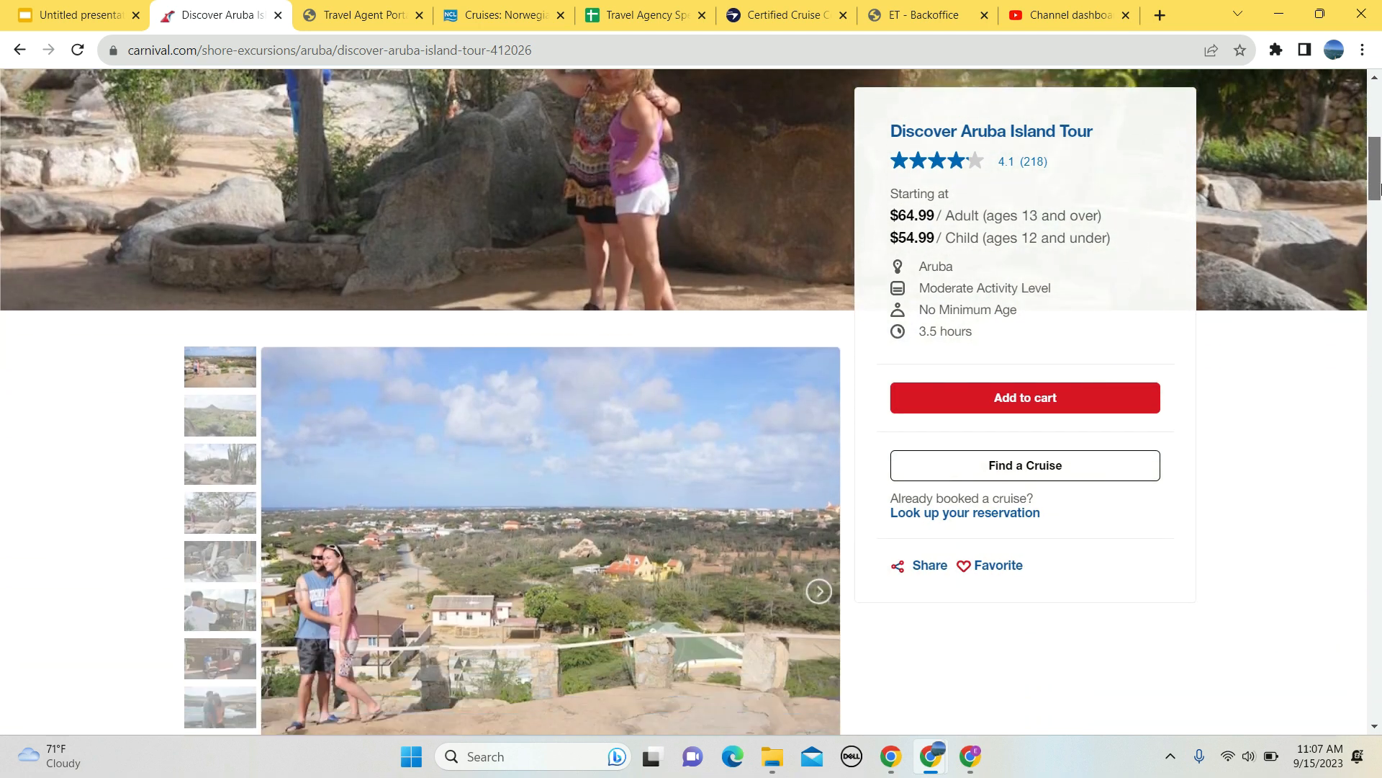
scroll("down", 3)
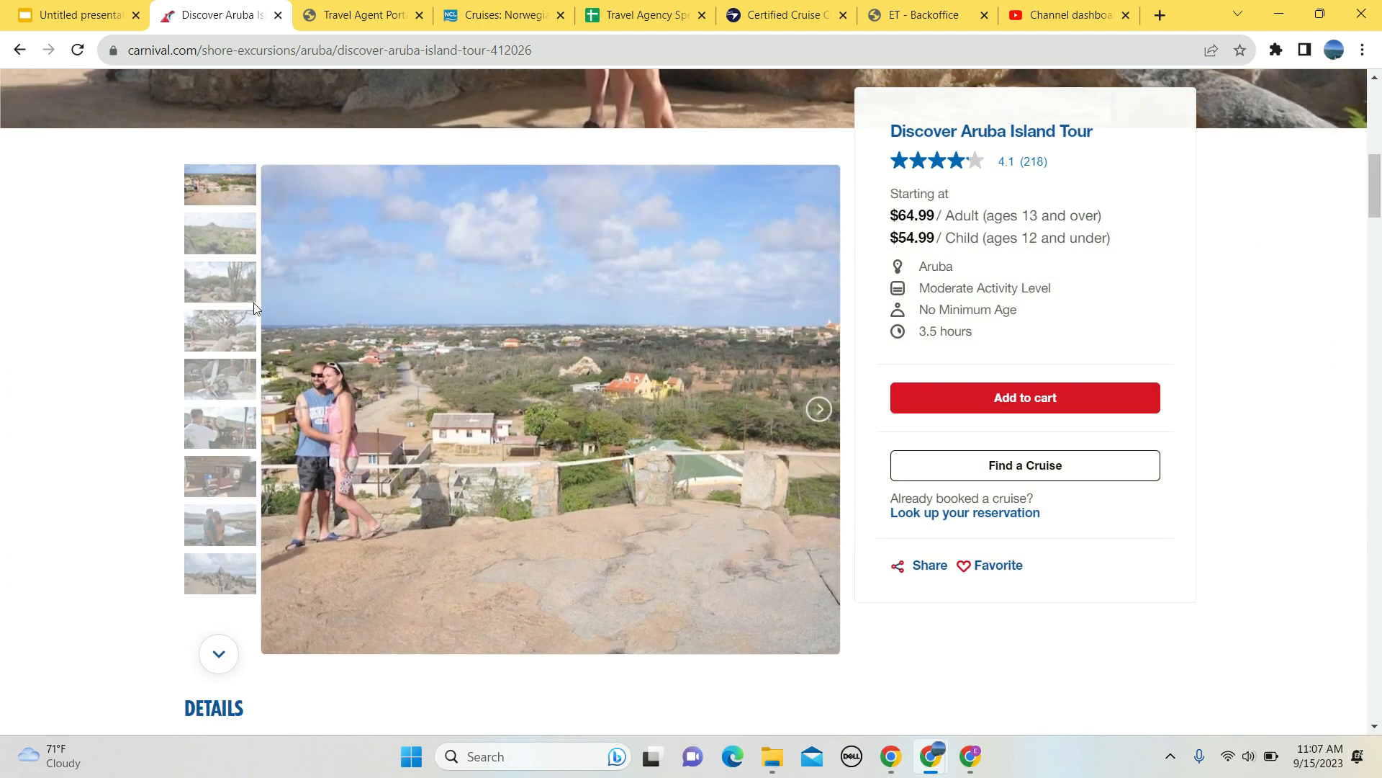
Browse the gallery through the hilltop, propeller and café photos to the last photo of a man among stacked rocks.
left_click(219, 233)
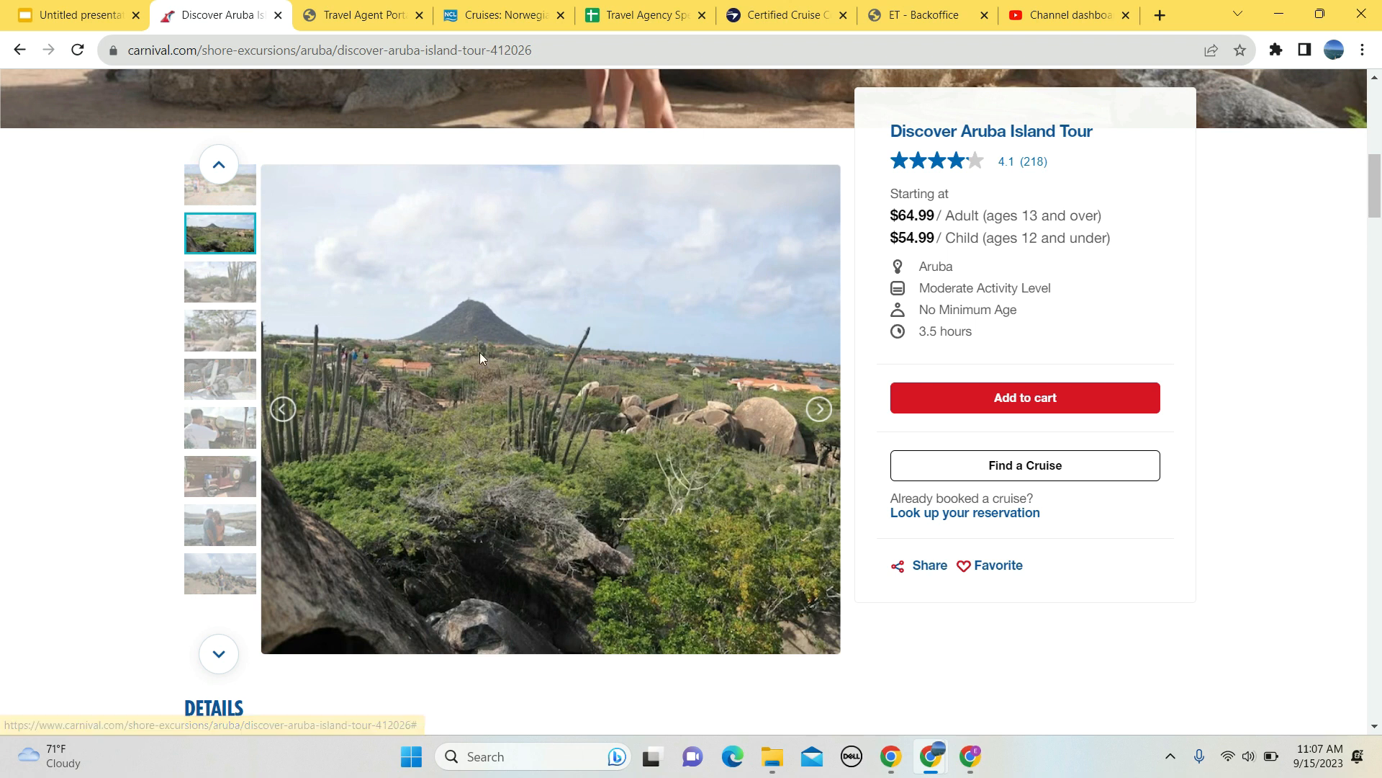
left_click(218, 281)
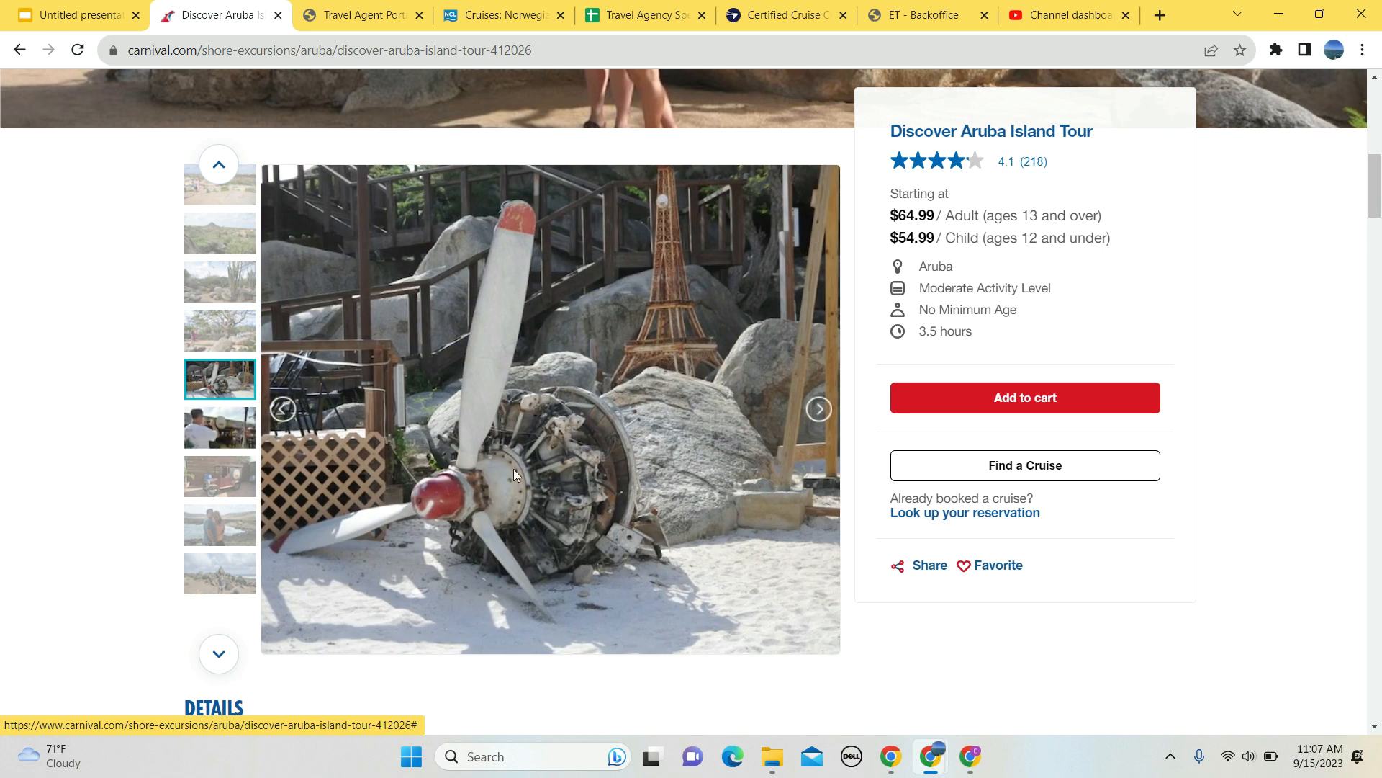
left_click(219, 426)
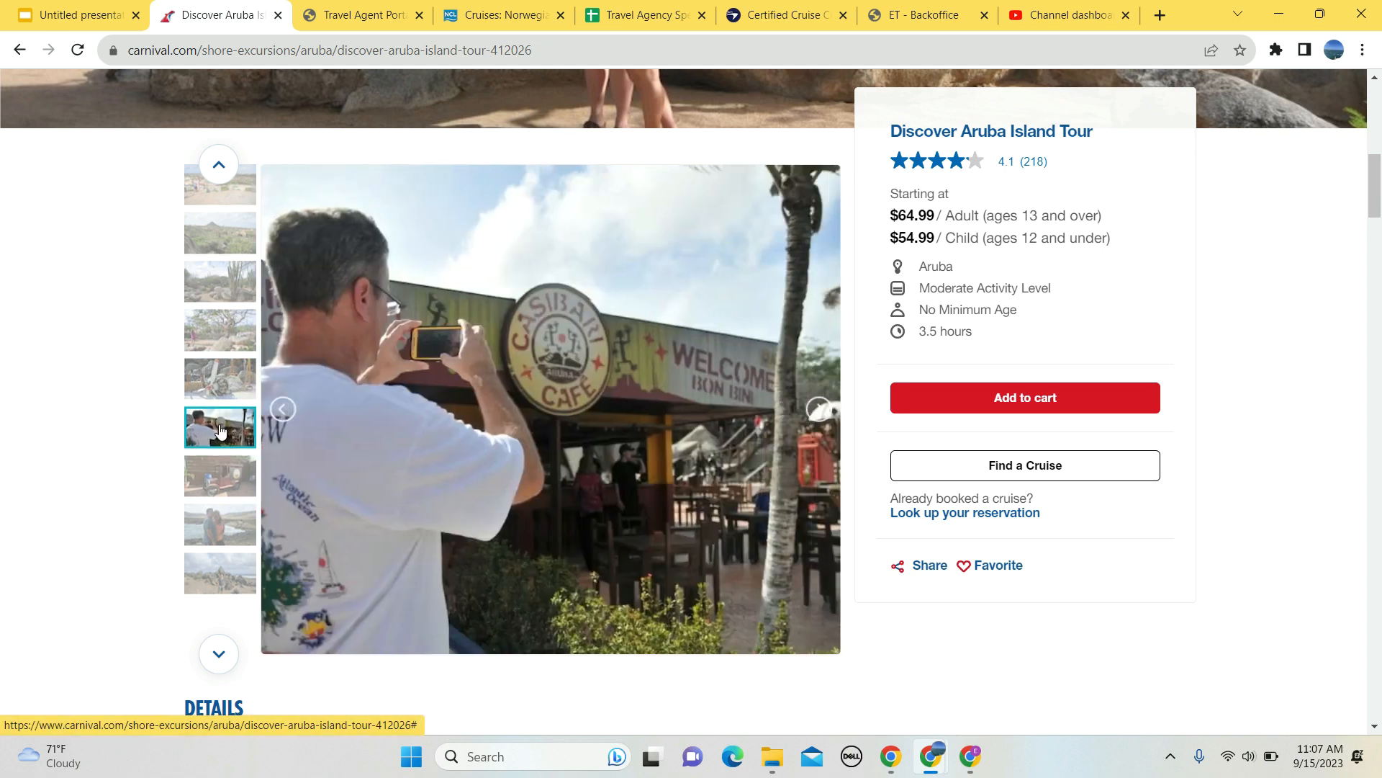
left_click(219, 476)
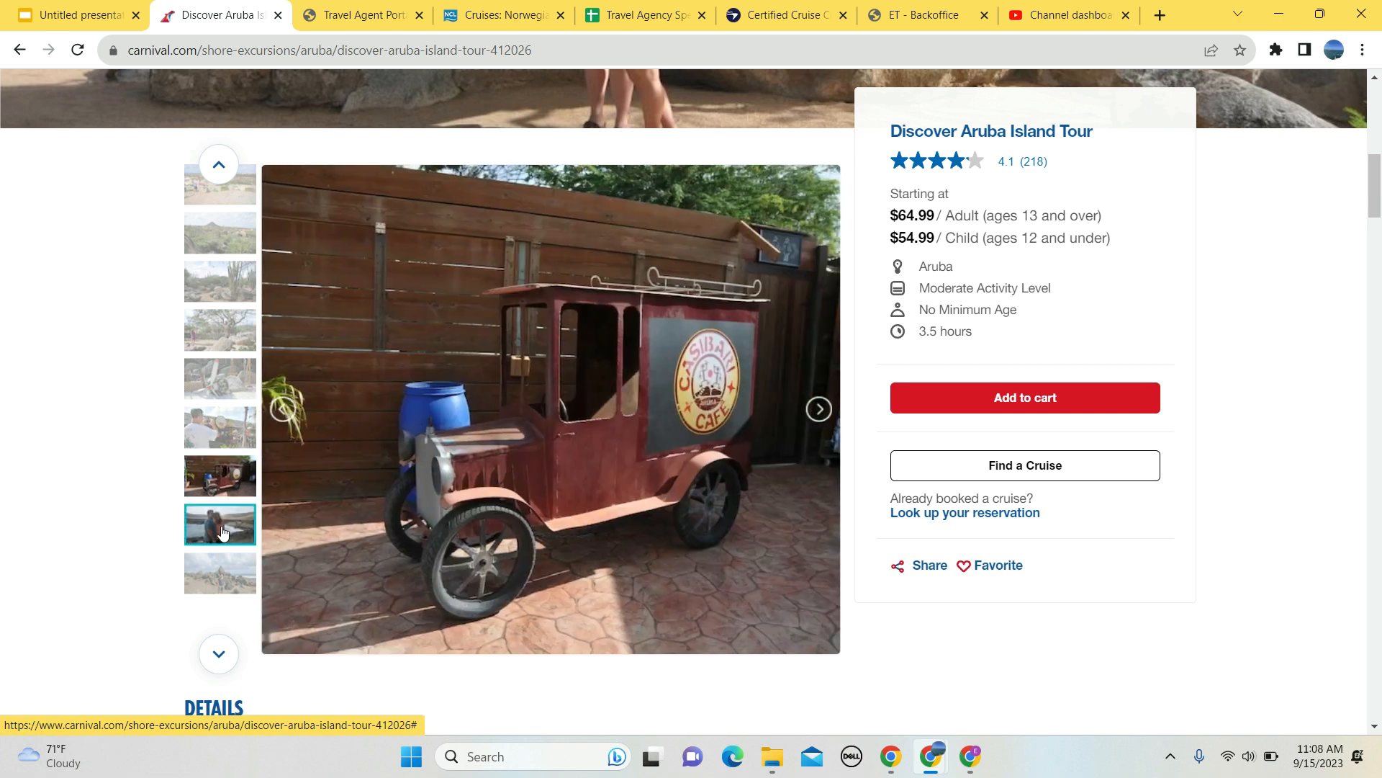
left_click(219, 573)
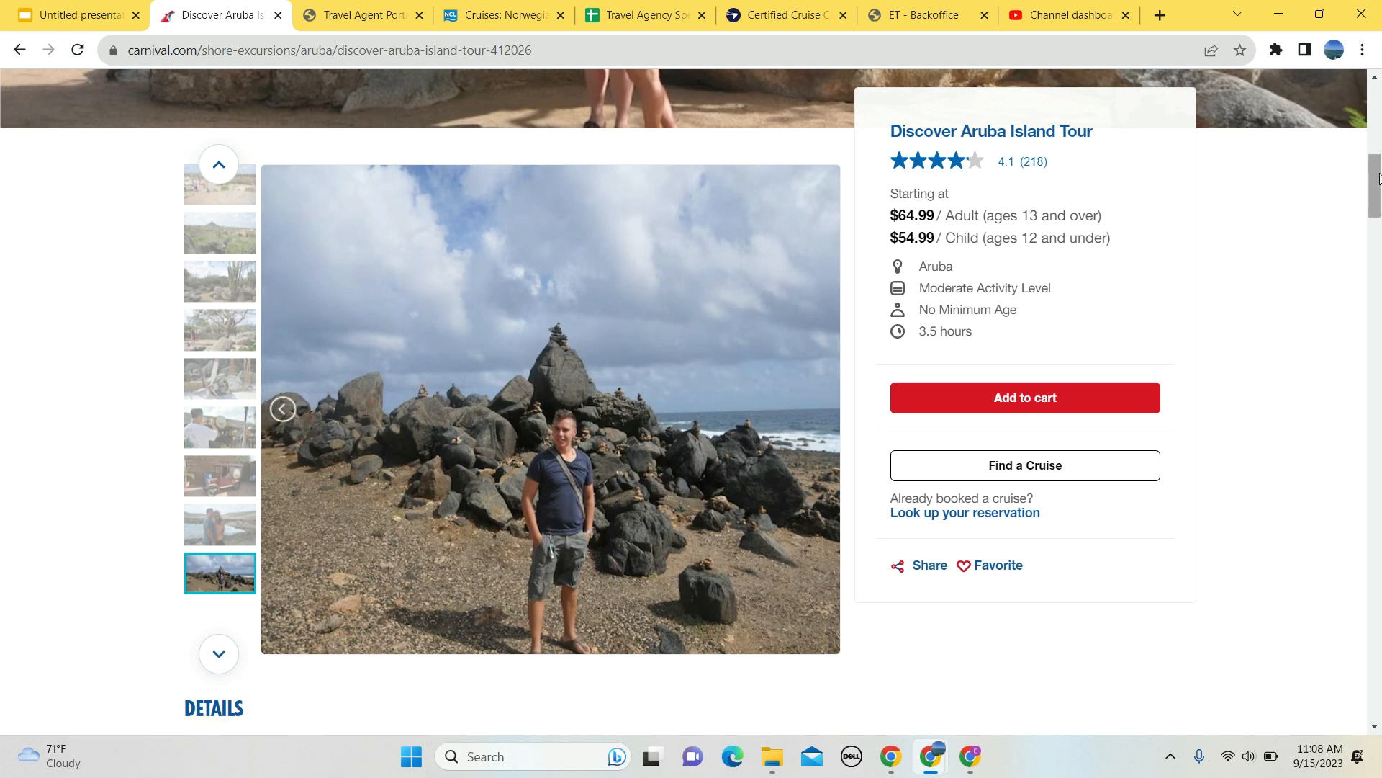
Read the full 'Aruba is beautiful!' favorable review, close it, and leave for the Viator tab.
scroll("down", 3)
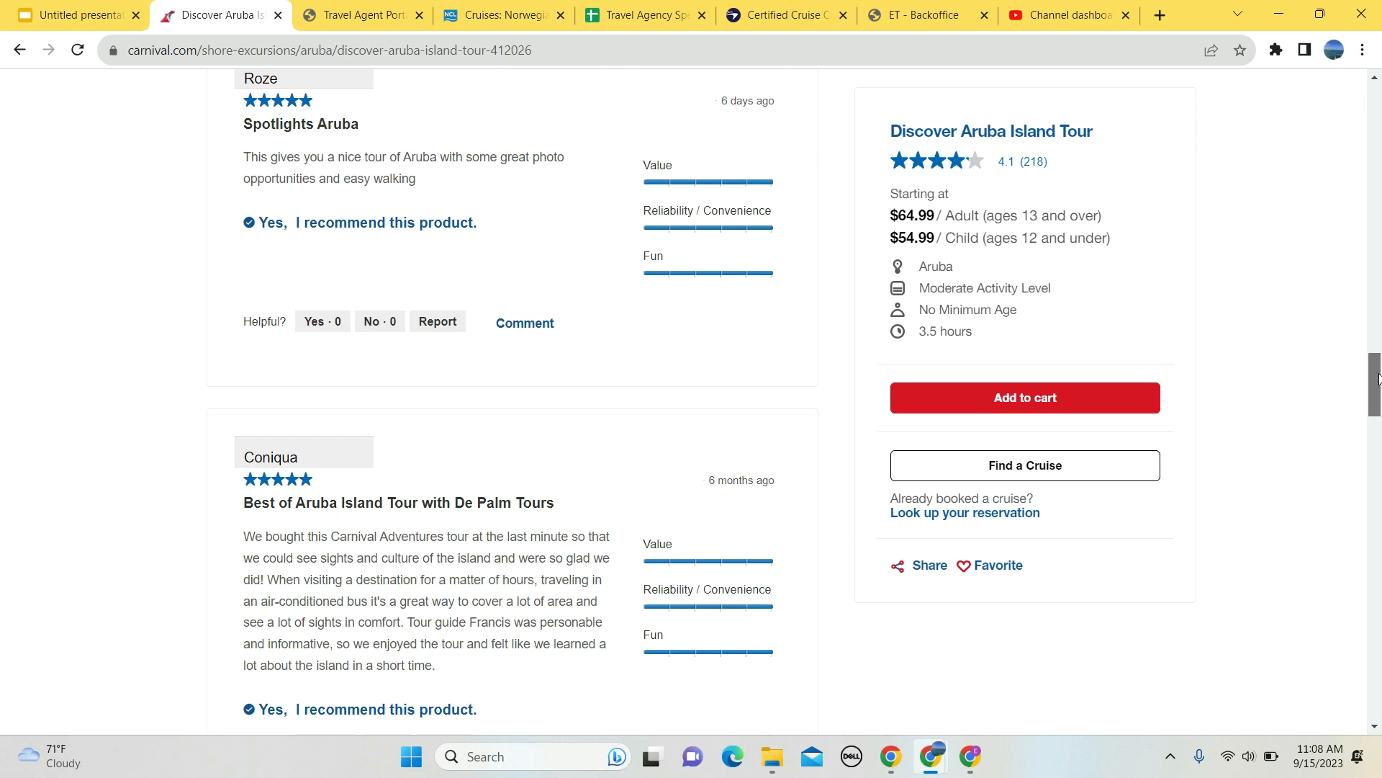
scroll("down", 3)
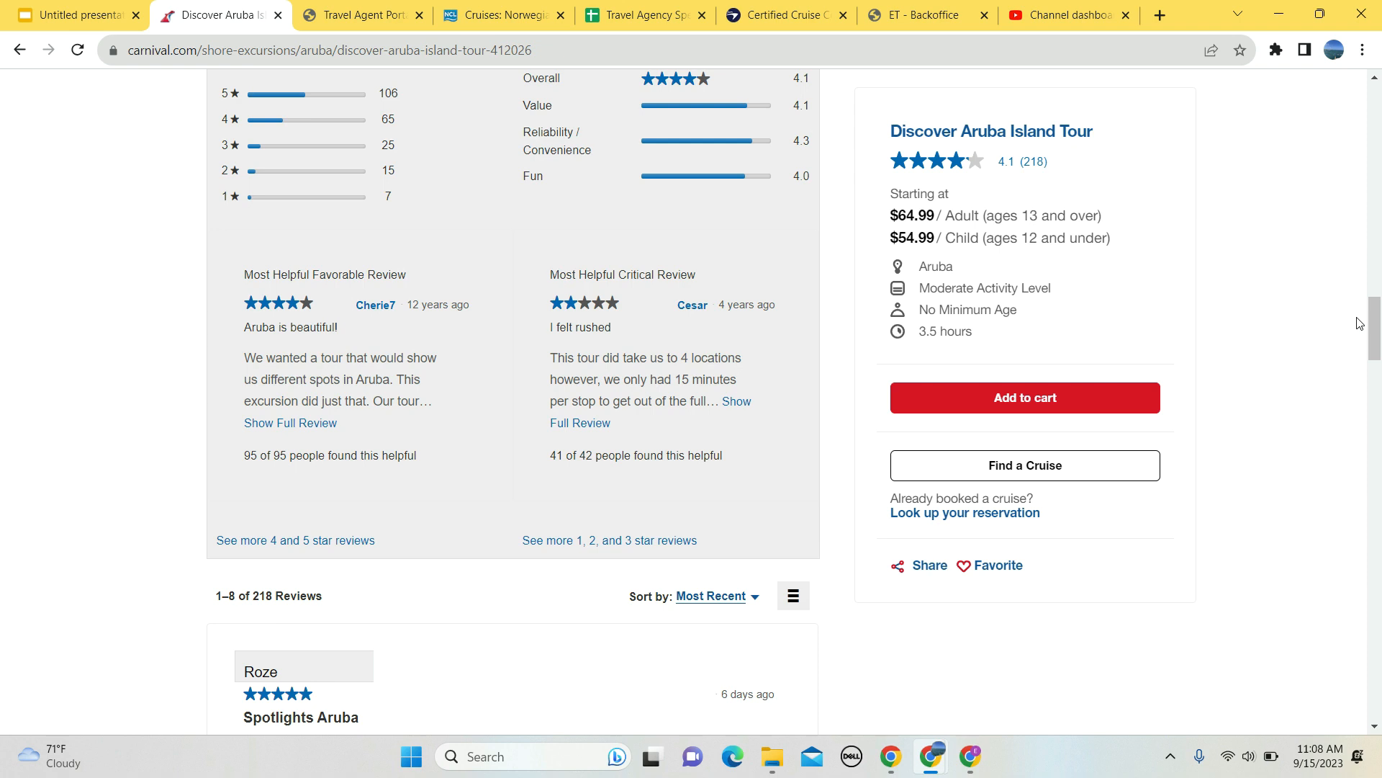
mouse_move(317, 395)
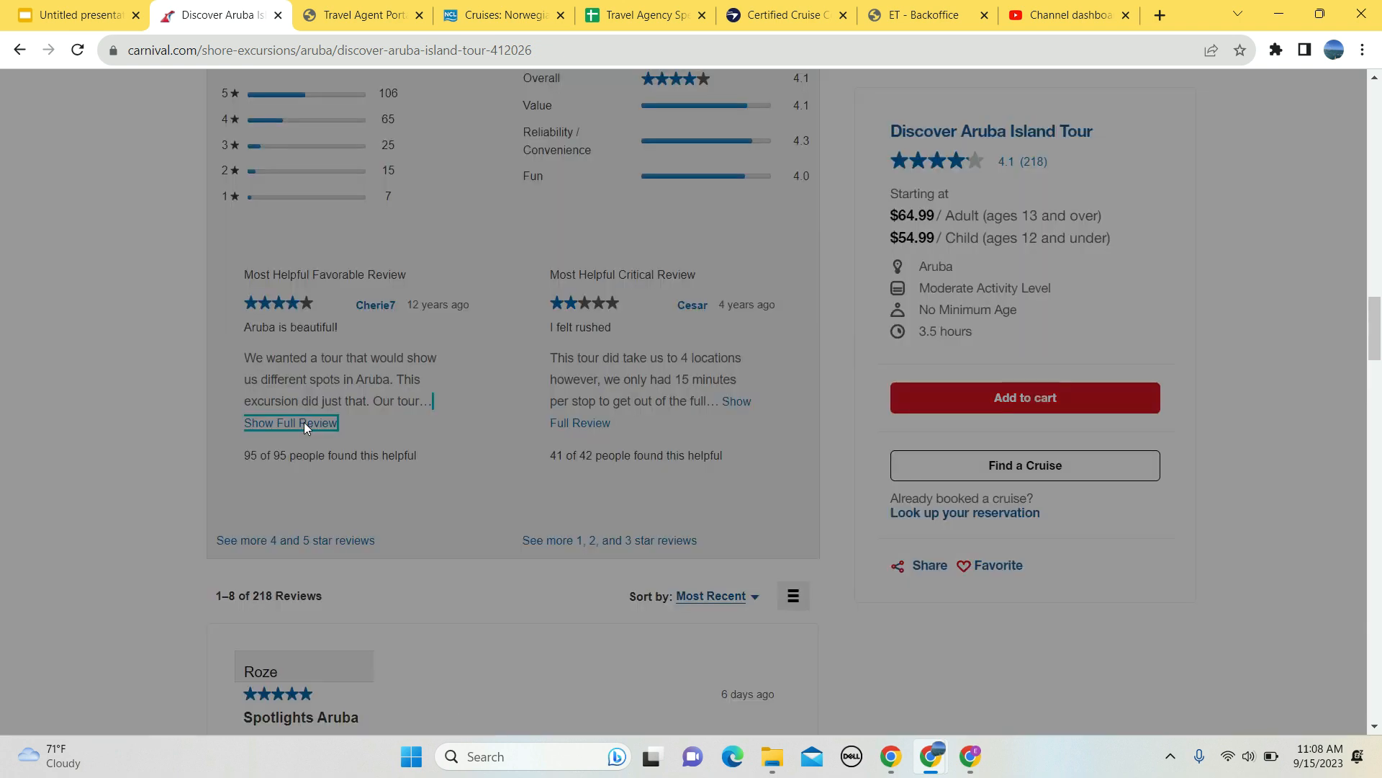
left_click(291, 423)
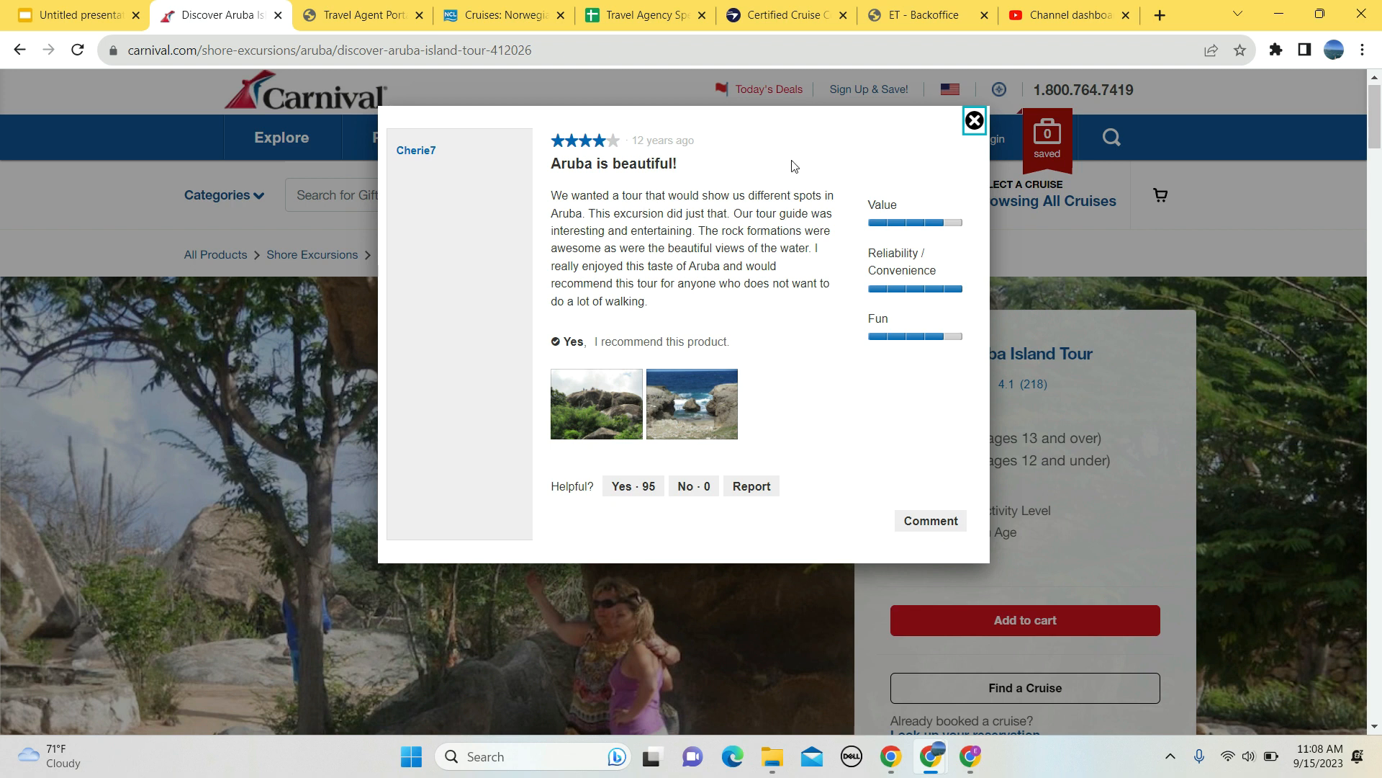
left_click(973, 119)
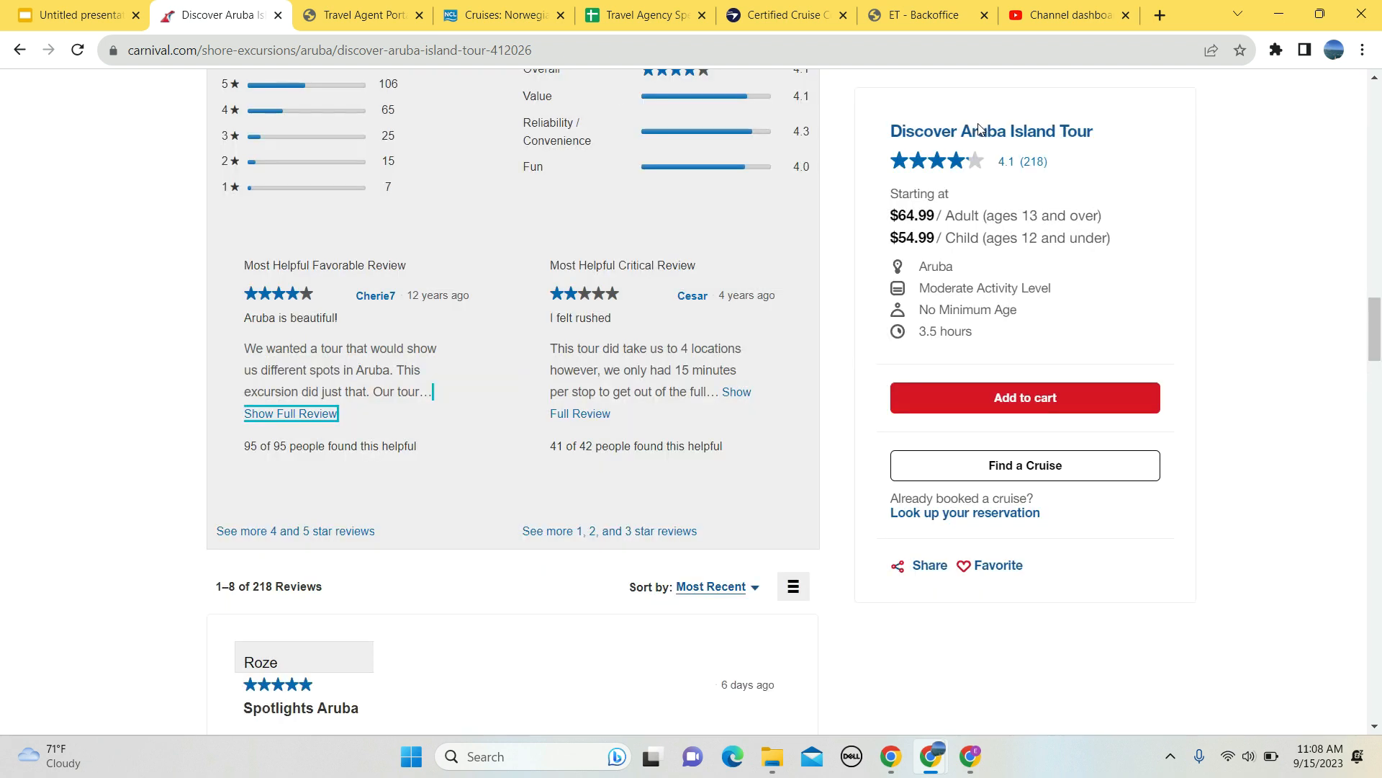
left_click(75, 14)
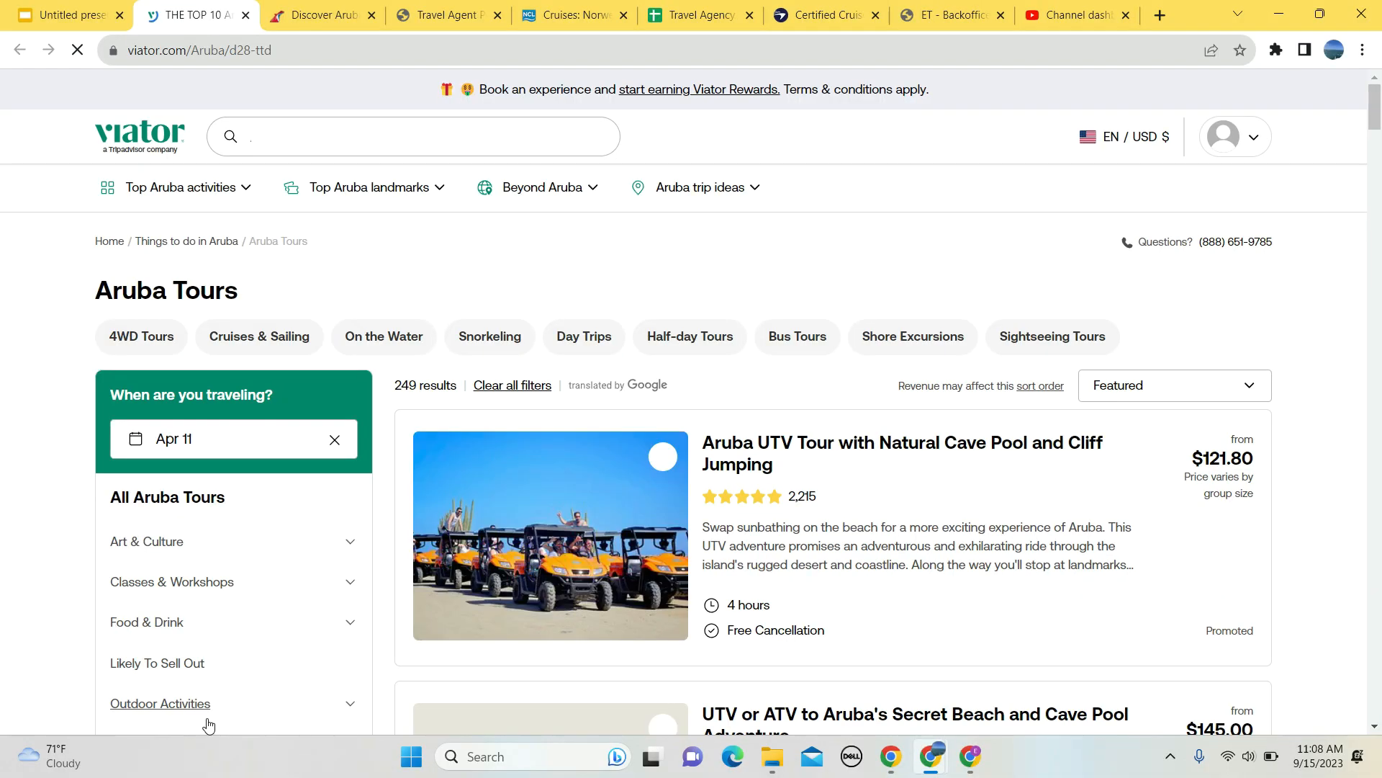
Search Viator for Aruba and look through the first tours and their prices.
type("Aruba")
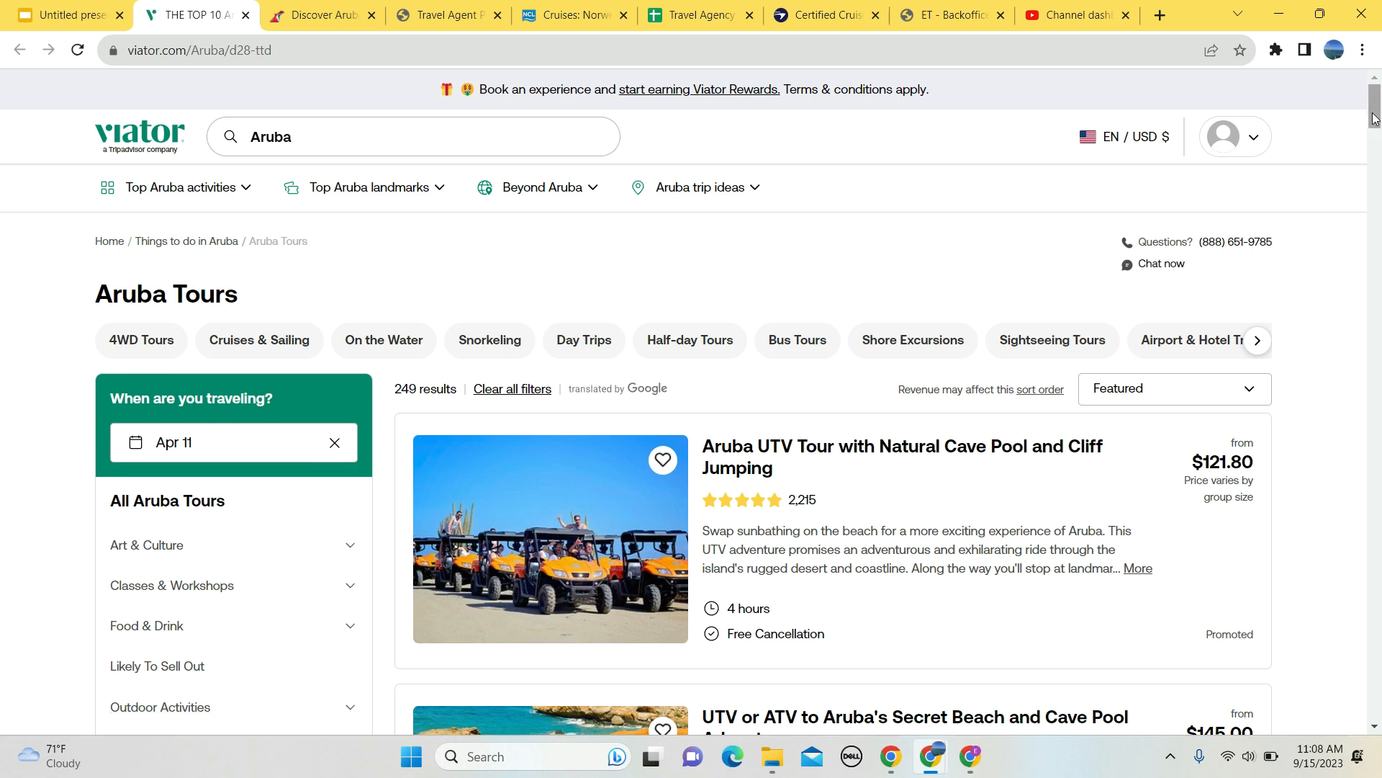
scroll("down", 3)
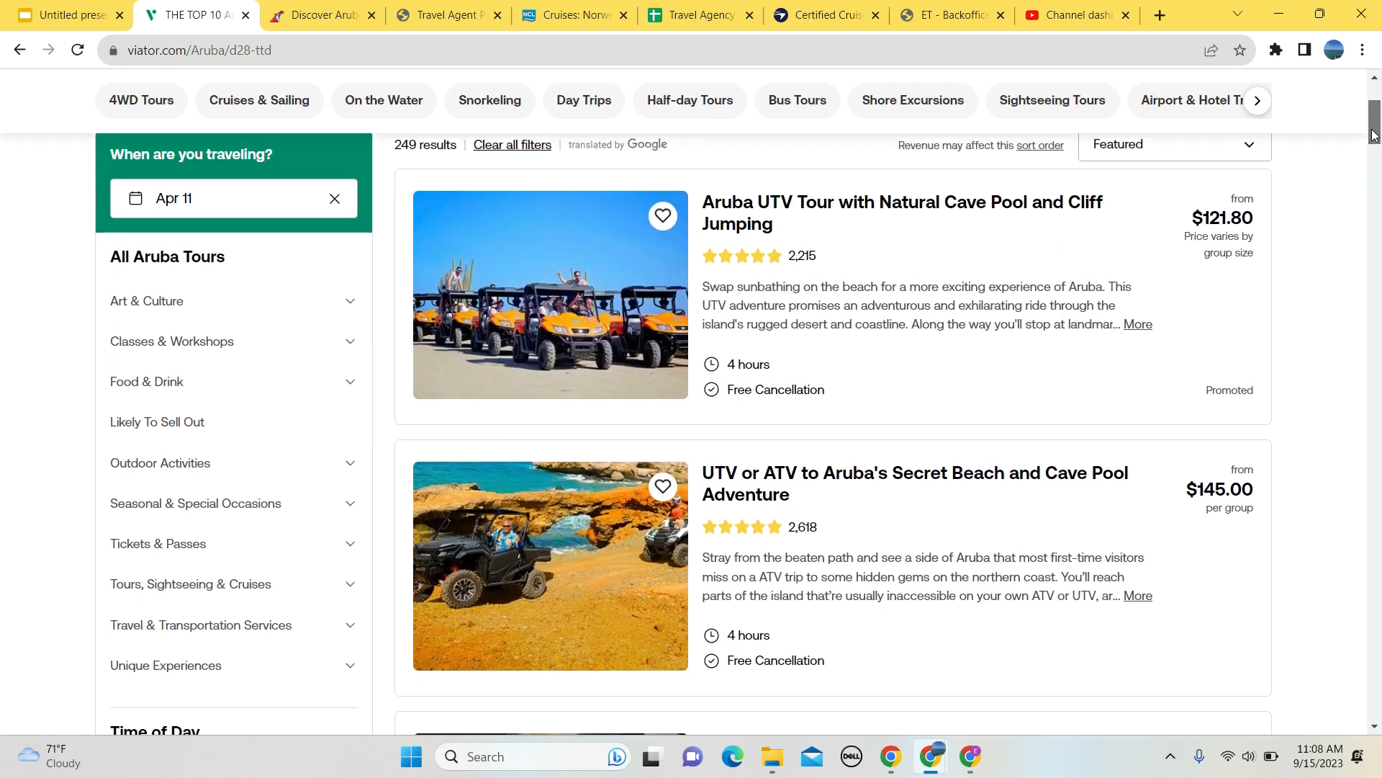
scroll("down", 3)
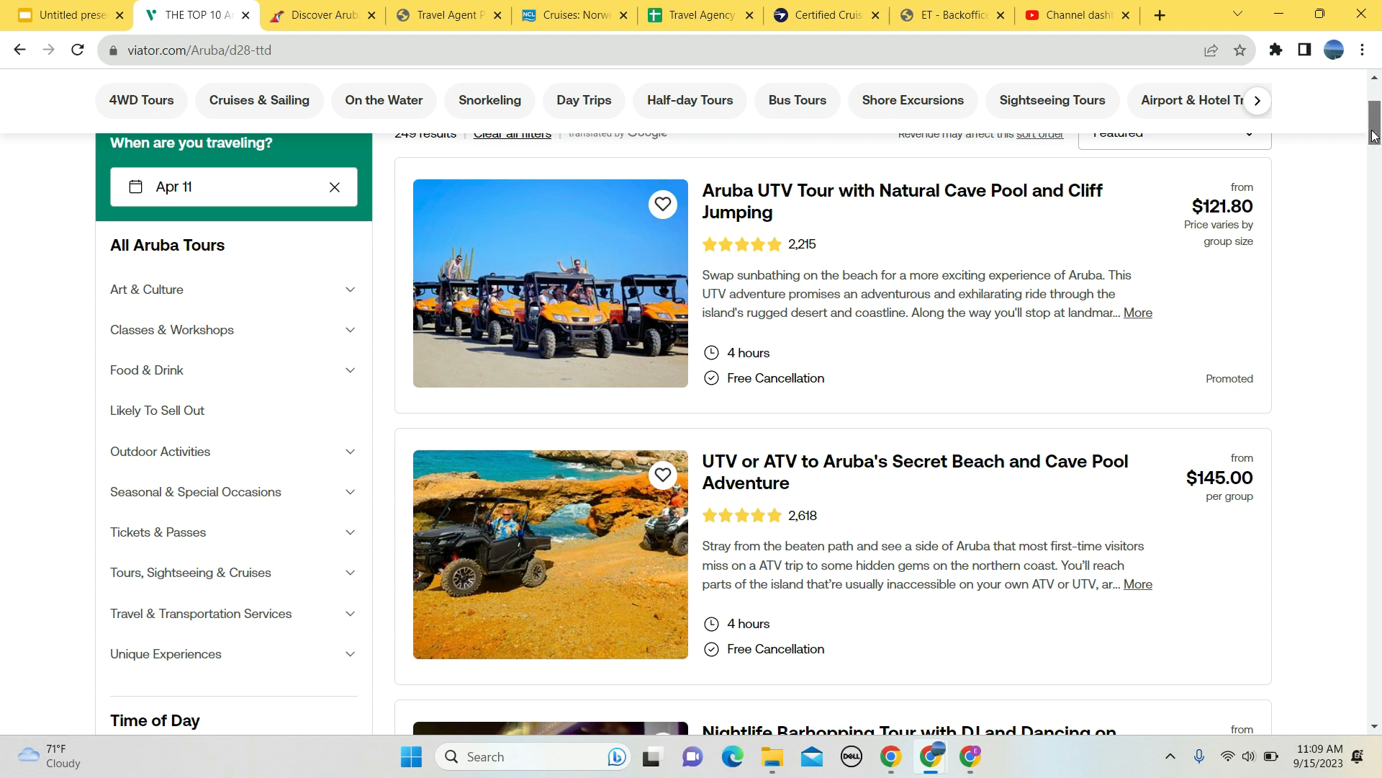
scroll("down", 3)
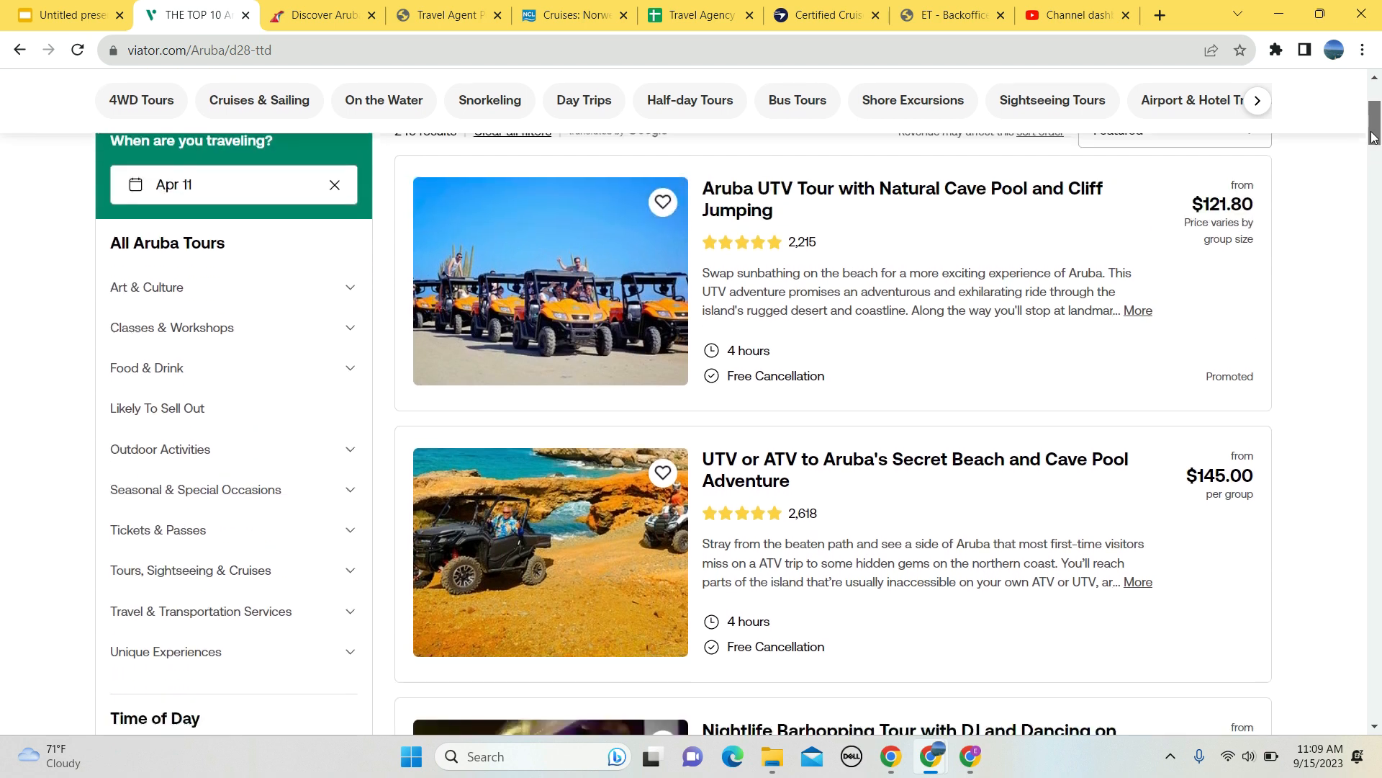
scroll("down", 3)
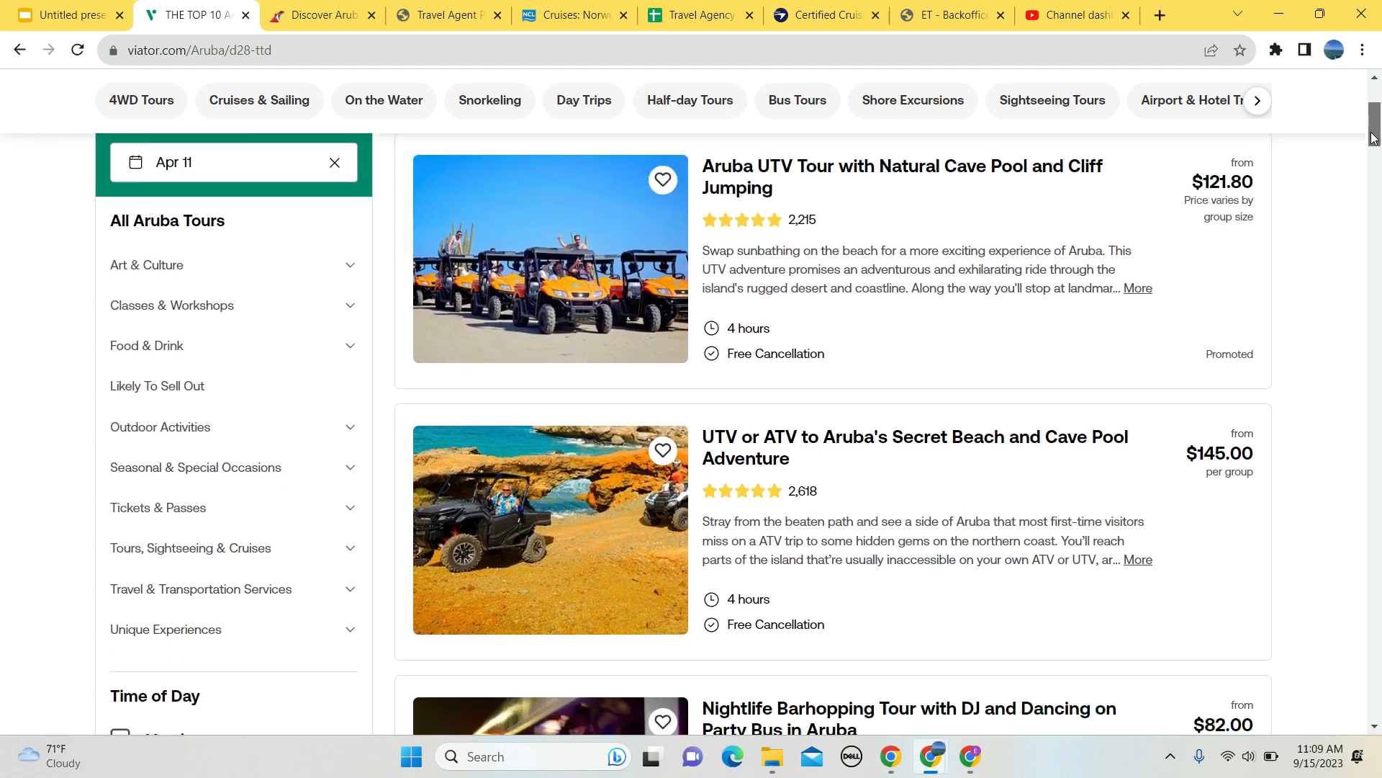
scroll("down", 3)
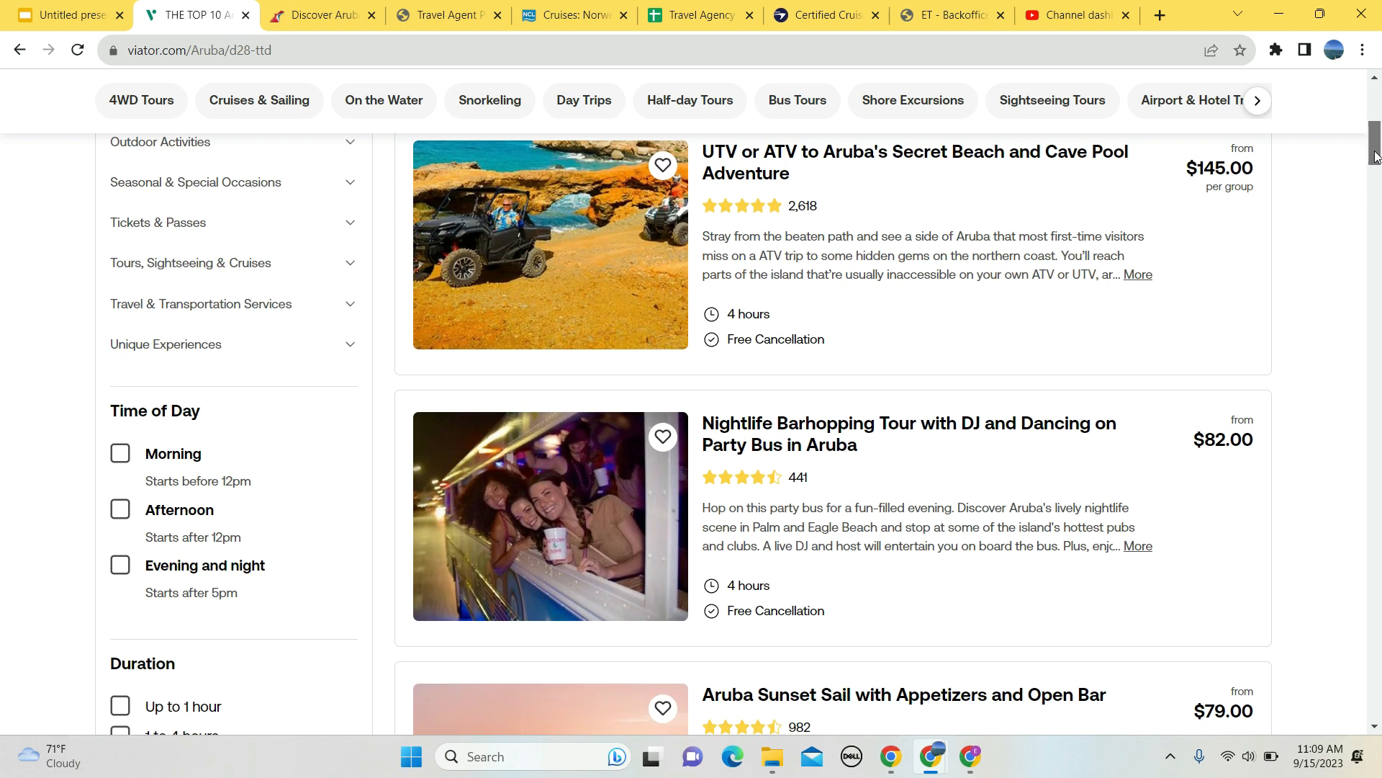
scroll("down", 3)
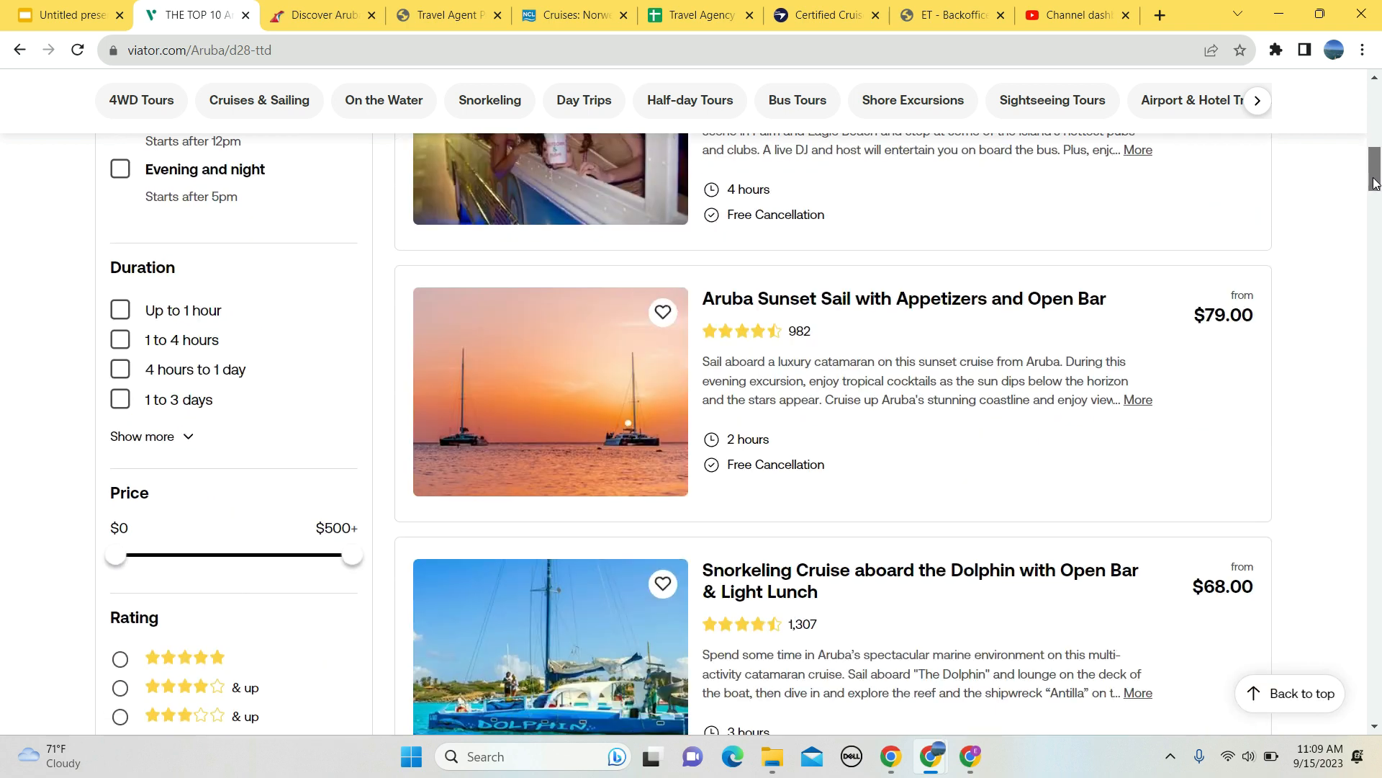
scroll("down", 3)
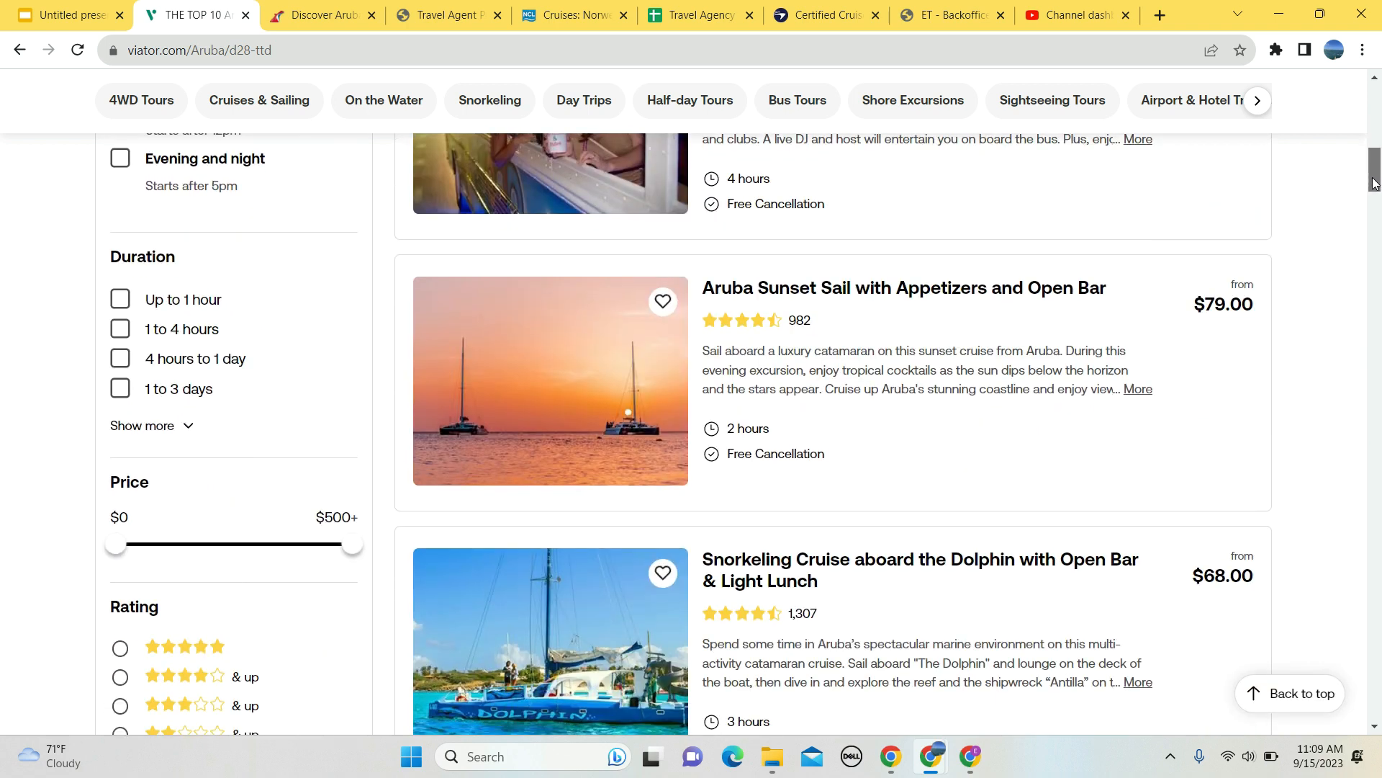
scroll("down", 3)
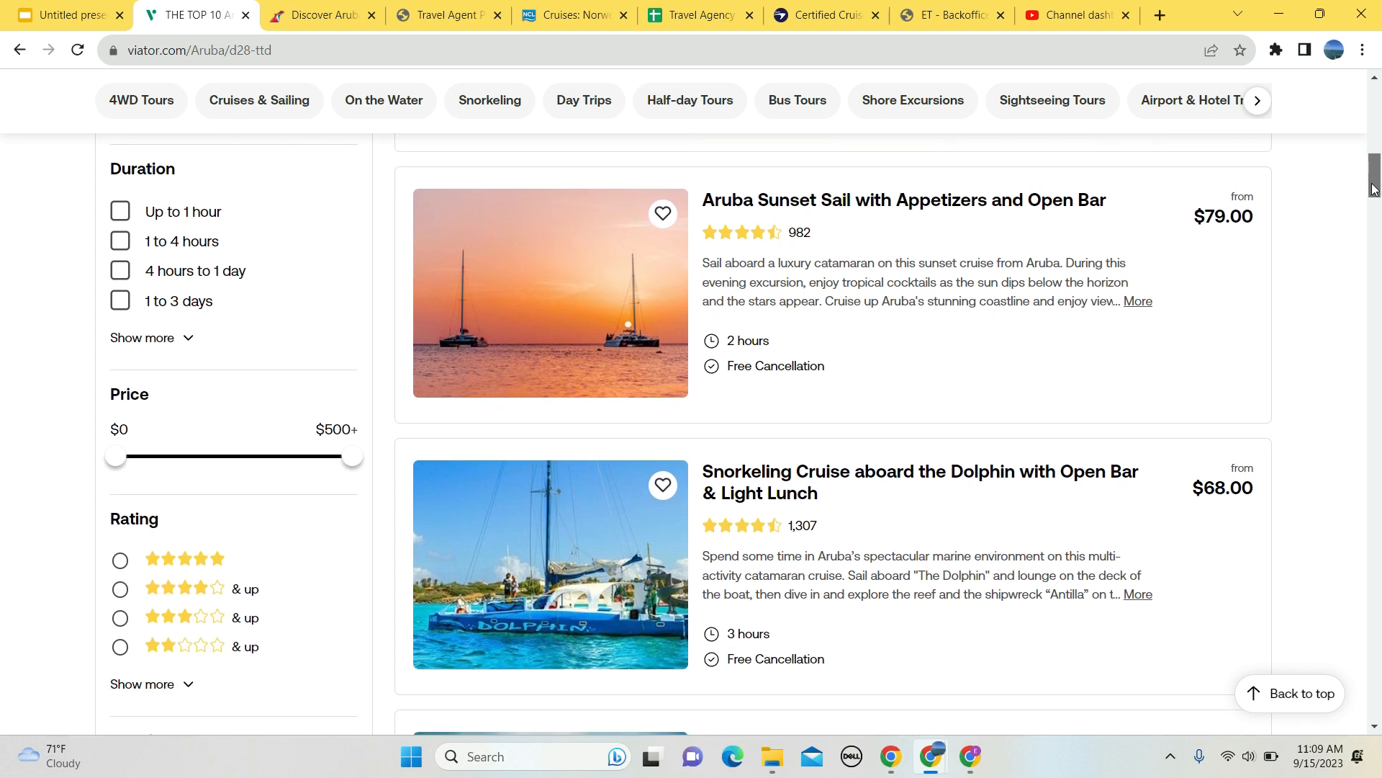
scroll("down", 3)
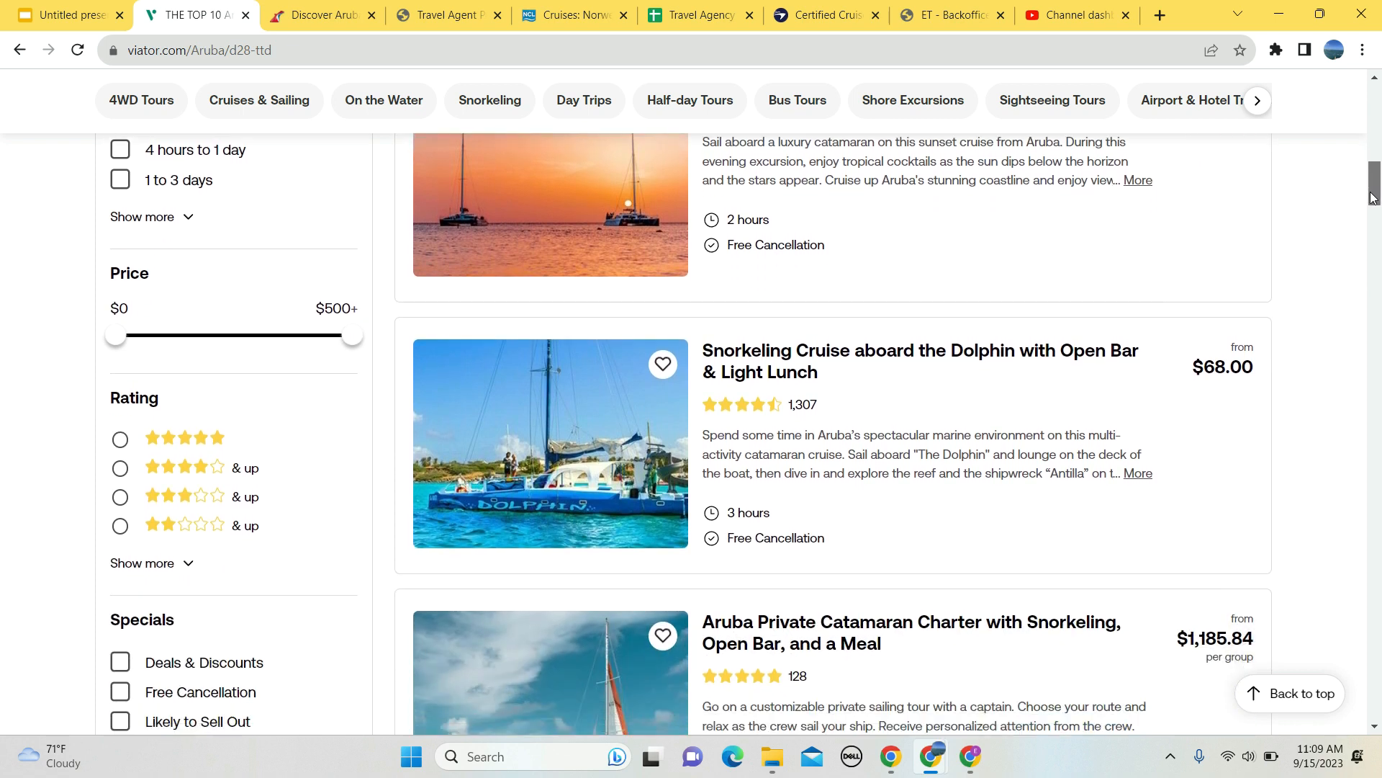
scroll("down", 3)
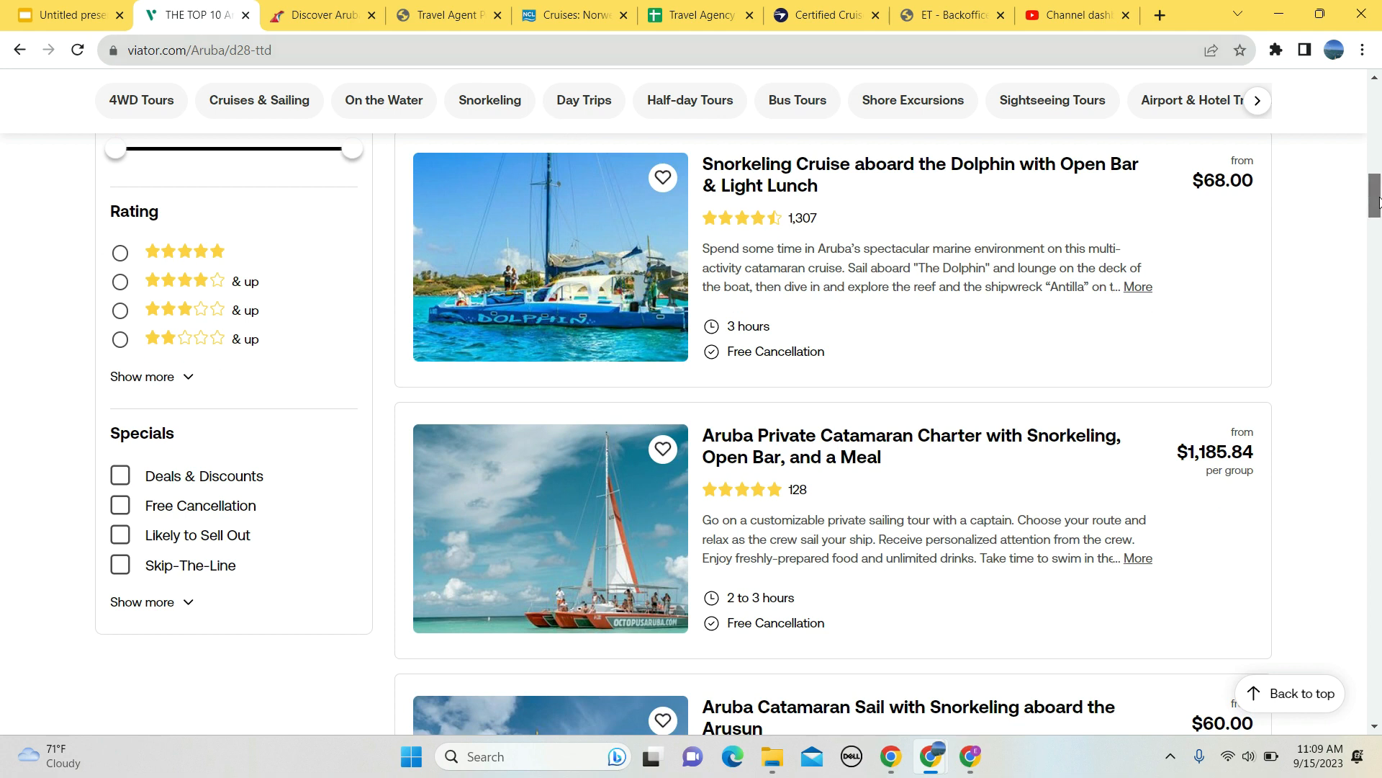
scroll("down", 3)
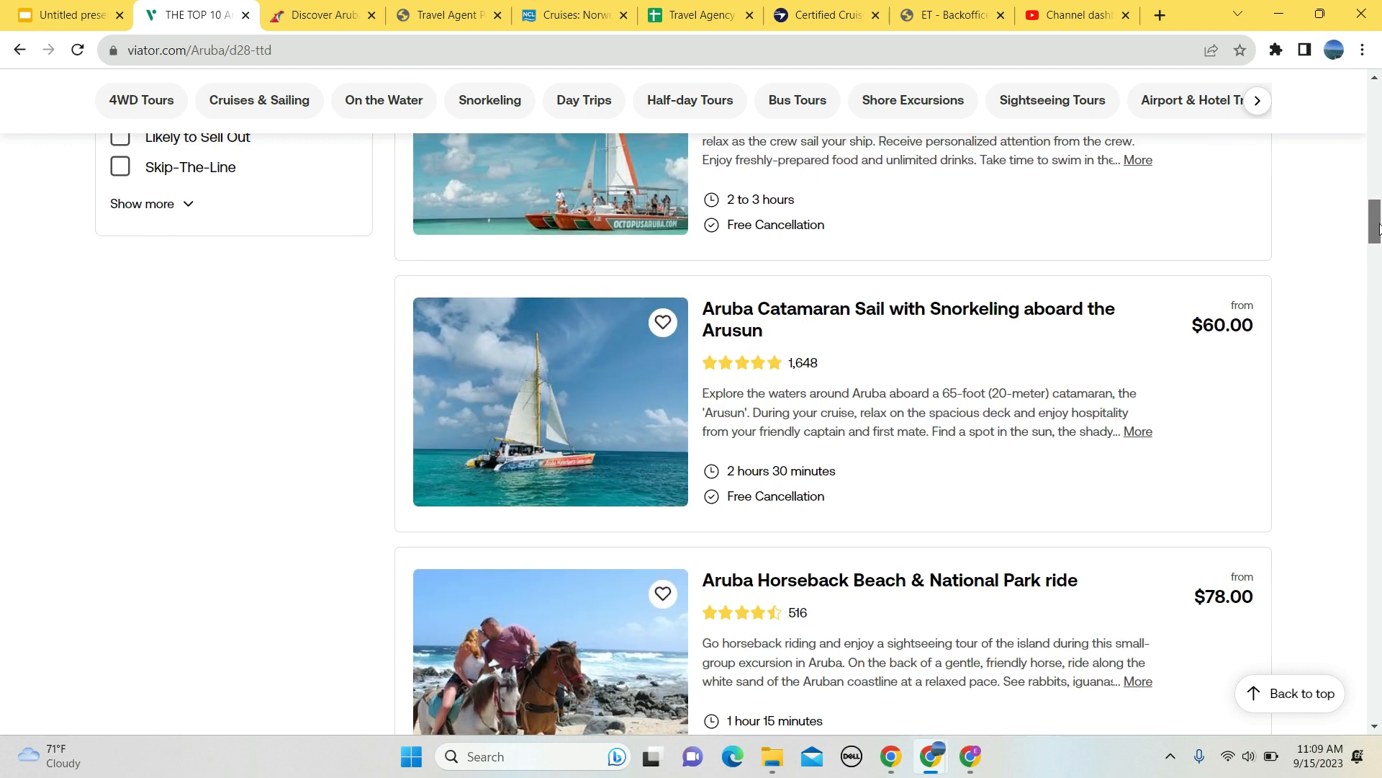
scroll("down", 3)
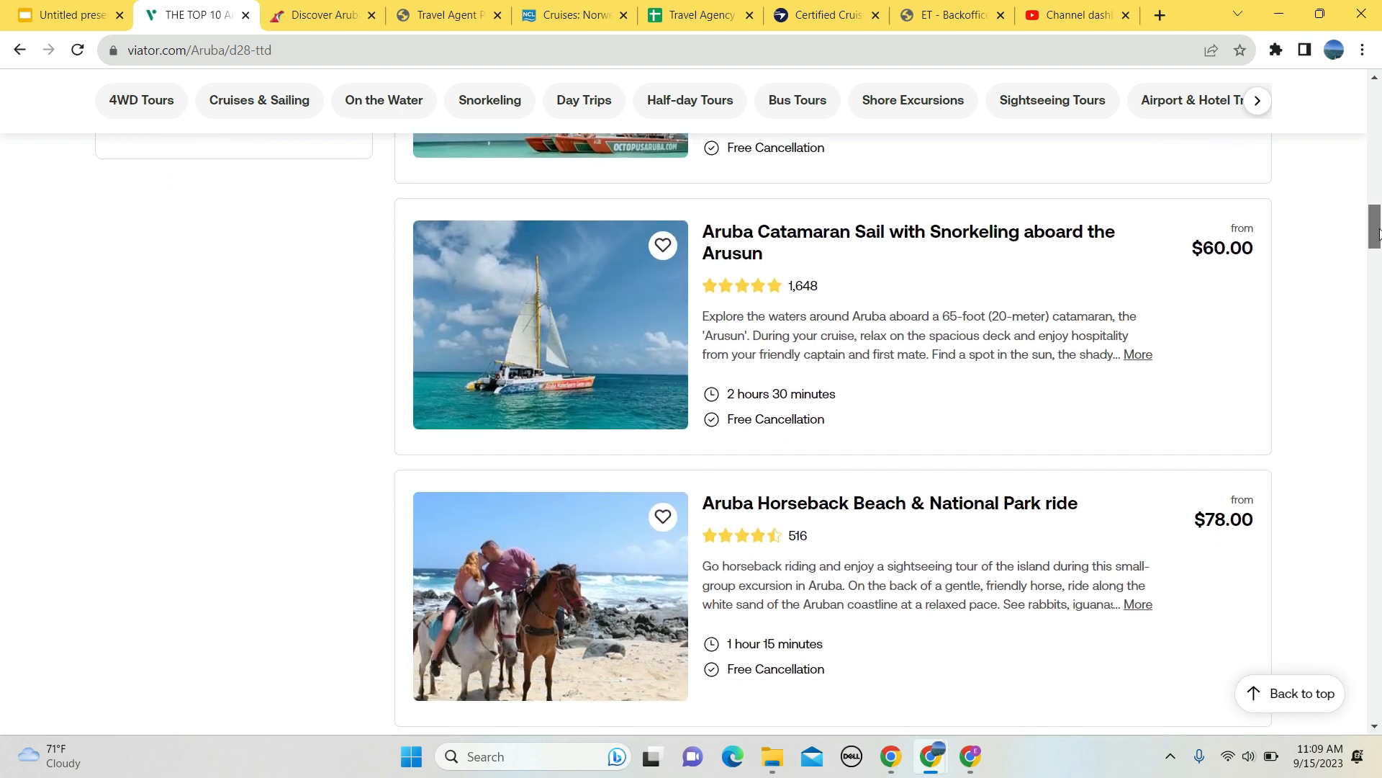
scroll("up", 3)
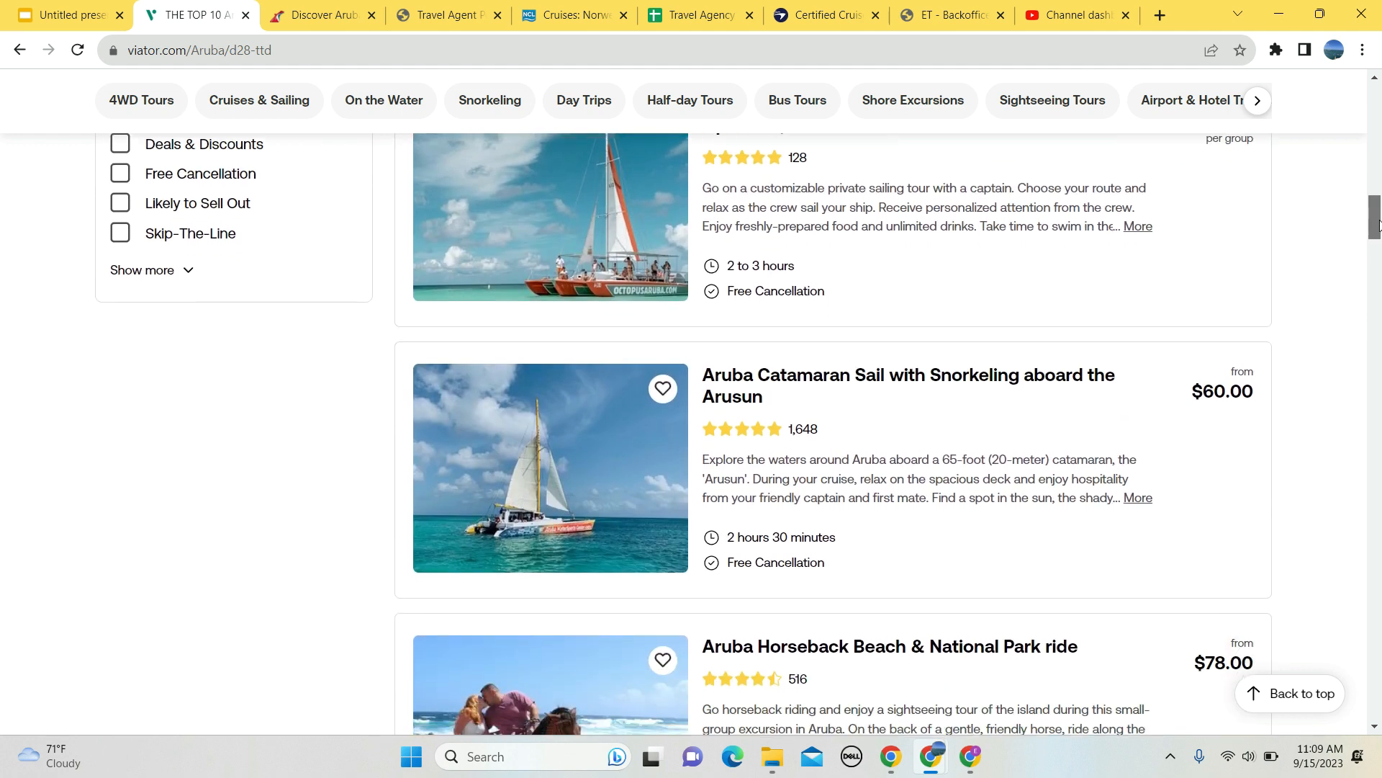
Continue through the jet ski, parasailing and catamaran tours, then return to Carnival's Discover Aruba Island Tour page.
scroll("down", 3)
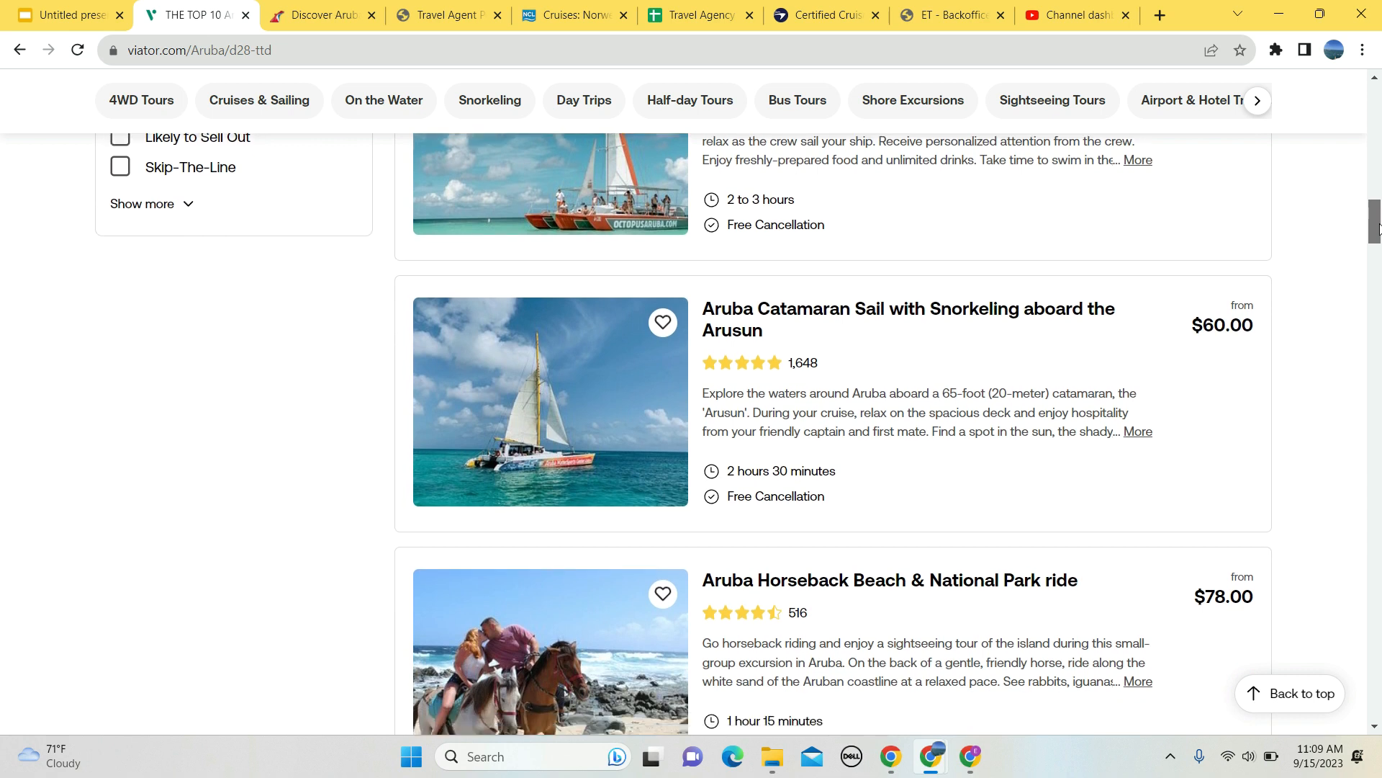
scroll("down", 3)
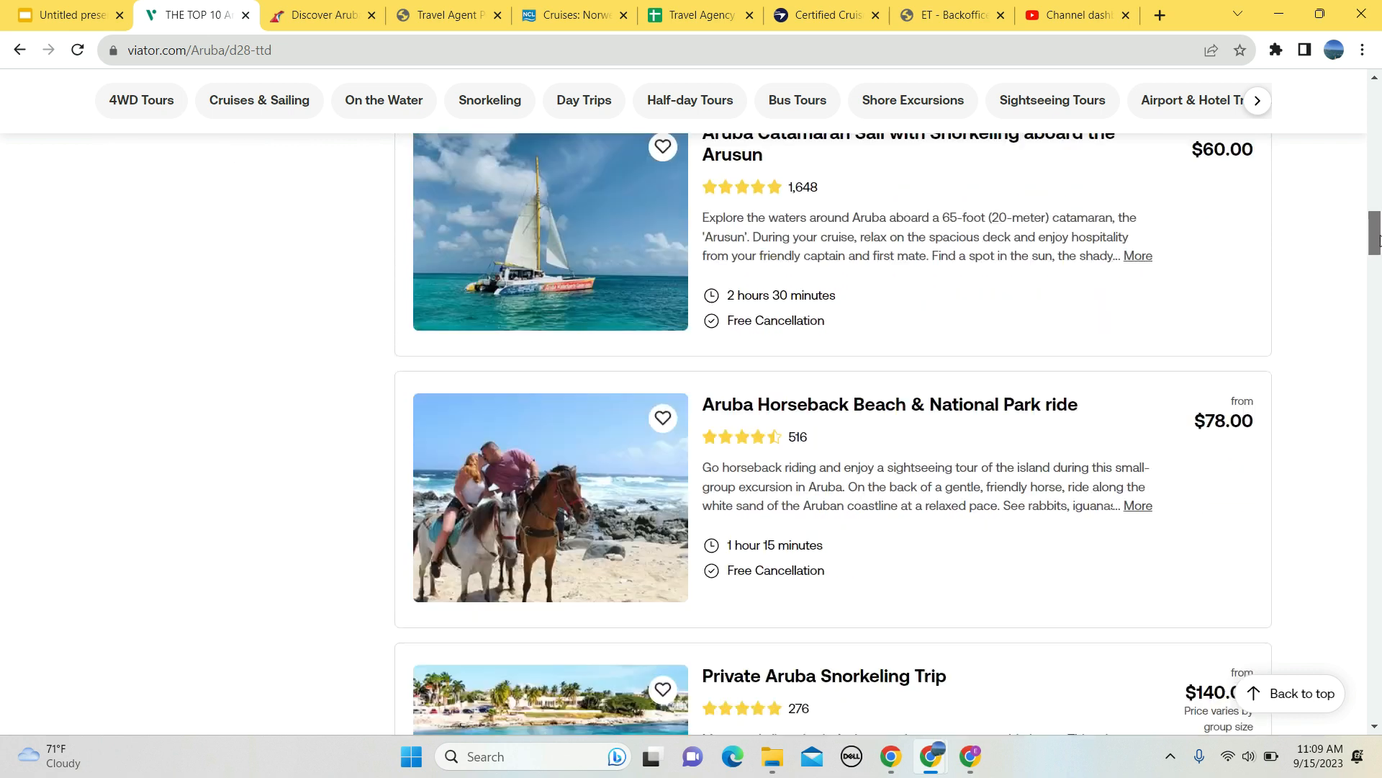
scroll("down", 3)
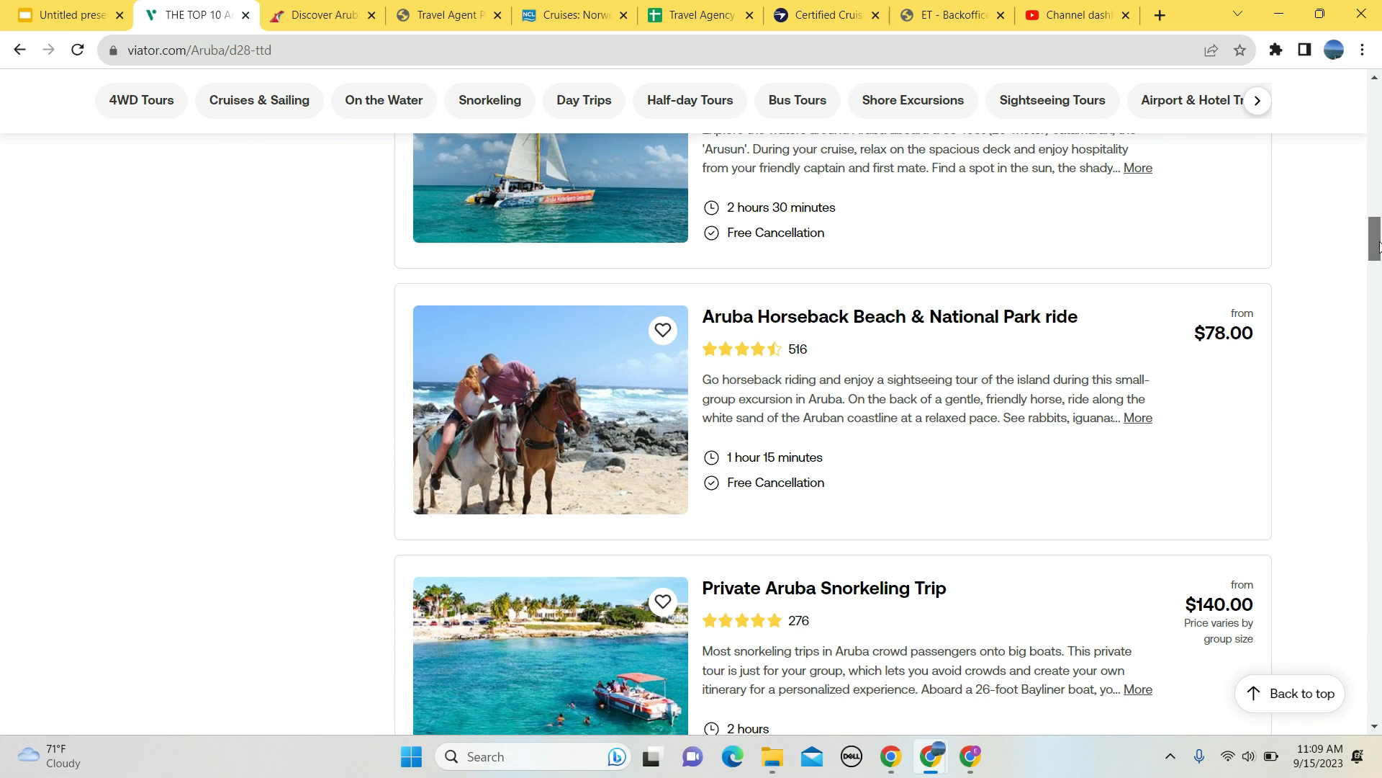
scroll("down", 3)
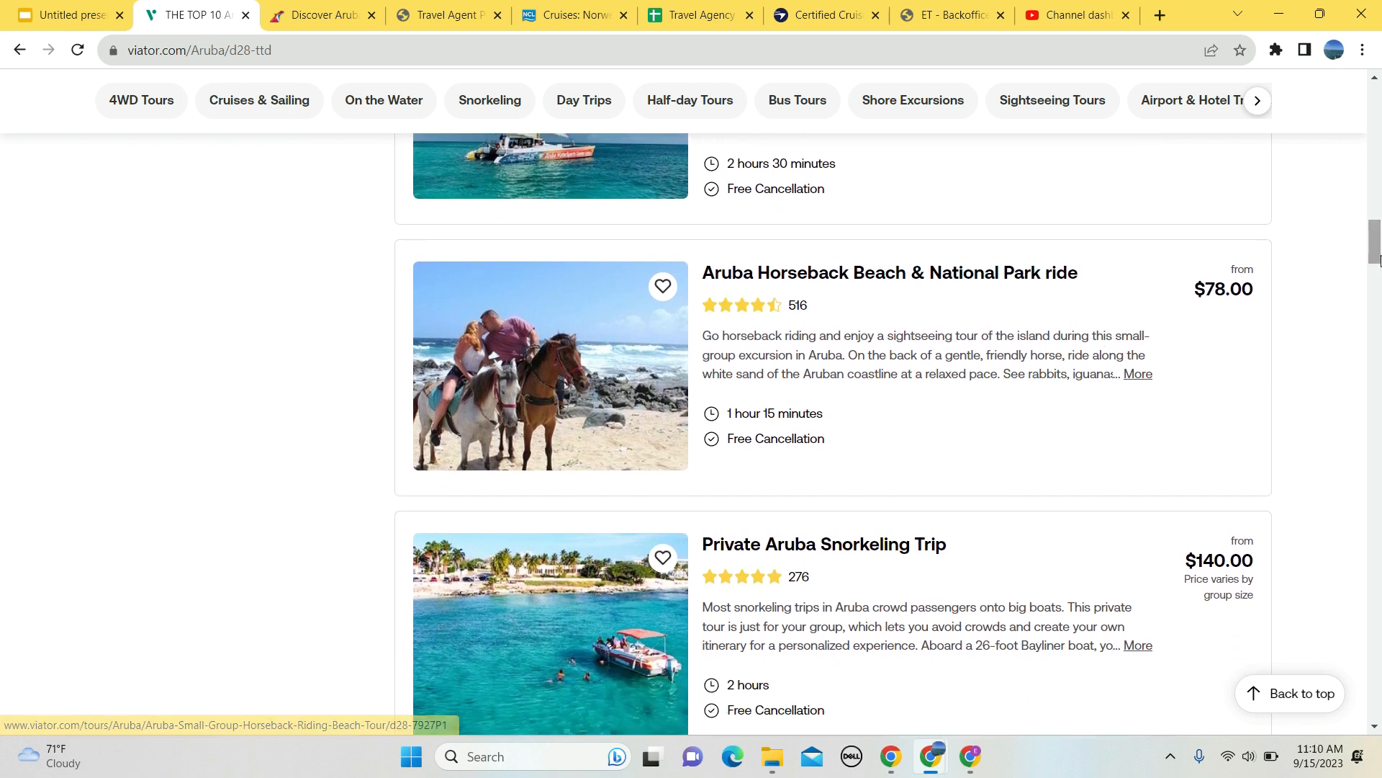
scroll("down", 3)
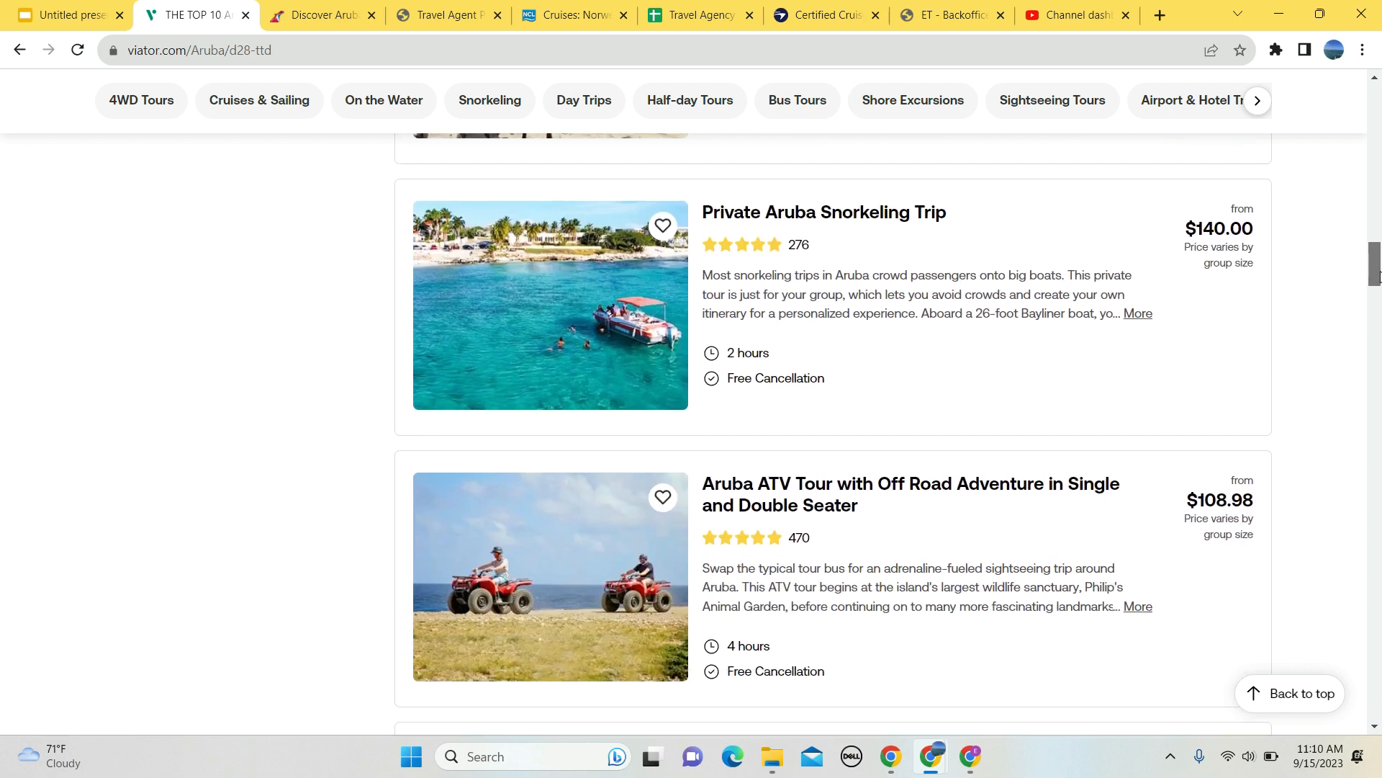
scroll("down", 3)
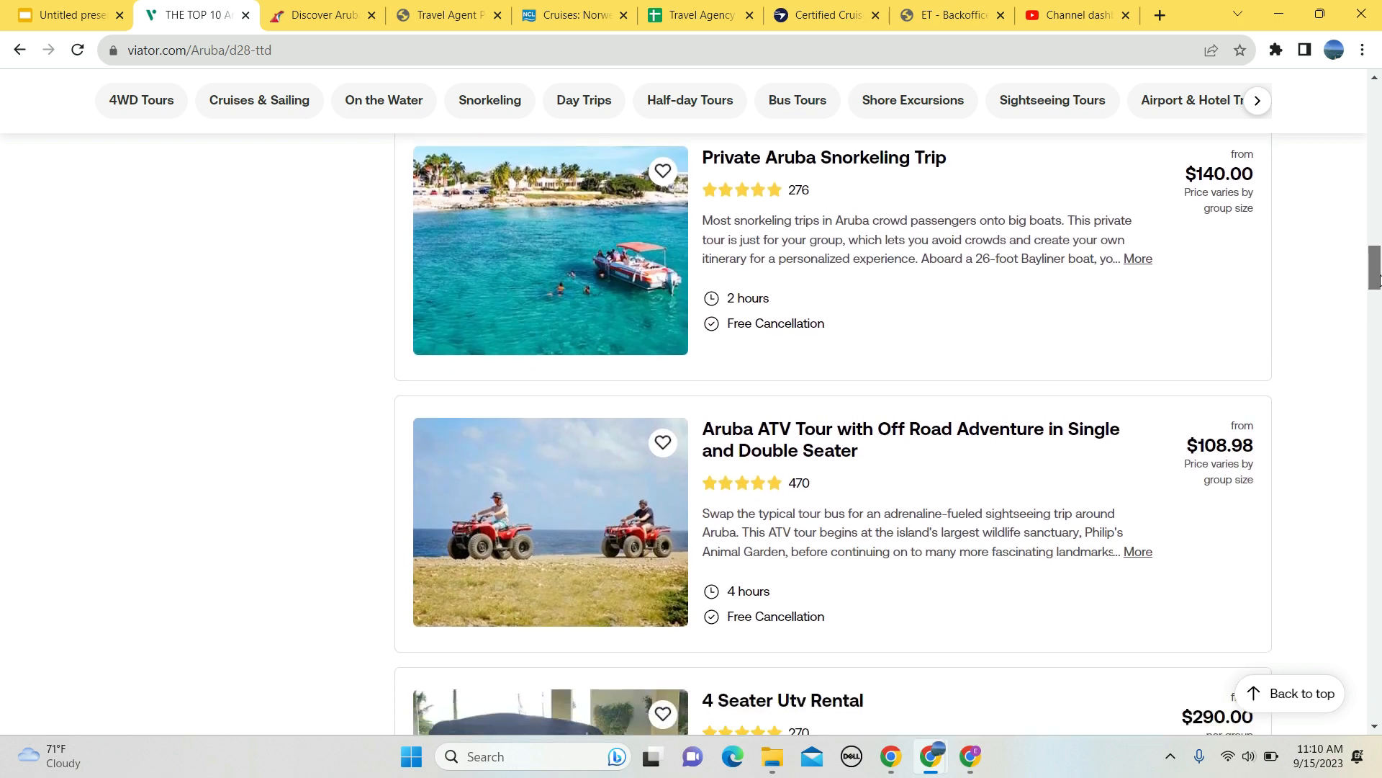
scroll("down", 3)
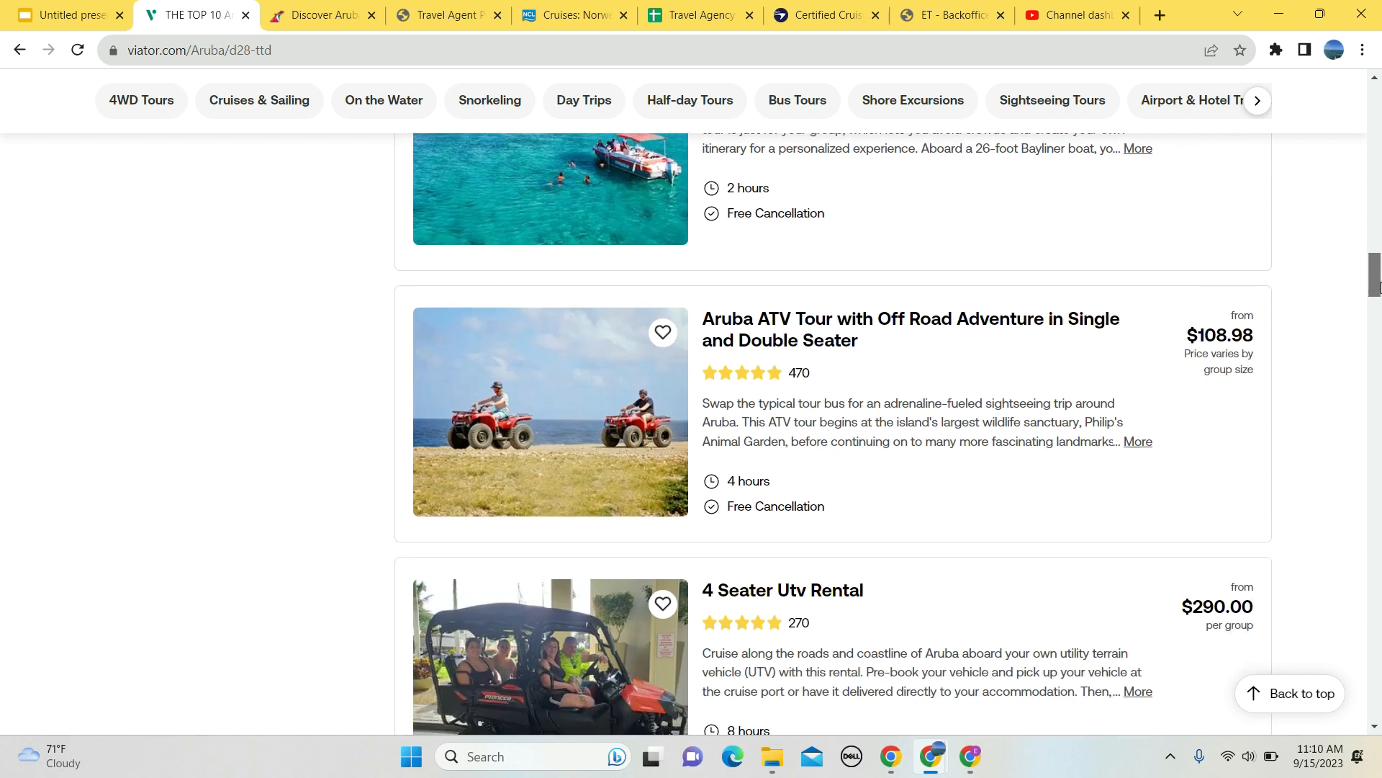
scroll("down", 3)
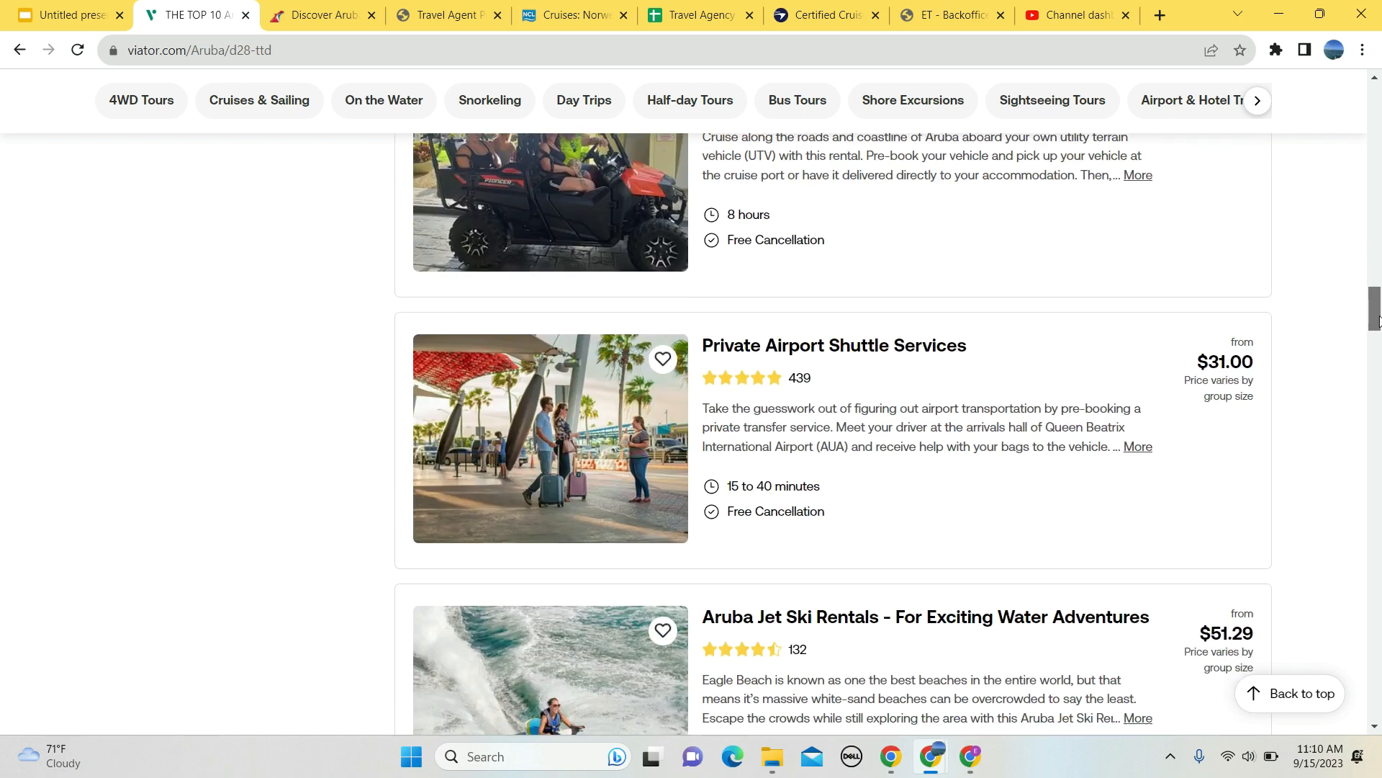
scroll("down", 3)
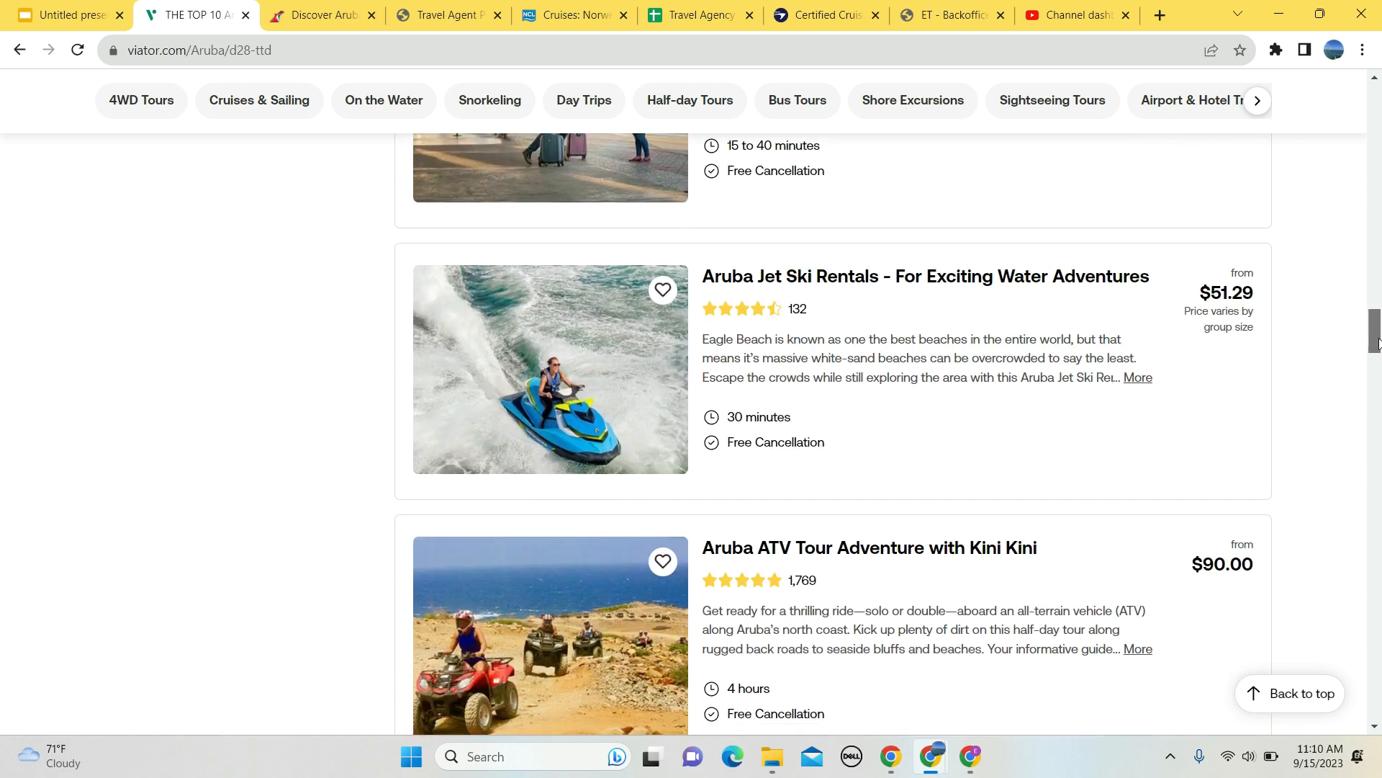
mouse_move(1133, 401)
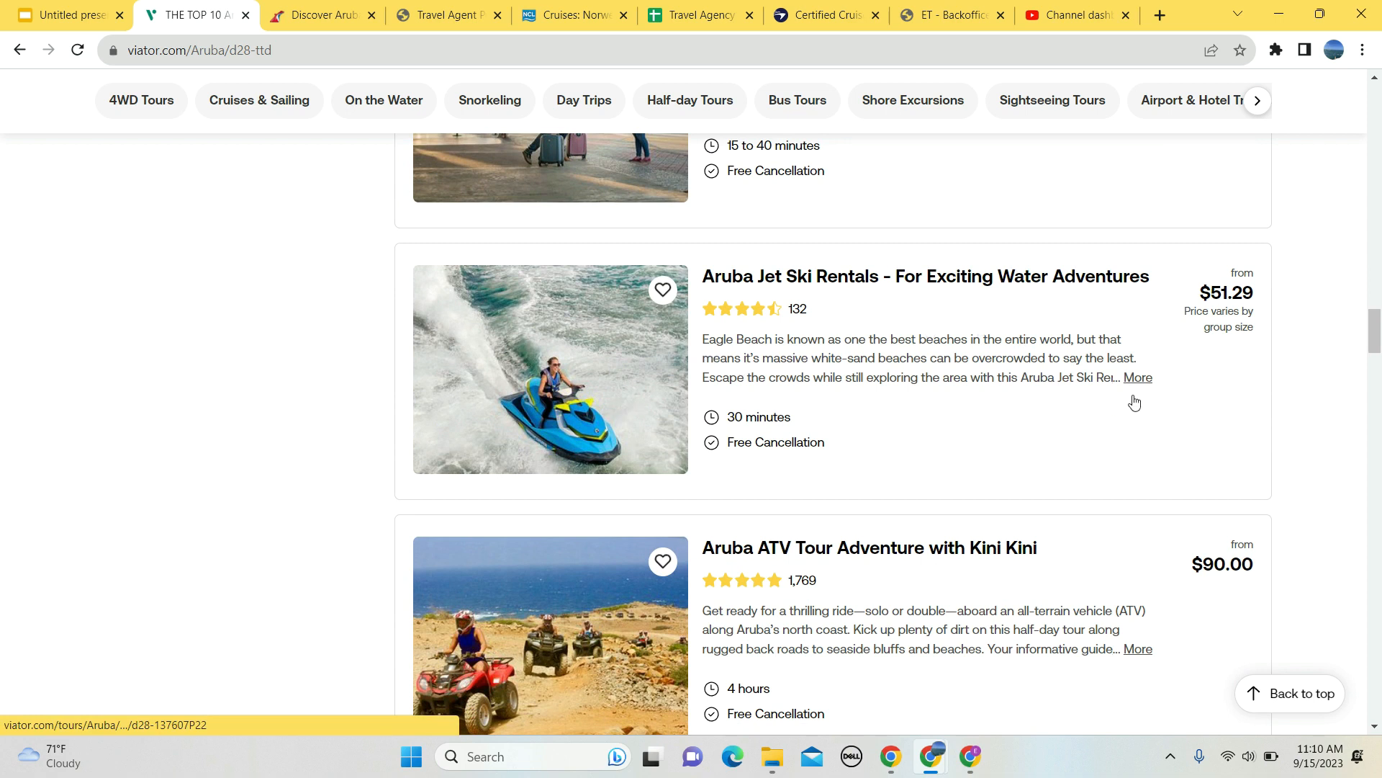
scroll("down", 3)
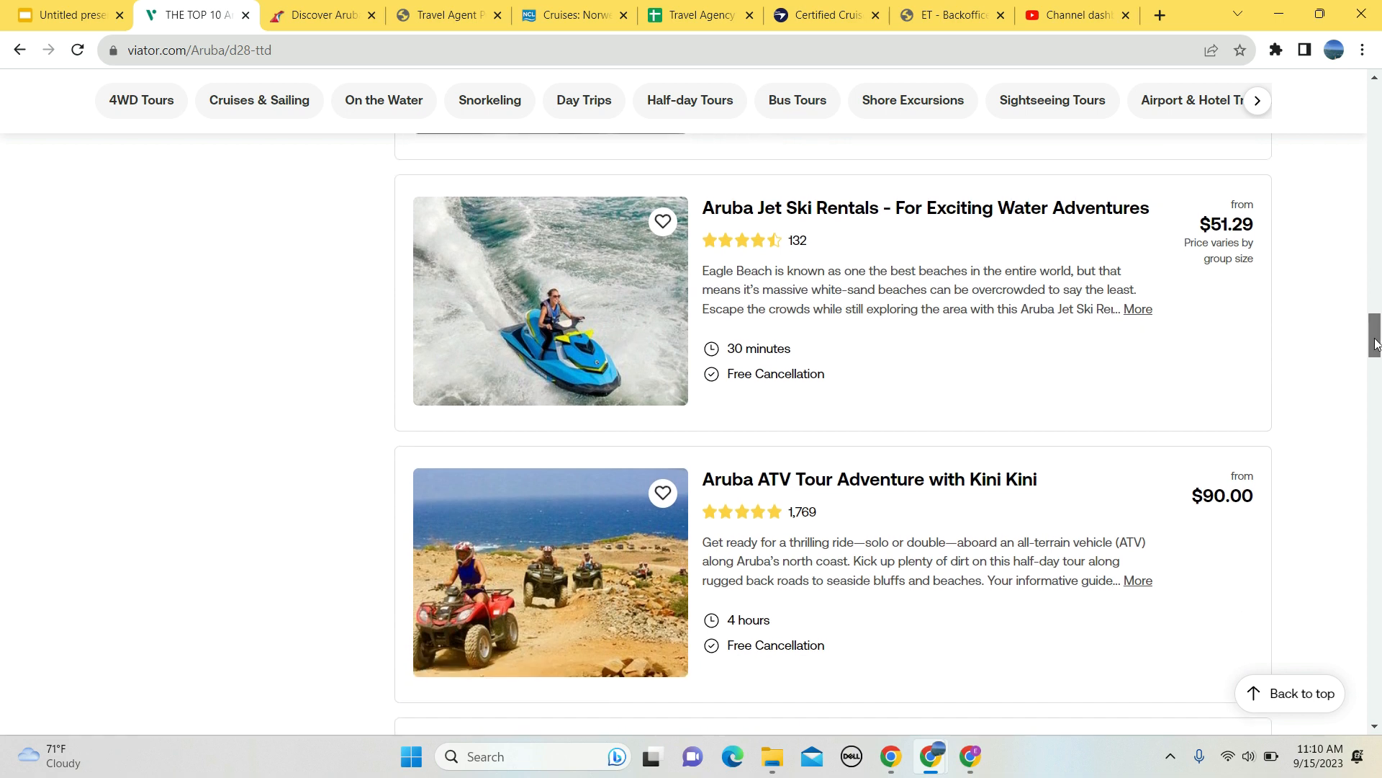
scroll("down", 3)
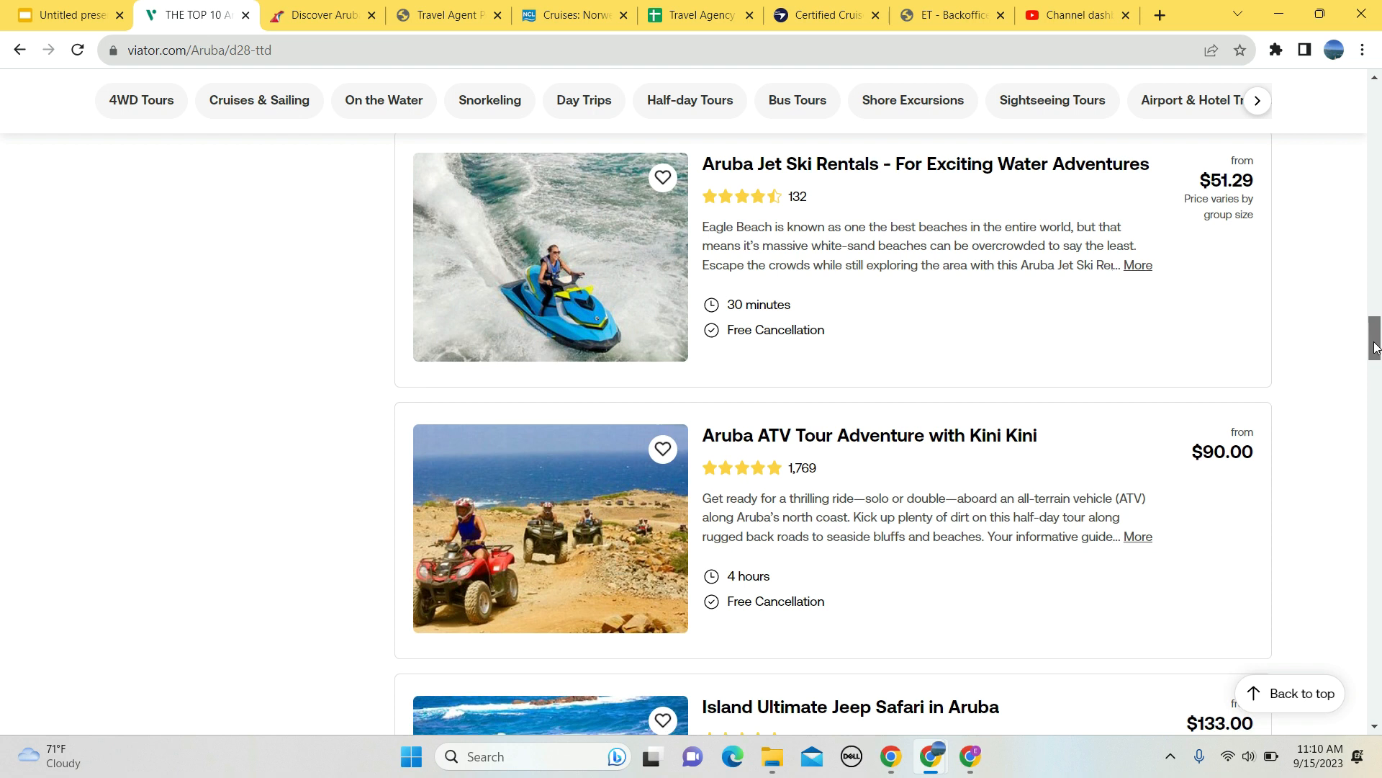
scroll("down", 3)
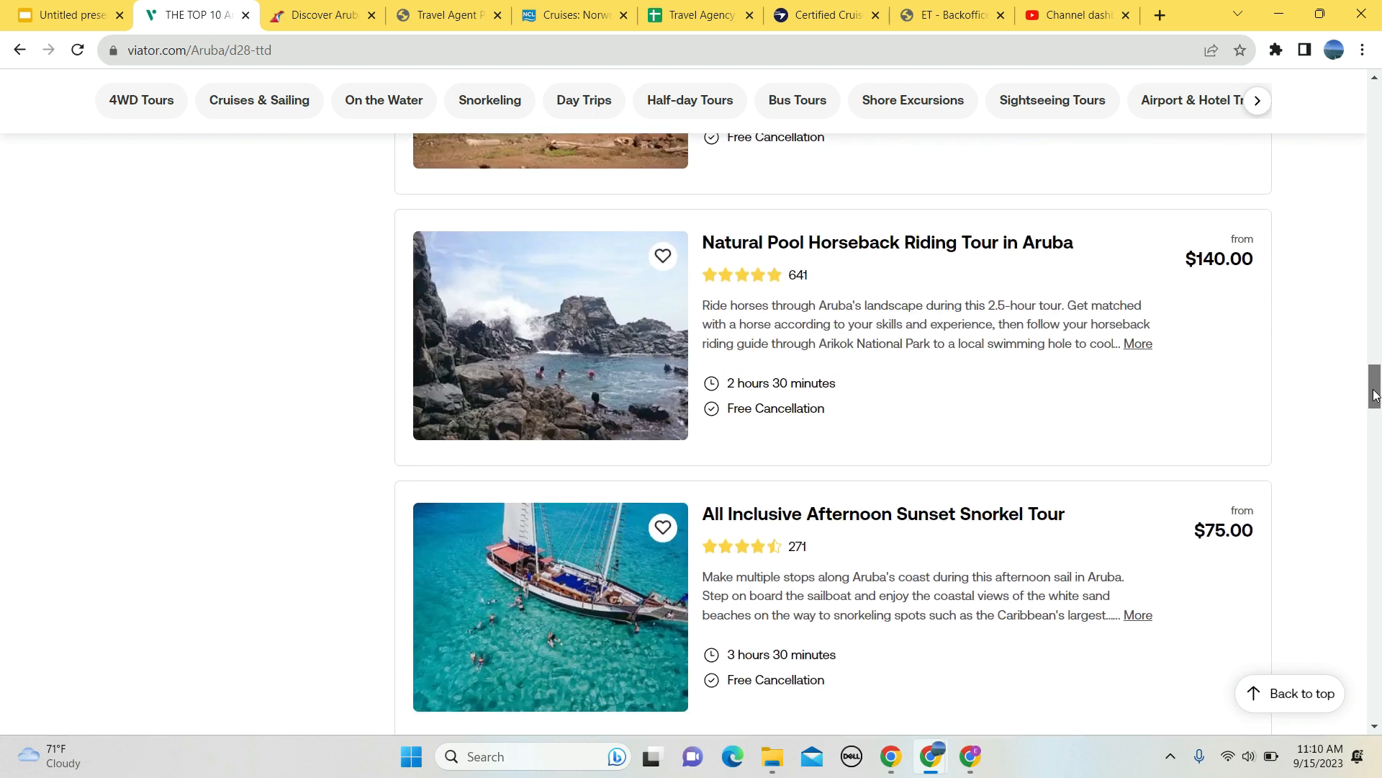
scroll("down", 3)
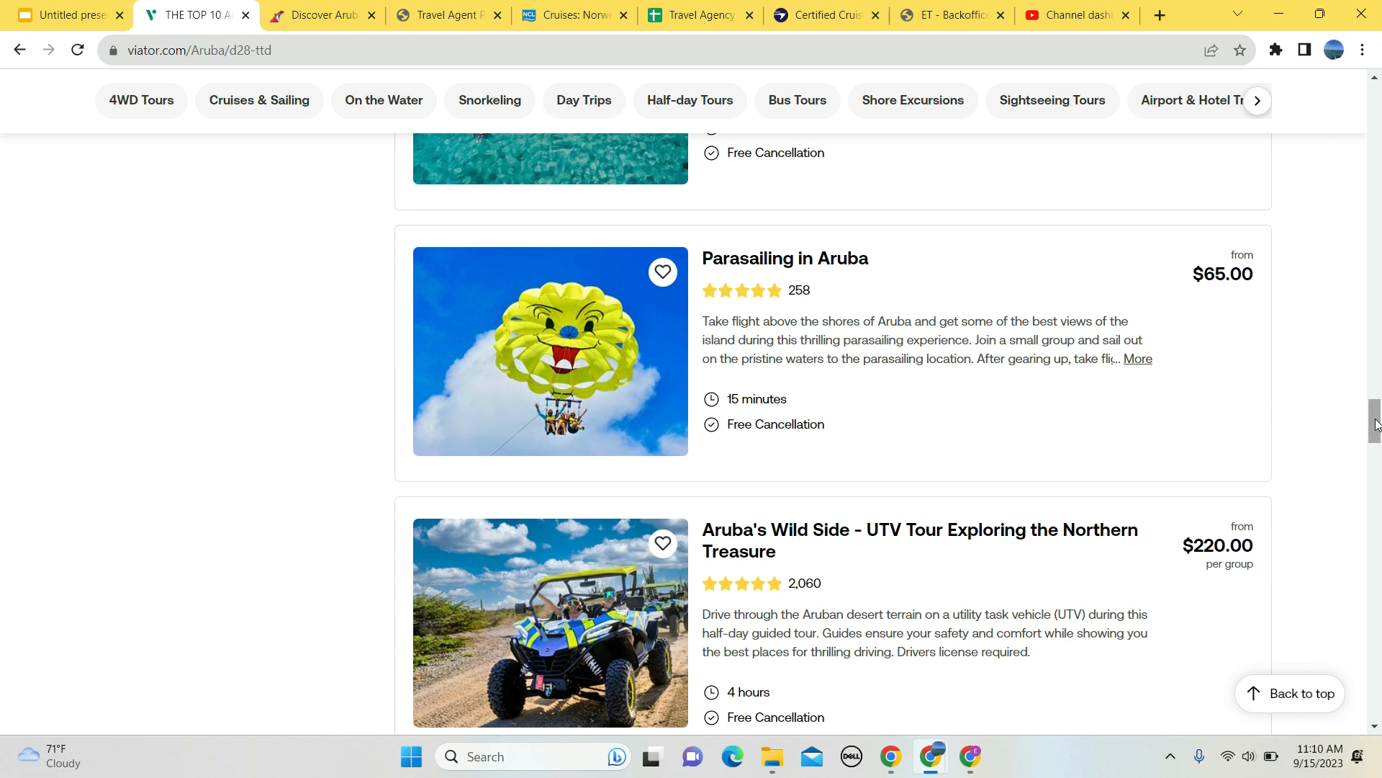
scroll("down", 3)
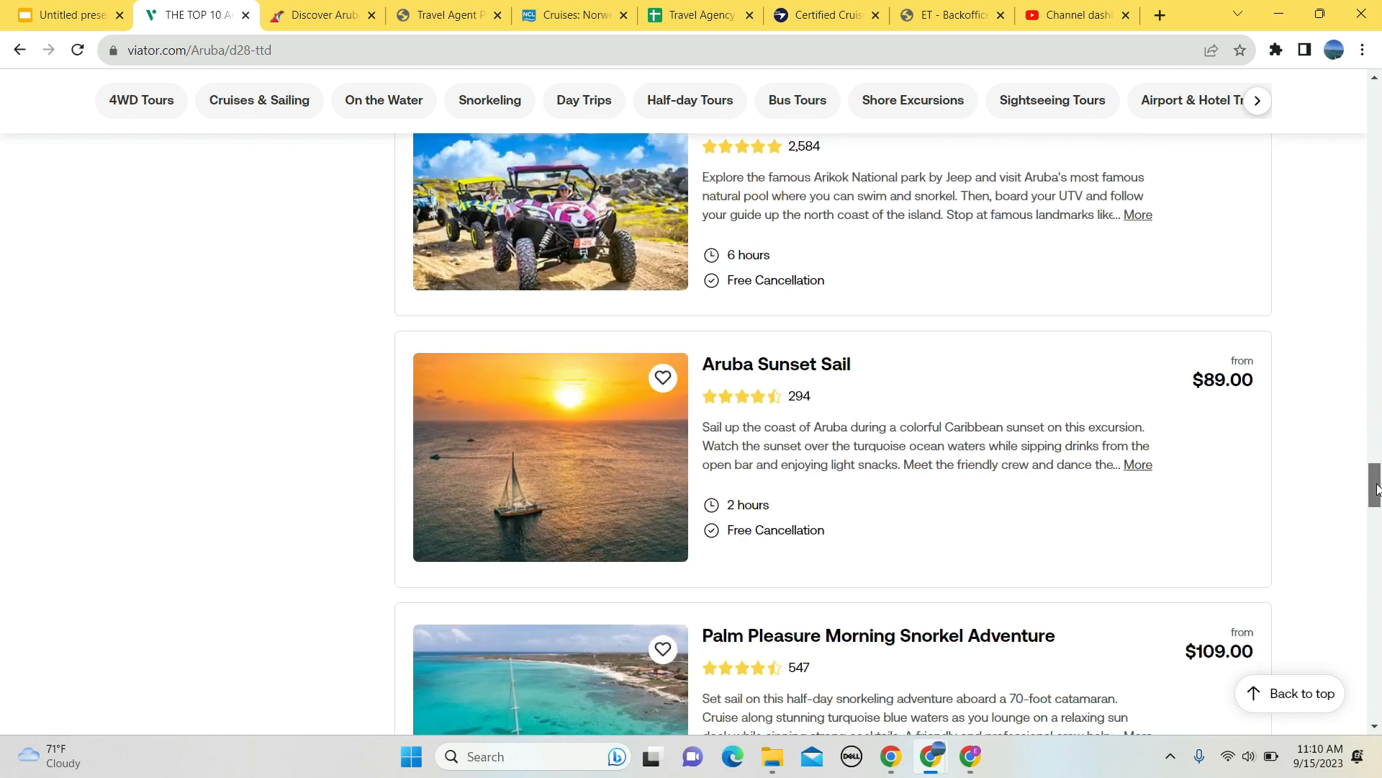
scroll("down", 3)
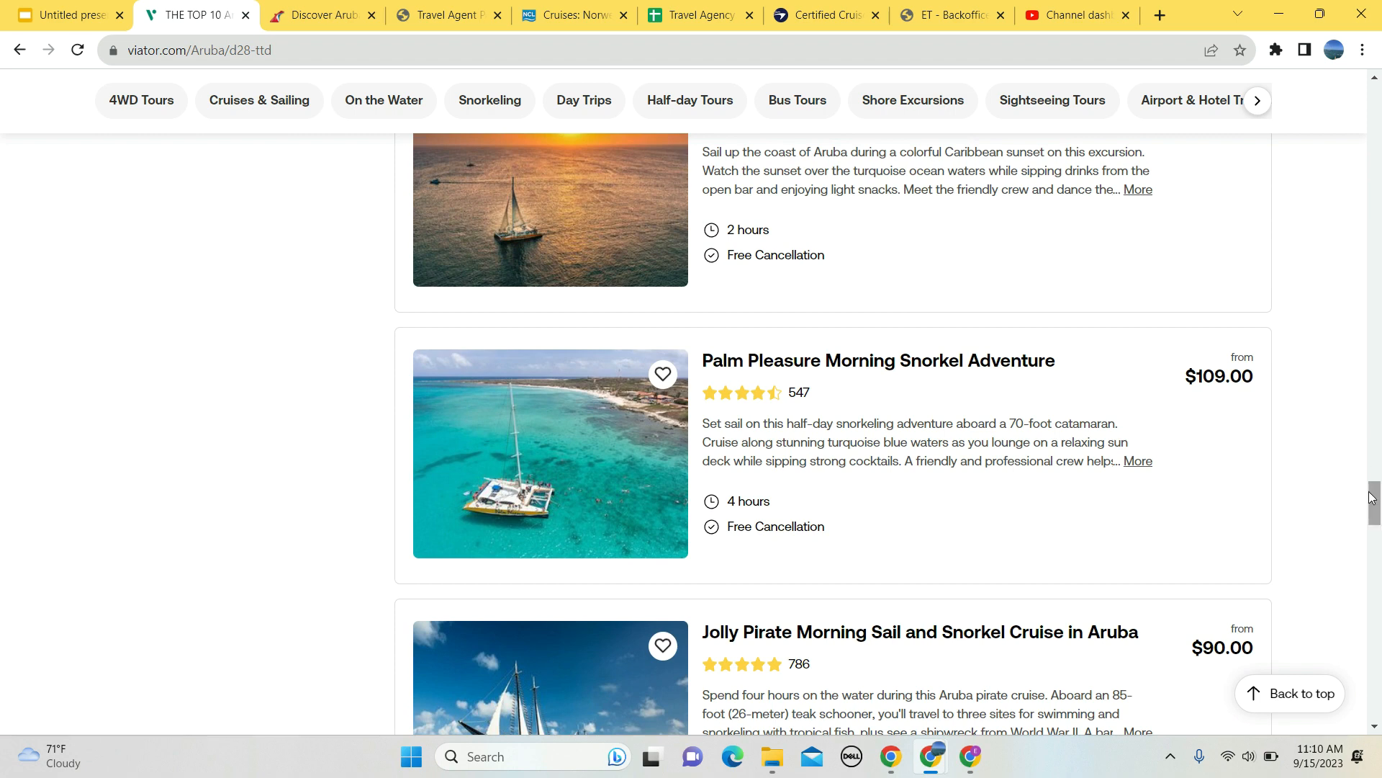
scroll("down", 3)
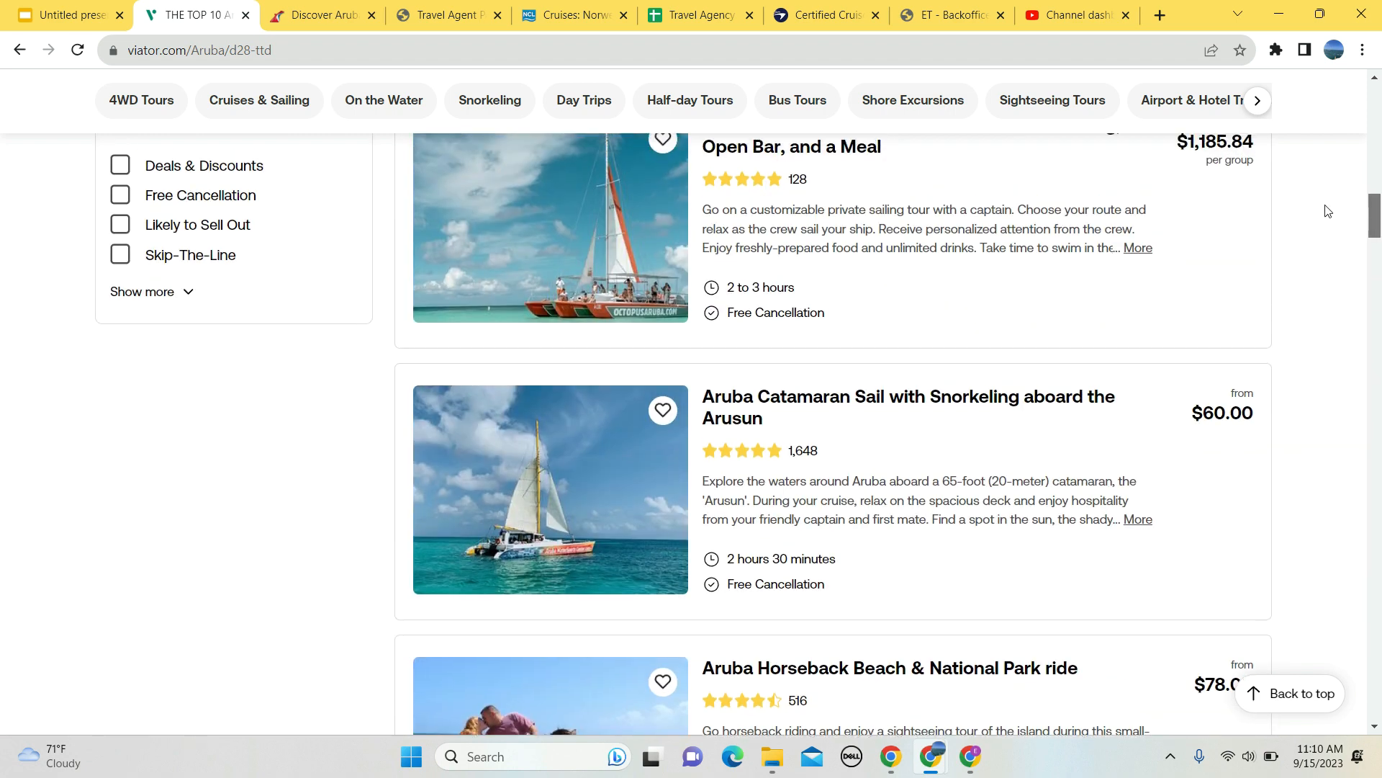
left_click(312, 14)
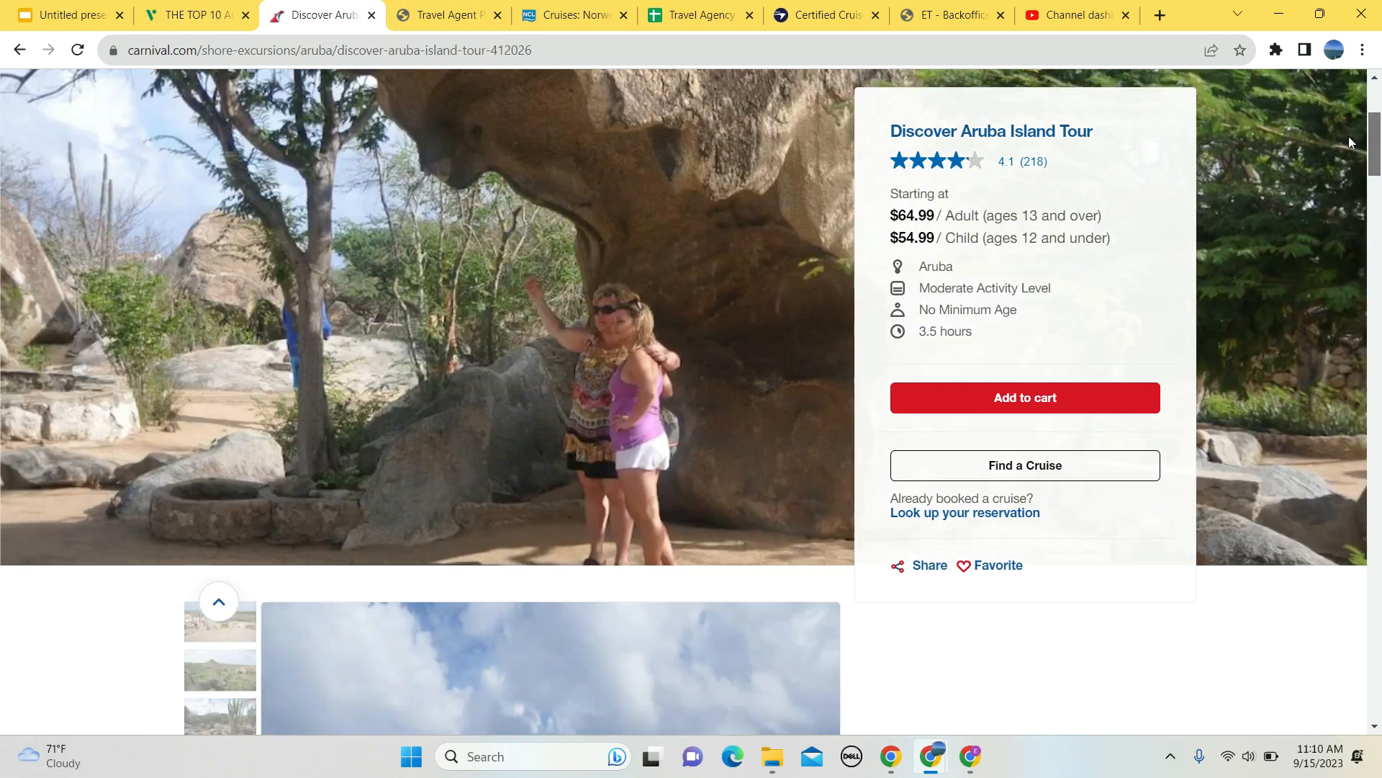
Move down the Discover Aruba Island Tour page before heading back to the Aruba excursion results.
scroll("down", 3)
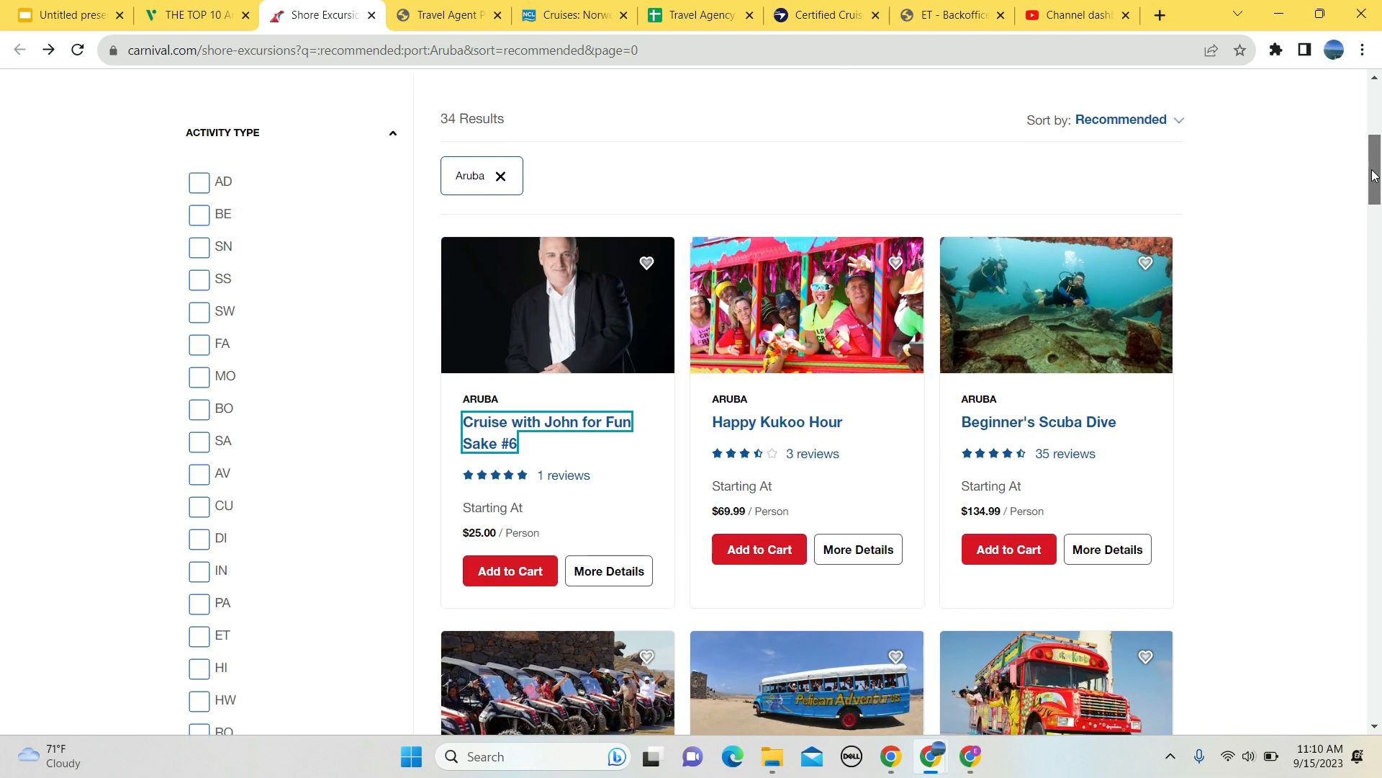
scroll("down", 3)
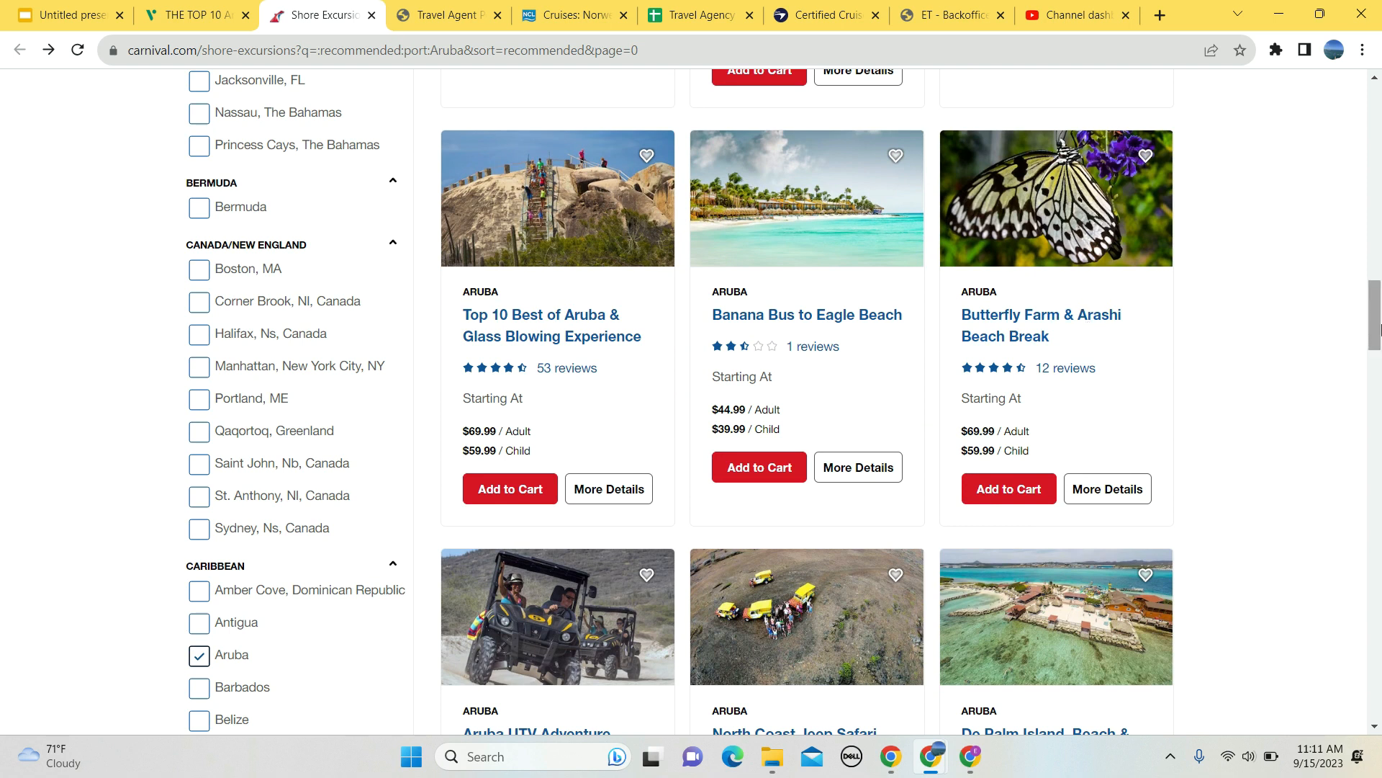
mouse_move(1201, 319)
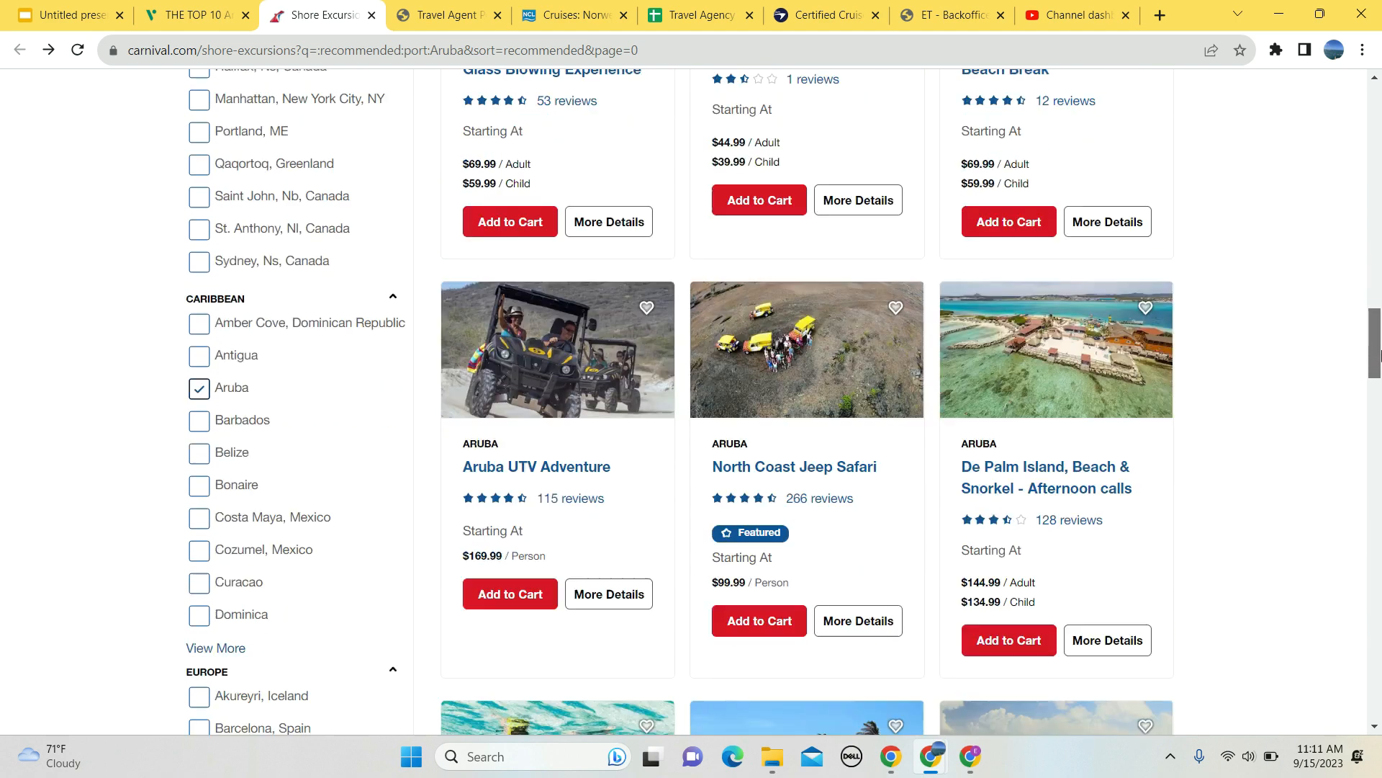
scroll("down", 3)
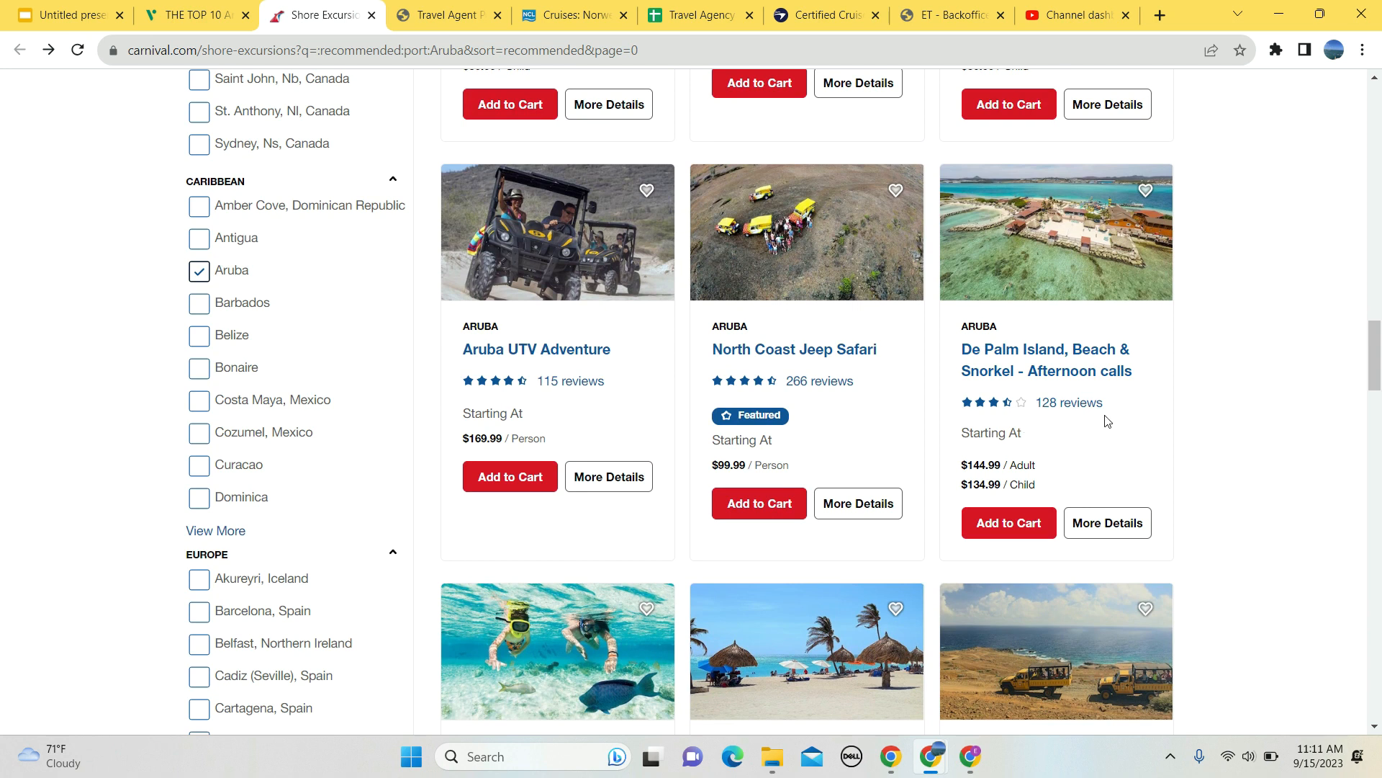
mouse_move(1212, 415)
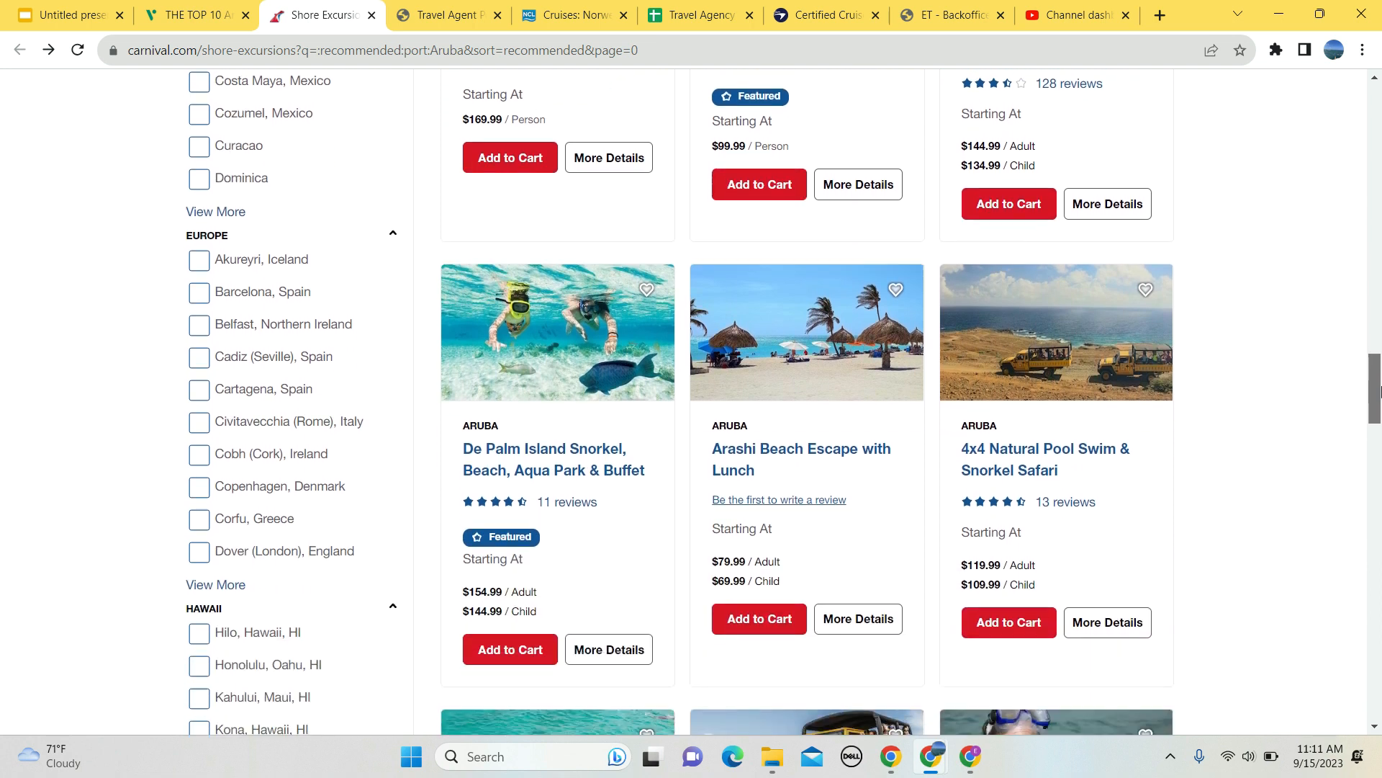
scroll("down", 3)
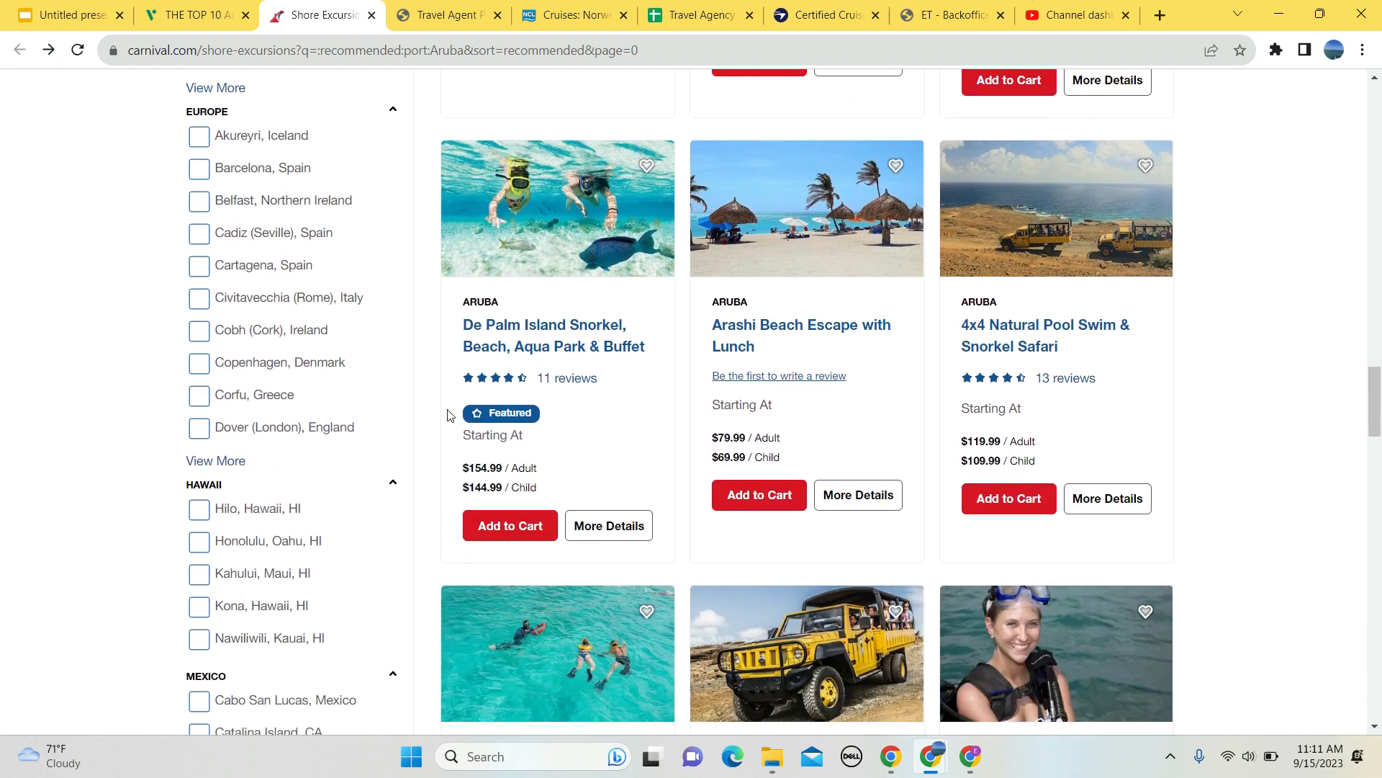
mouse_move(553, 336)
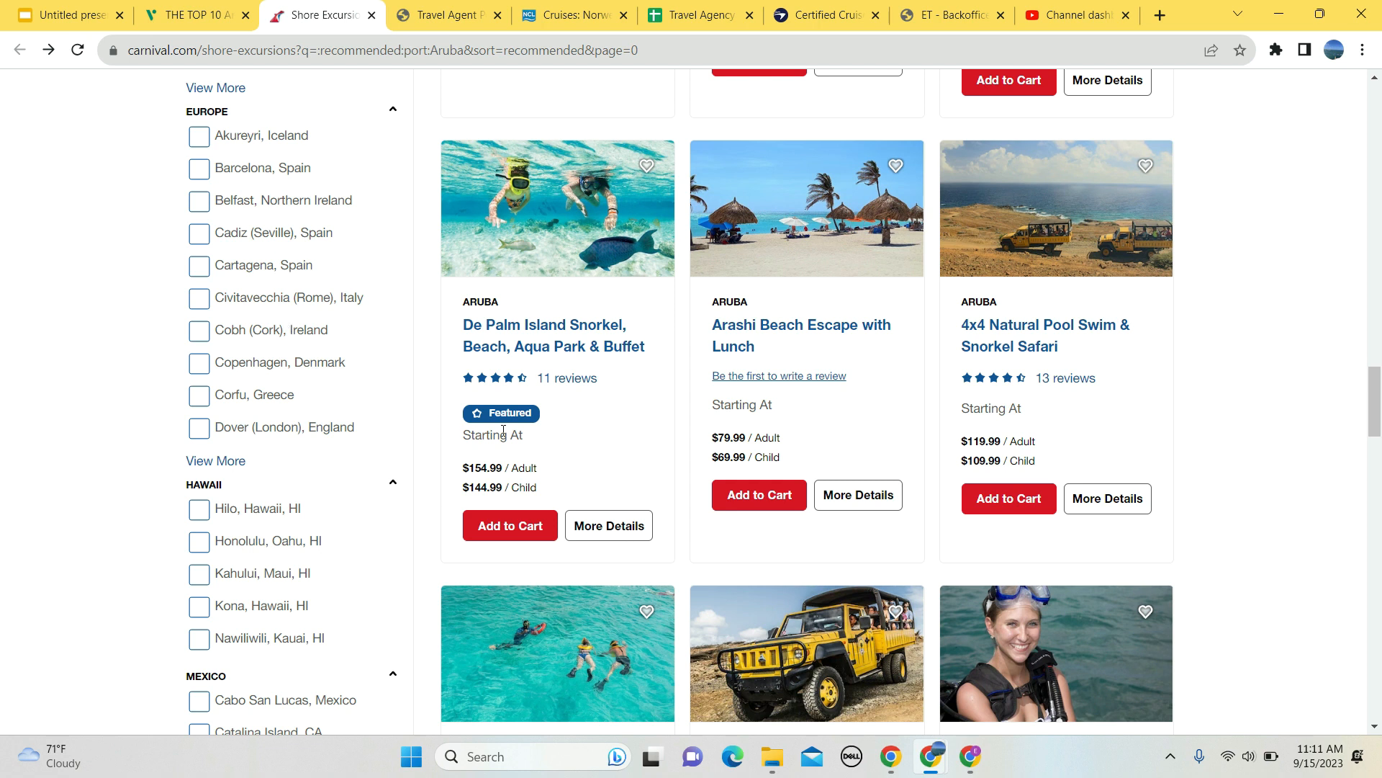
mouse_move(732, 383)
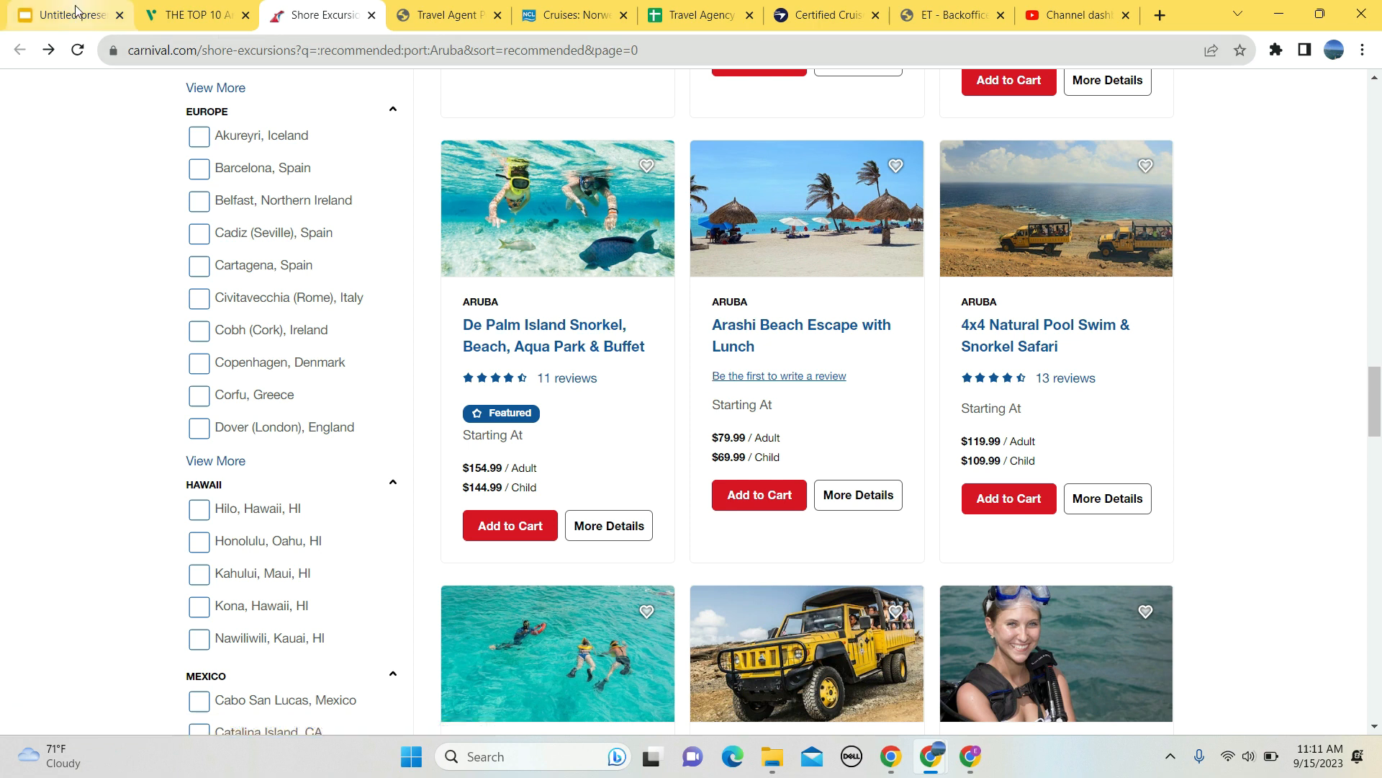
Switch to the Untitled presentation holding the Aruba island map slide.
left_click(62, 14)
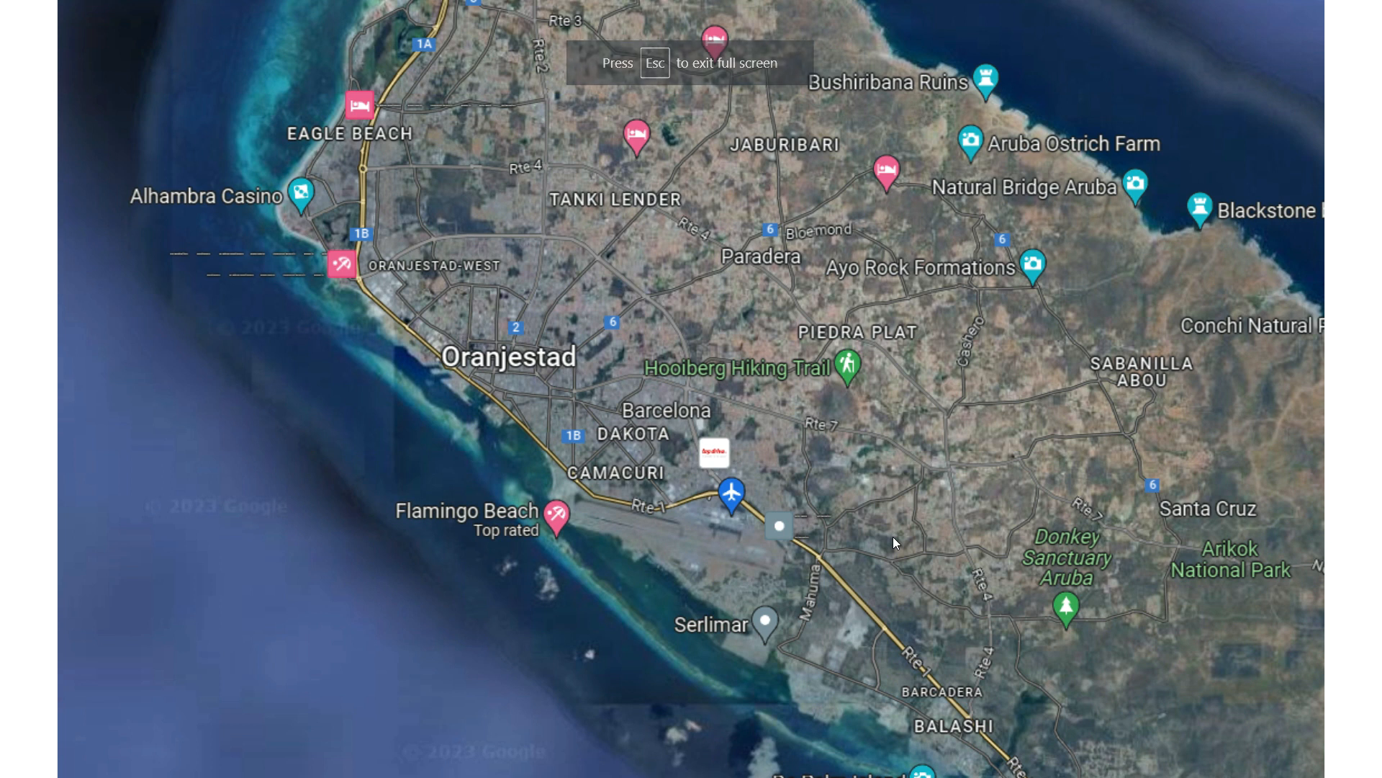
mouse_move(414, 379)
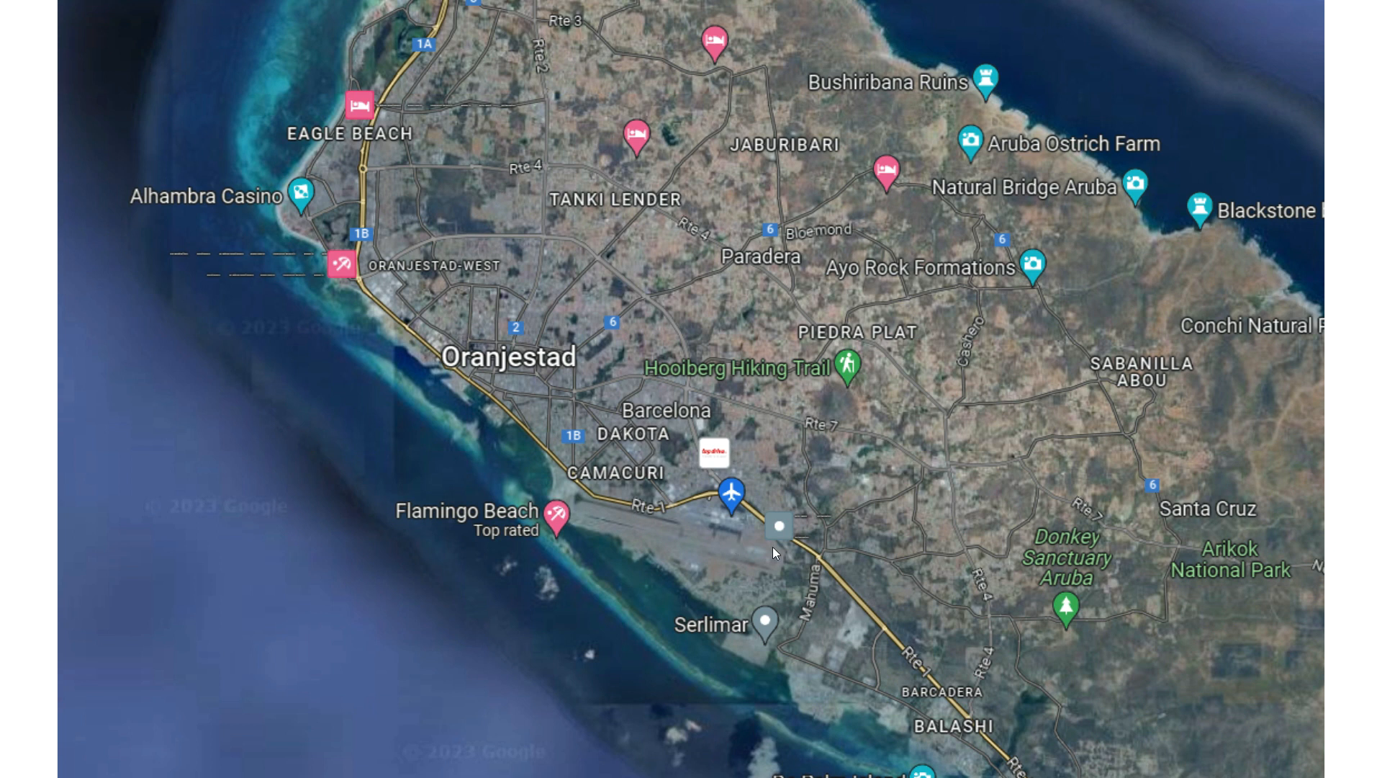
mouse_move(453, 30)
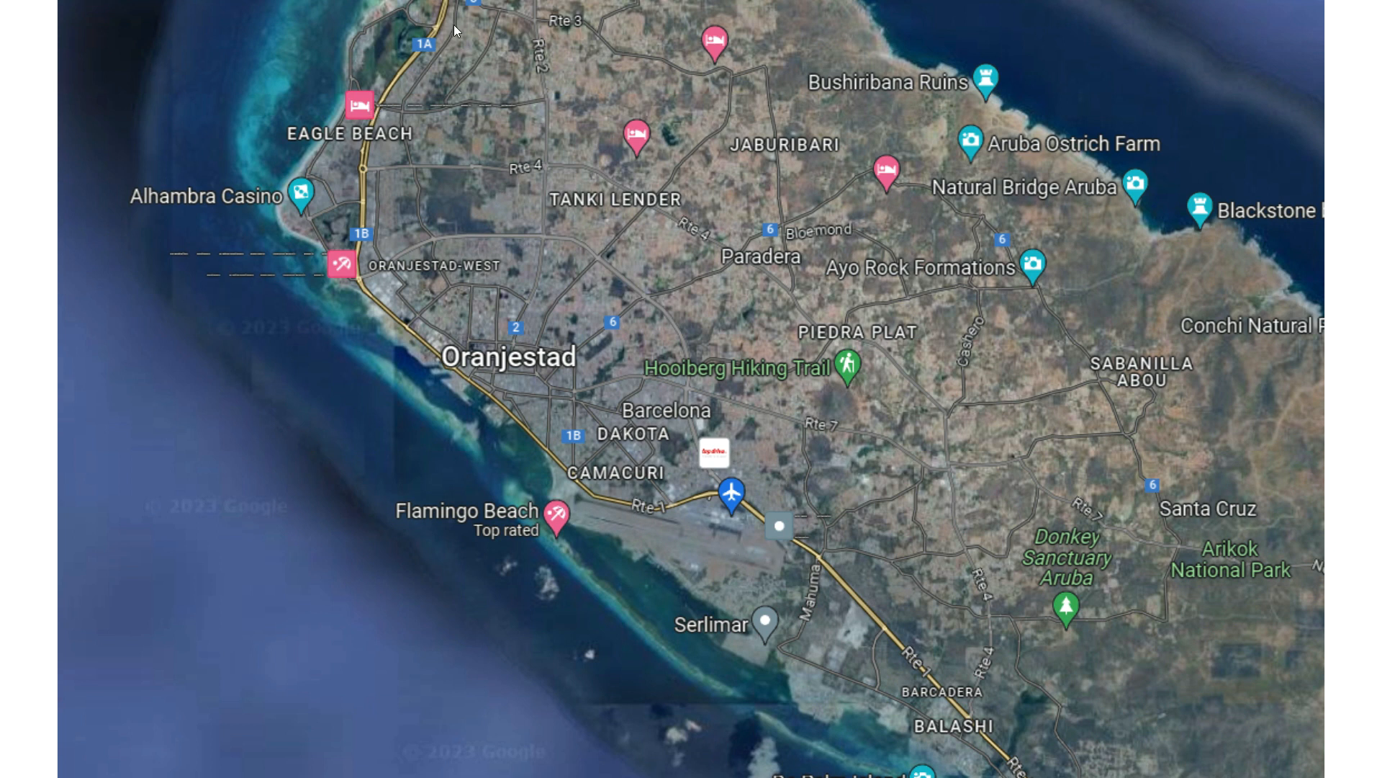
mouse_move(262, 70)
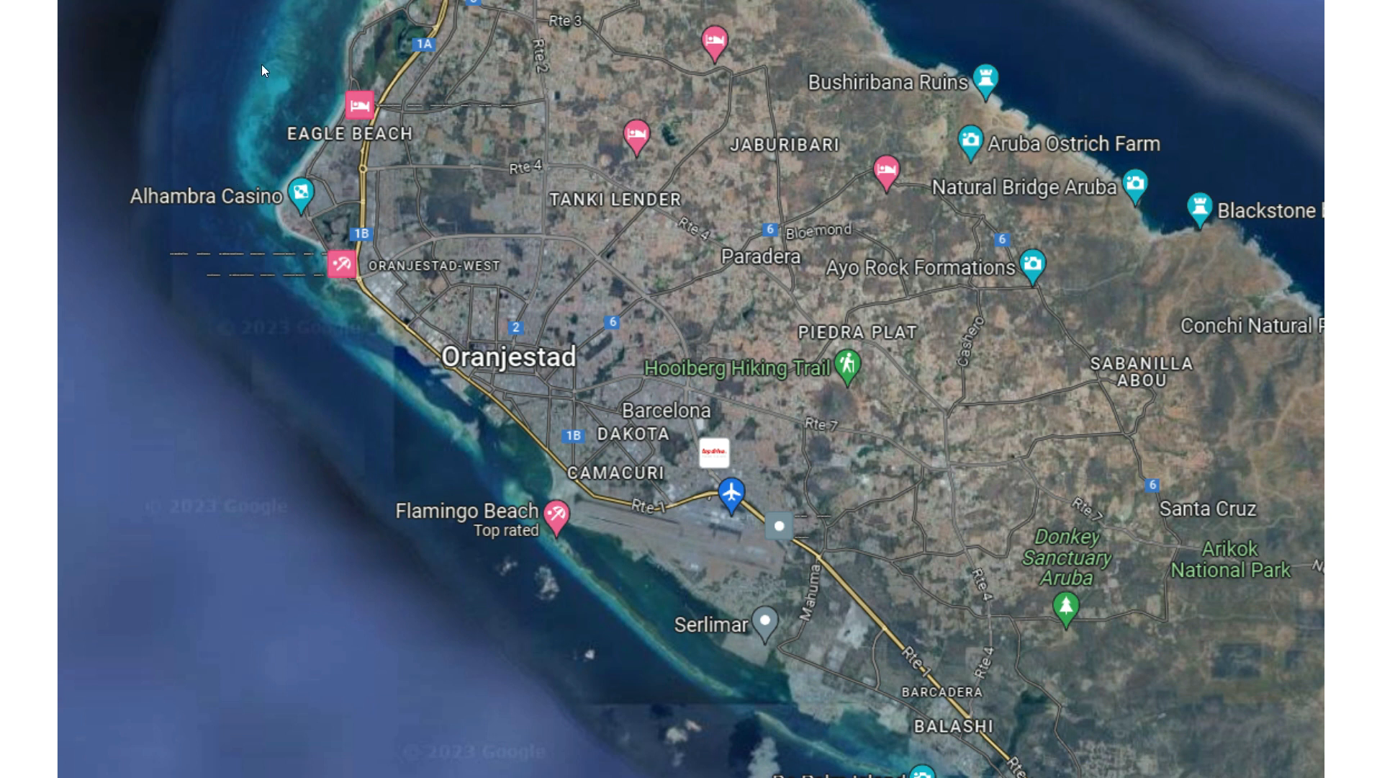
mouse_move(147, 455)
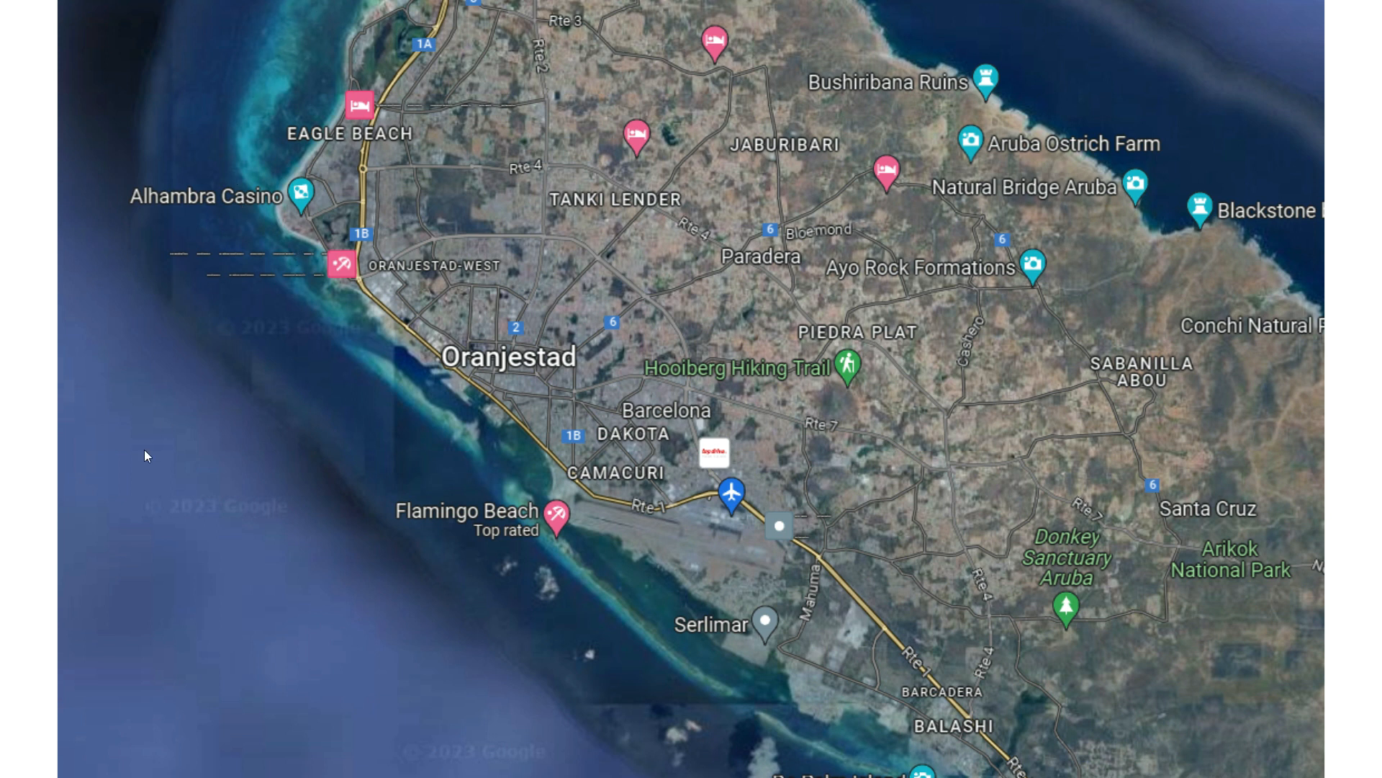